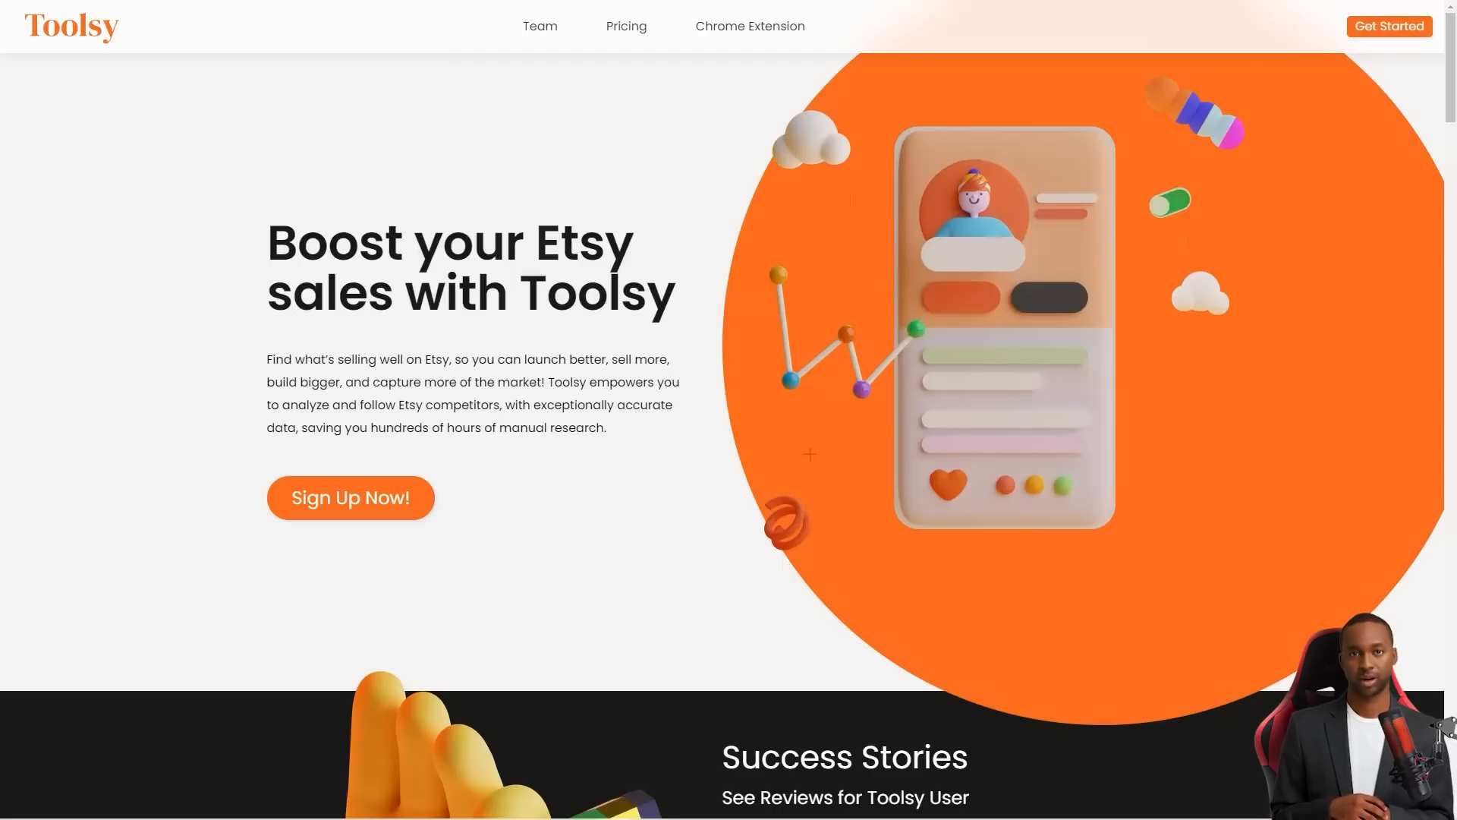
Scroll from the Etsy sales pitch to the research features and preview a different feature card
scroll(down, 3)
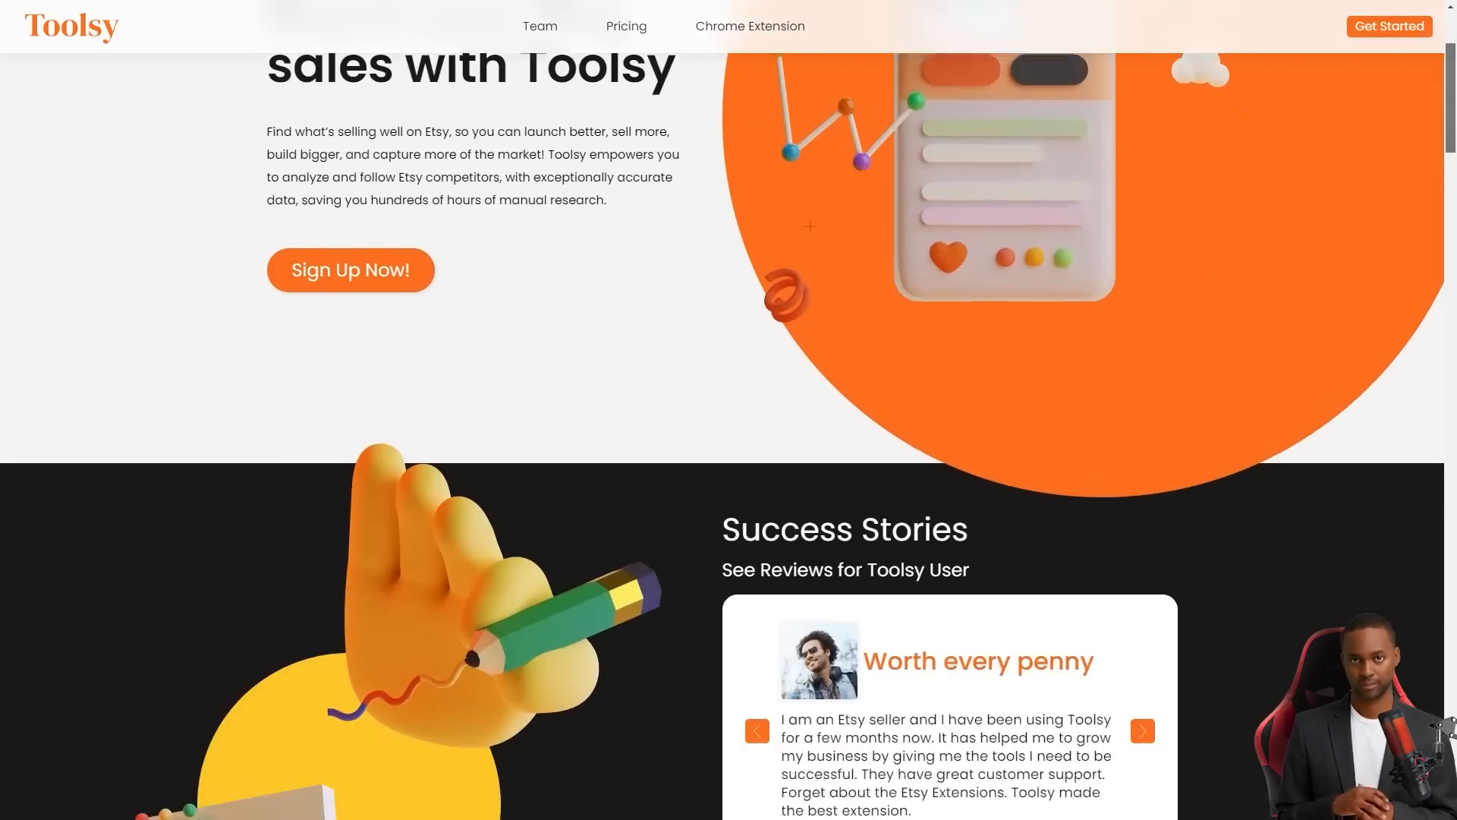
scroll(down, 3)
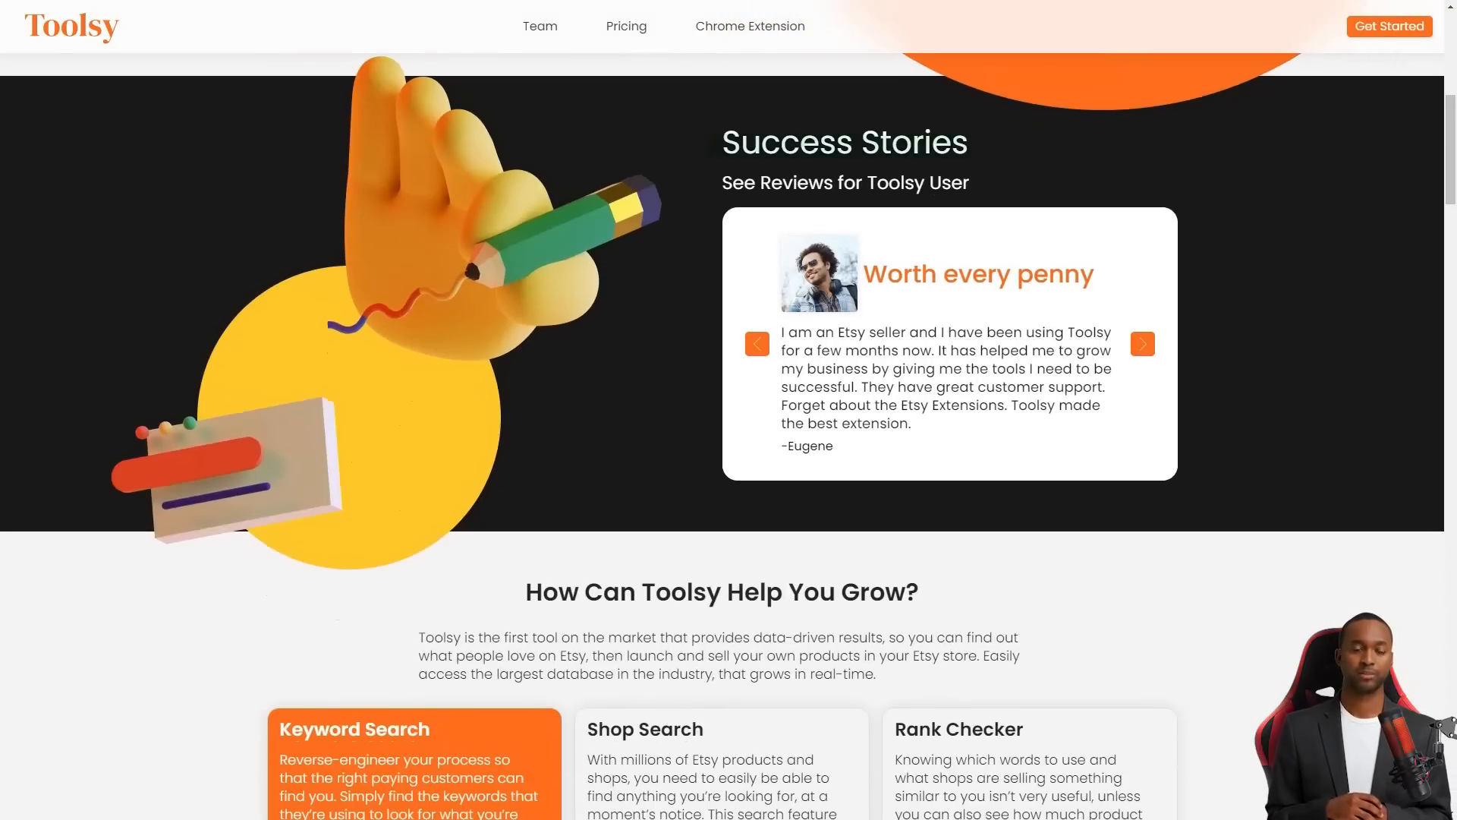
scroll(down, 3)
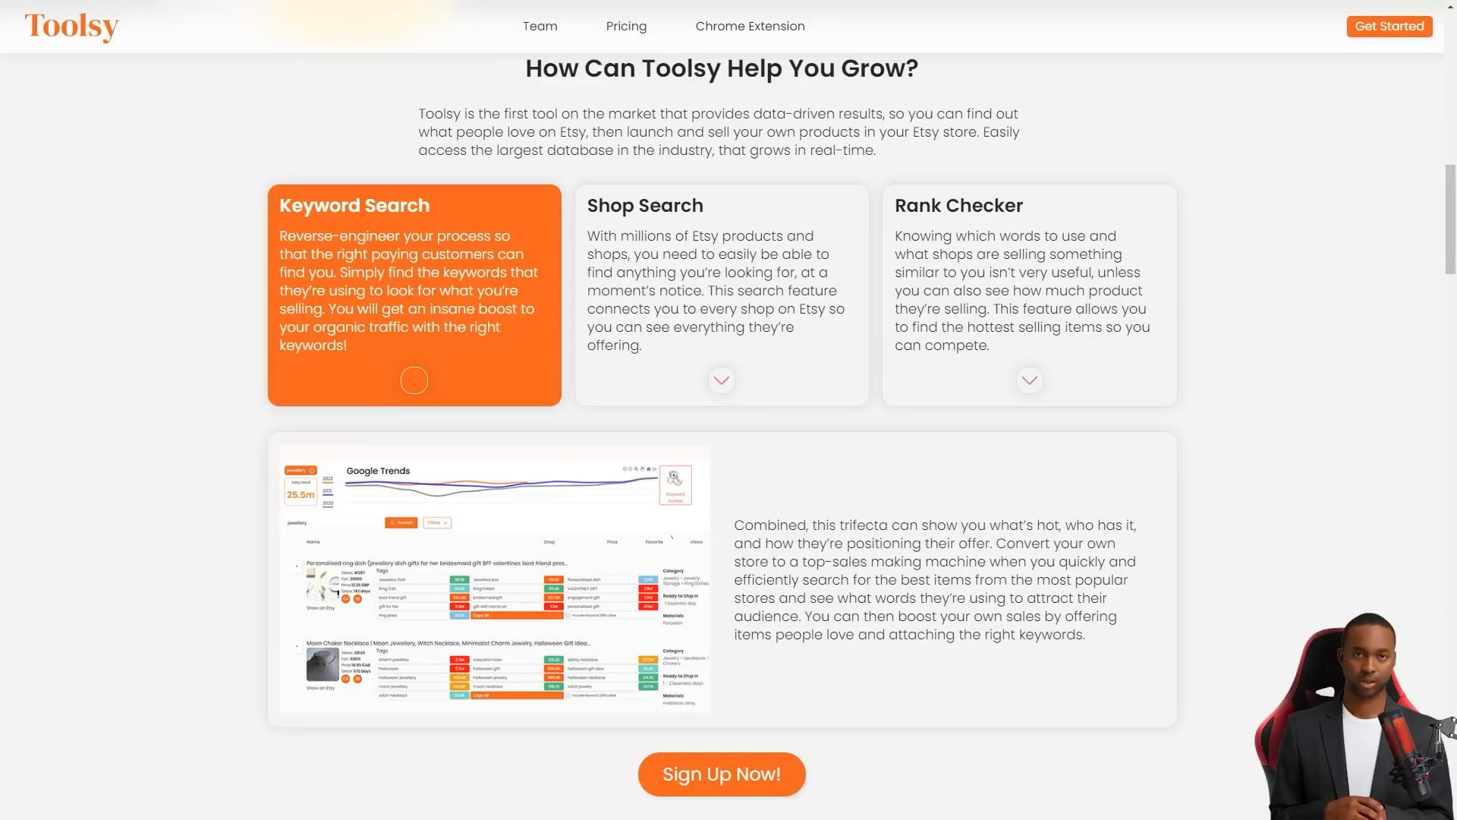
click(722, 380)
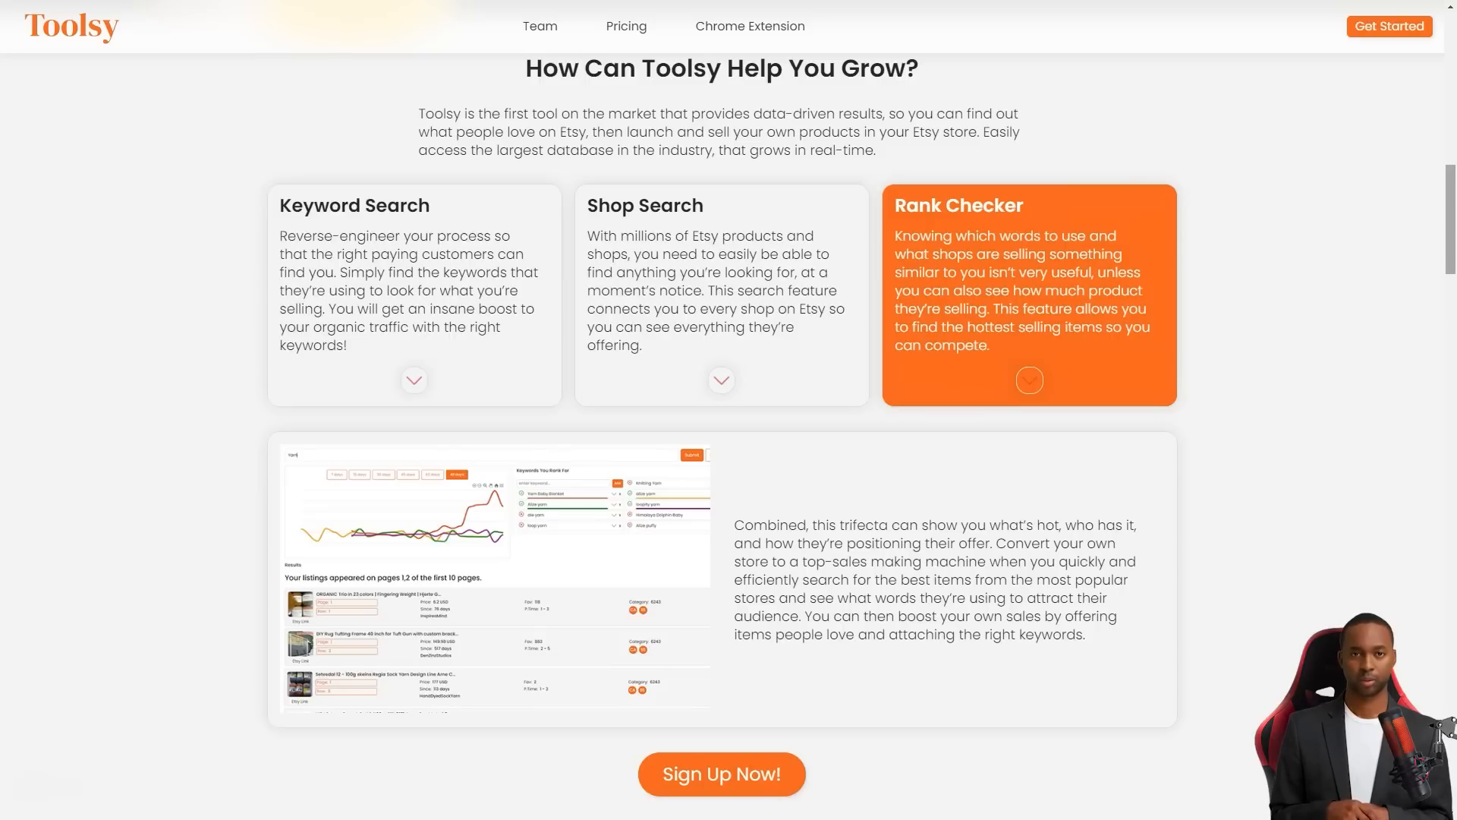
Continue down past the database stats, reports and three-step overview to the founders' message
scroll(down, 3)
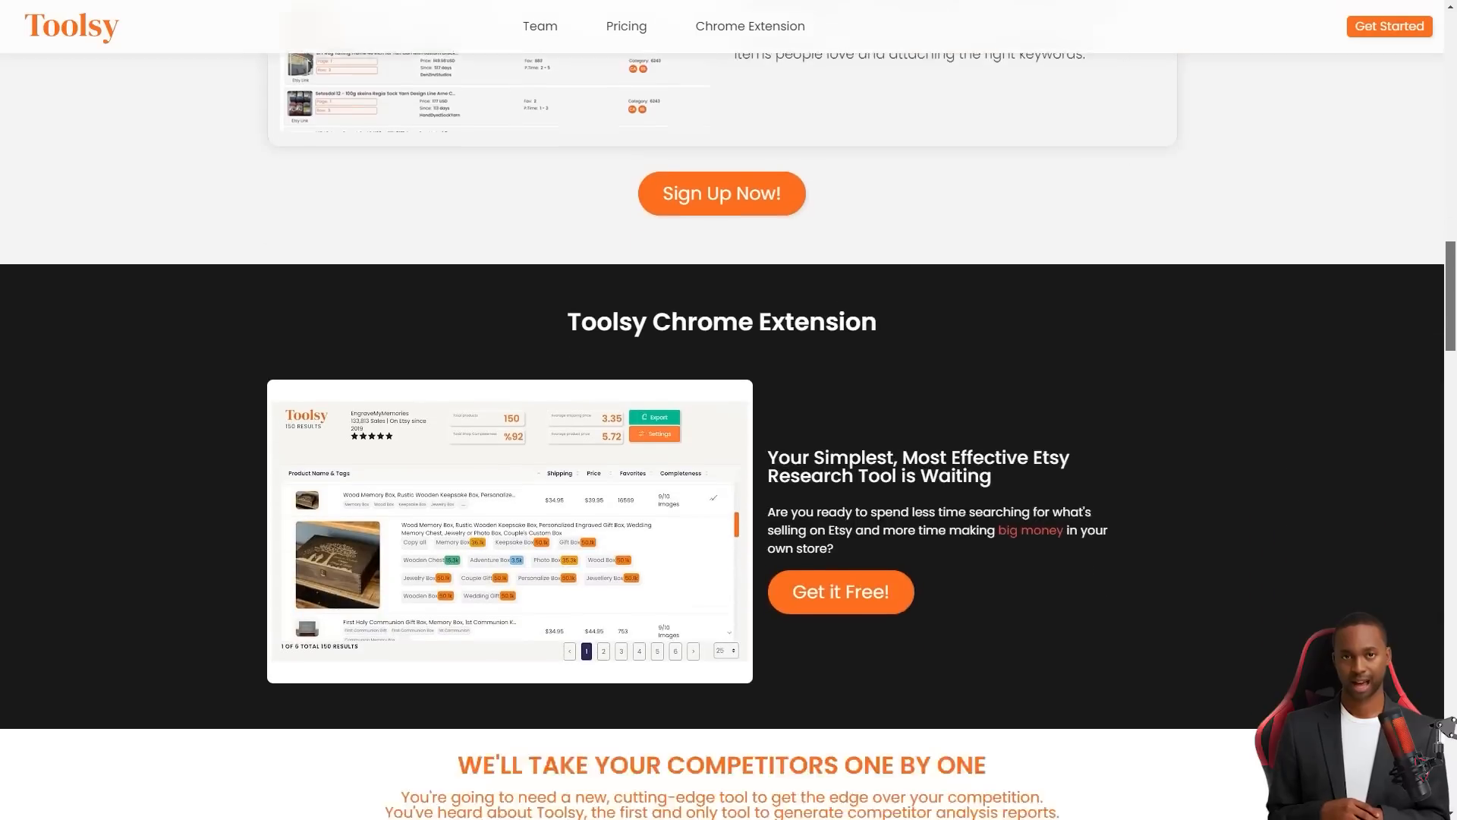
scroll(down, 3)
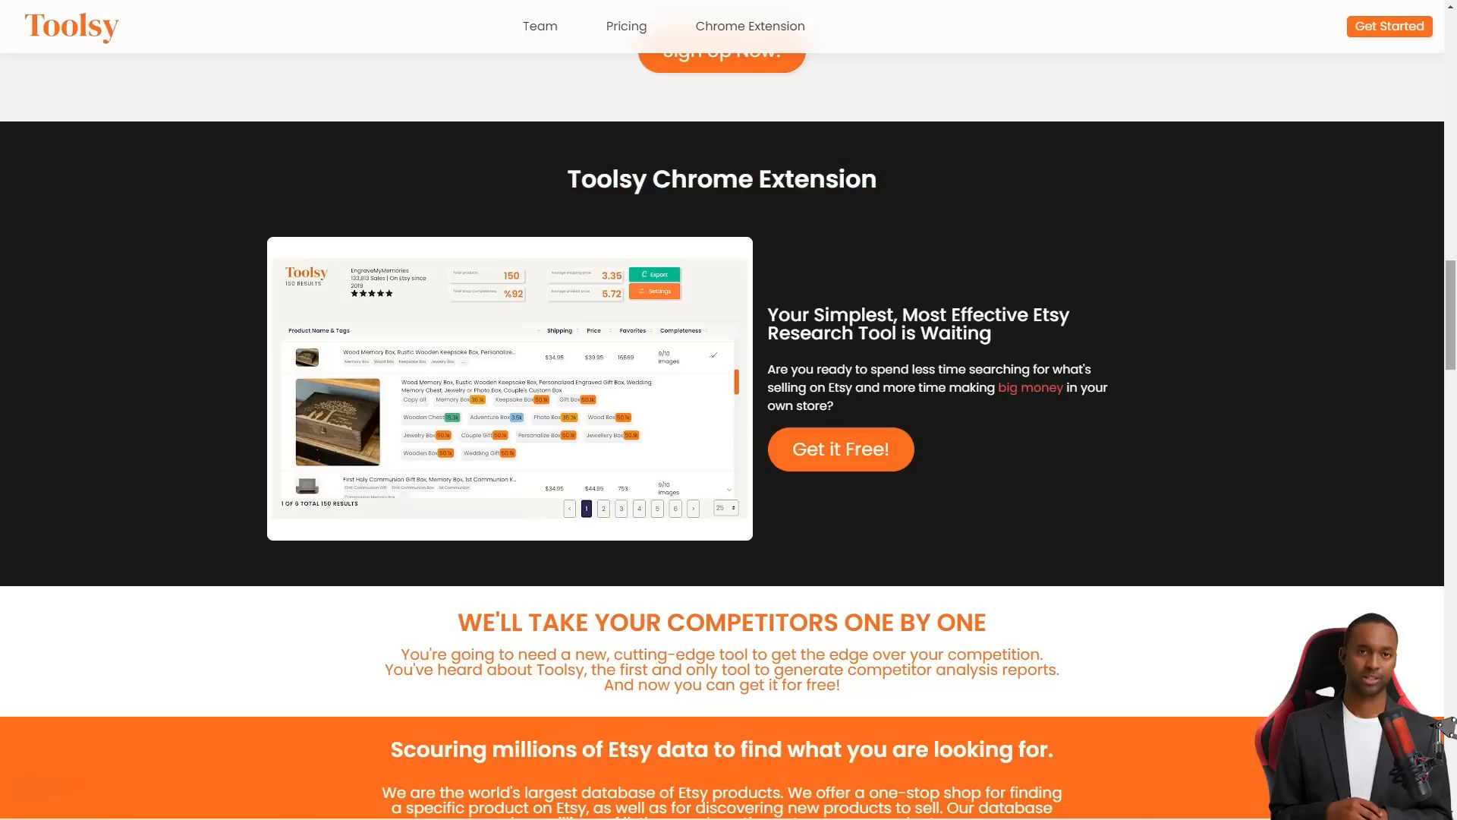
scroll(down, 3)
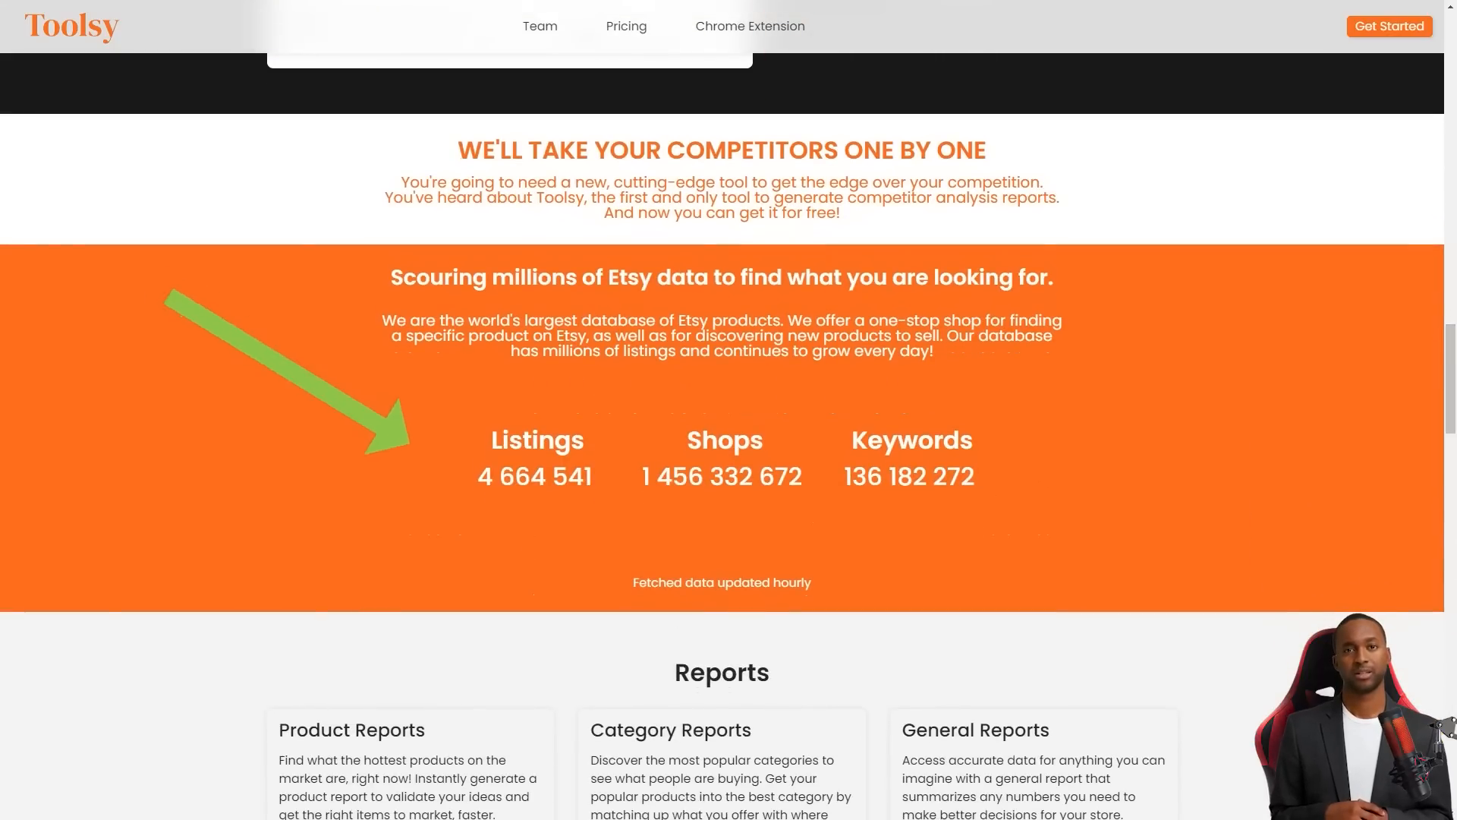
scroll(down, 3)
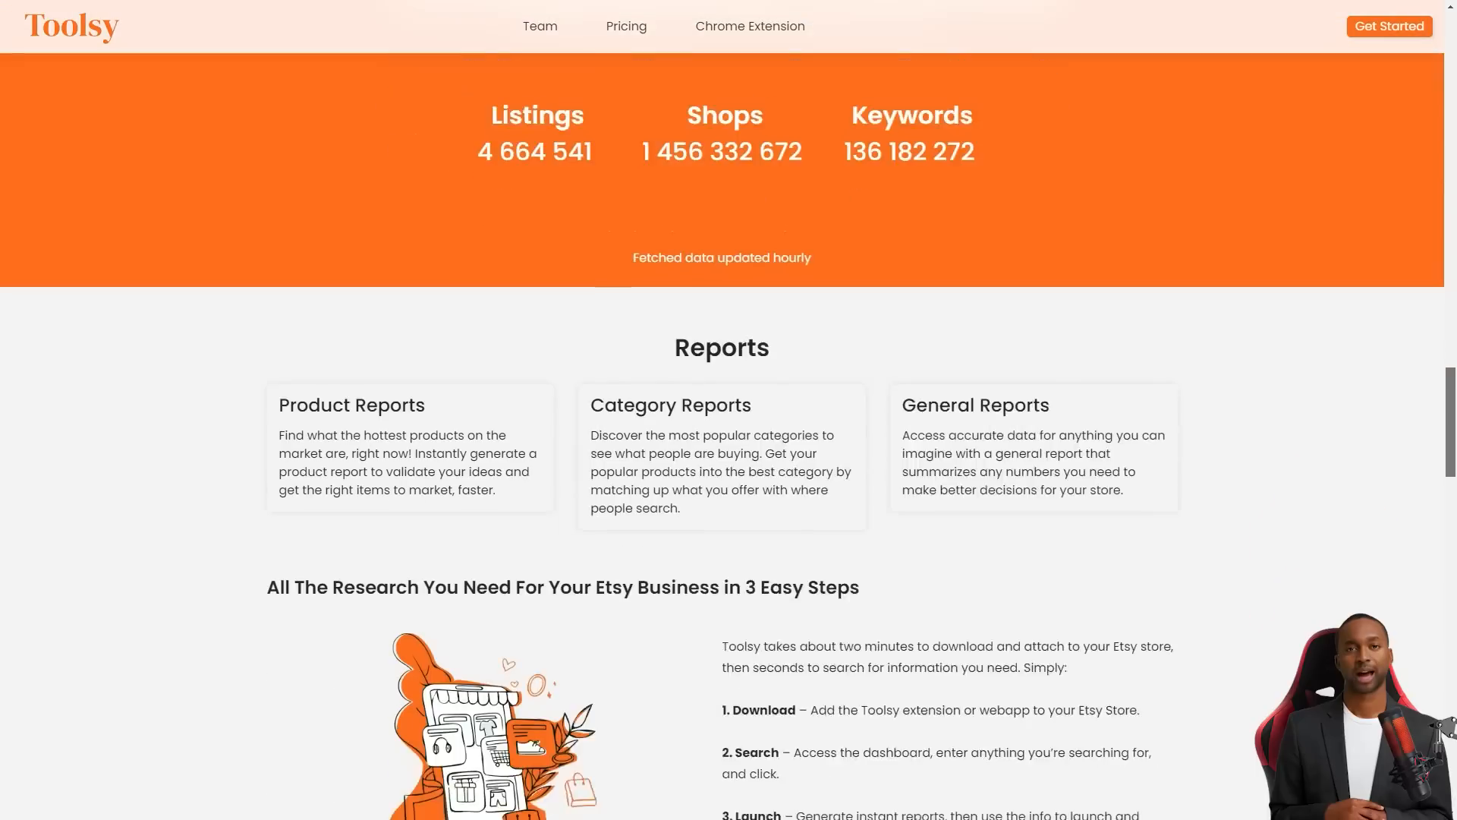
scroll(down, 3)
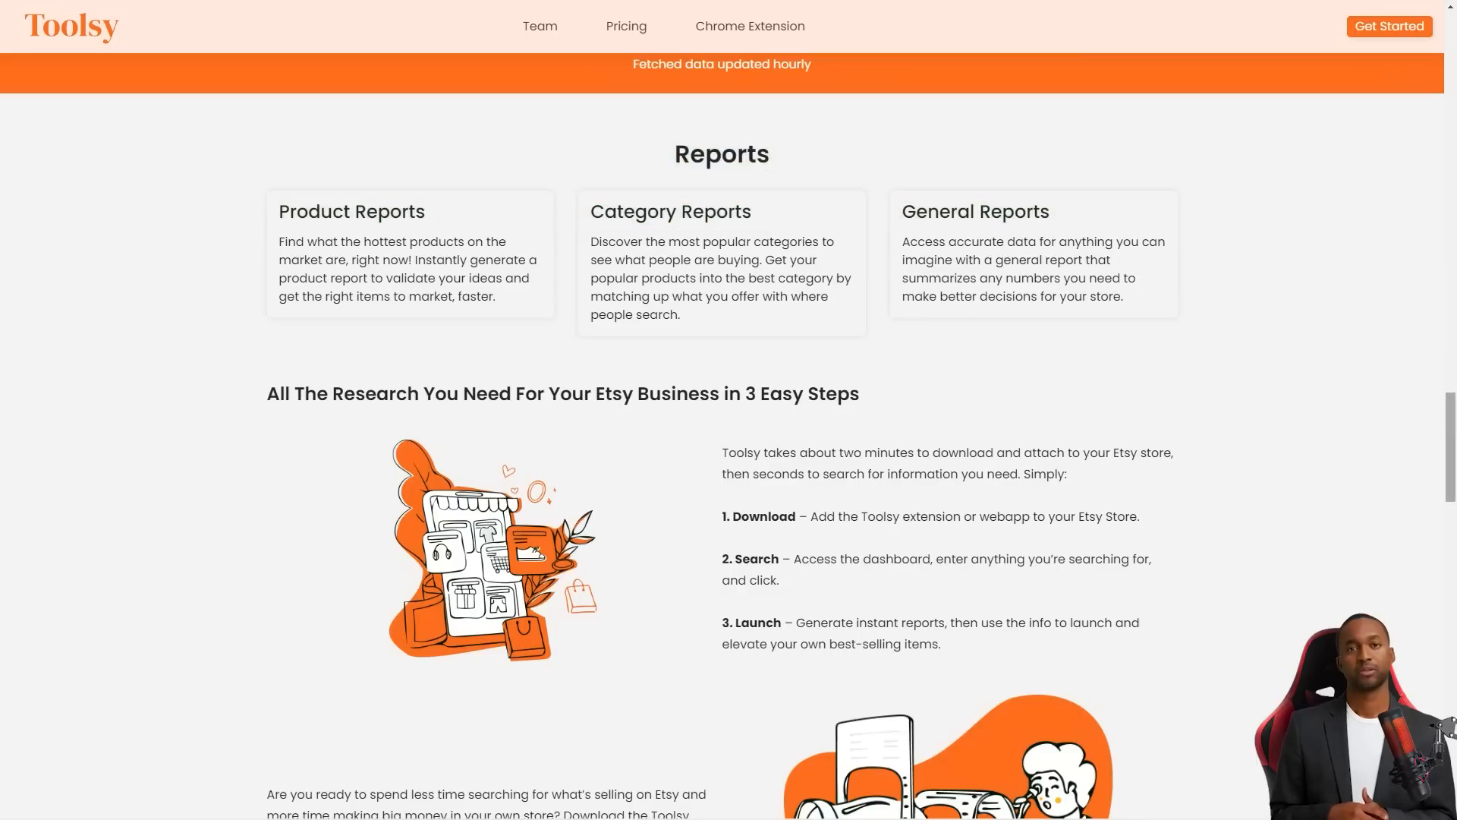
scroll(down, 3)
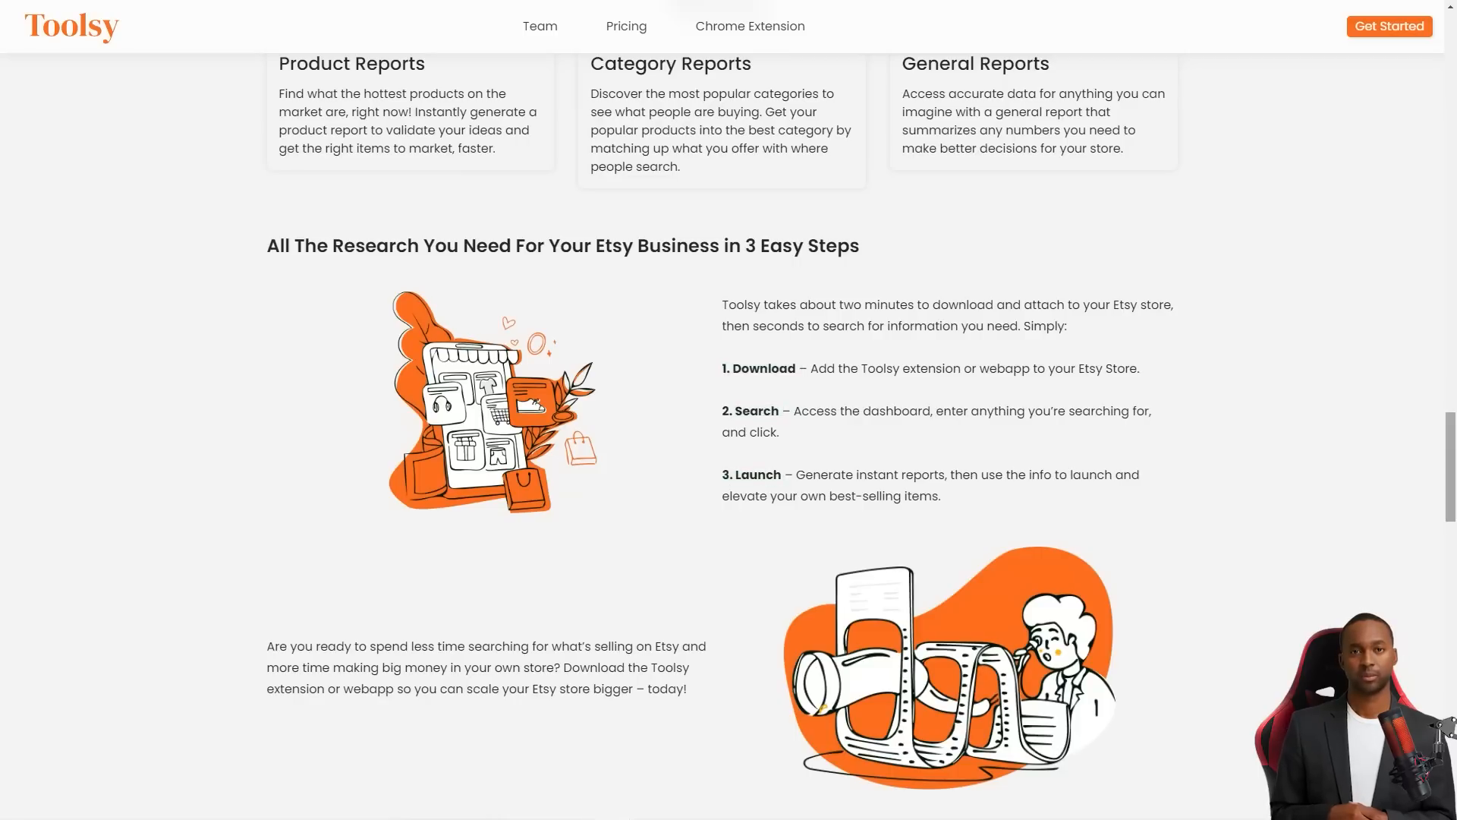
scroll(down, 3)
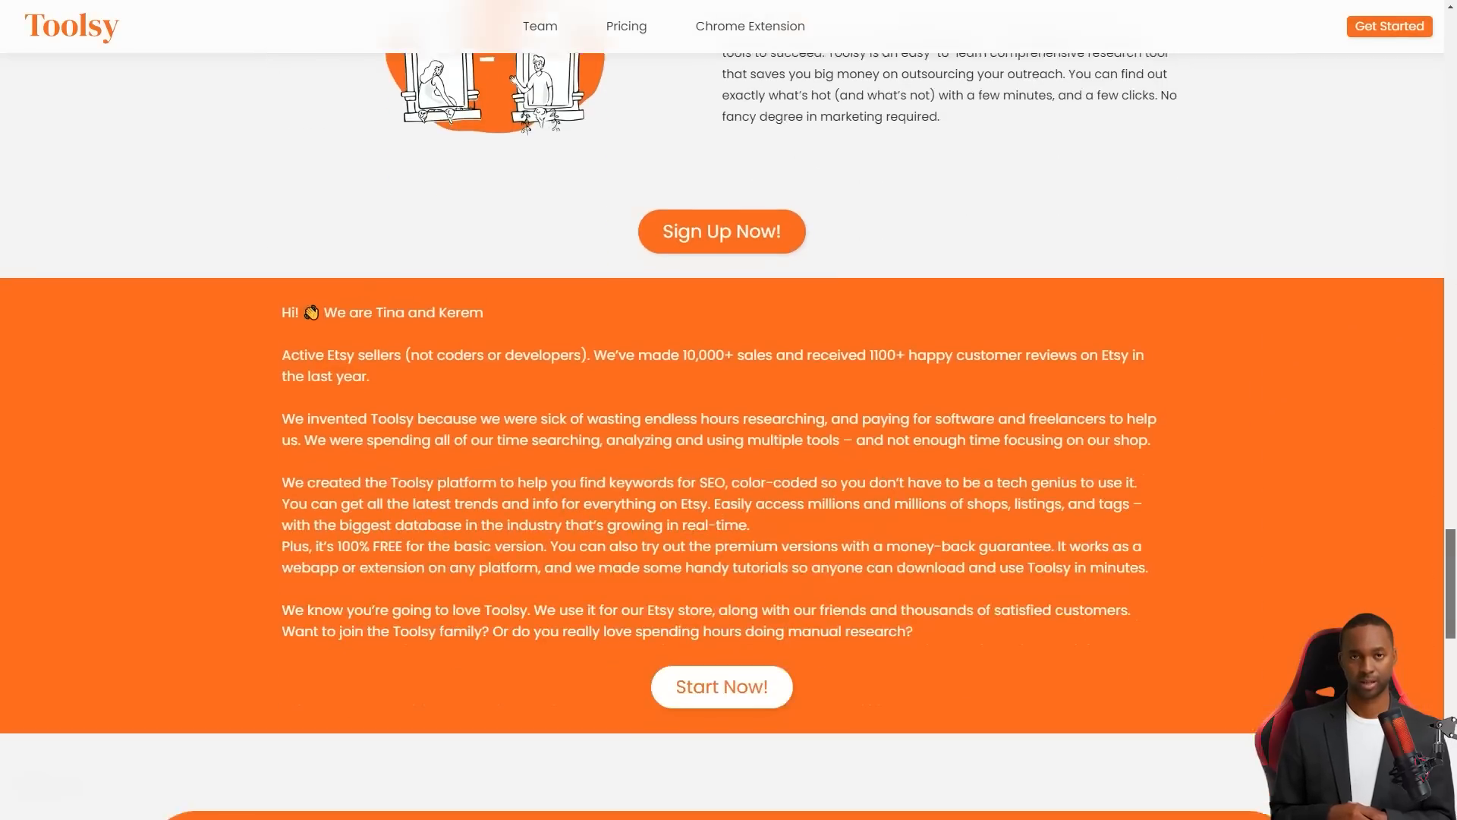
Go to the Team page and scroll down to all three member cards with their roles
click(539, 26)
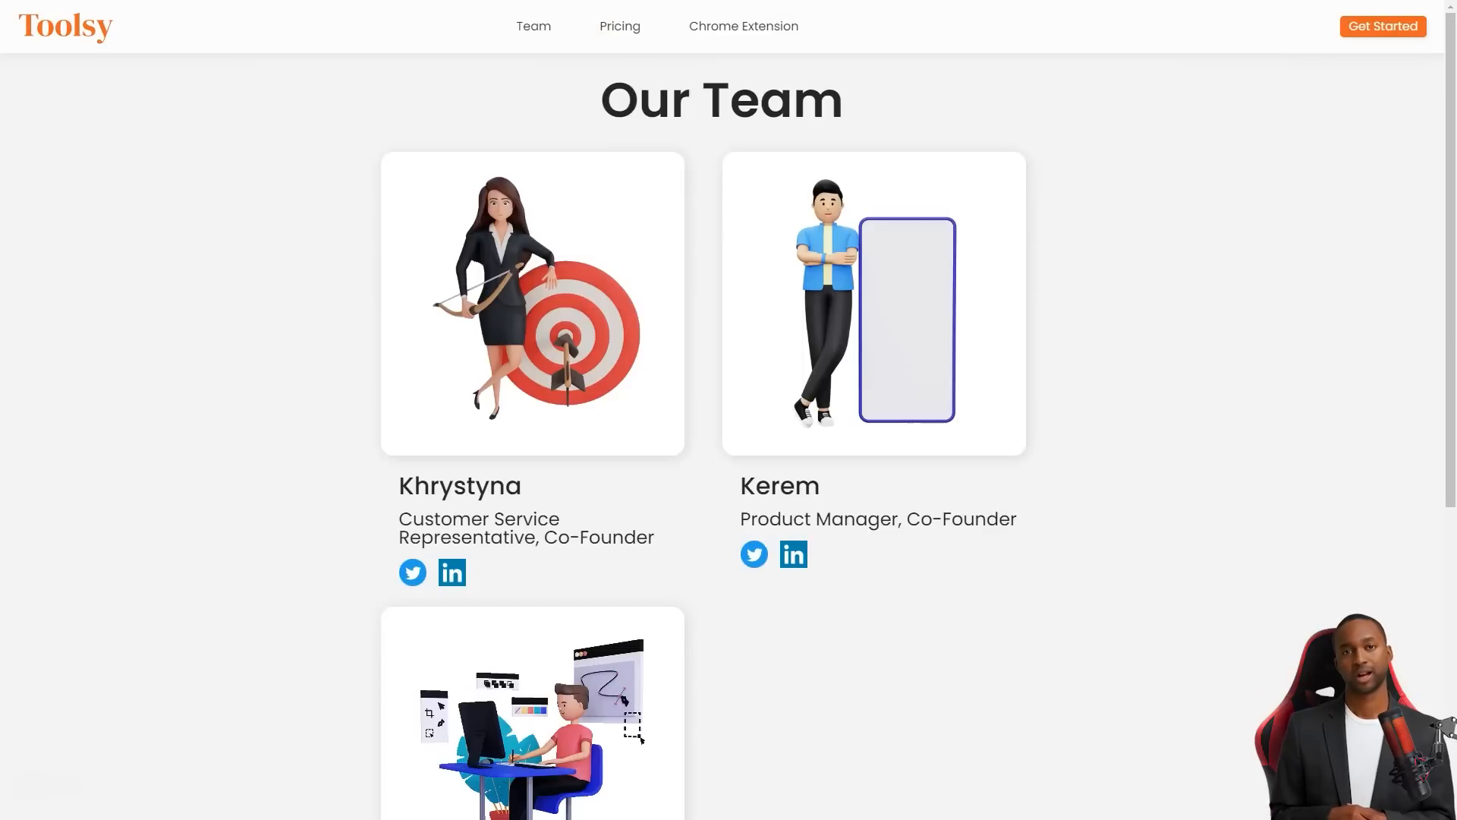
scroll(down, 3)
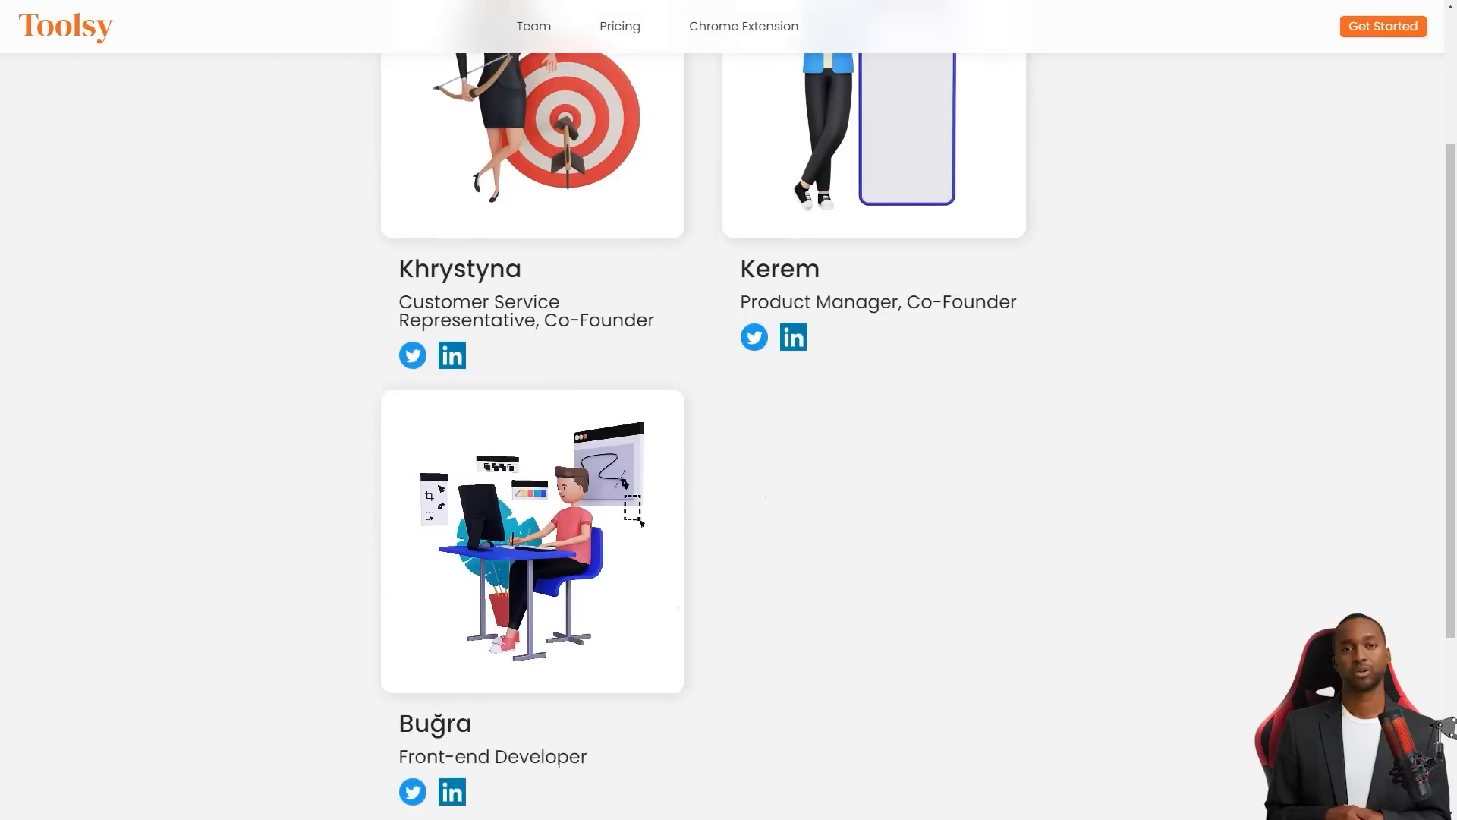
scroll(down, 3)
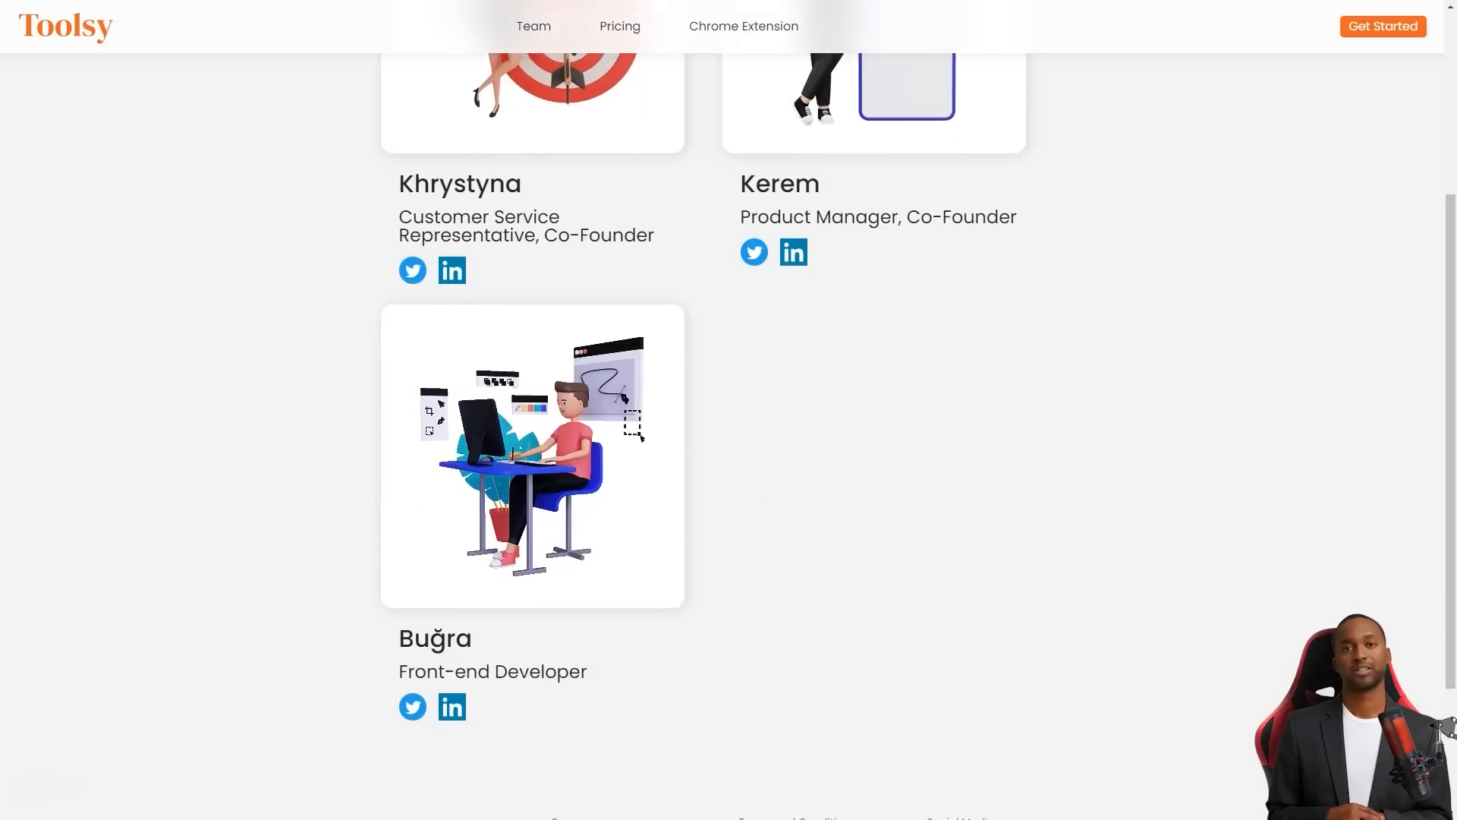
Open Toolsy's Chrome Web Store extension listing and scroll through its overview
click(744, 26)
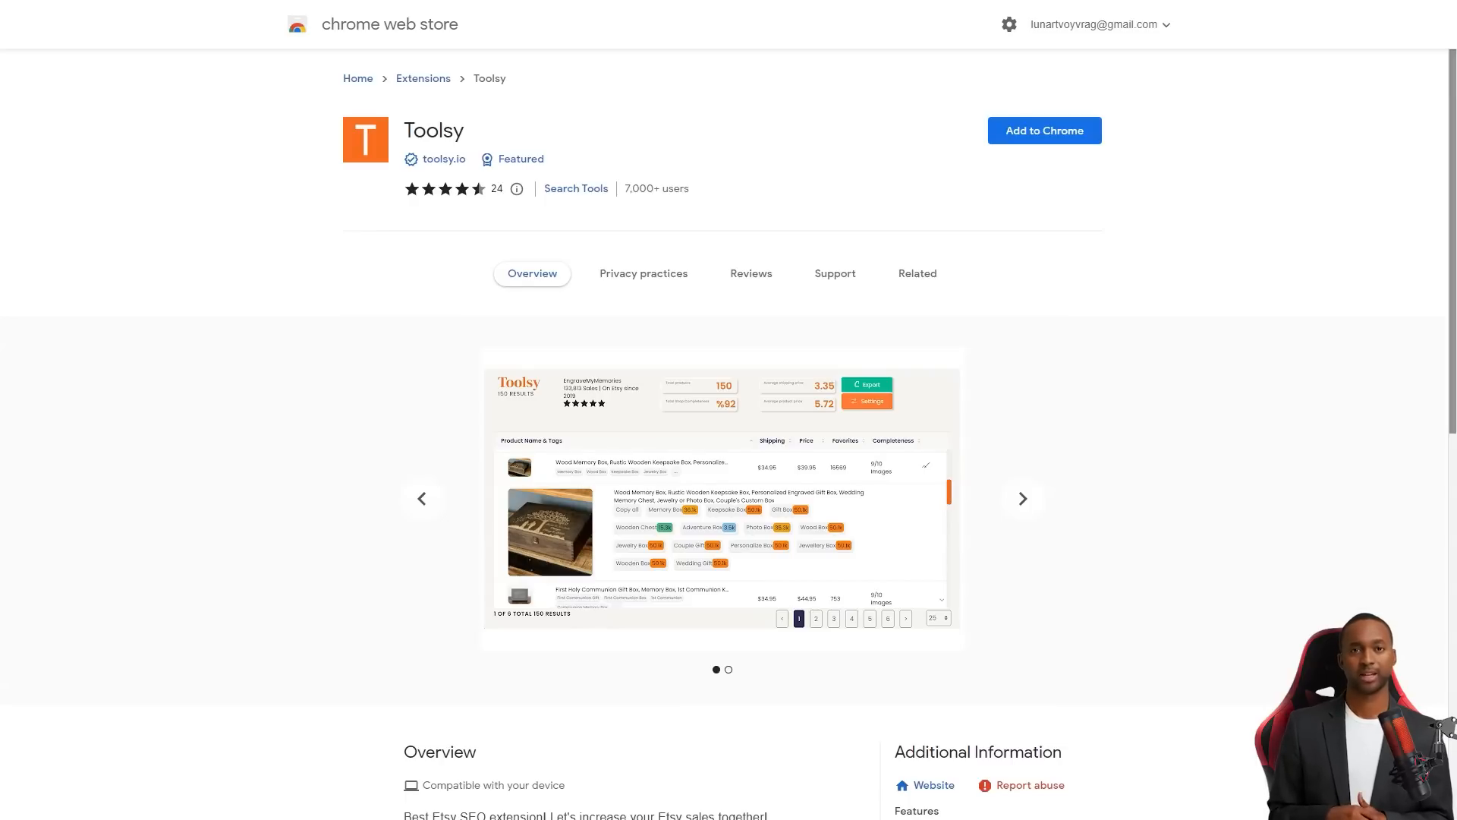
scroll(down, 3)
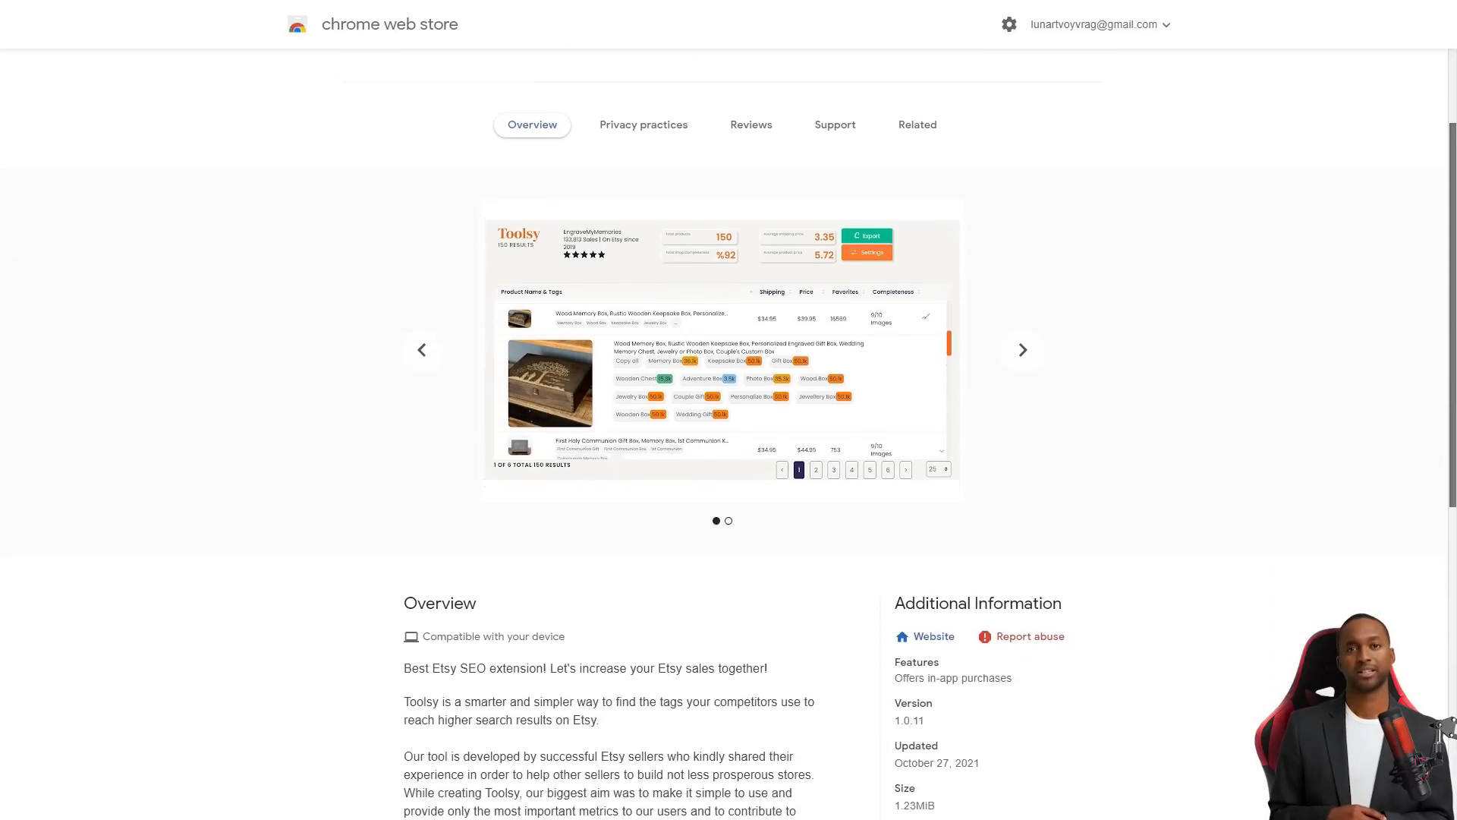
scroll(down, 3)
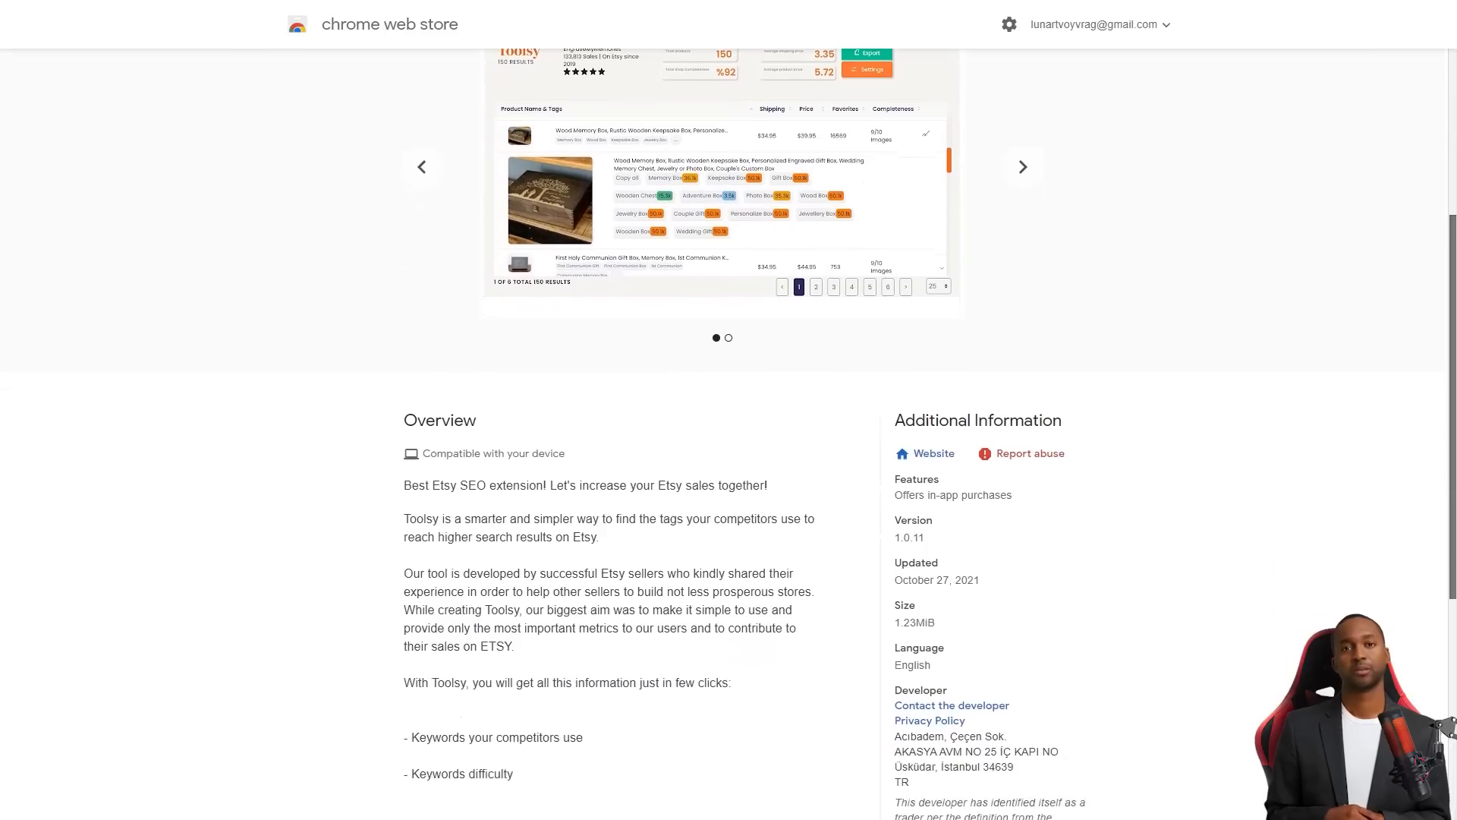
scroll(down, 3)
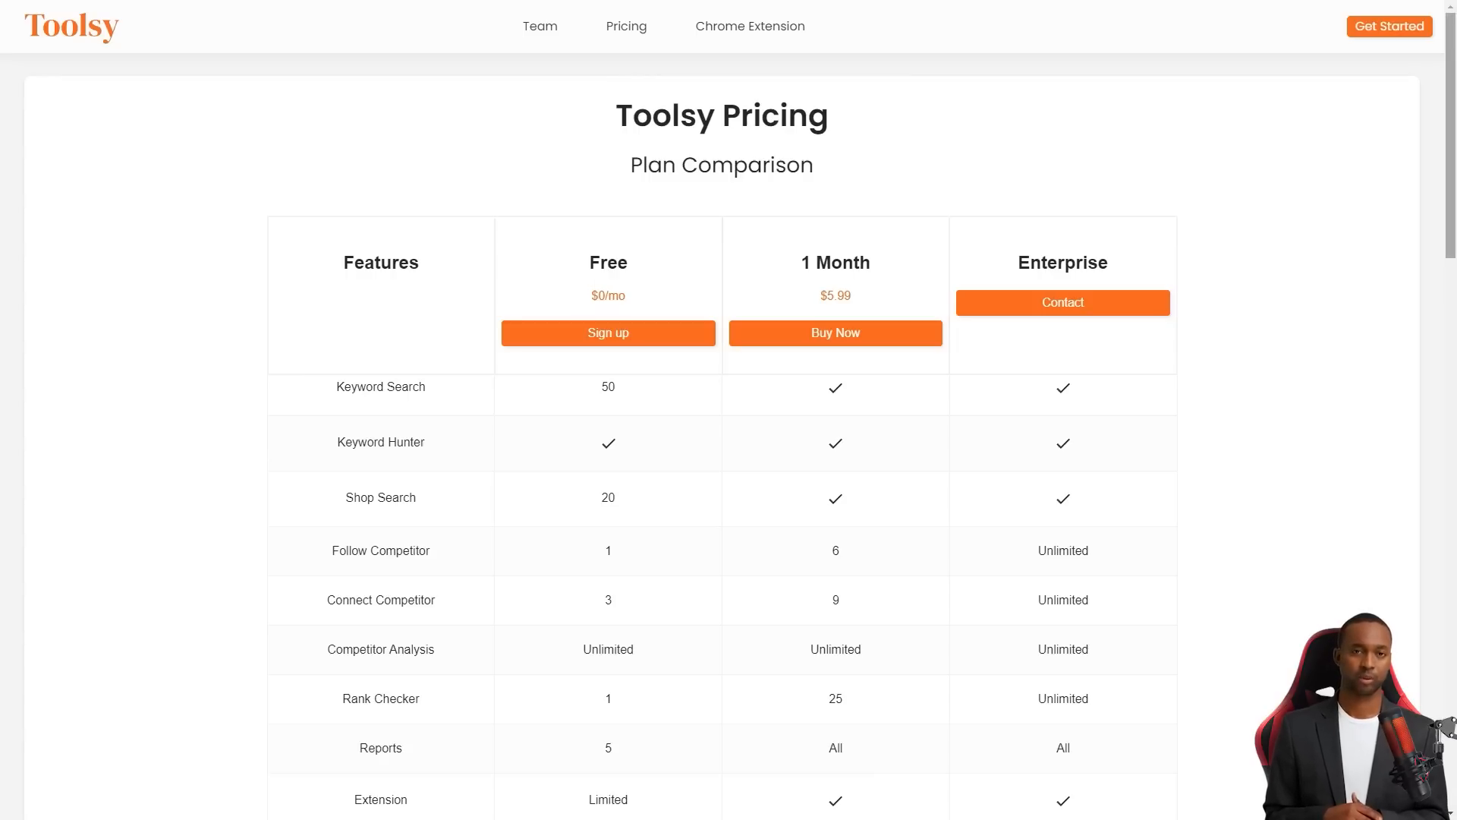
scroll(down, 3)
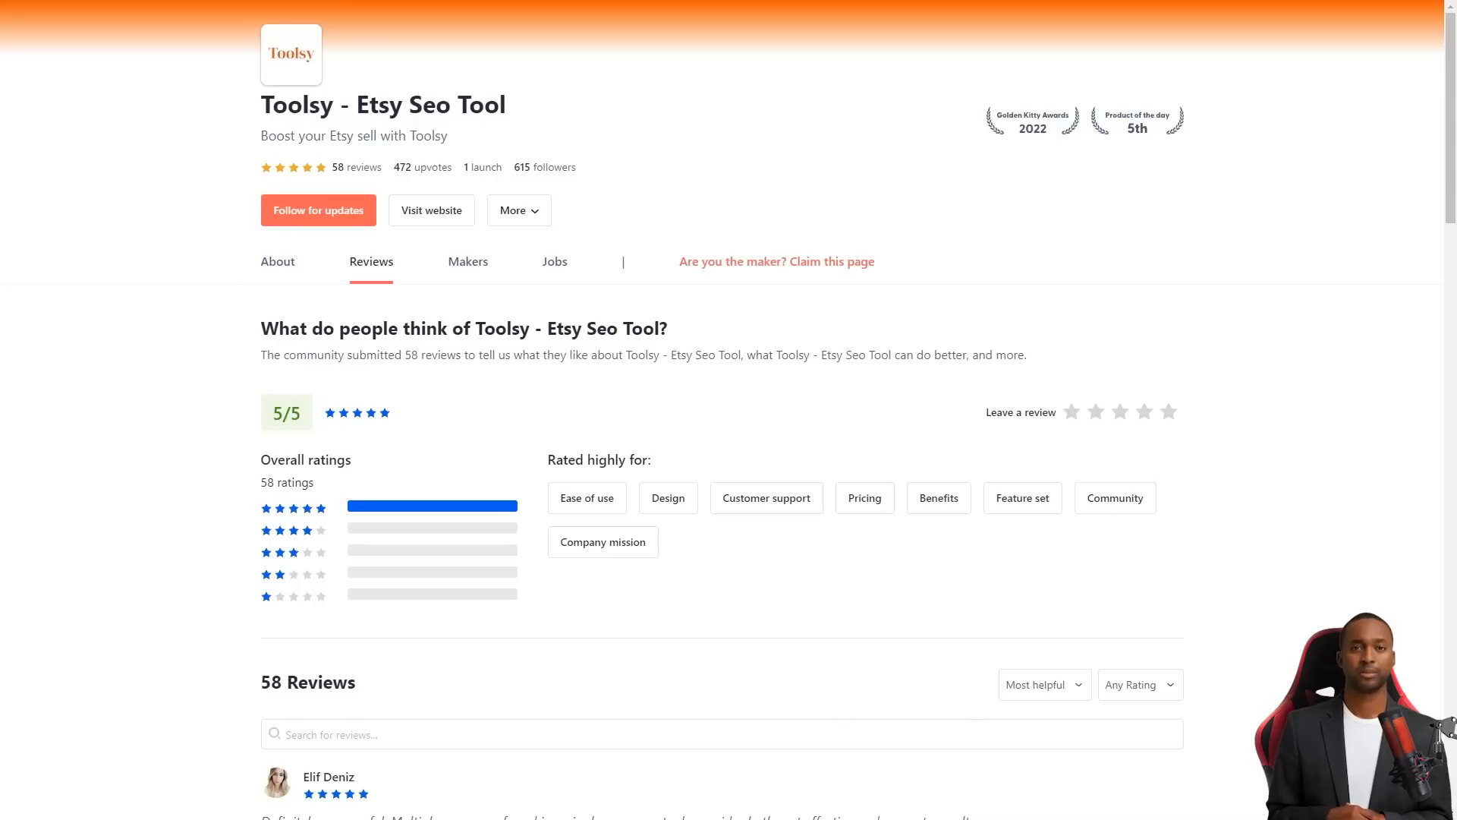
Scroll down through the list of Toolsy user reviews on the Product Hunt Reviews tab
scroll(down, 3)
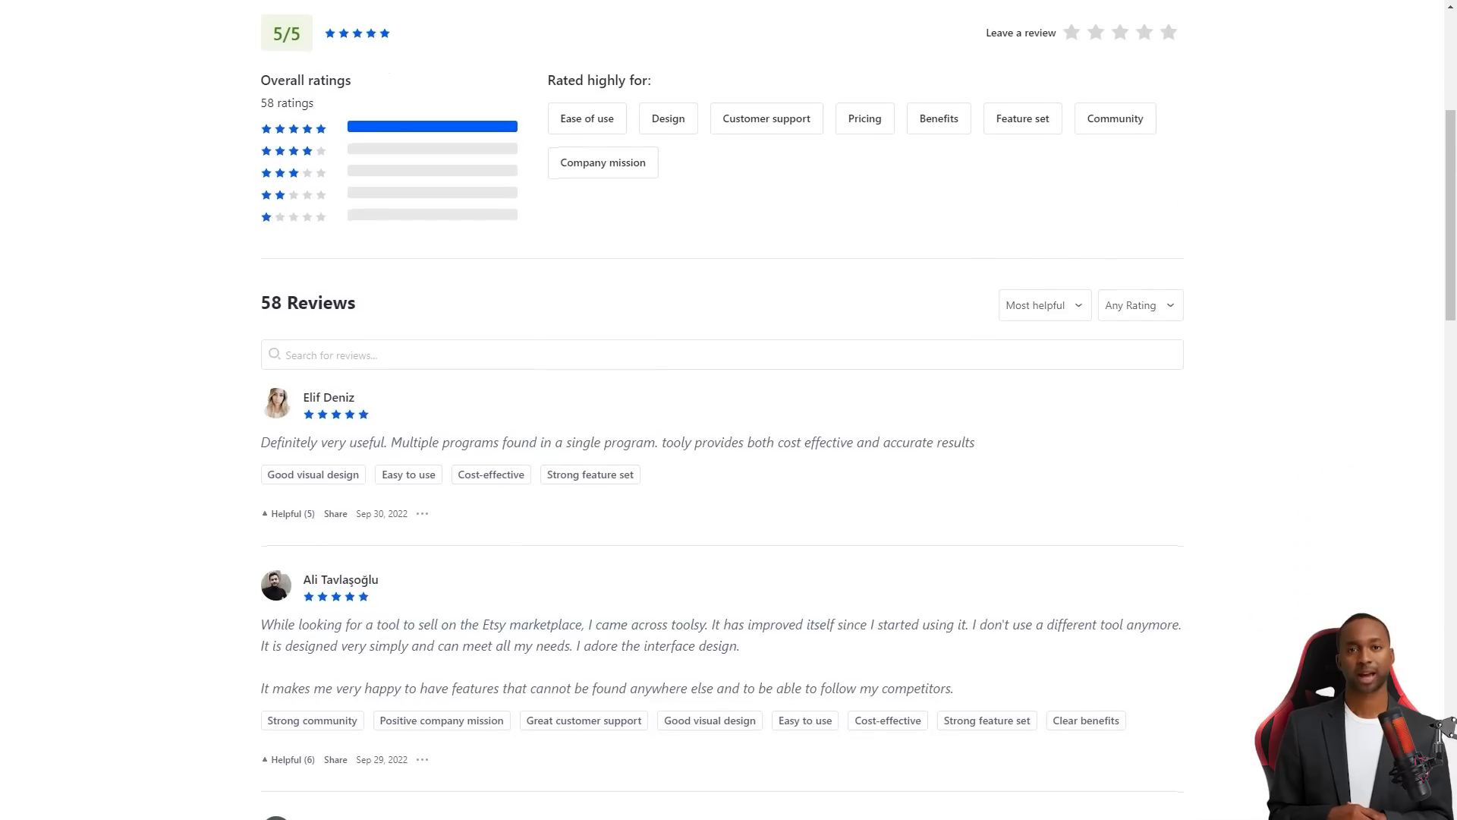
scroll(down, 3)
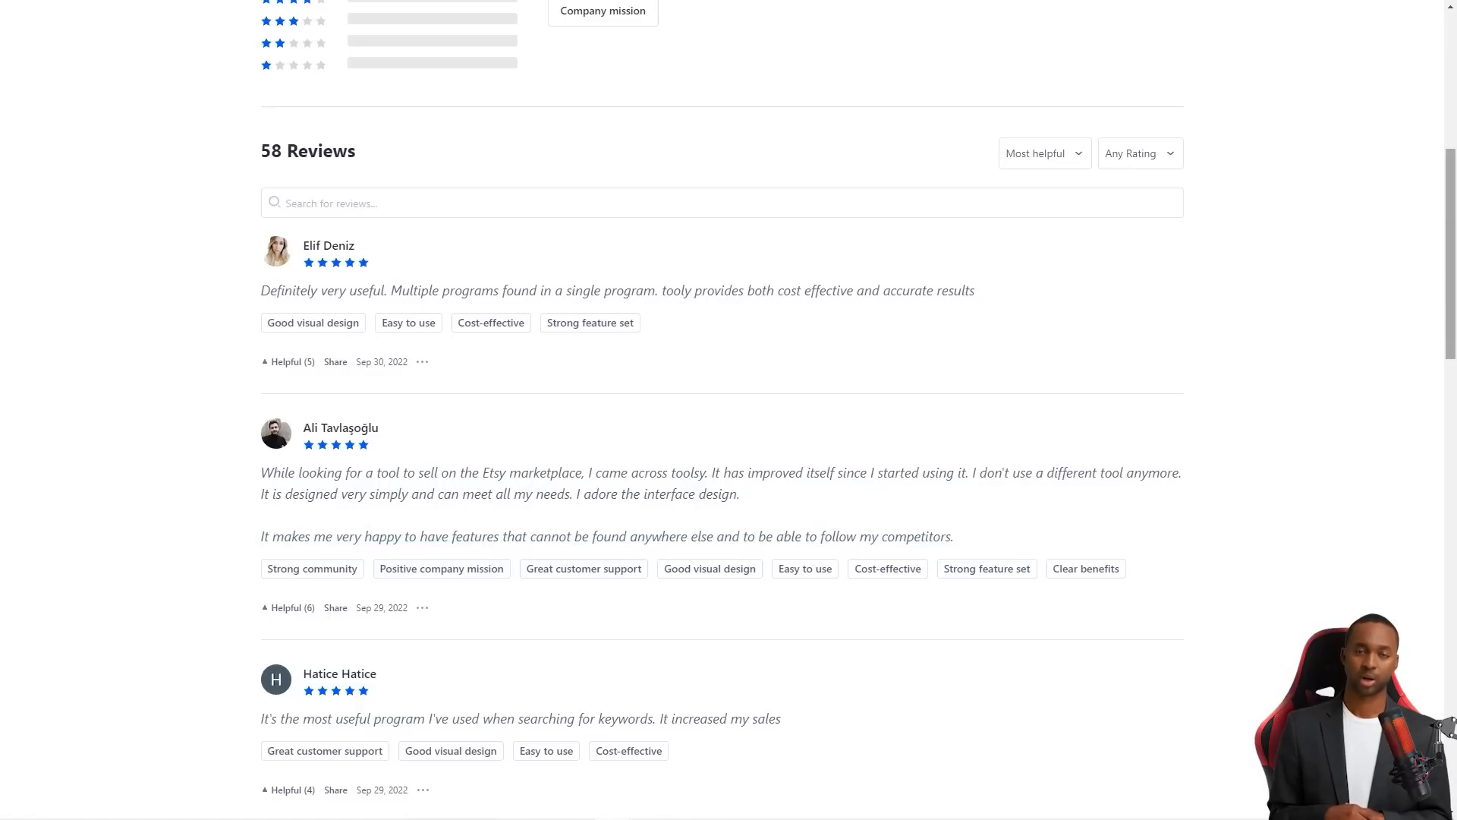
scroll(down, 3)
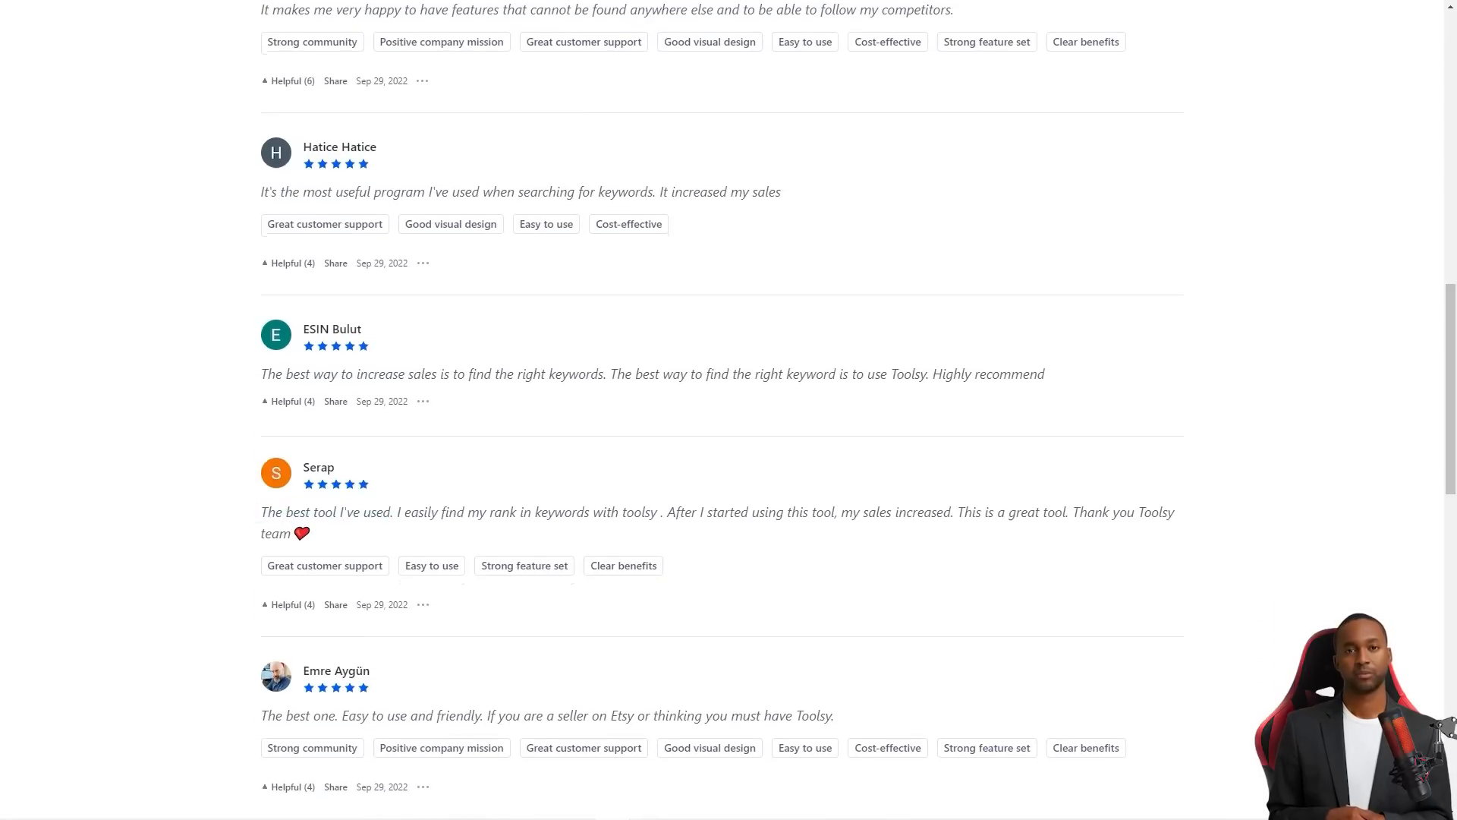
scroll(down, 3)
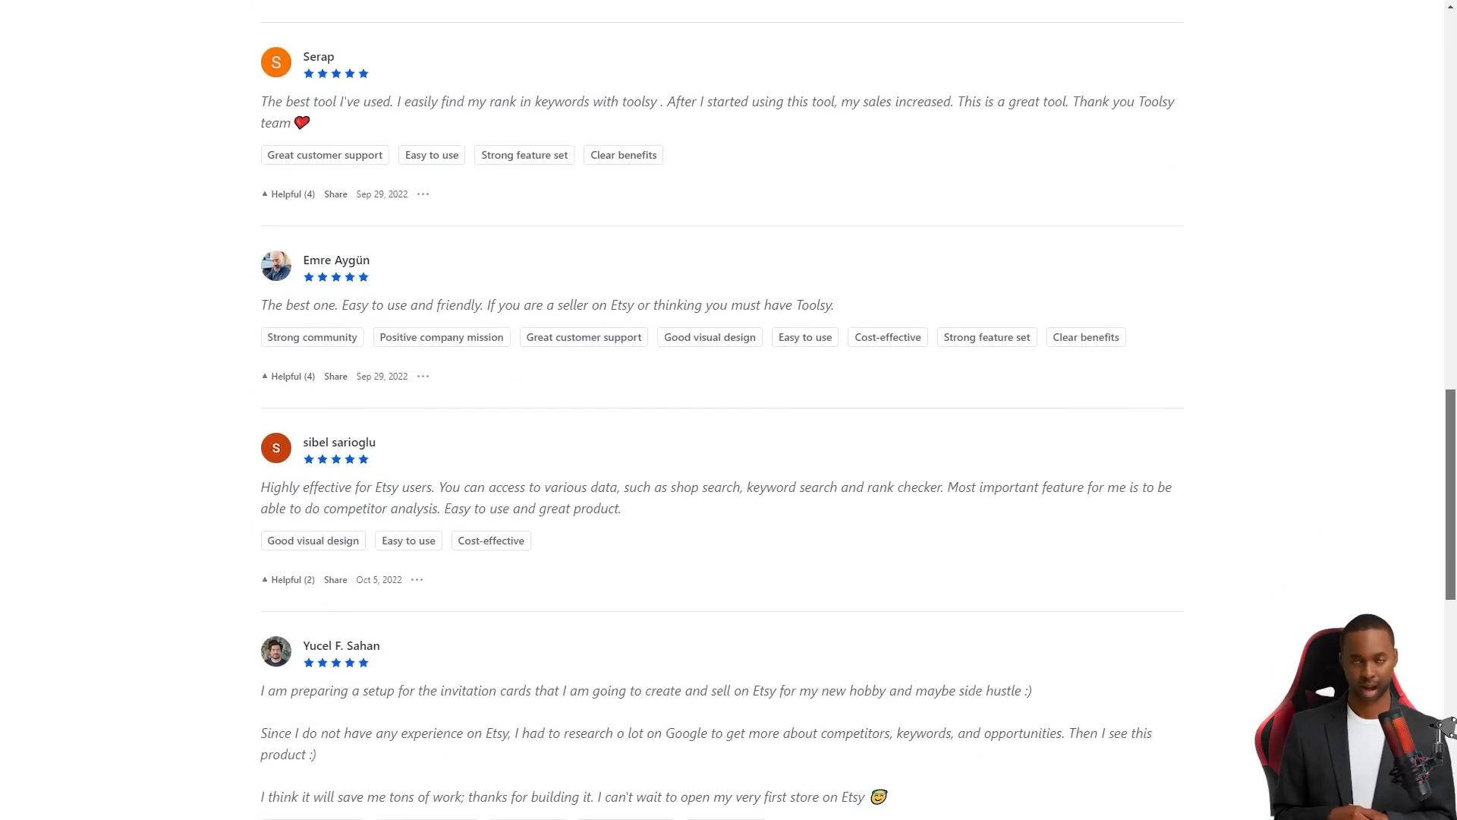
scroll(down, 3)
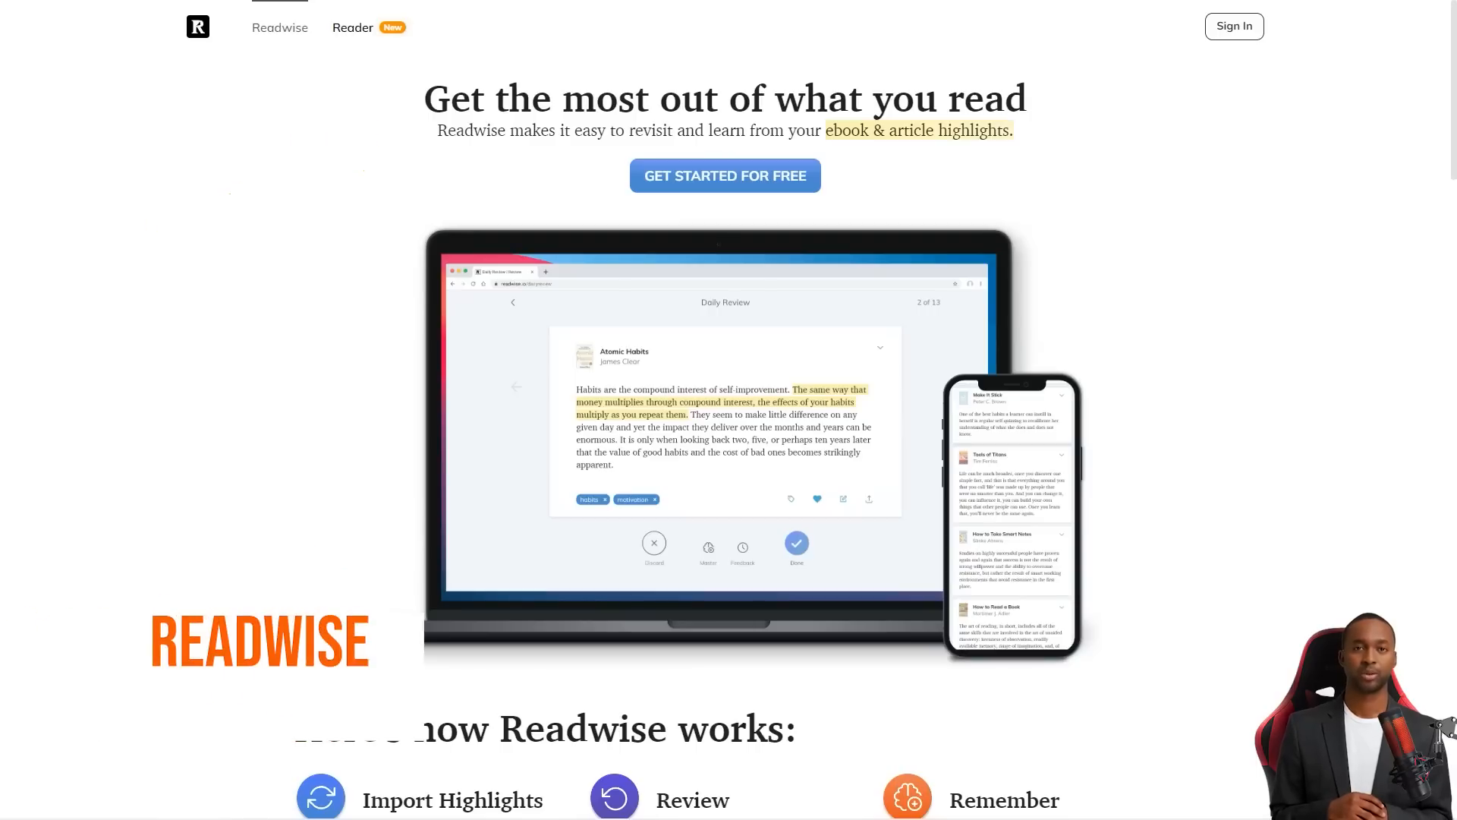
Scroll the Readwise homepage through its how-it-works steps, testimonials and feature sections
scroll(down, 3)
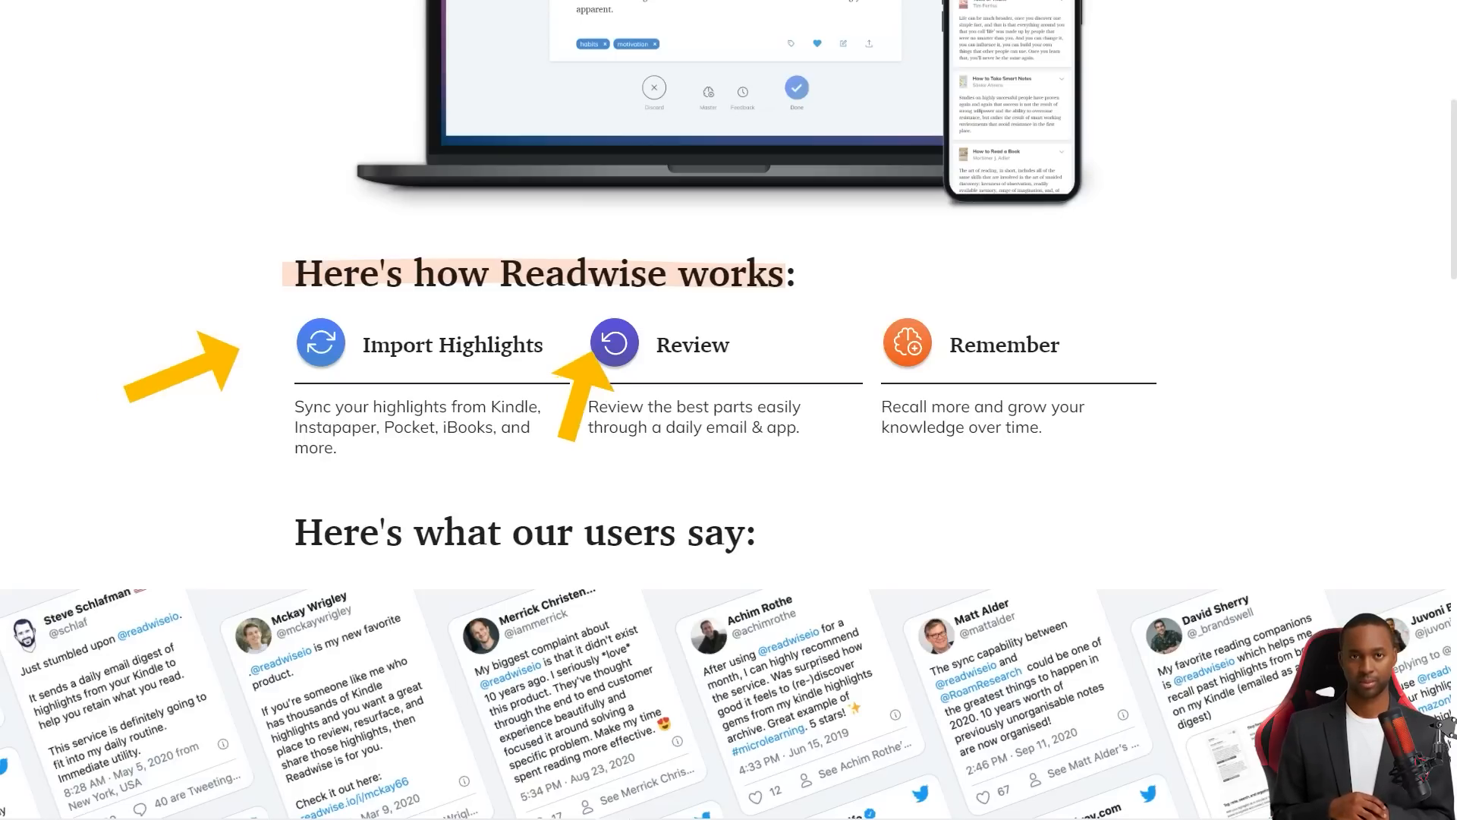
scroll(down, 3)
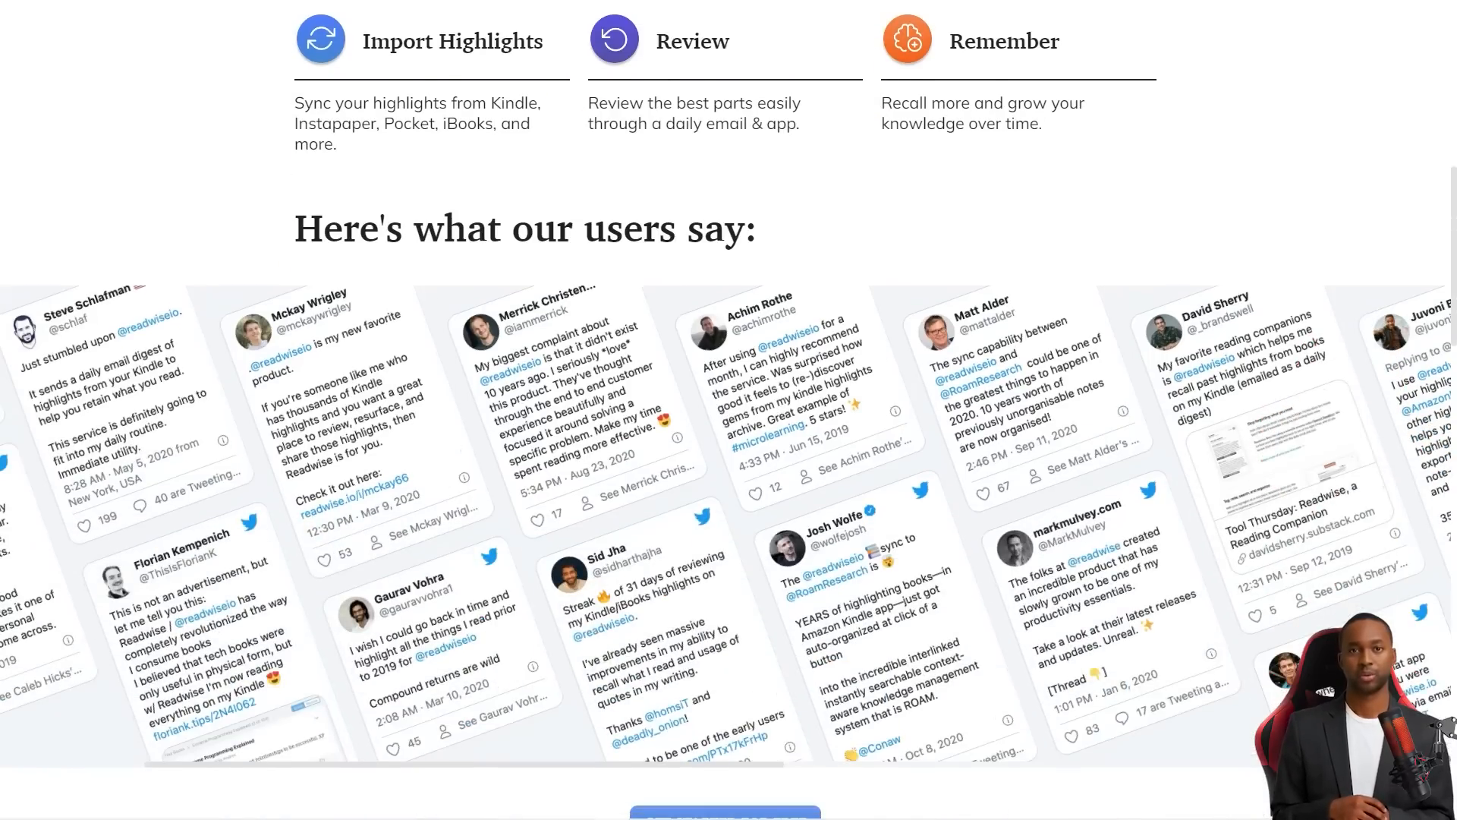
scroll(down, 3)
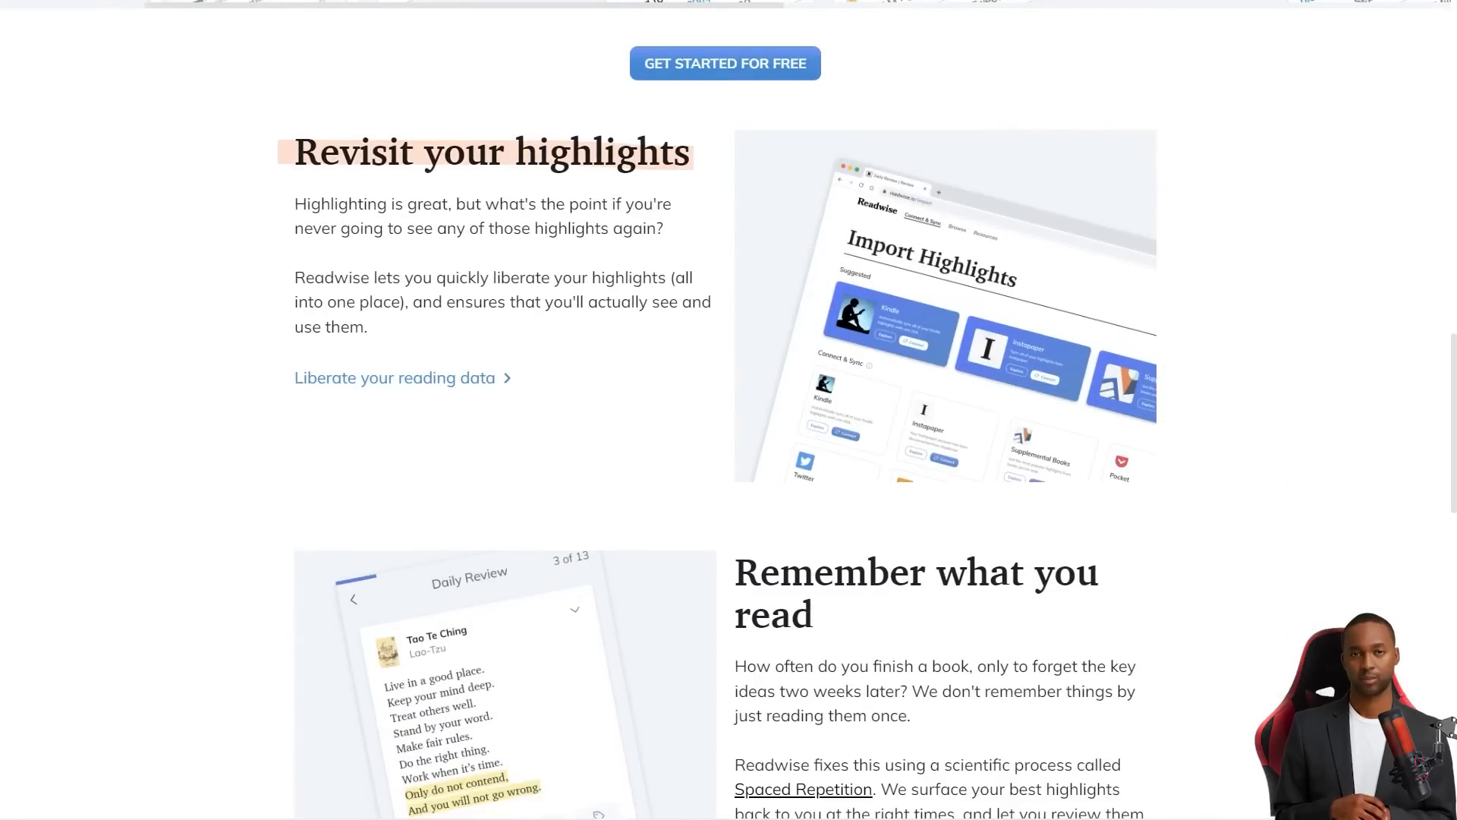
scroll(down, 3)
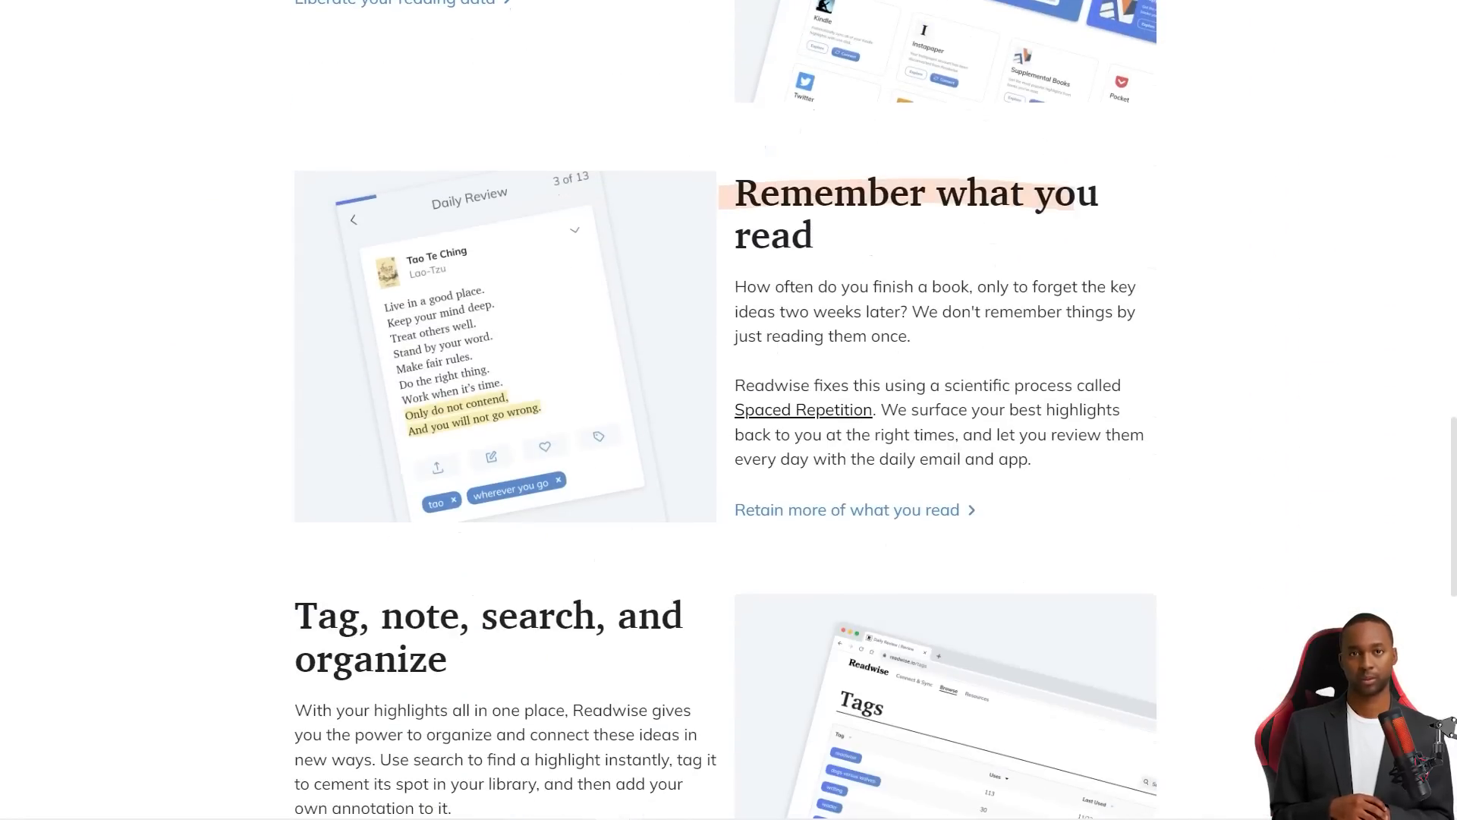
scroll(down, 3)
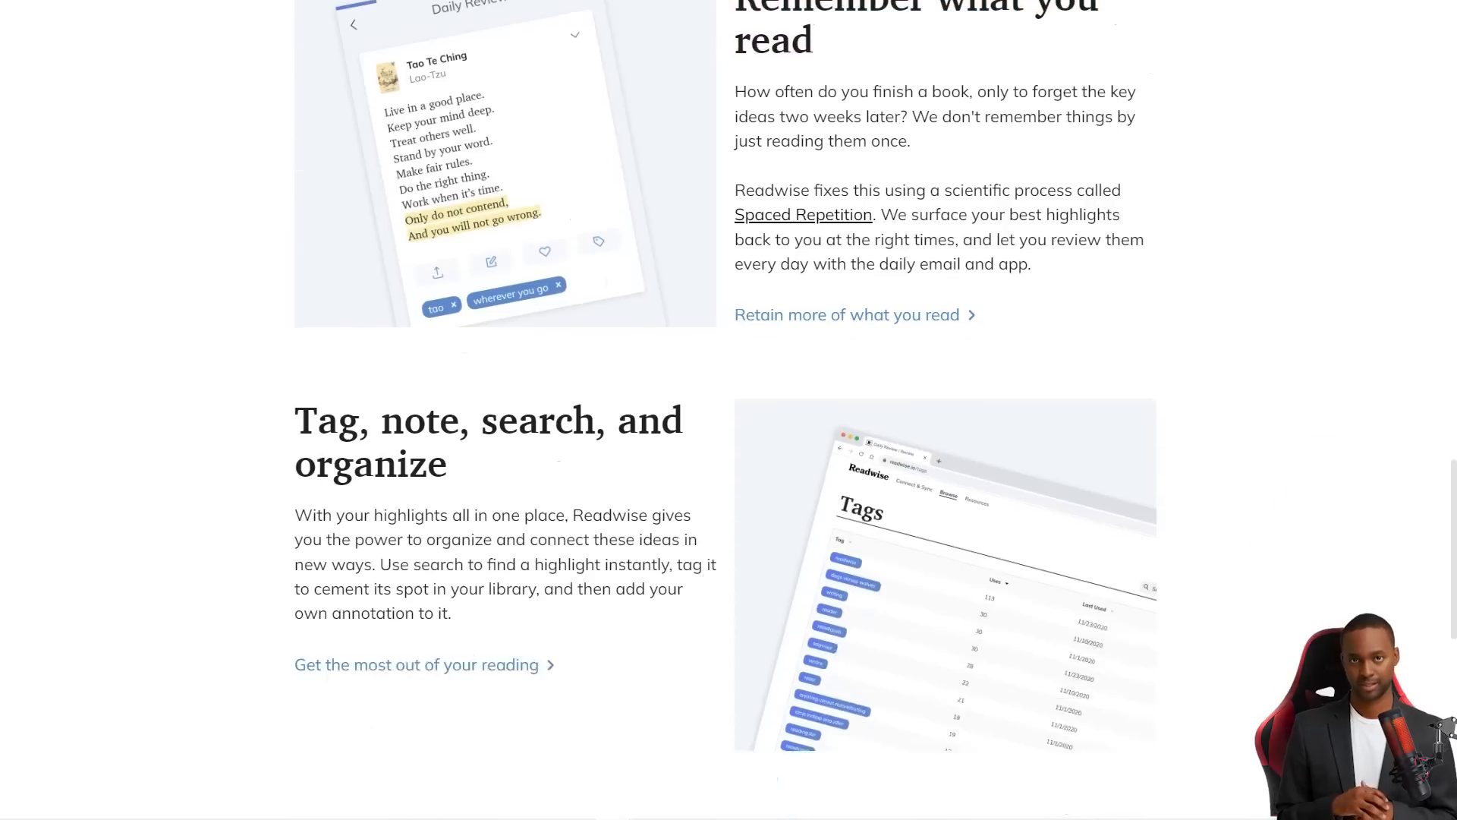
scroll(down, 3)
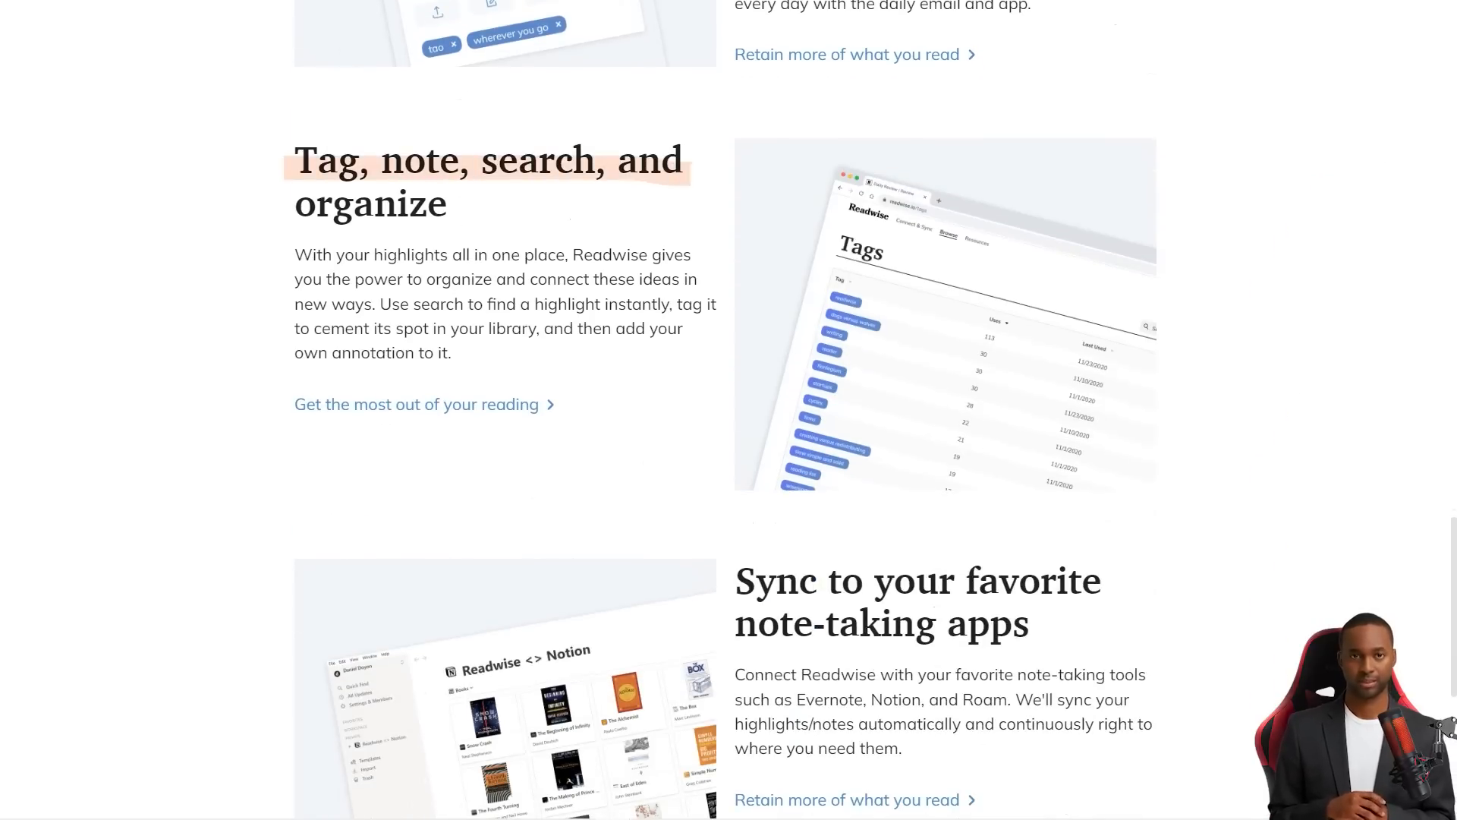
scroll(down, 3)
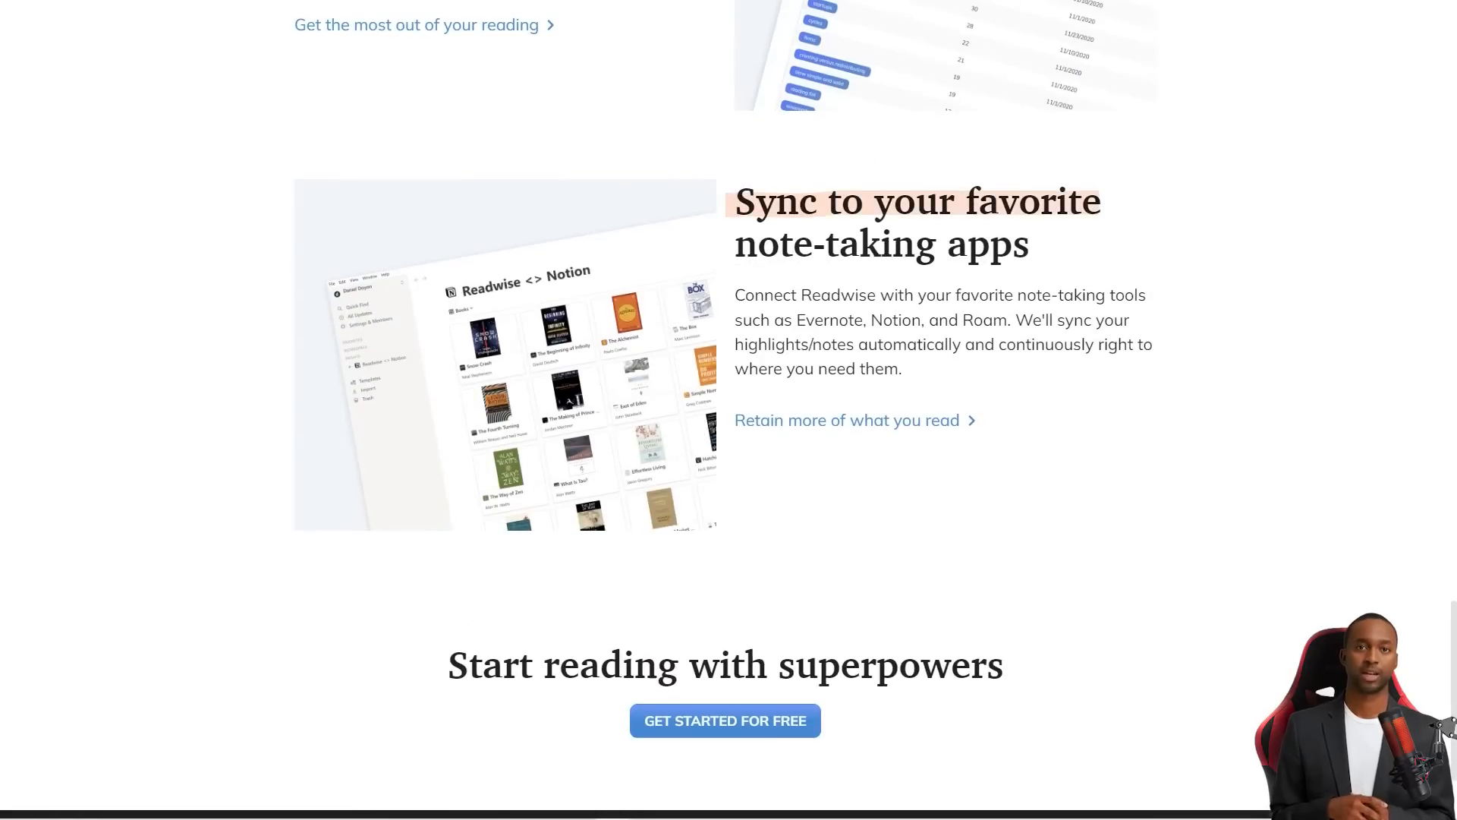
scroll(down, 3)
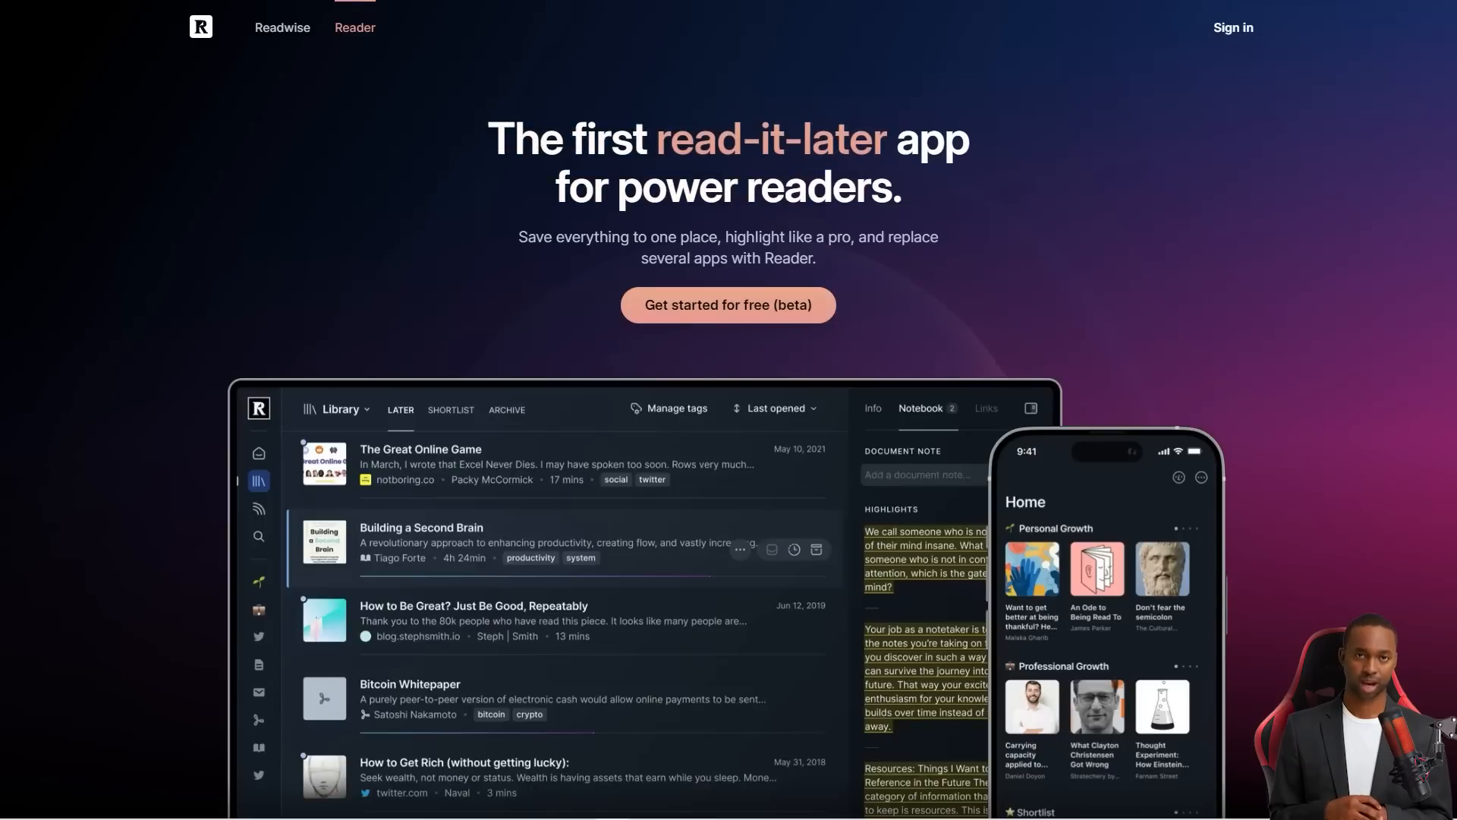
scroll(down, 3)
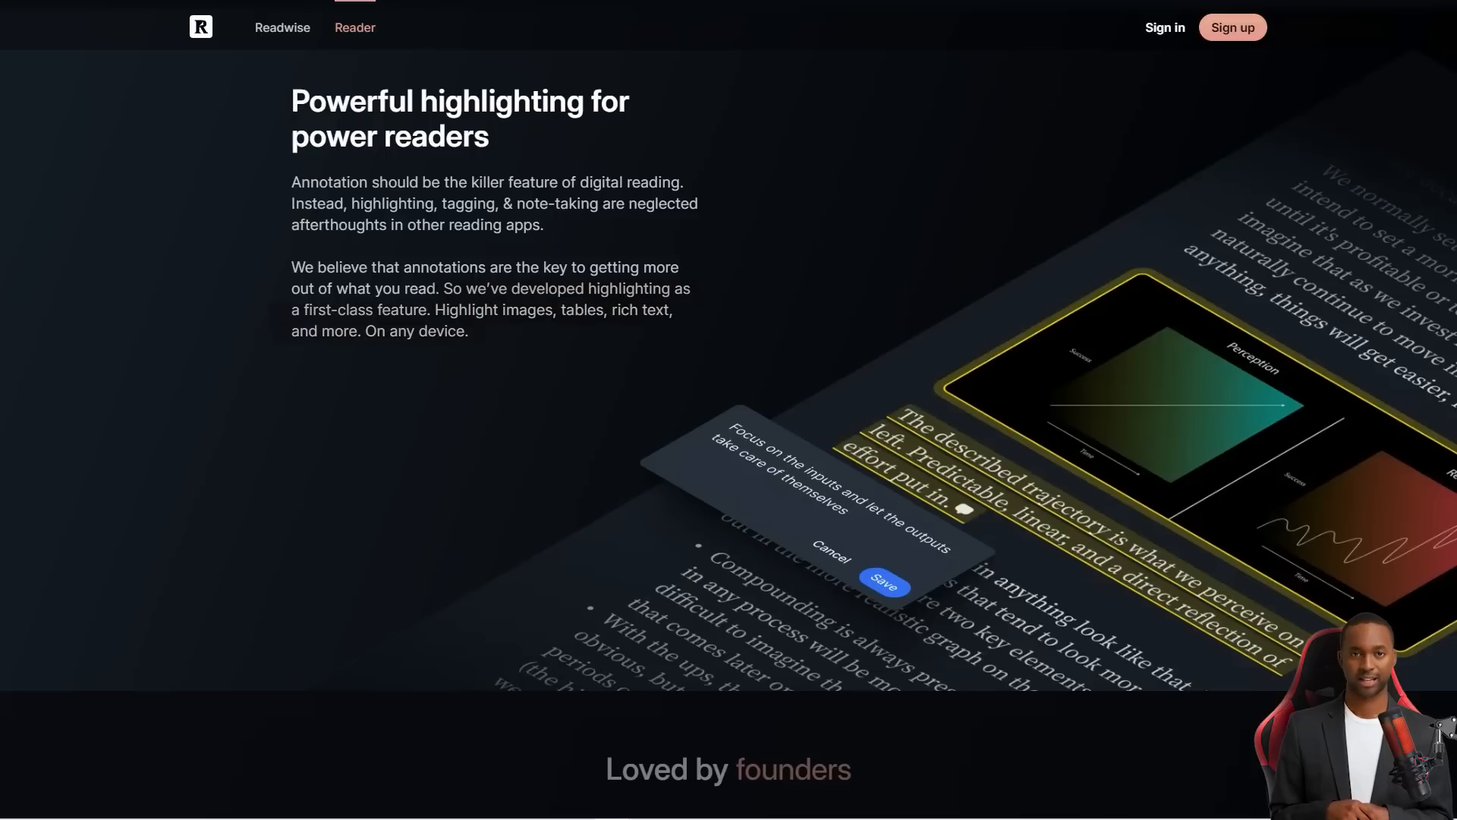
scroll(down, 3)
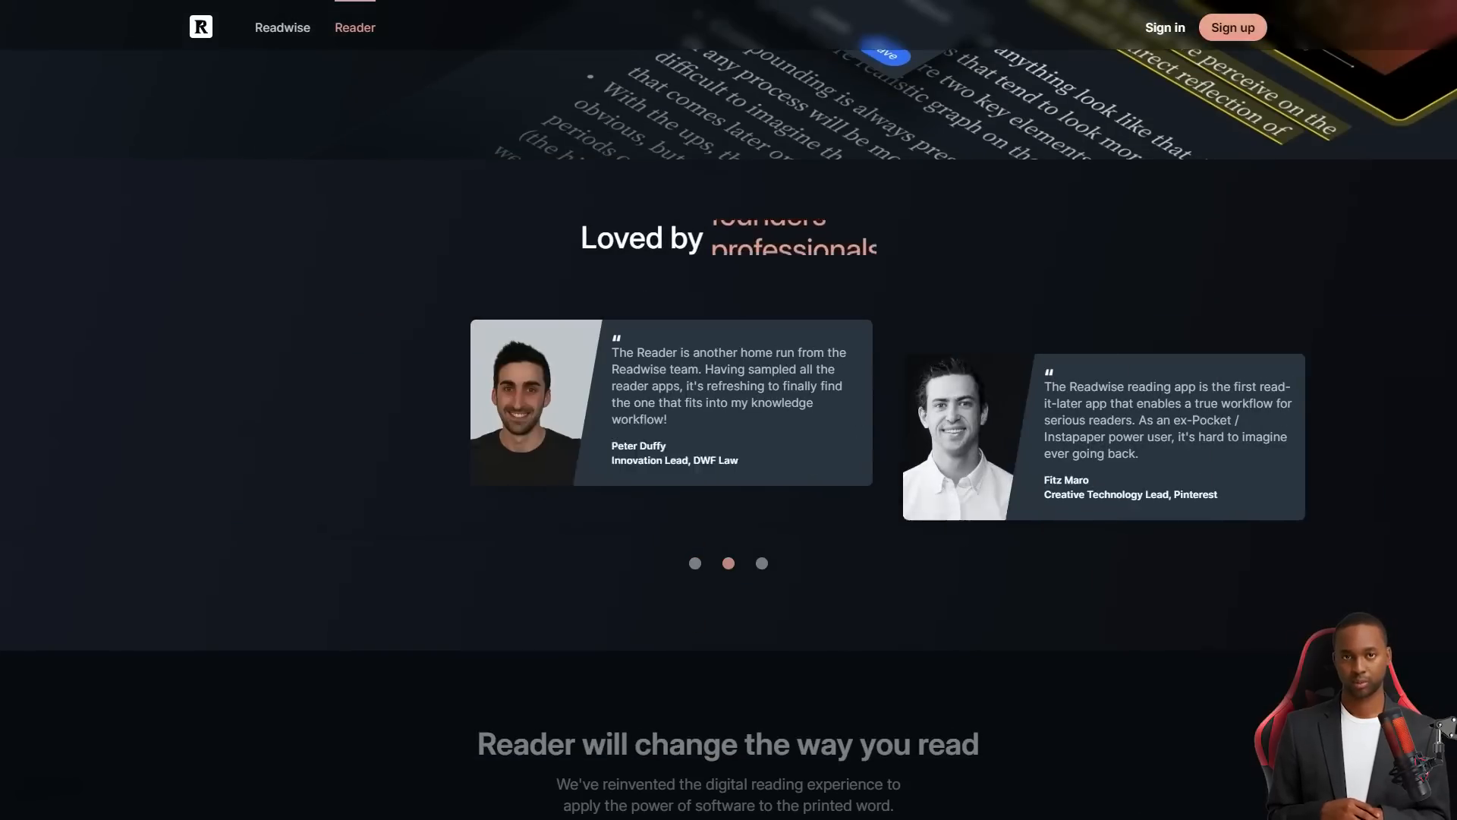
scroll(down, 3)
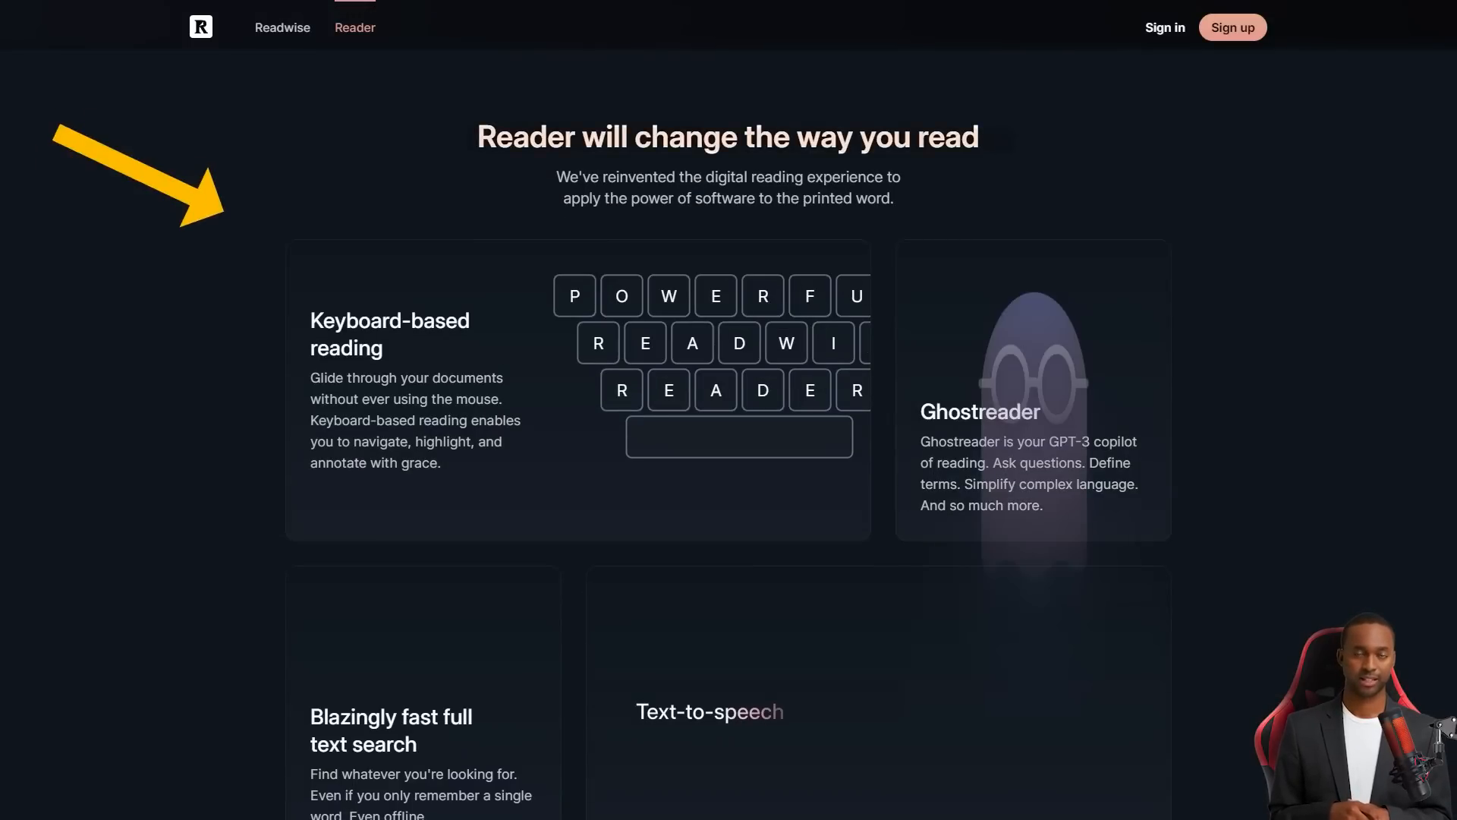
scroll(down, 3)
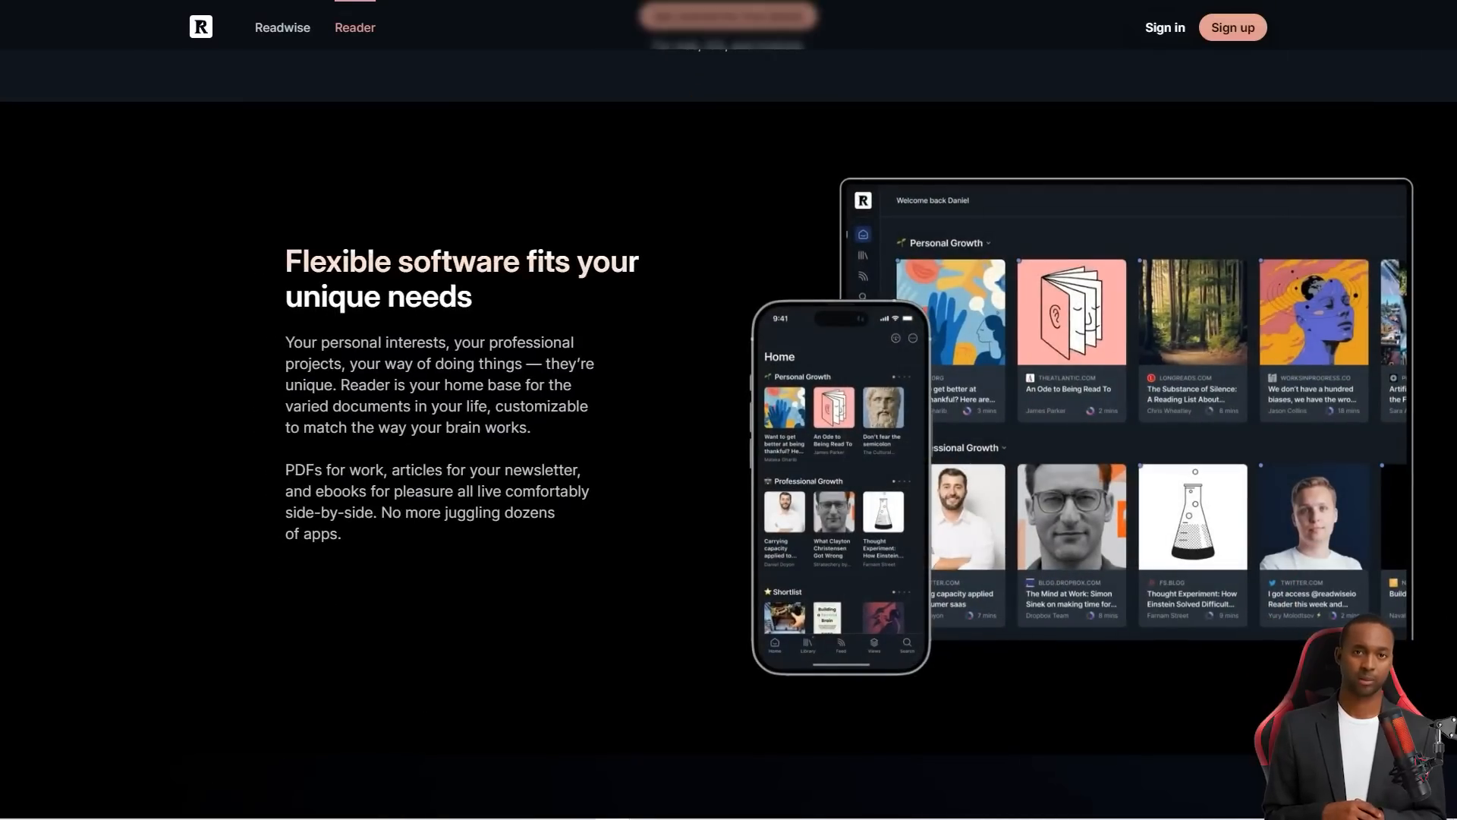
scroll(down, 3)
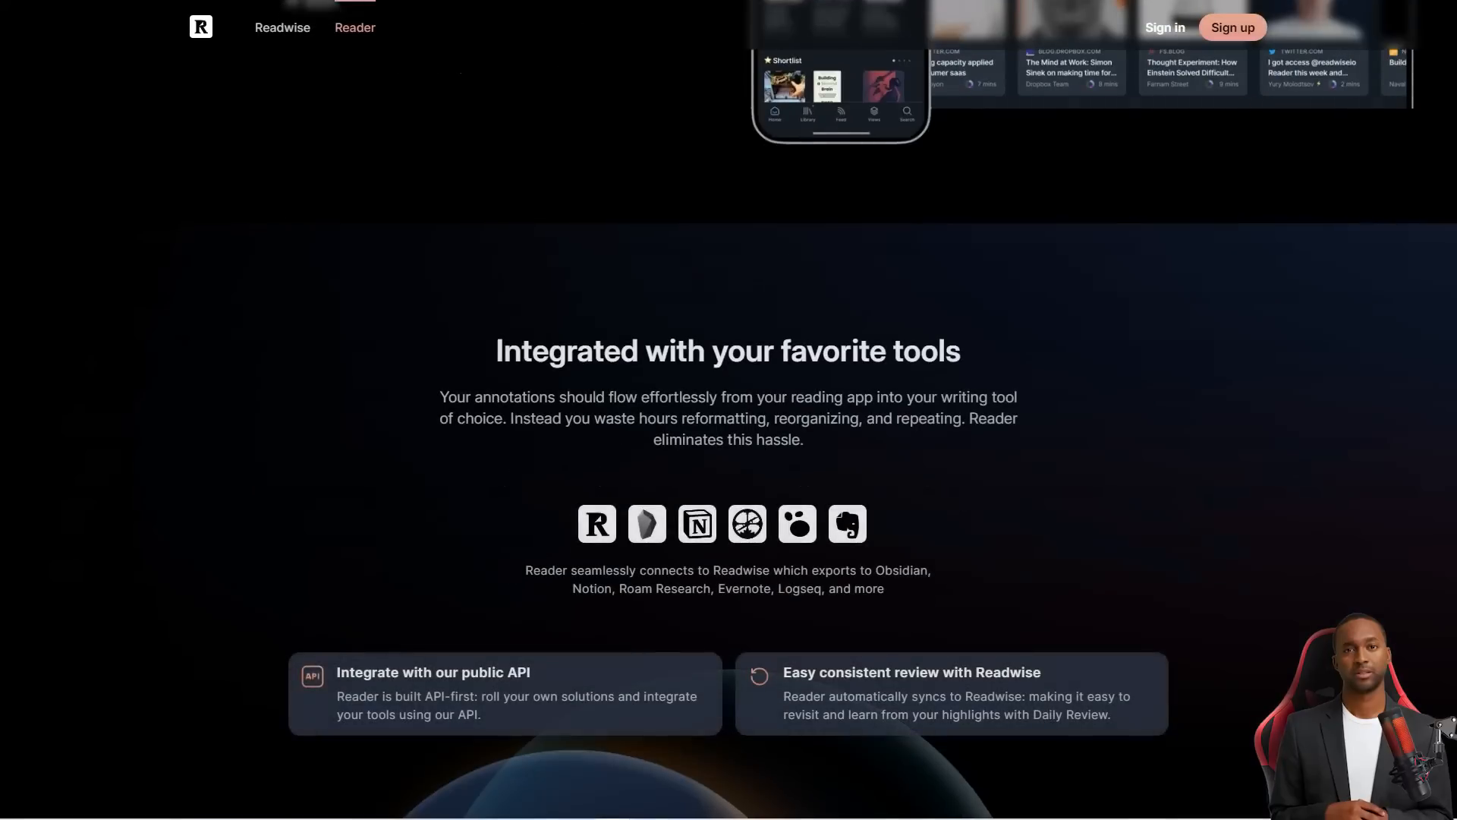
scroll(down, 3)
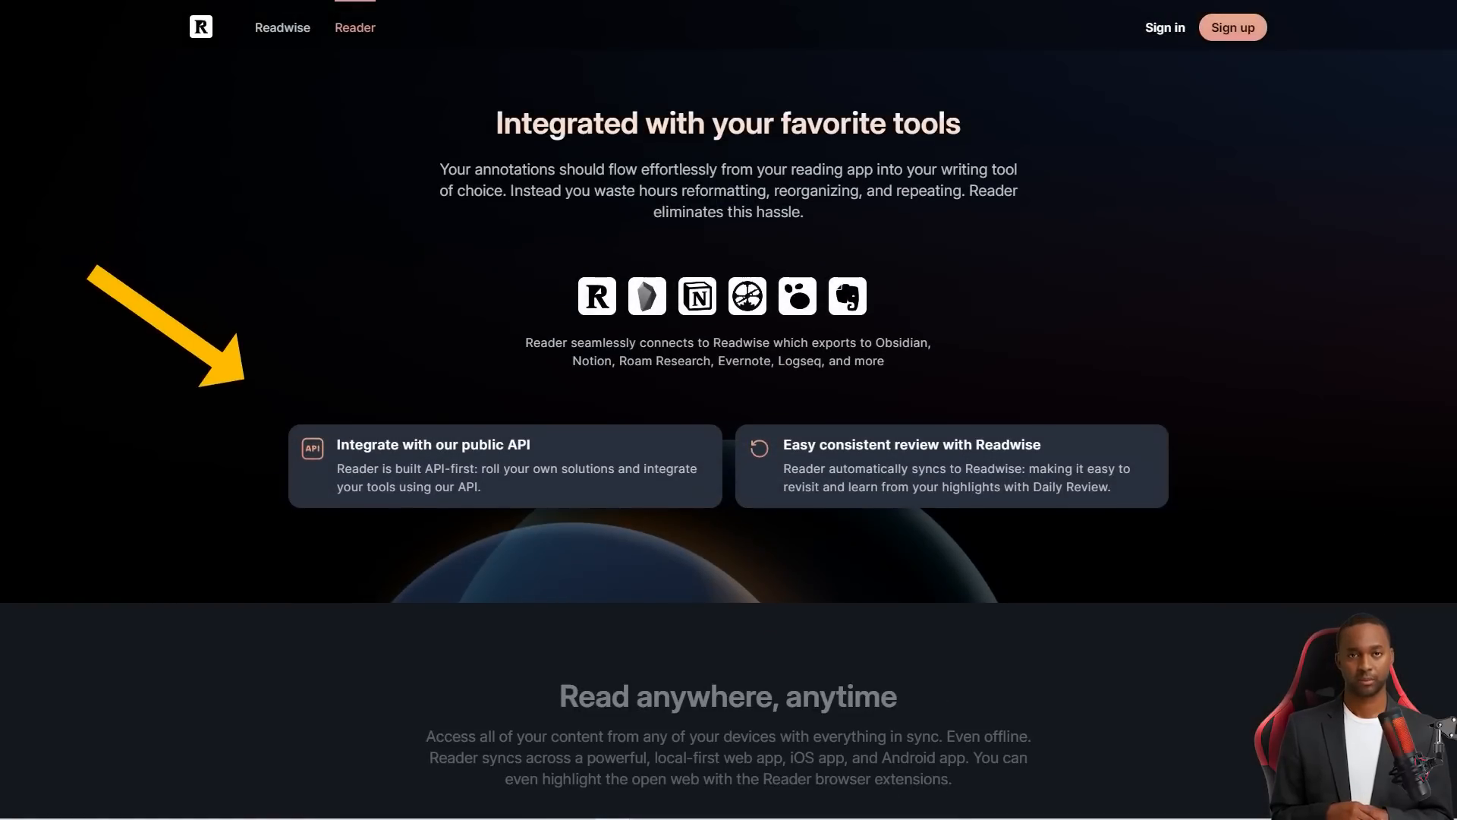
scroll(down, 3)
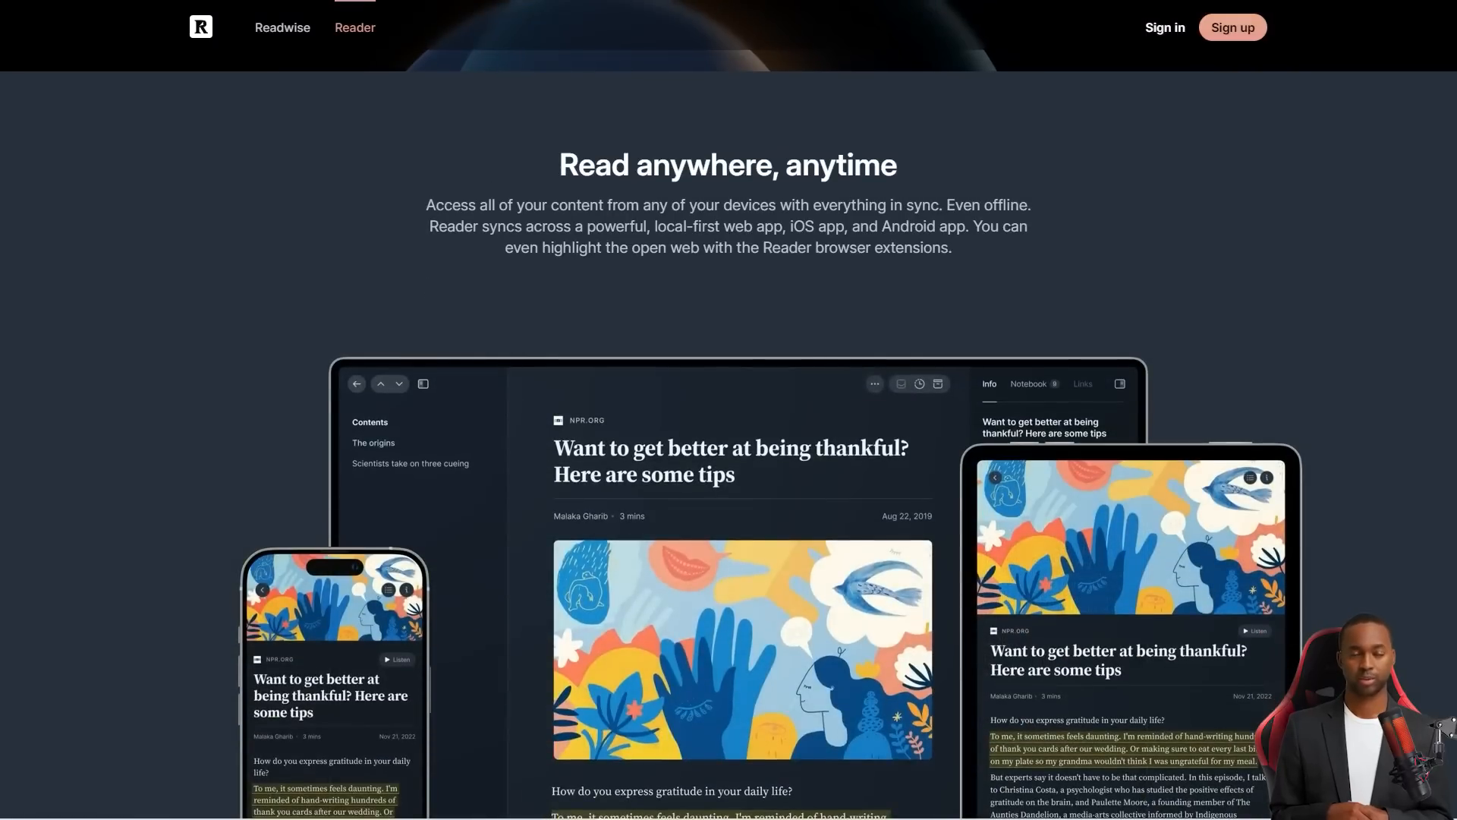
scroll(down, 3)
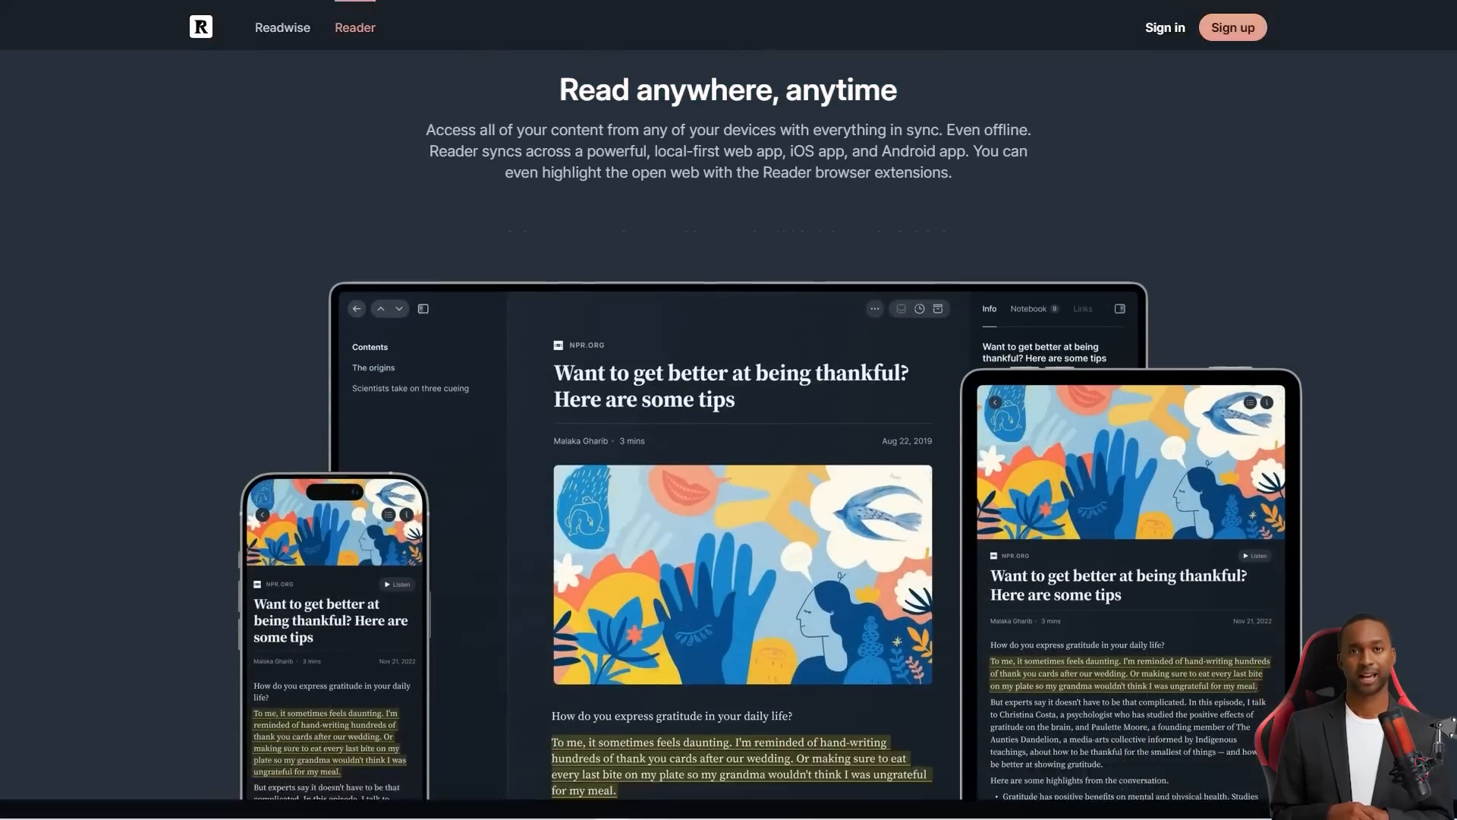
scroll(down, 3)
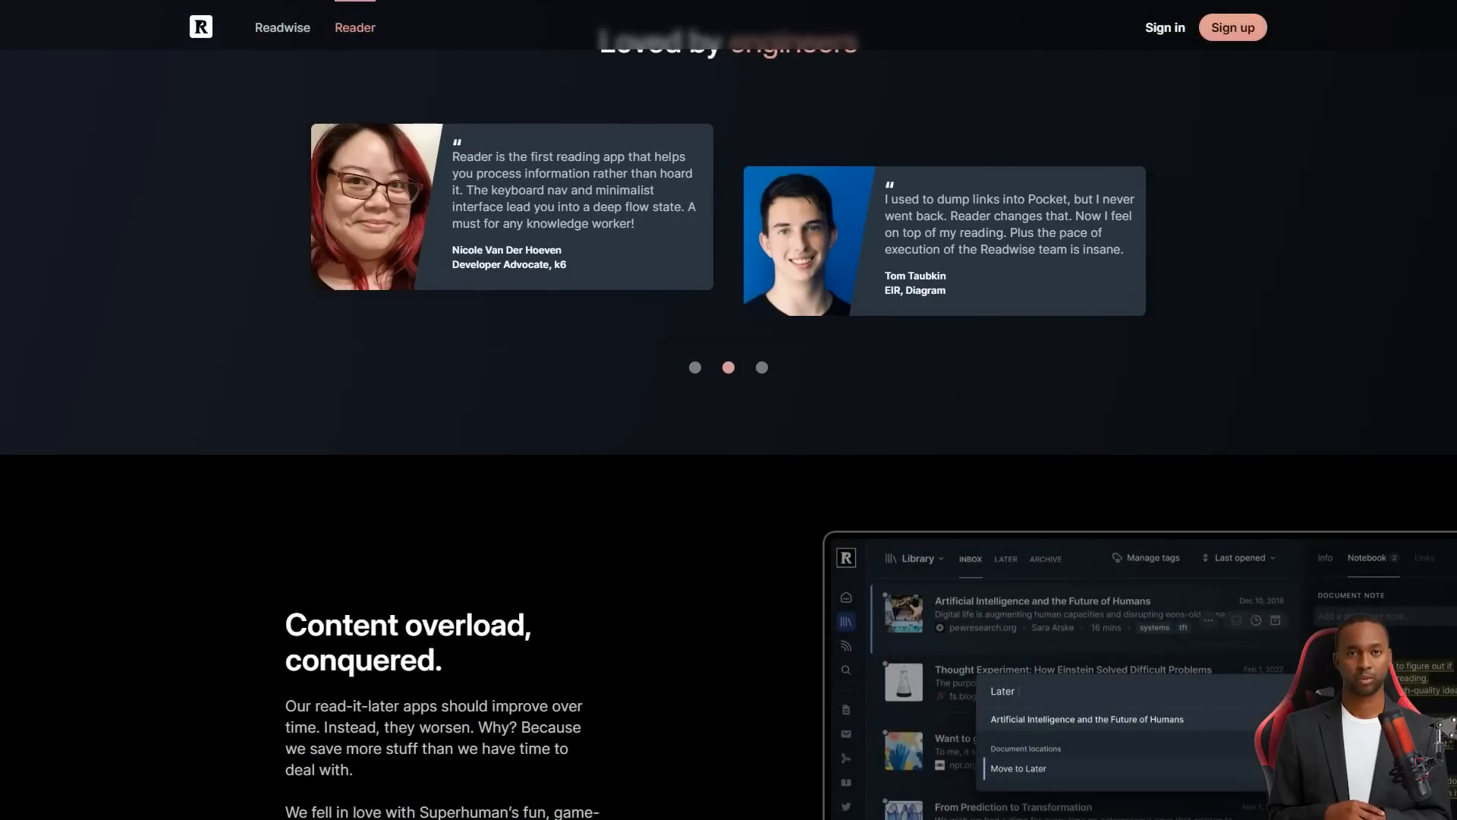
scroll(down, 3)
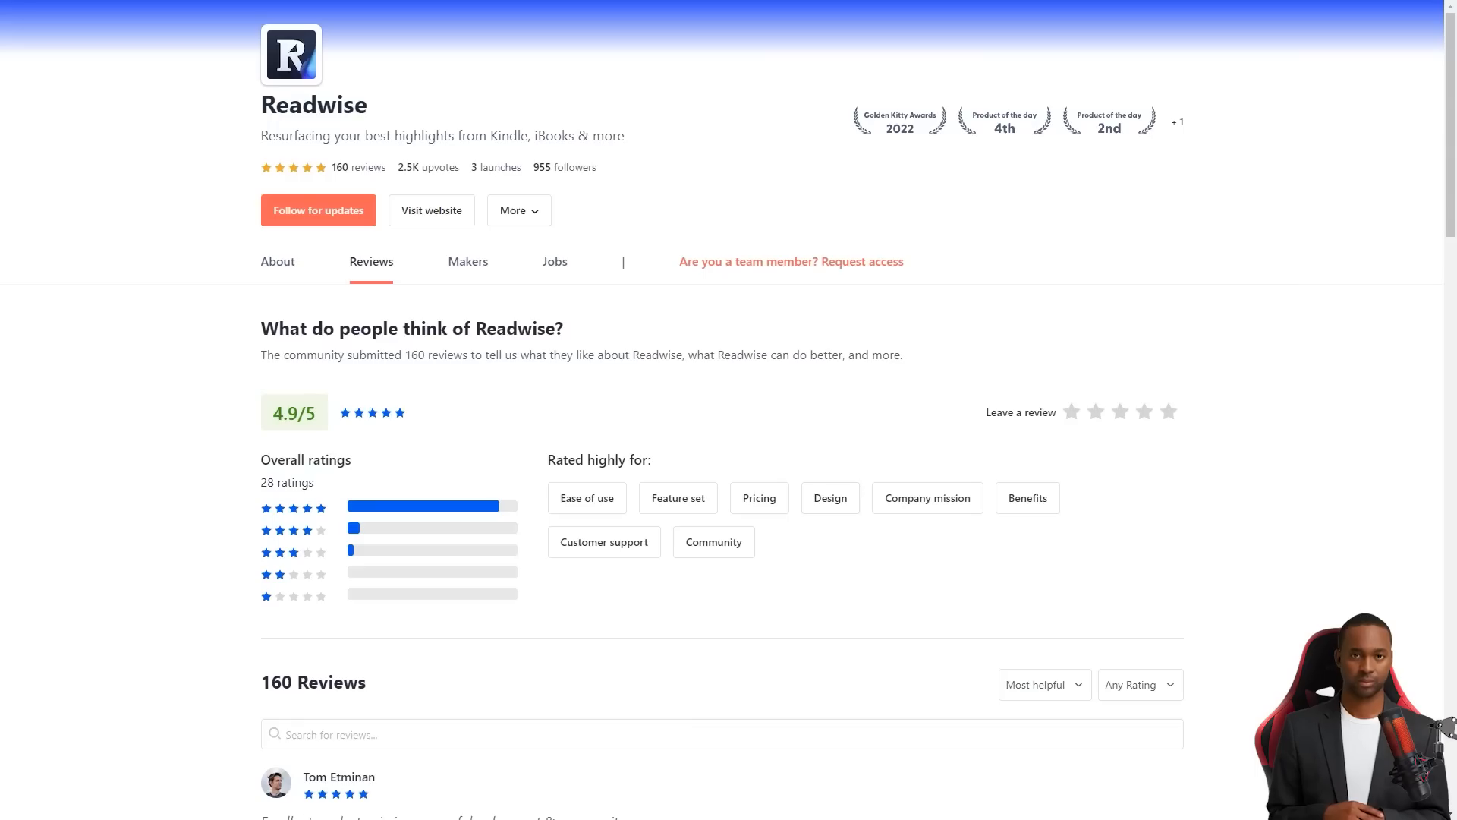
Scroll down through the Readwise user review list on Product Hunt
scroll(down, 3)
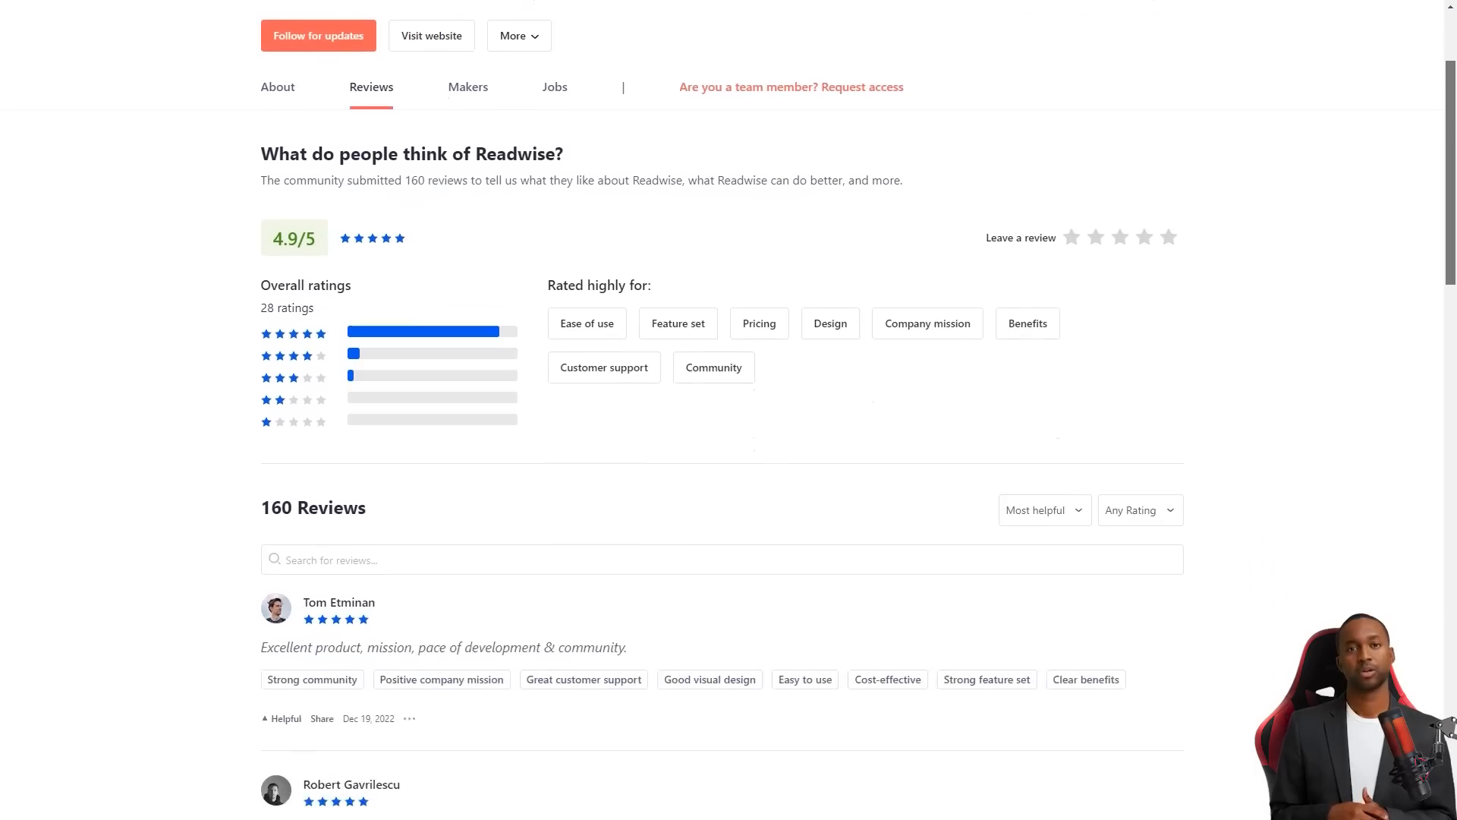
scroll(down, 3)
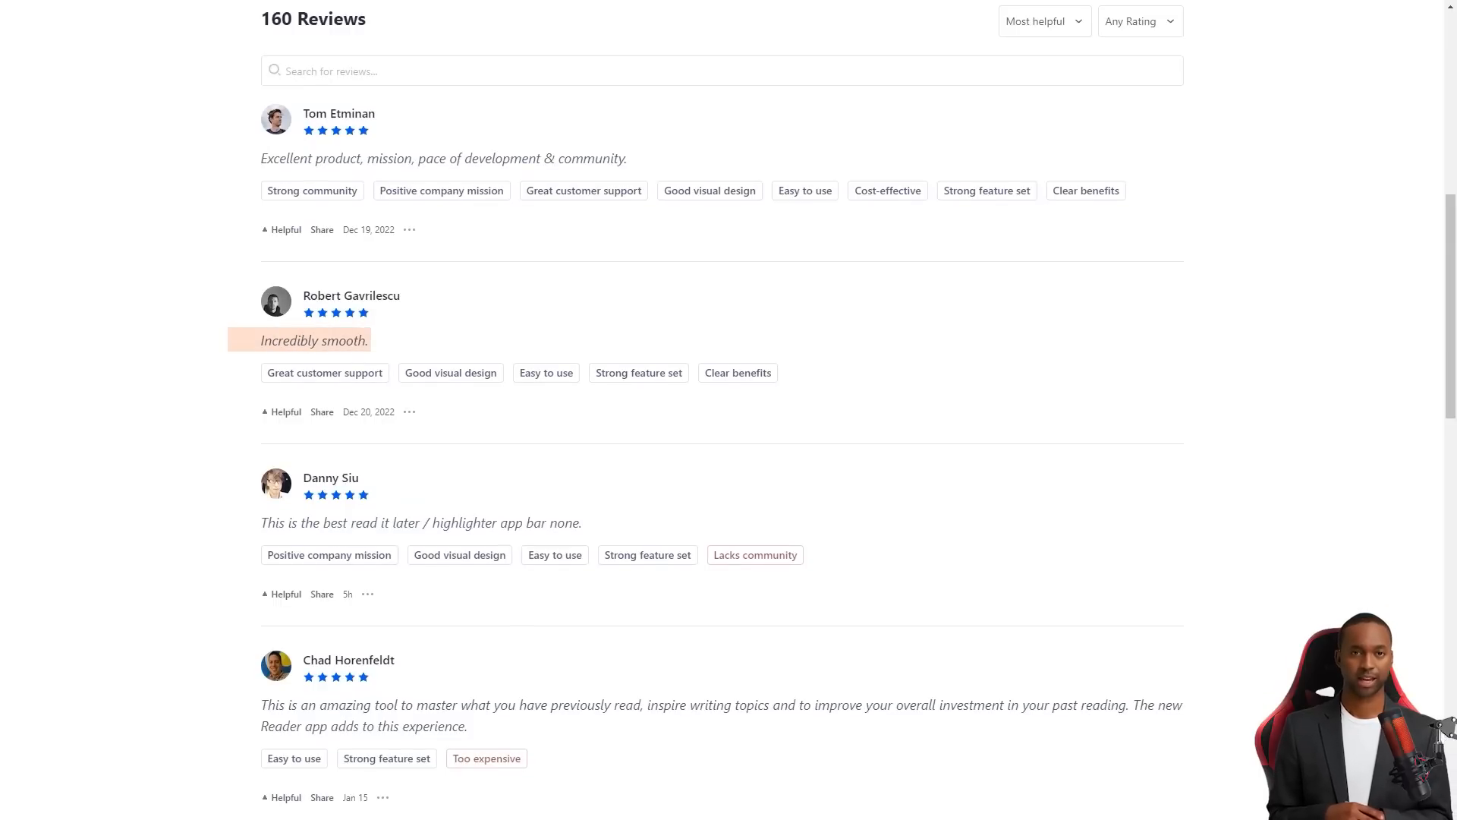
scroll(down, 3)
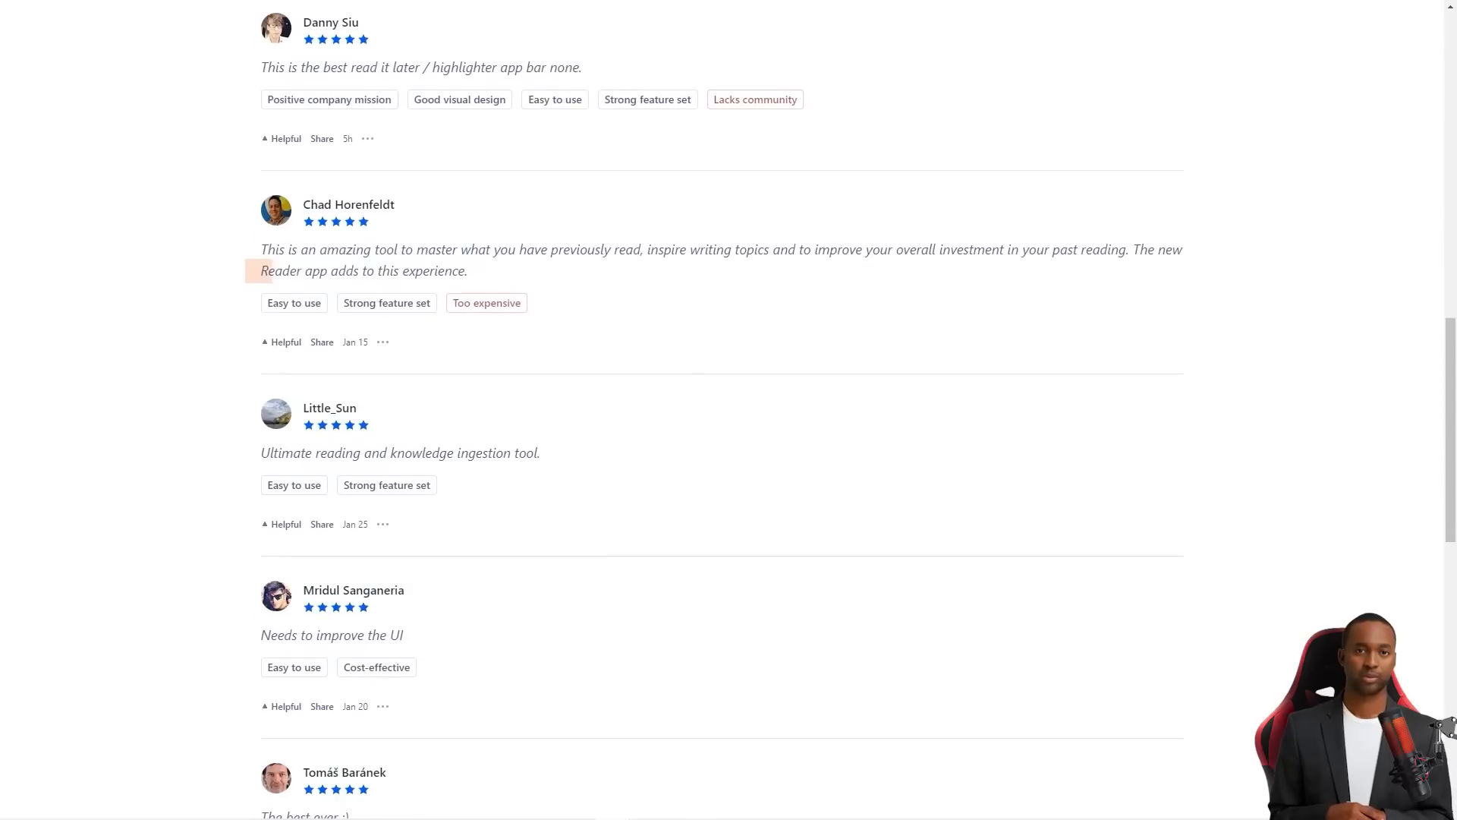
scroll(down, 3)
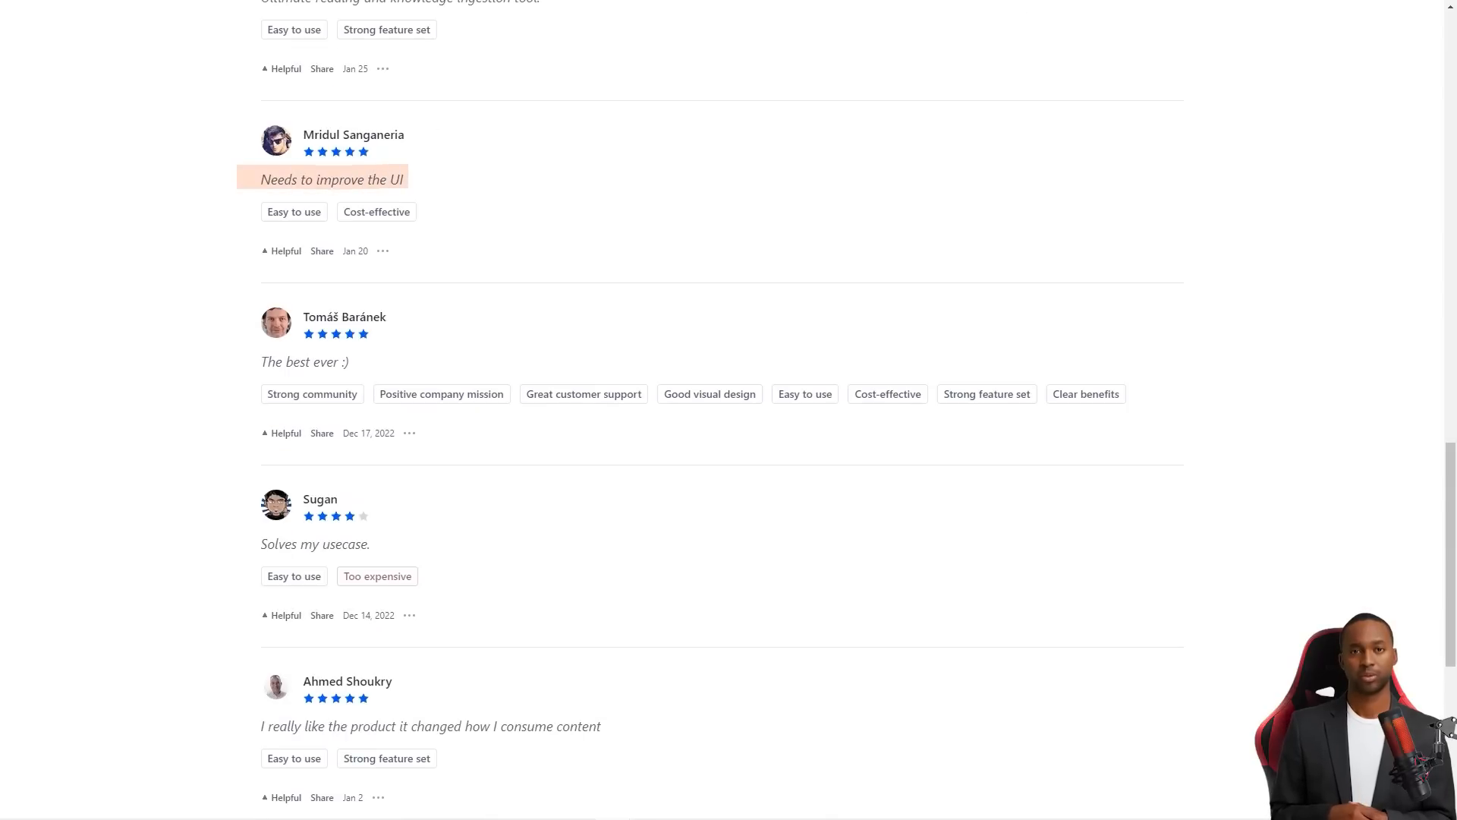
scroll(down, 3)
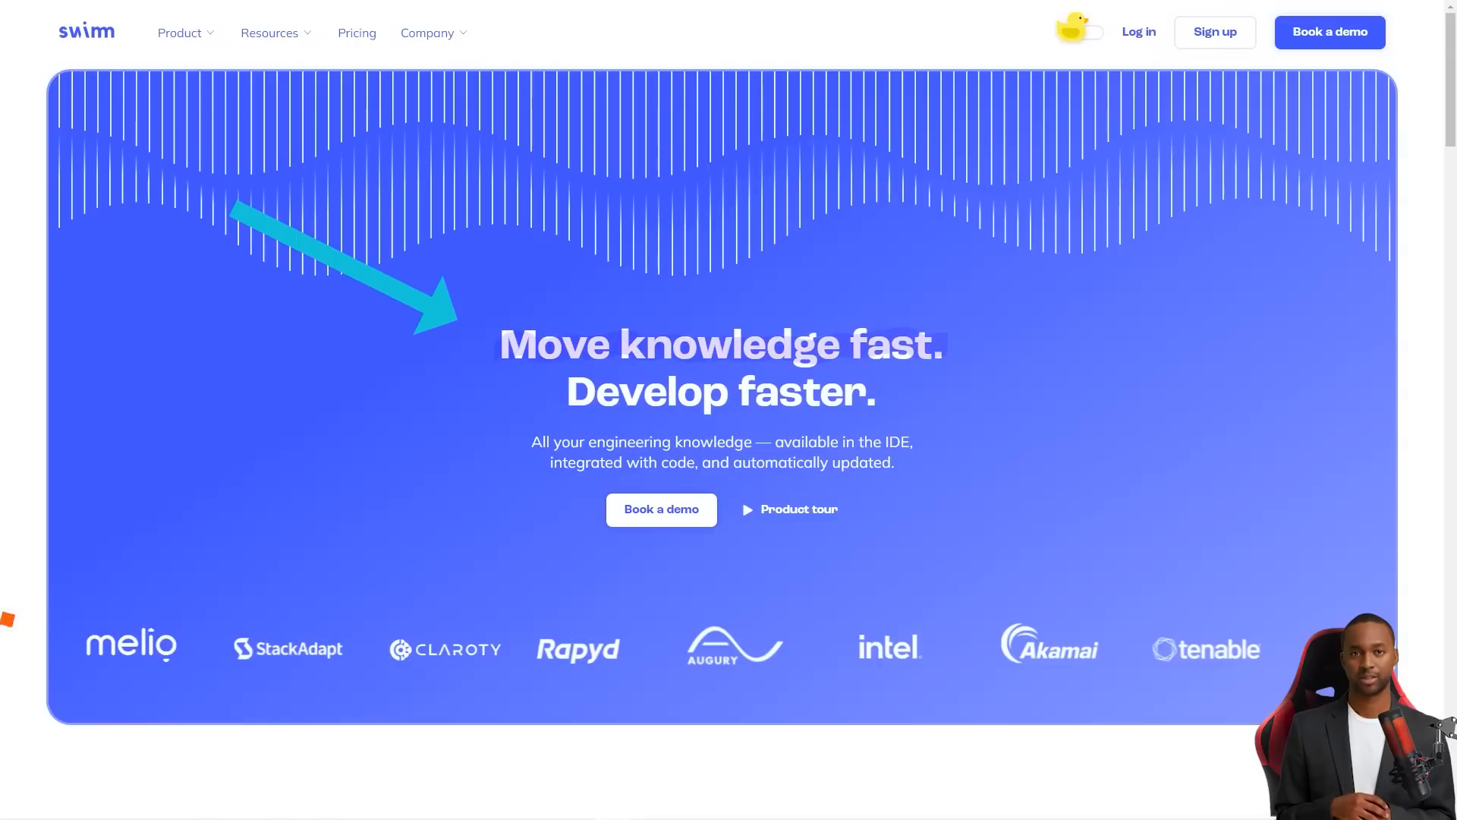
Scroll the Swimm homepage down through its feature sections toward the product tour
scroll(down, 3)
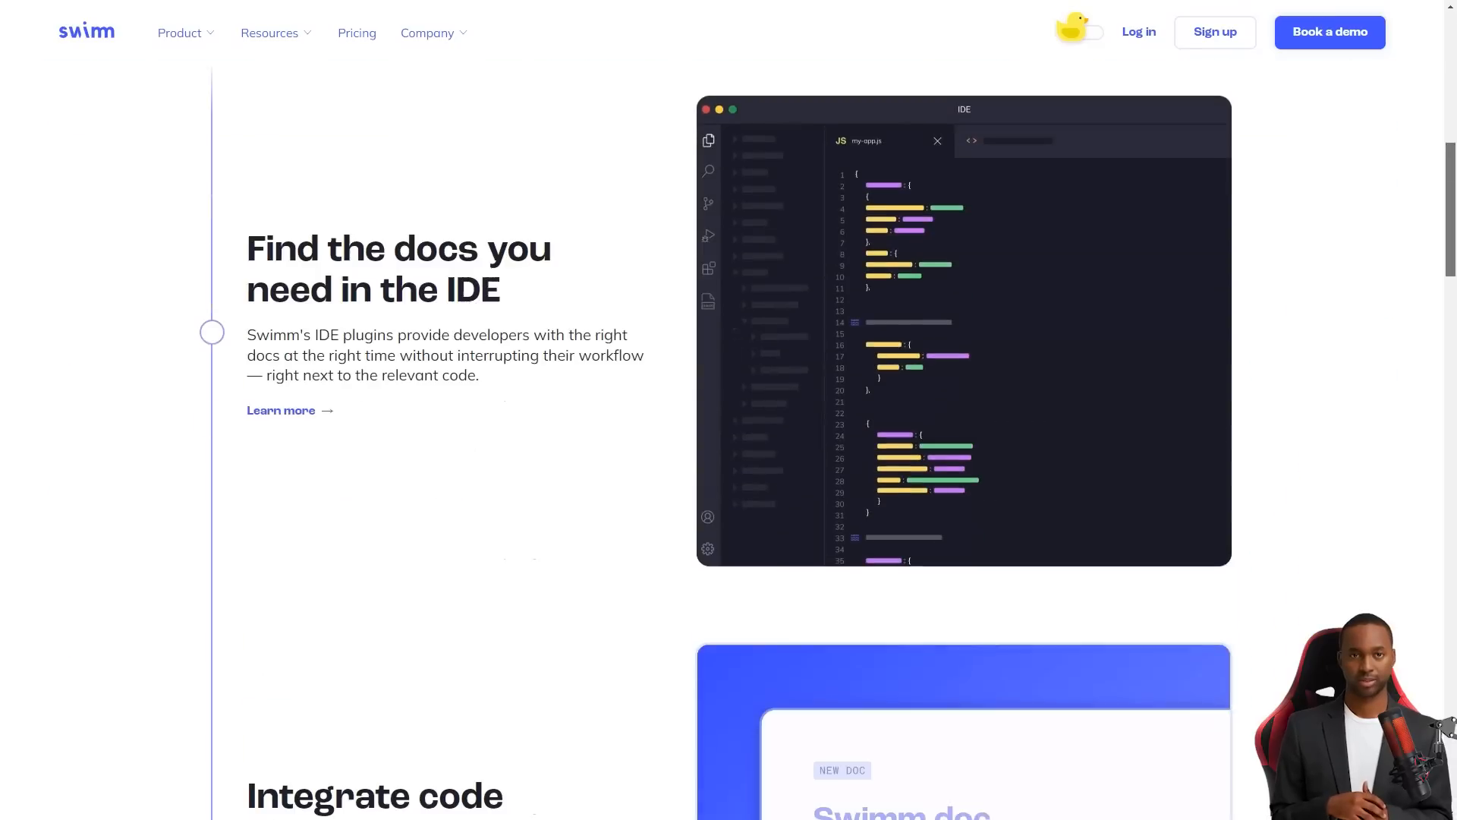
scroll(down, 3)
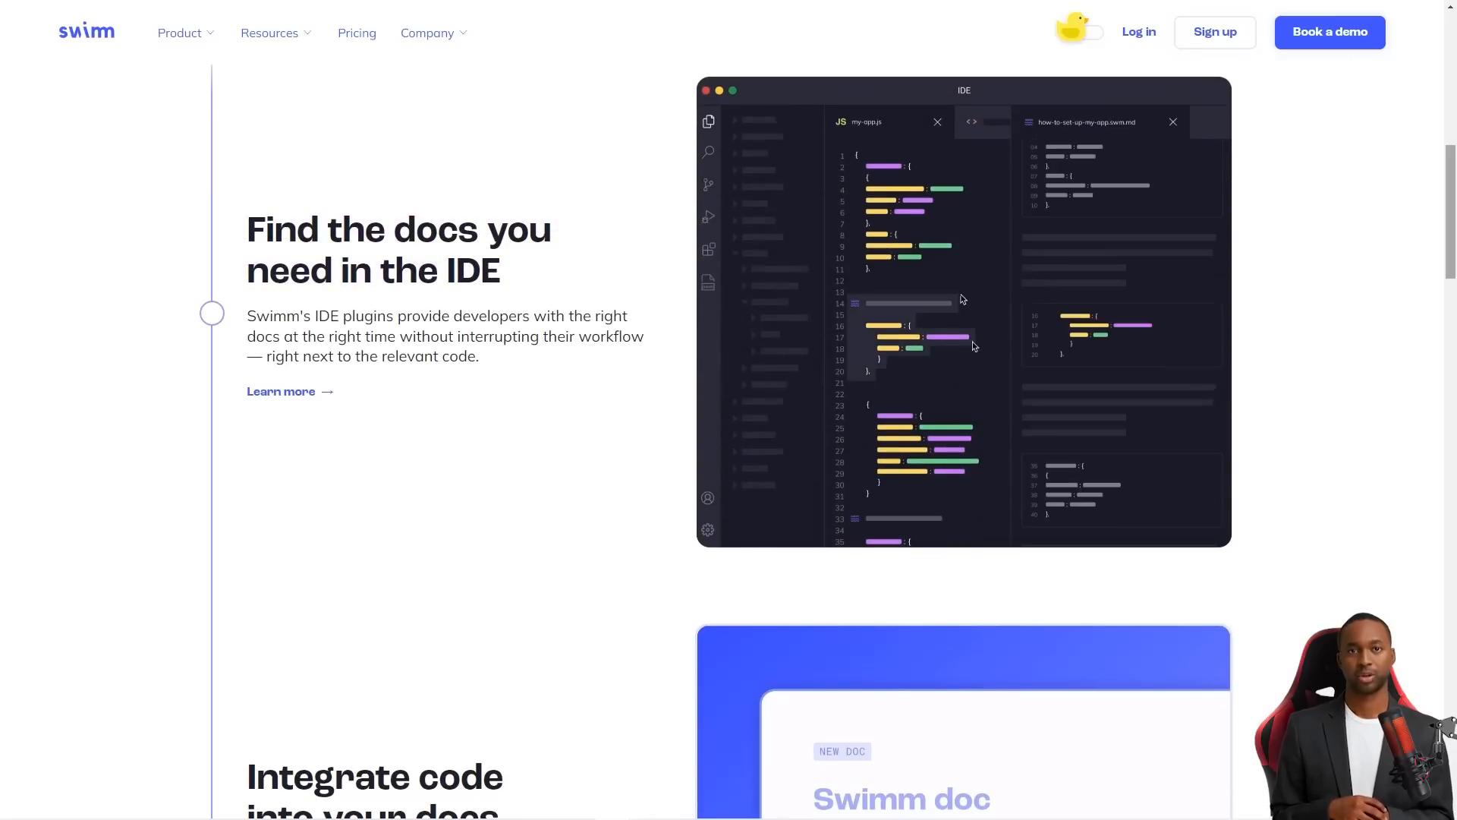
scroll(down, 3)
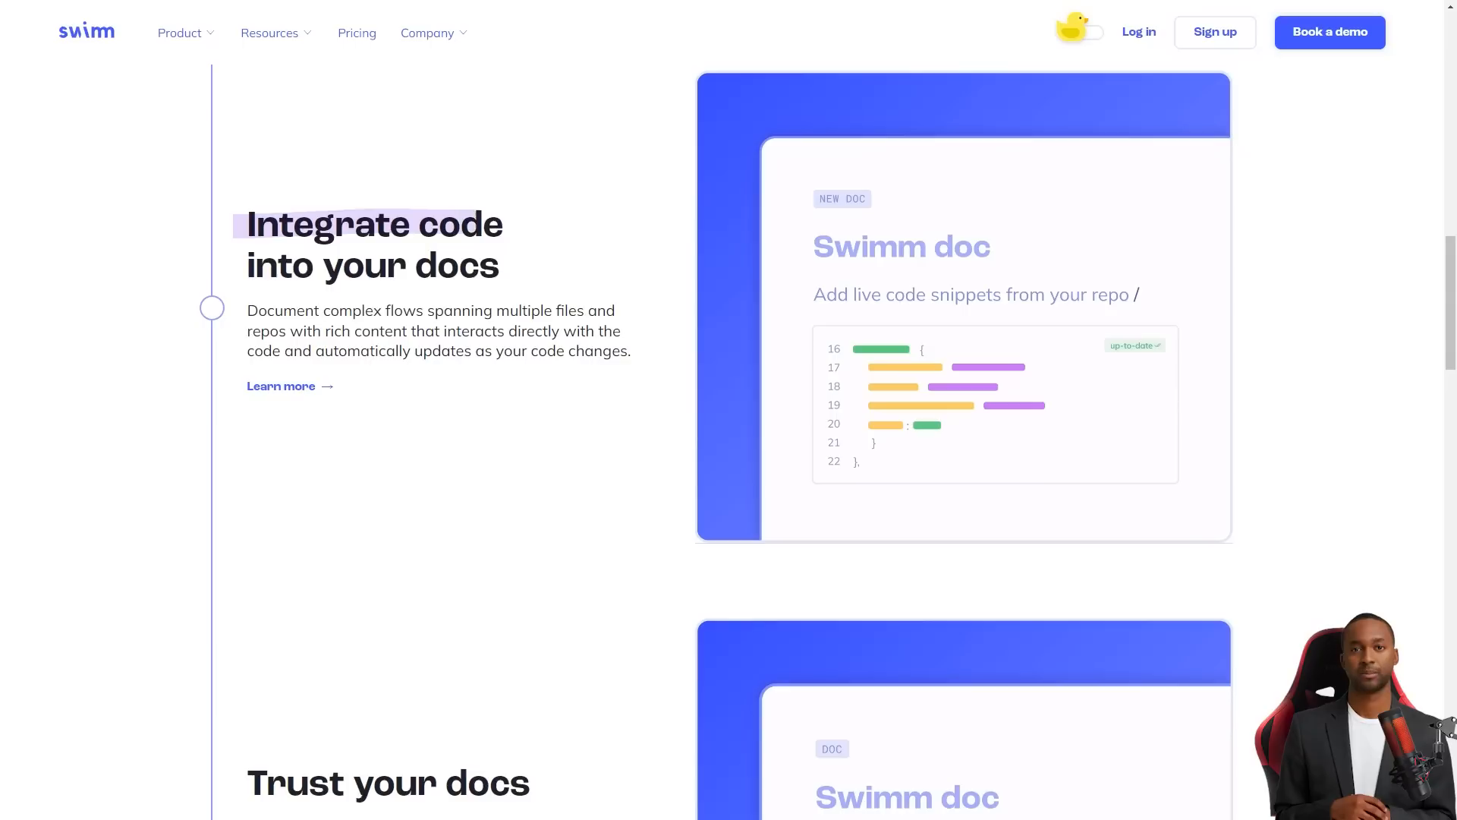
scroll(down, 3)
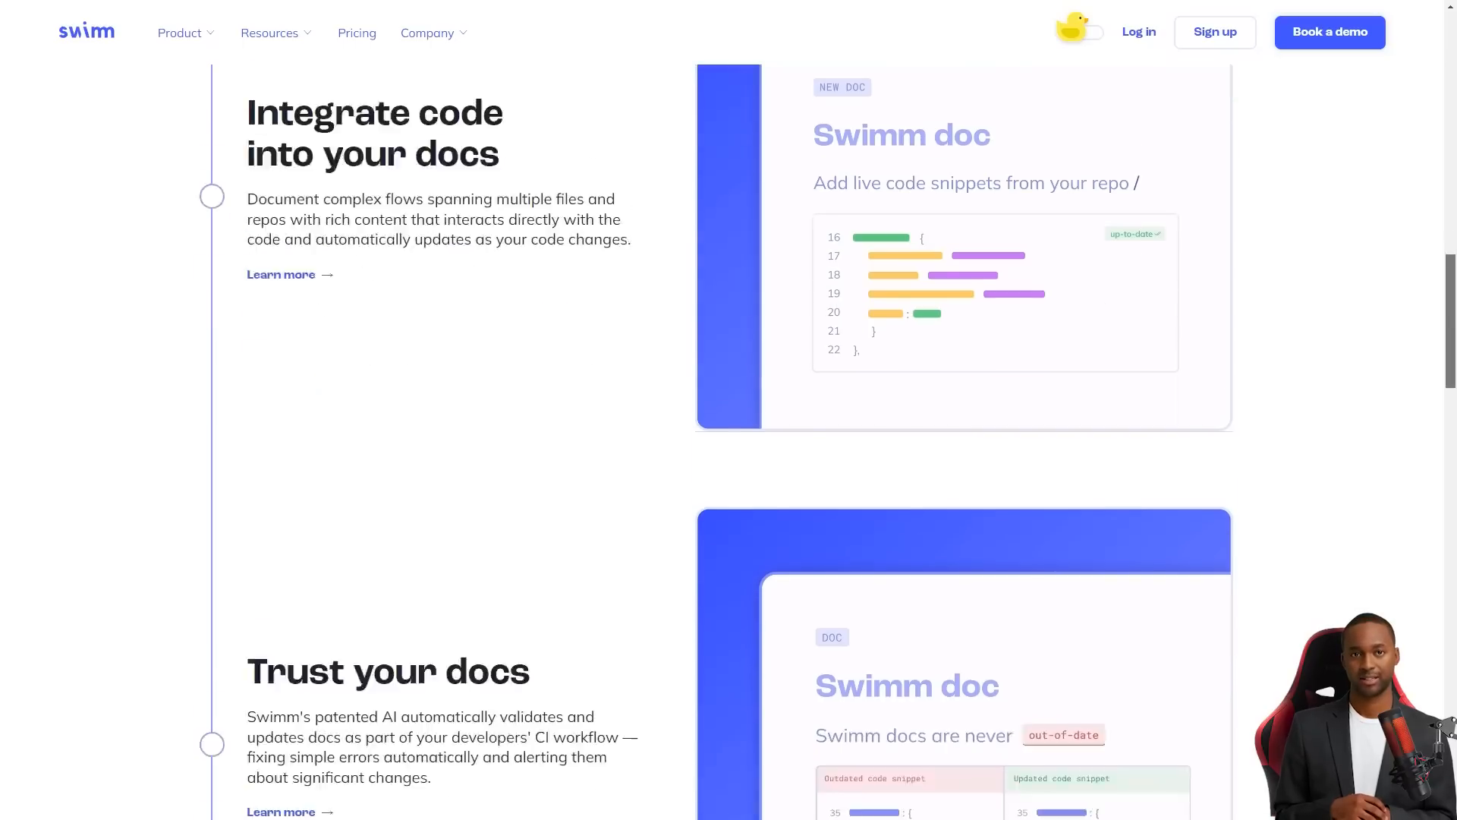
scroll(down, 3)
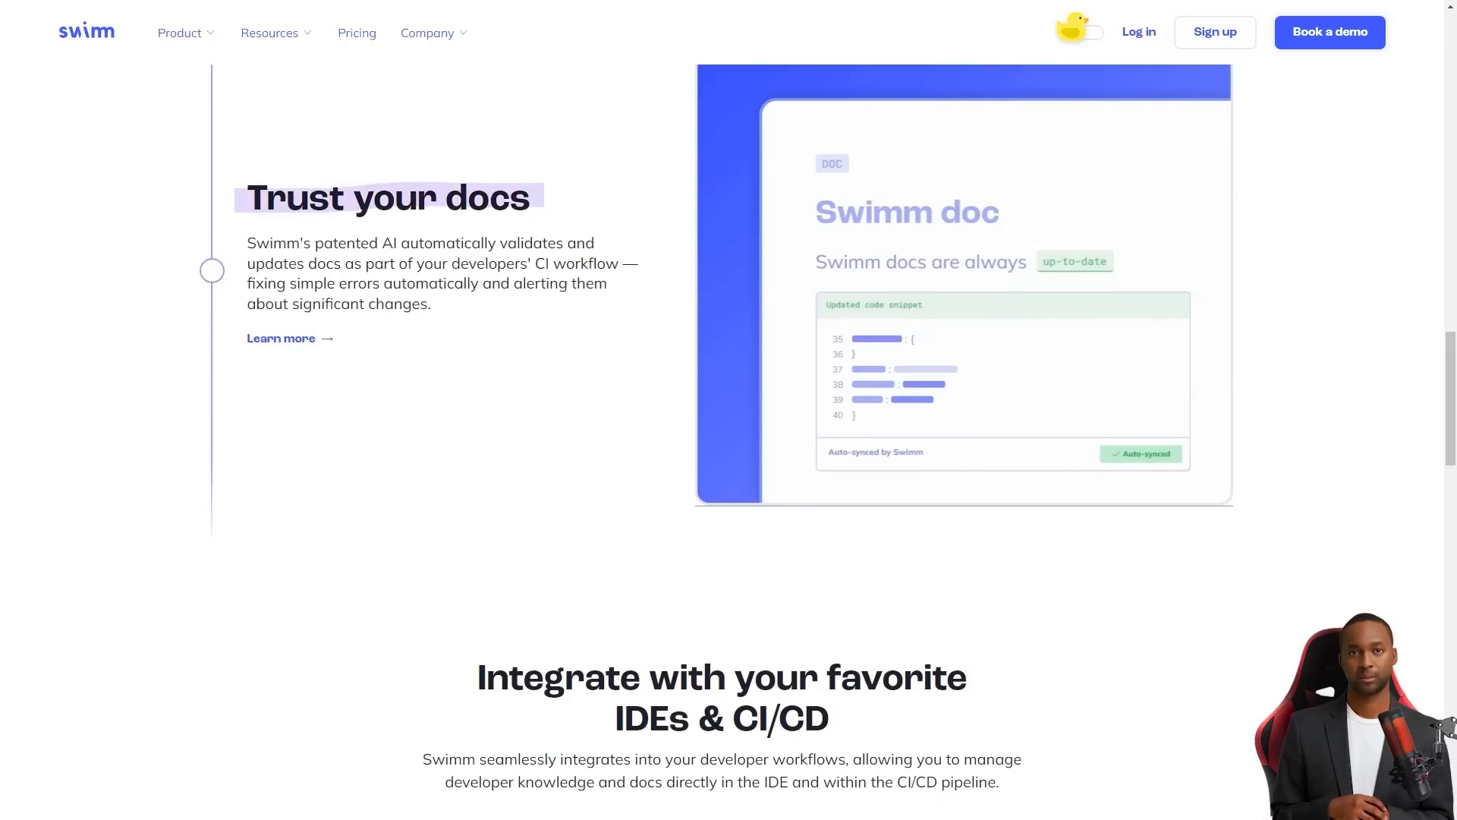
scroll(down, 3)
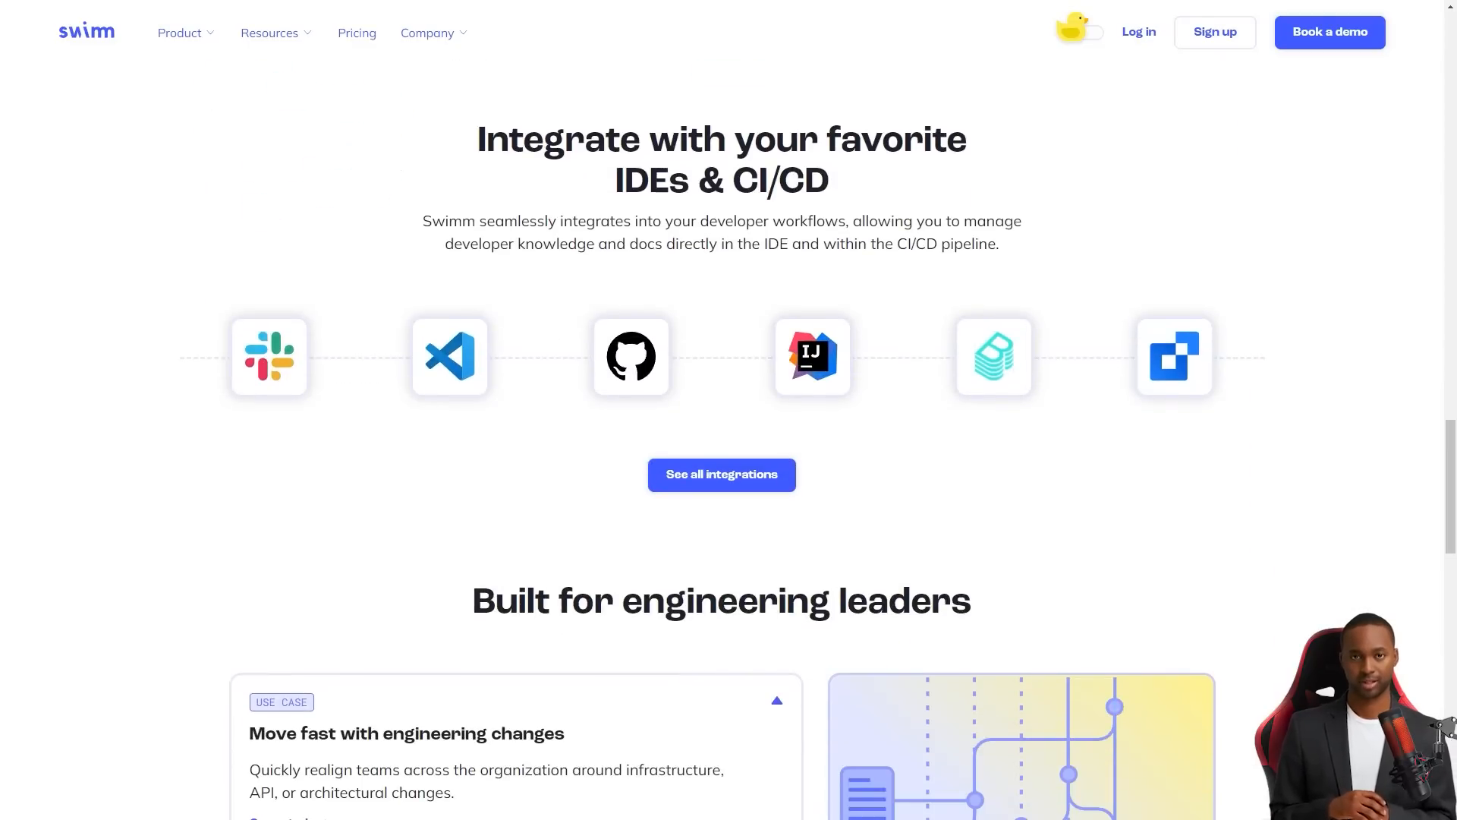
scroll(down, 3)
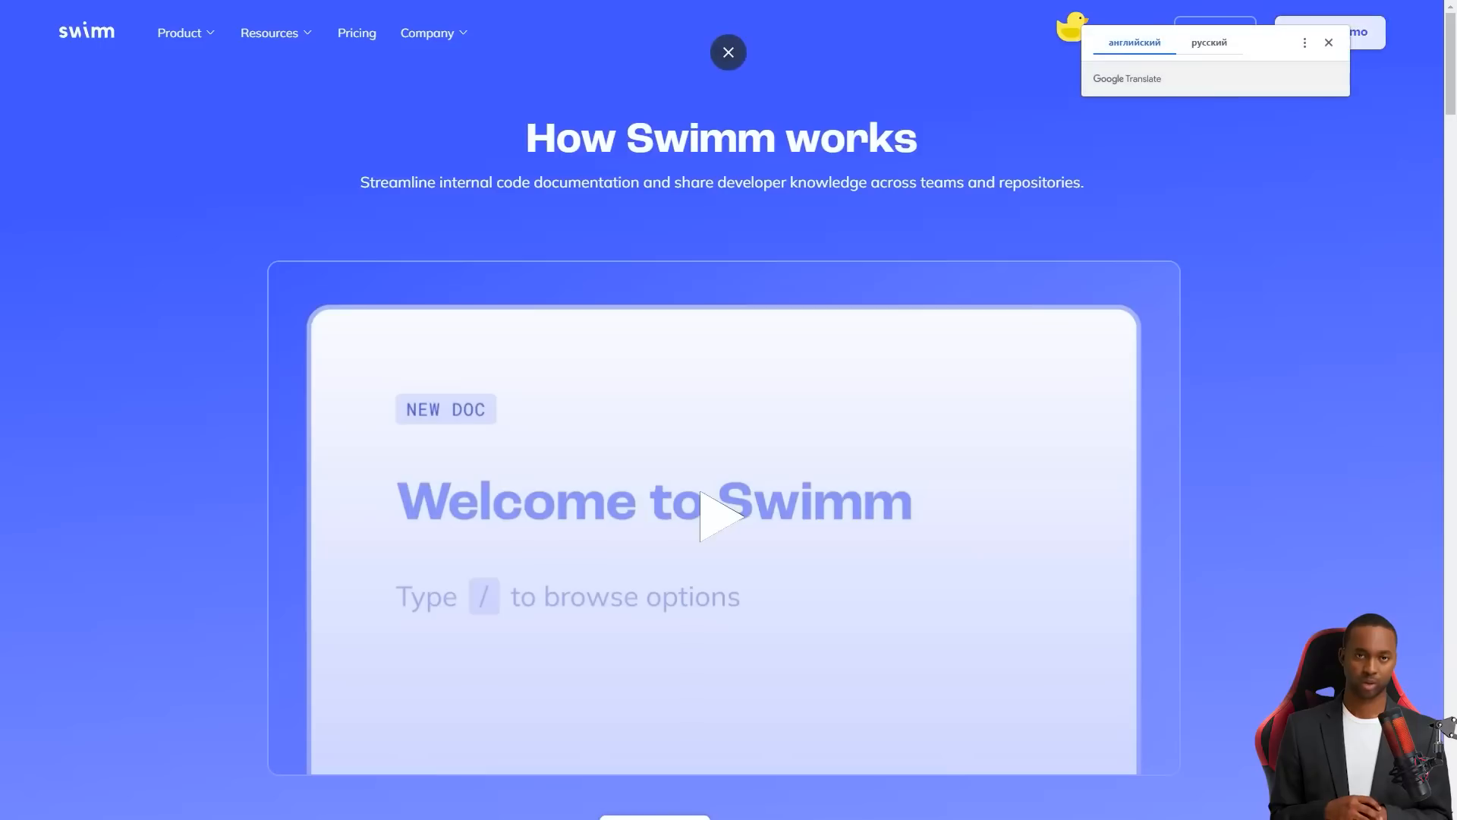
Dismiss the translation offer and skim down through Swimm's feature sections
click(1328, 42)
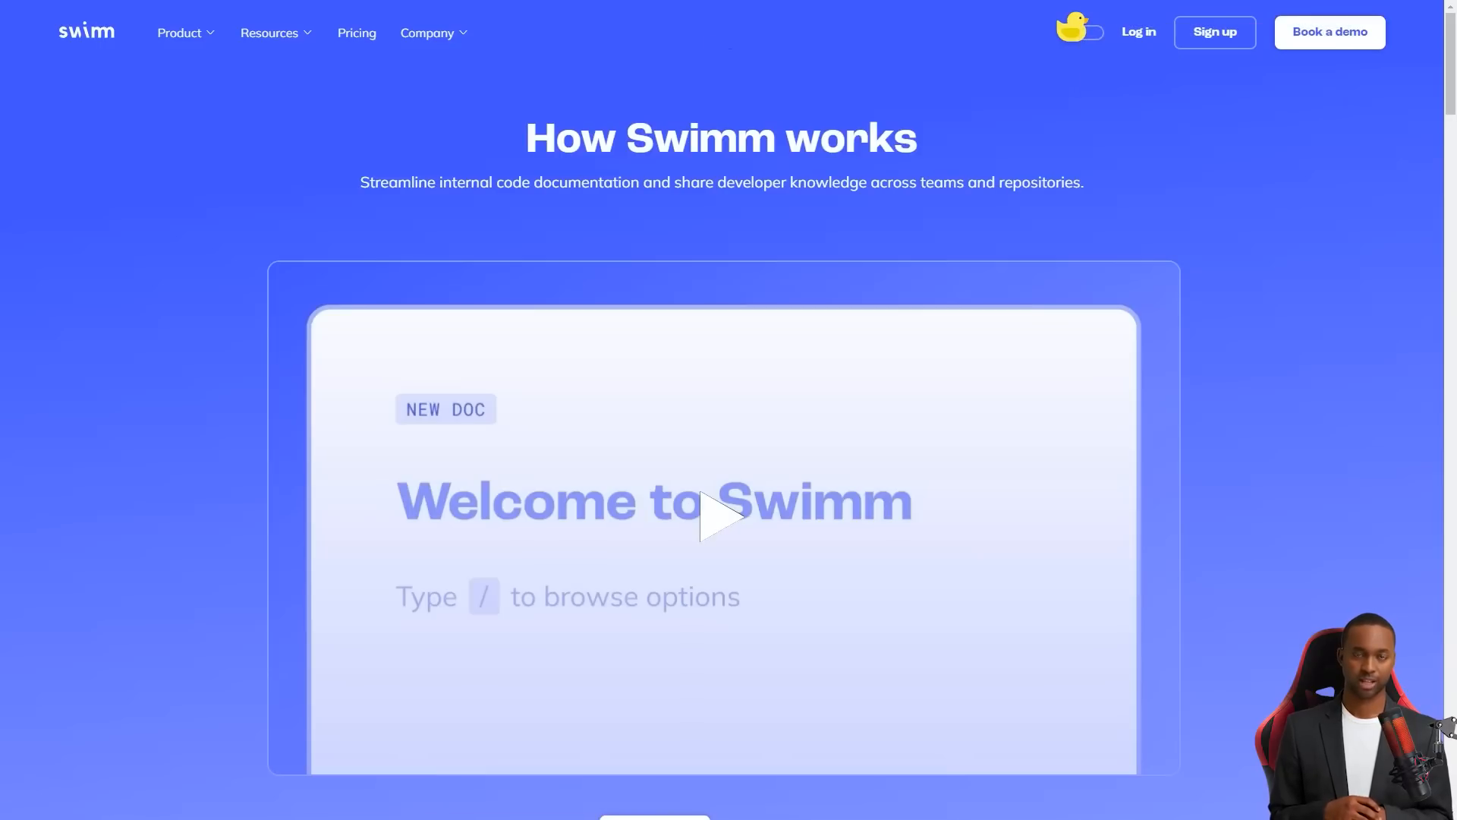
scroll(down, 3)
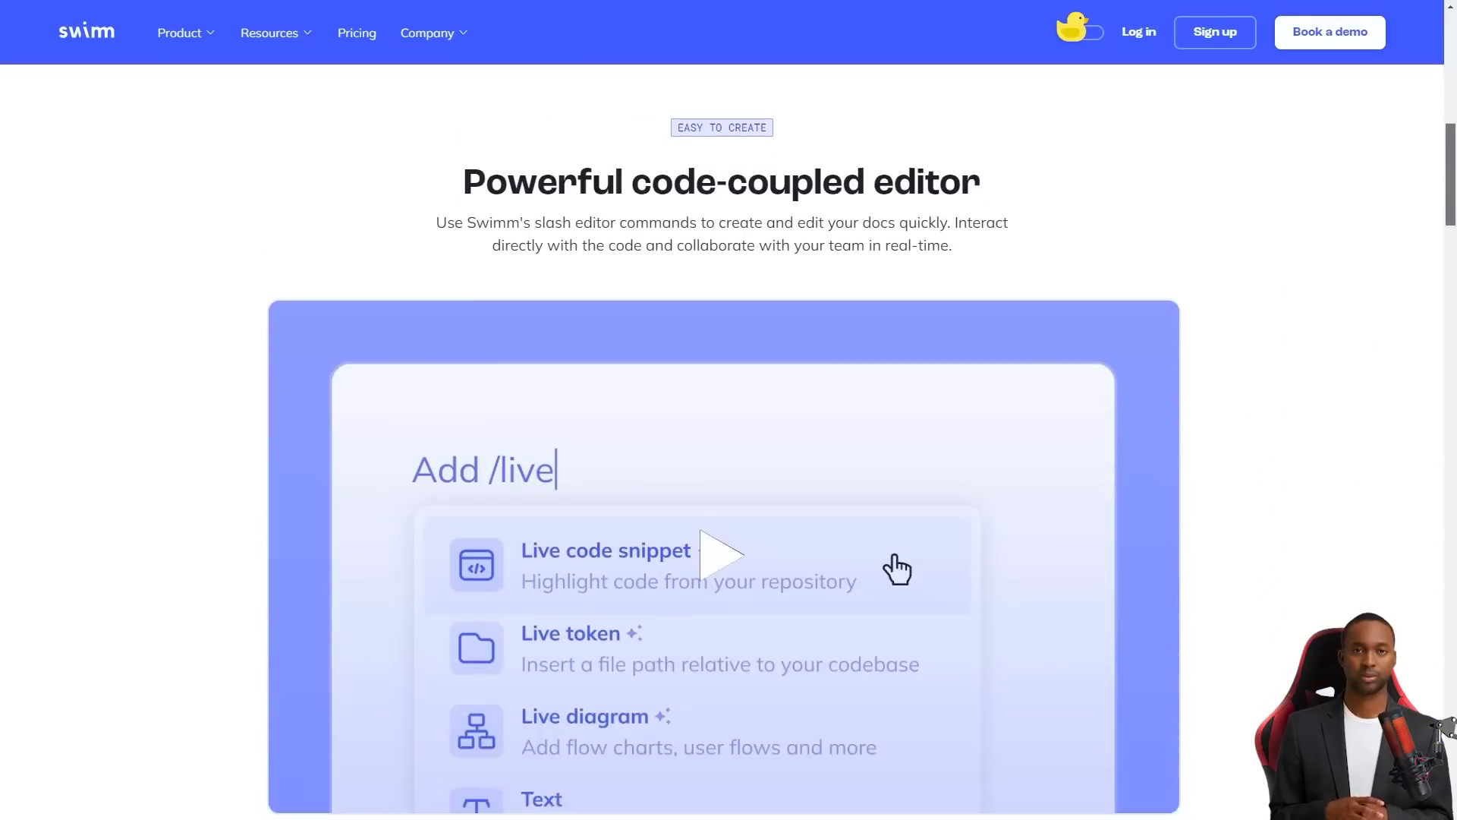
scroll(down, 3)
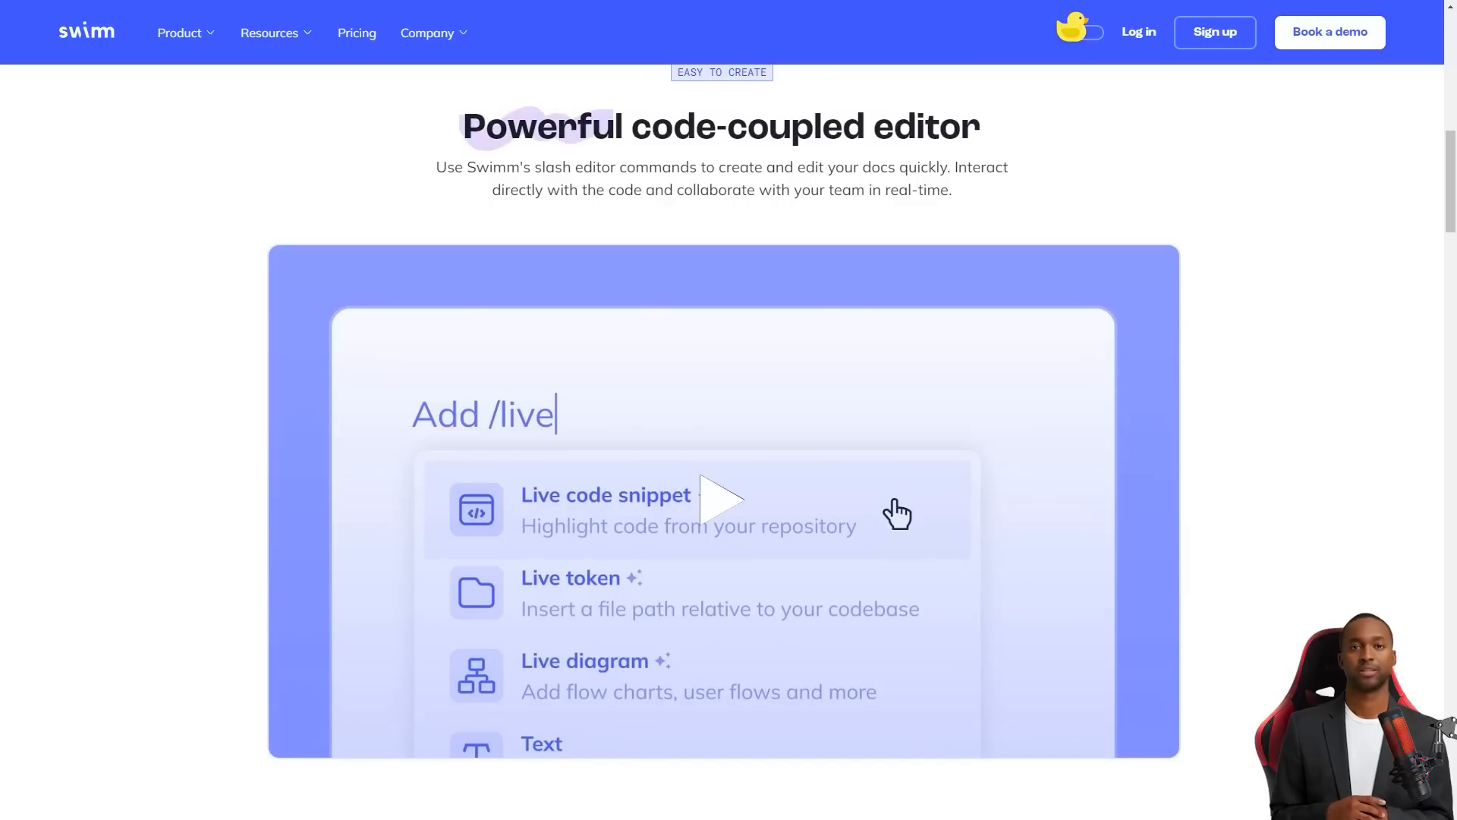
scroll(down, 3)
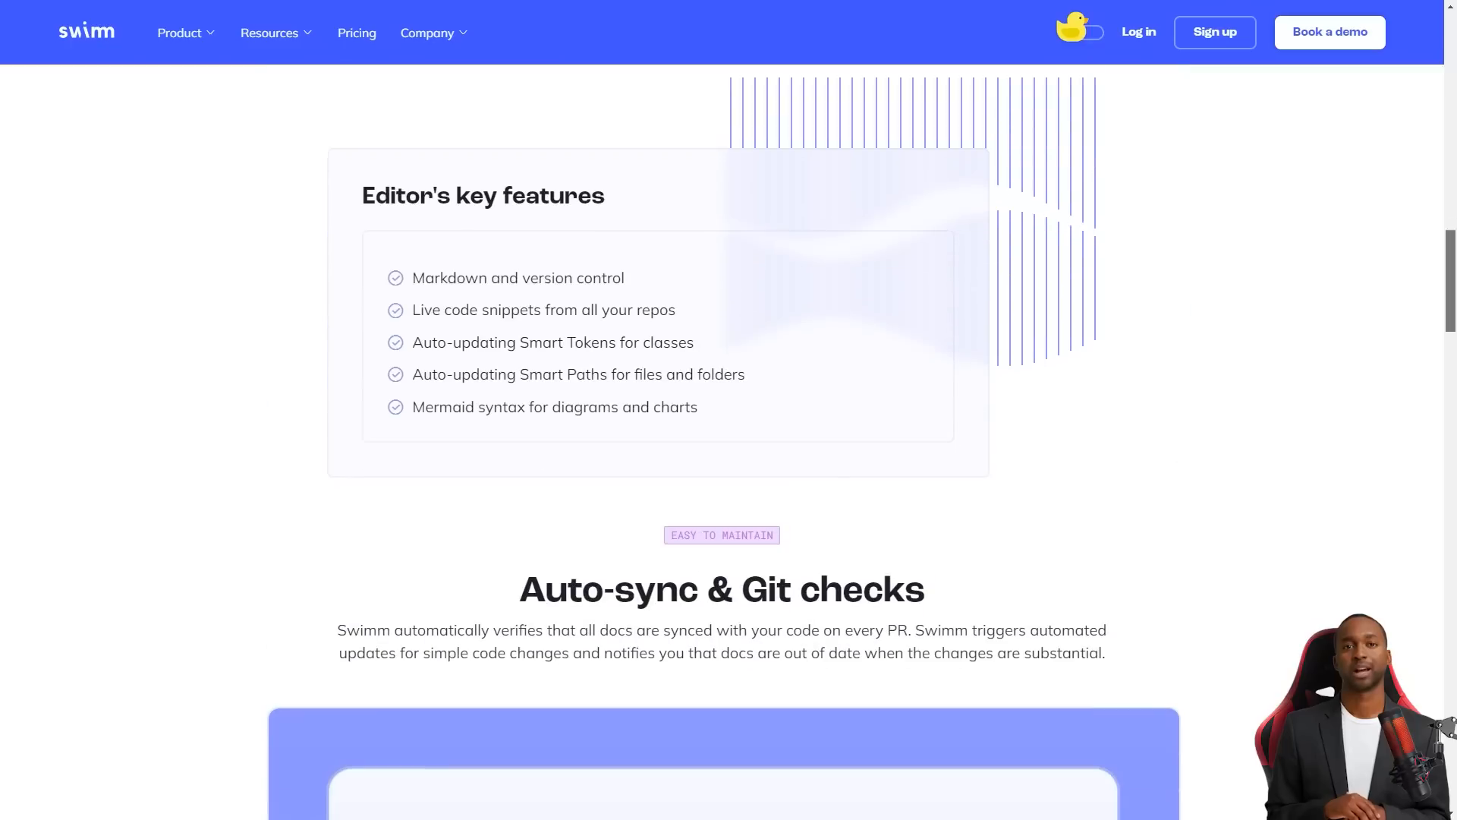
scroll(down, 3)
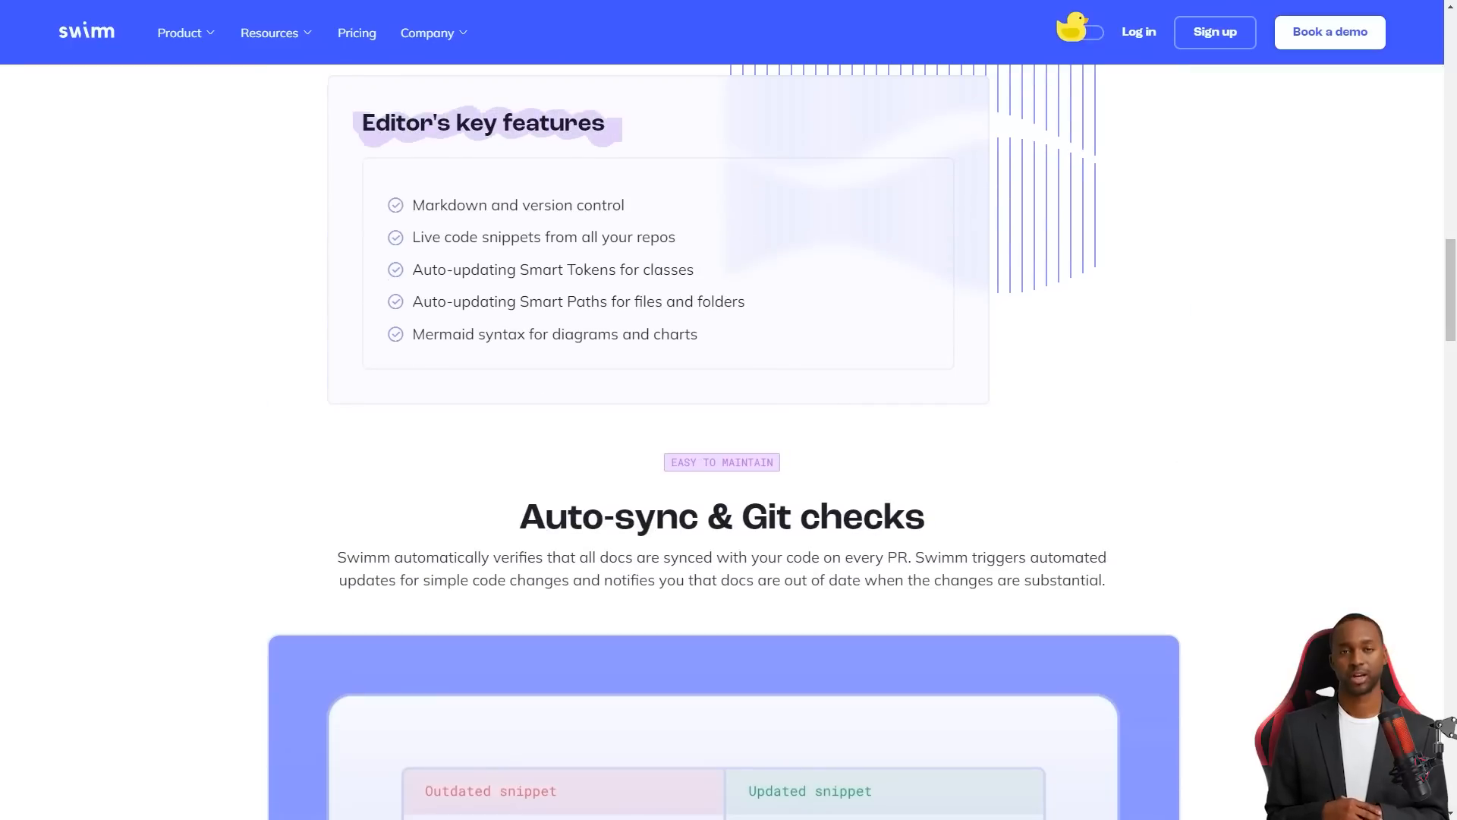
scroll(down, 3)
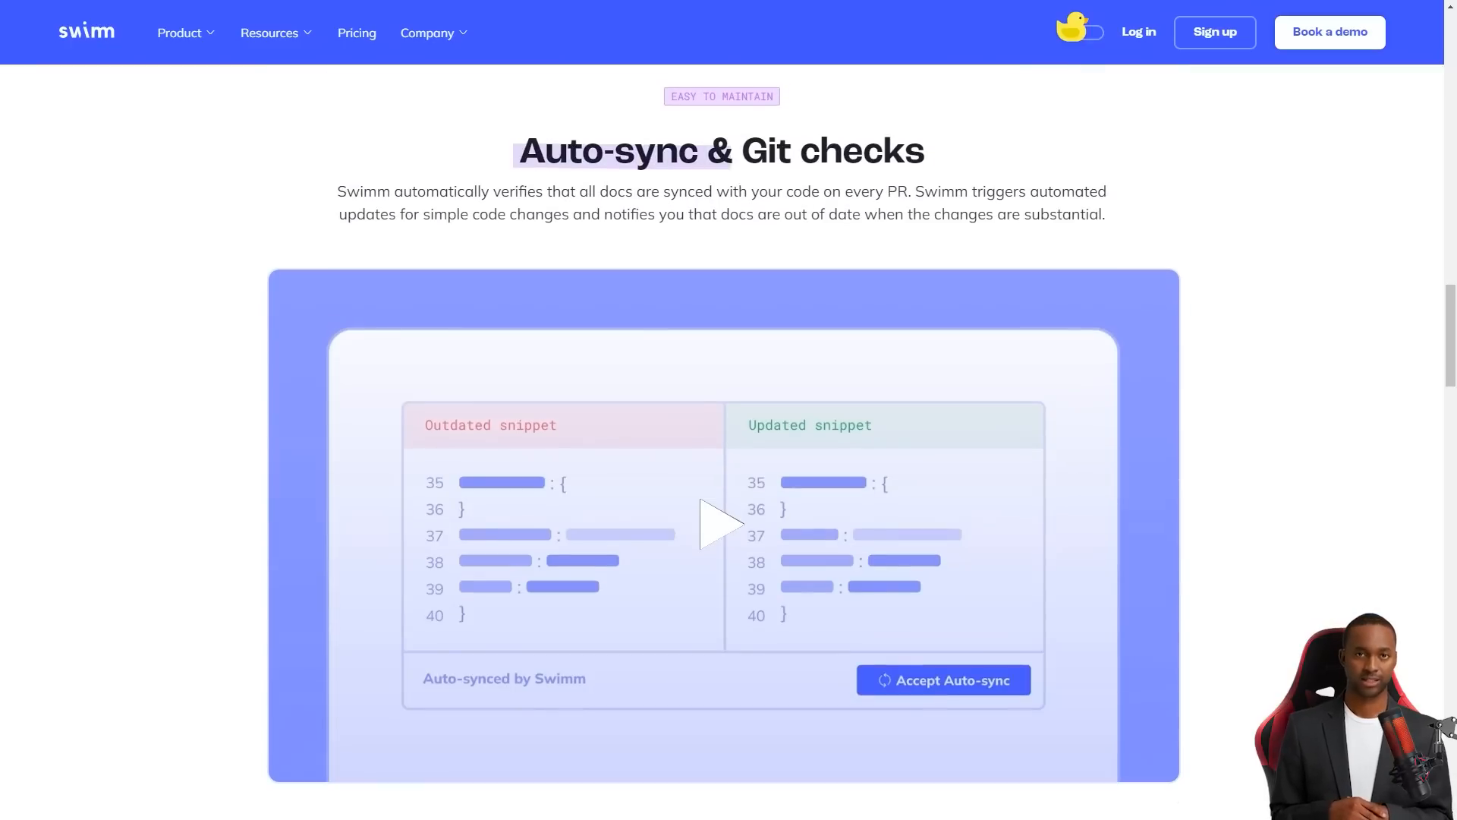
scroll(down, 3)
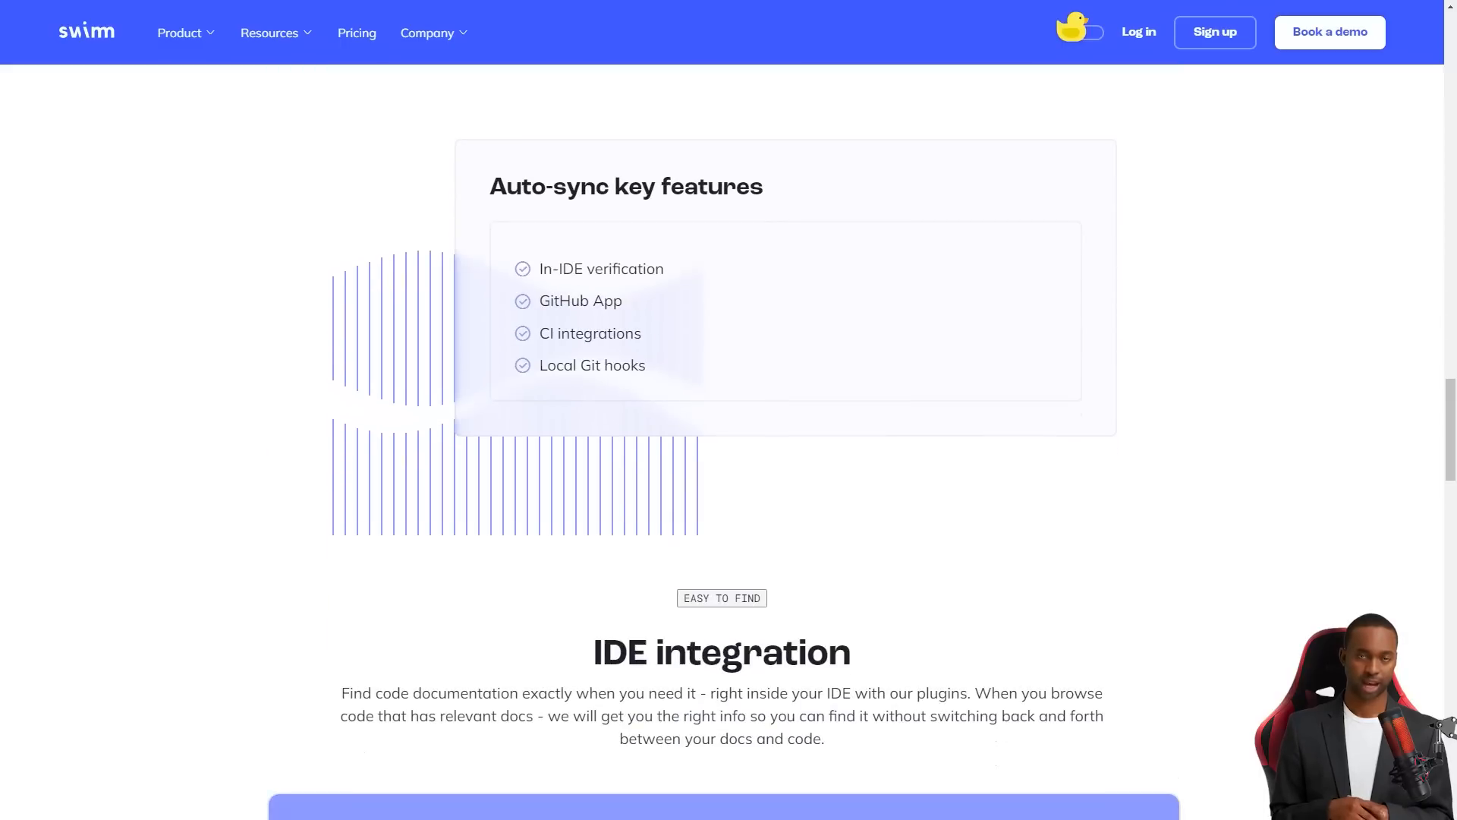
Continue down the integration sections to the IDE integrated documentation blog link
scroll(down, 3)
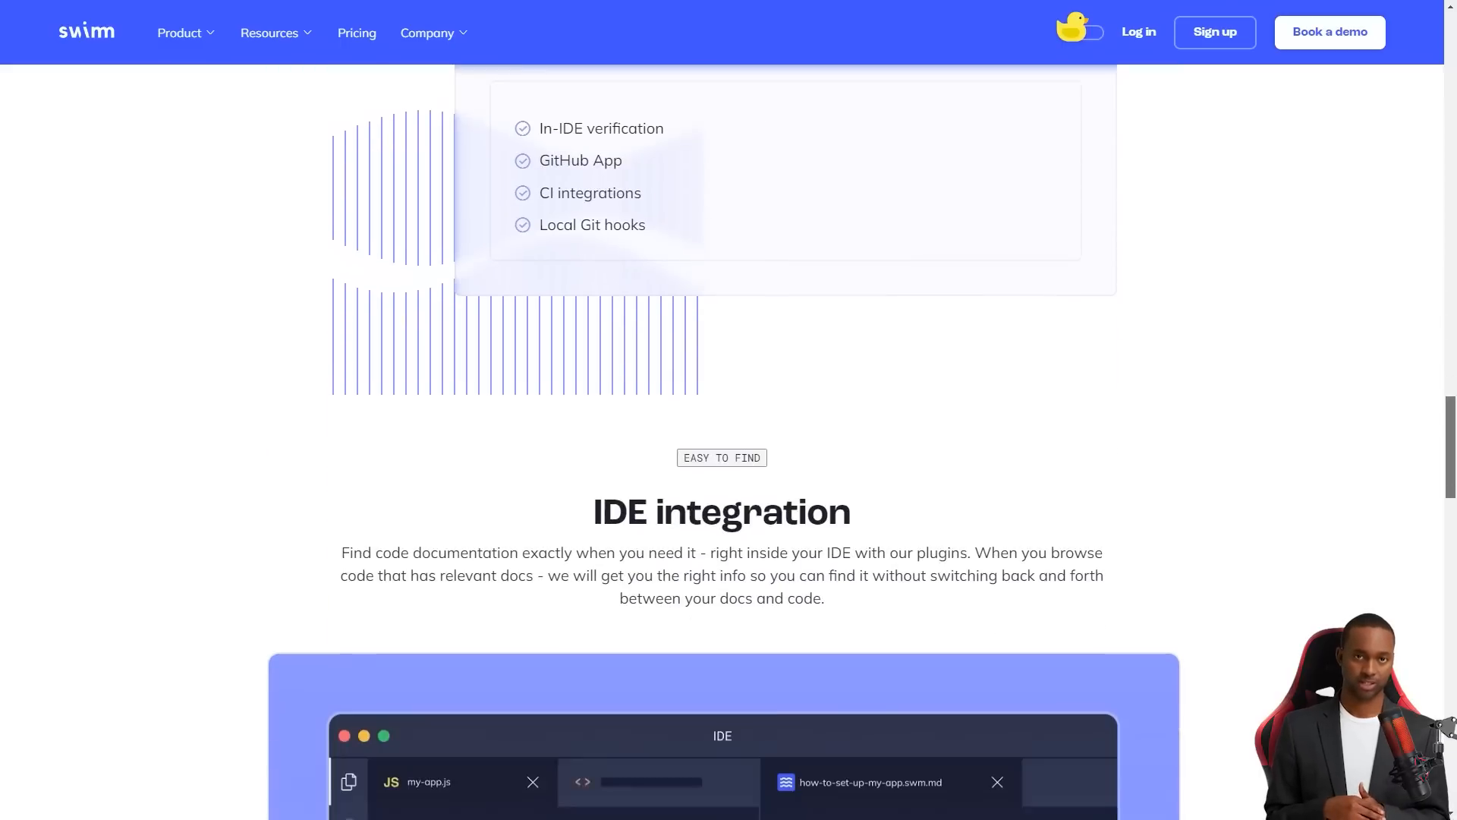
scroll(down, 3)
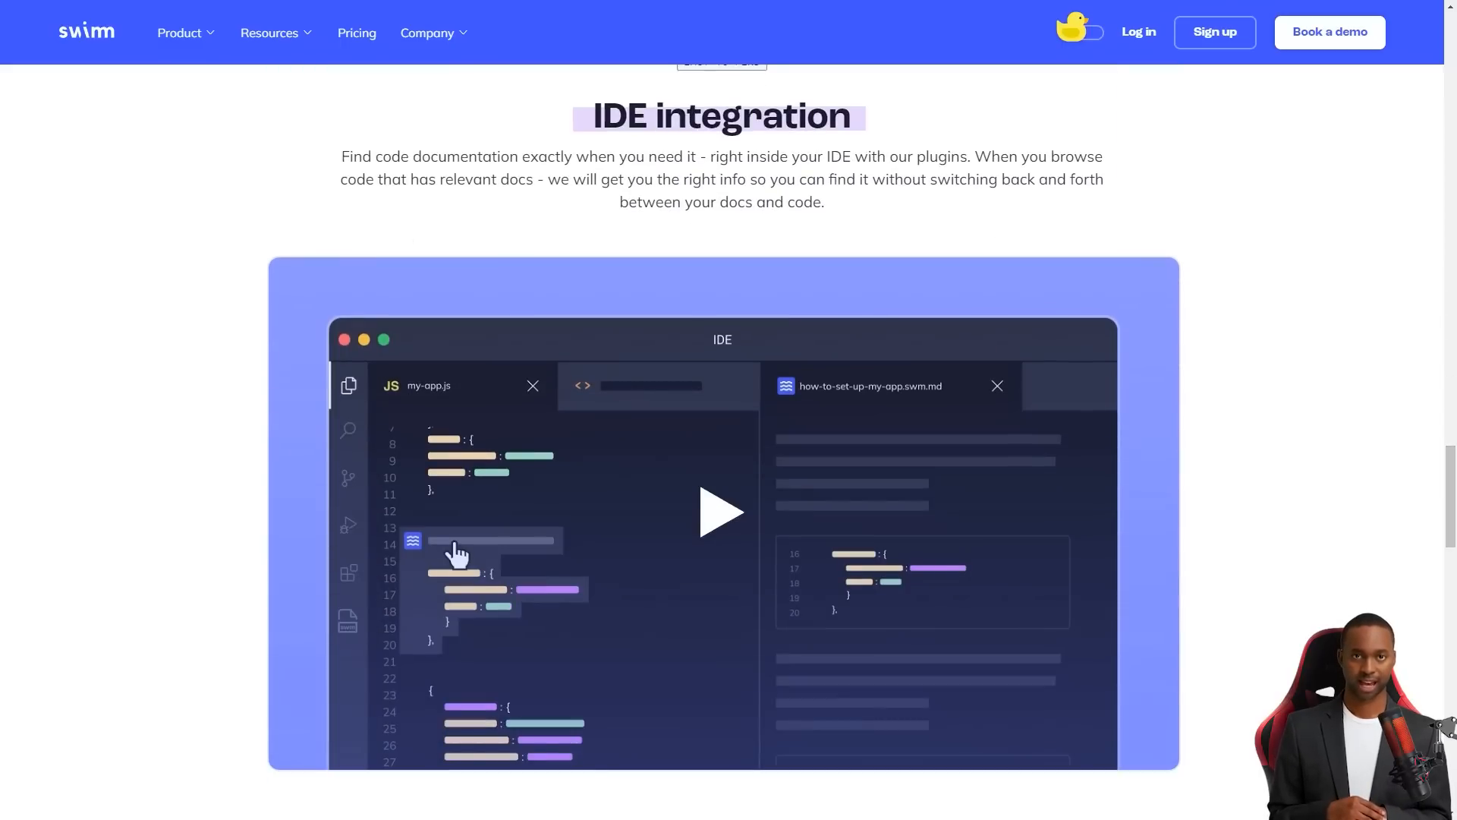
scroll(down, 3)
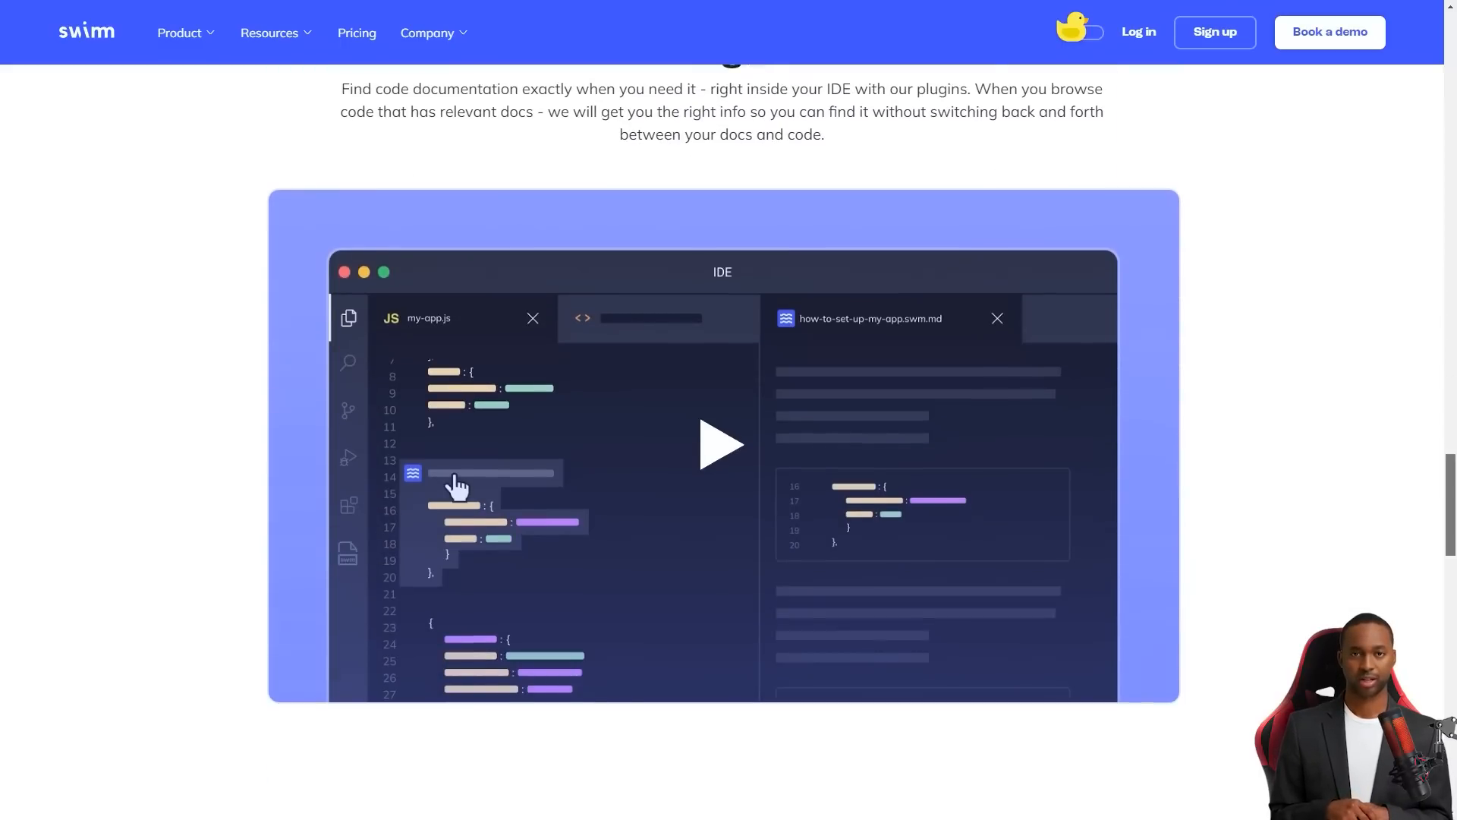
scroll(down, 3)
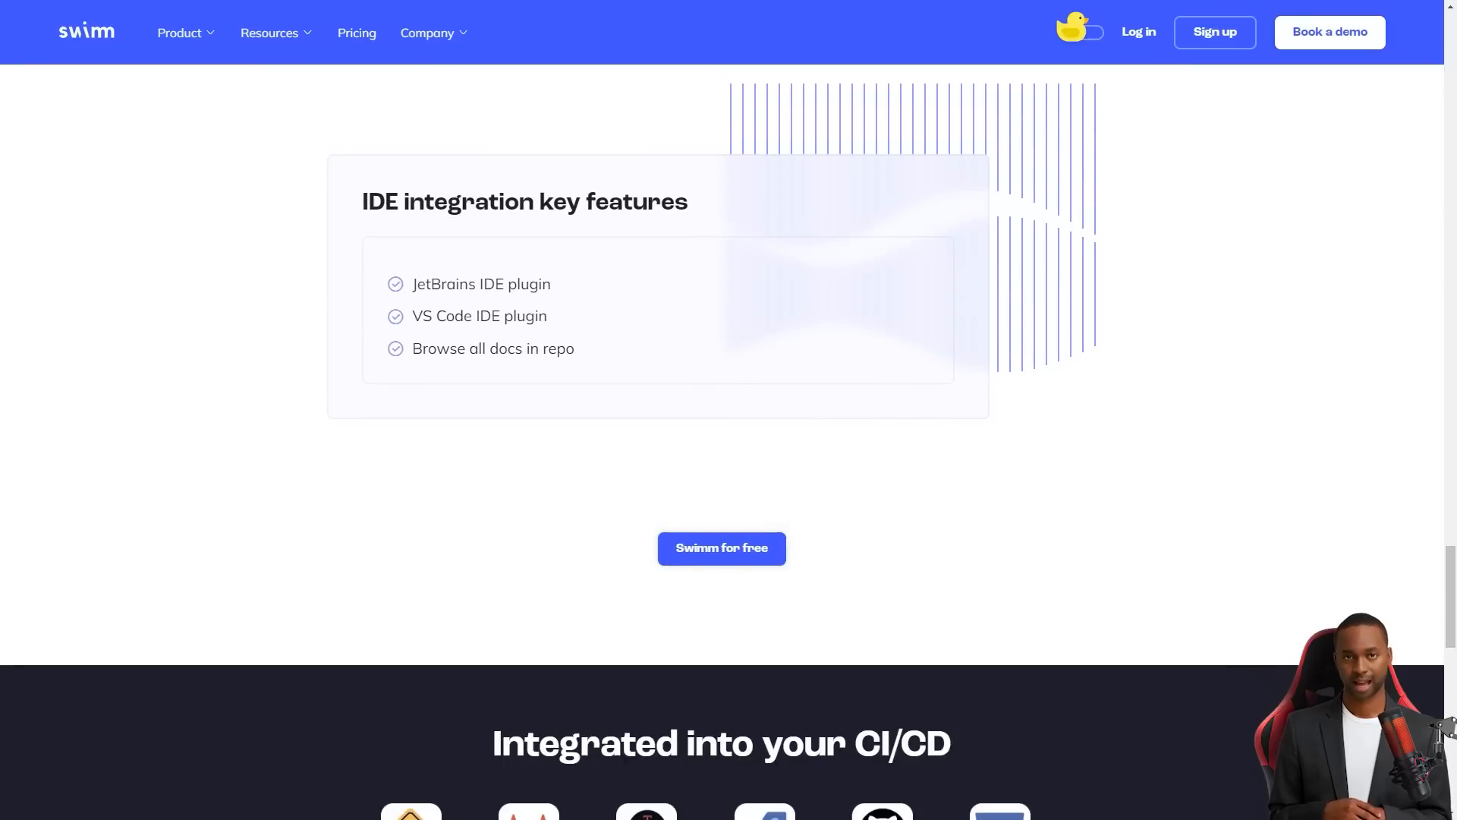
scroll(down, 3)
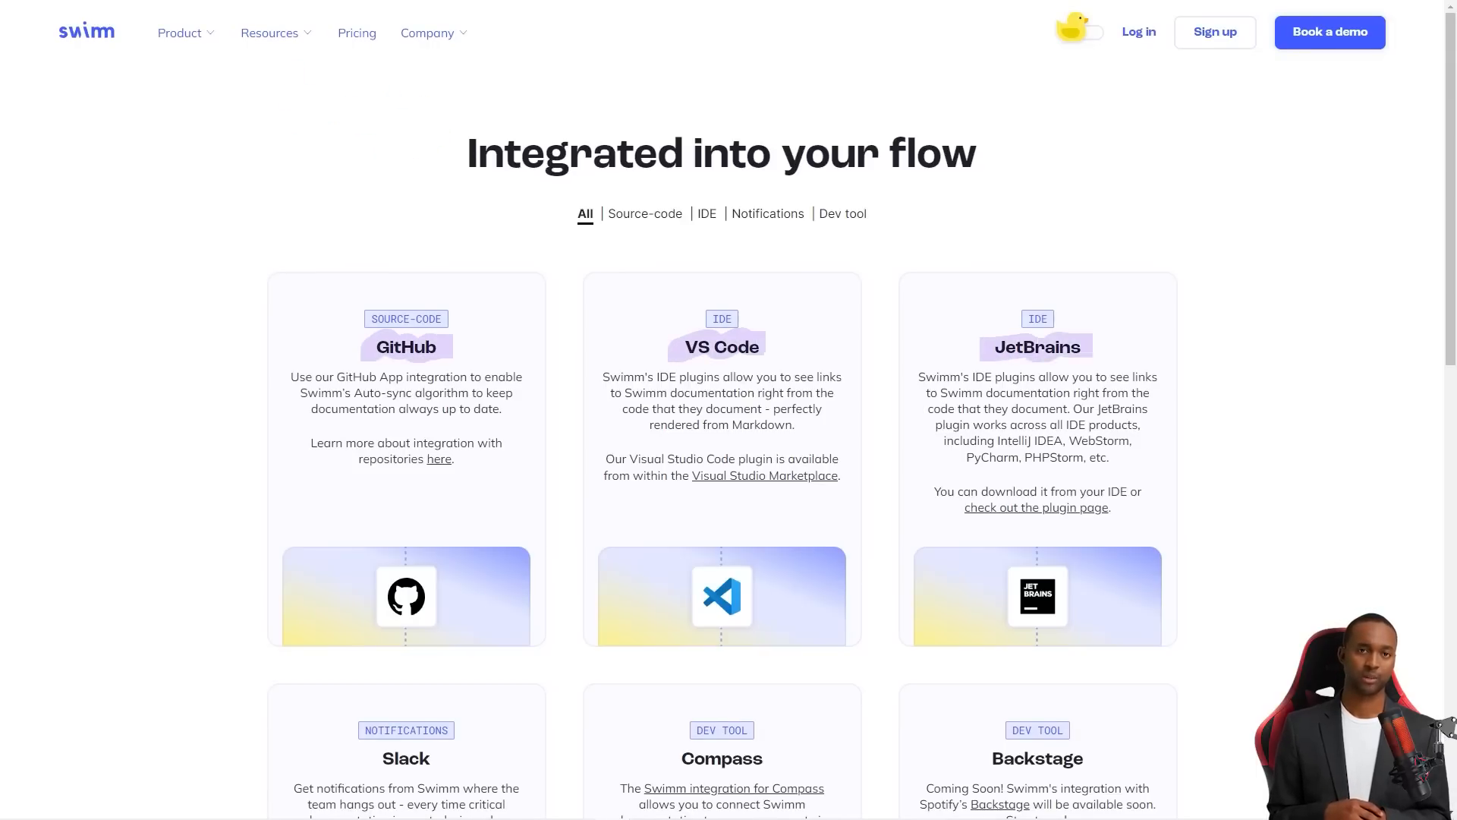
scroll(down, 3)
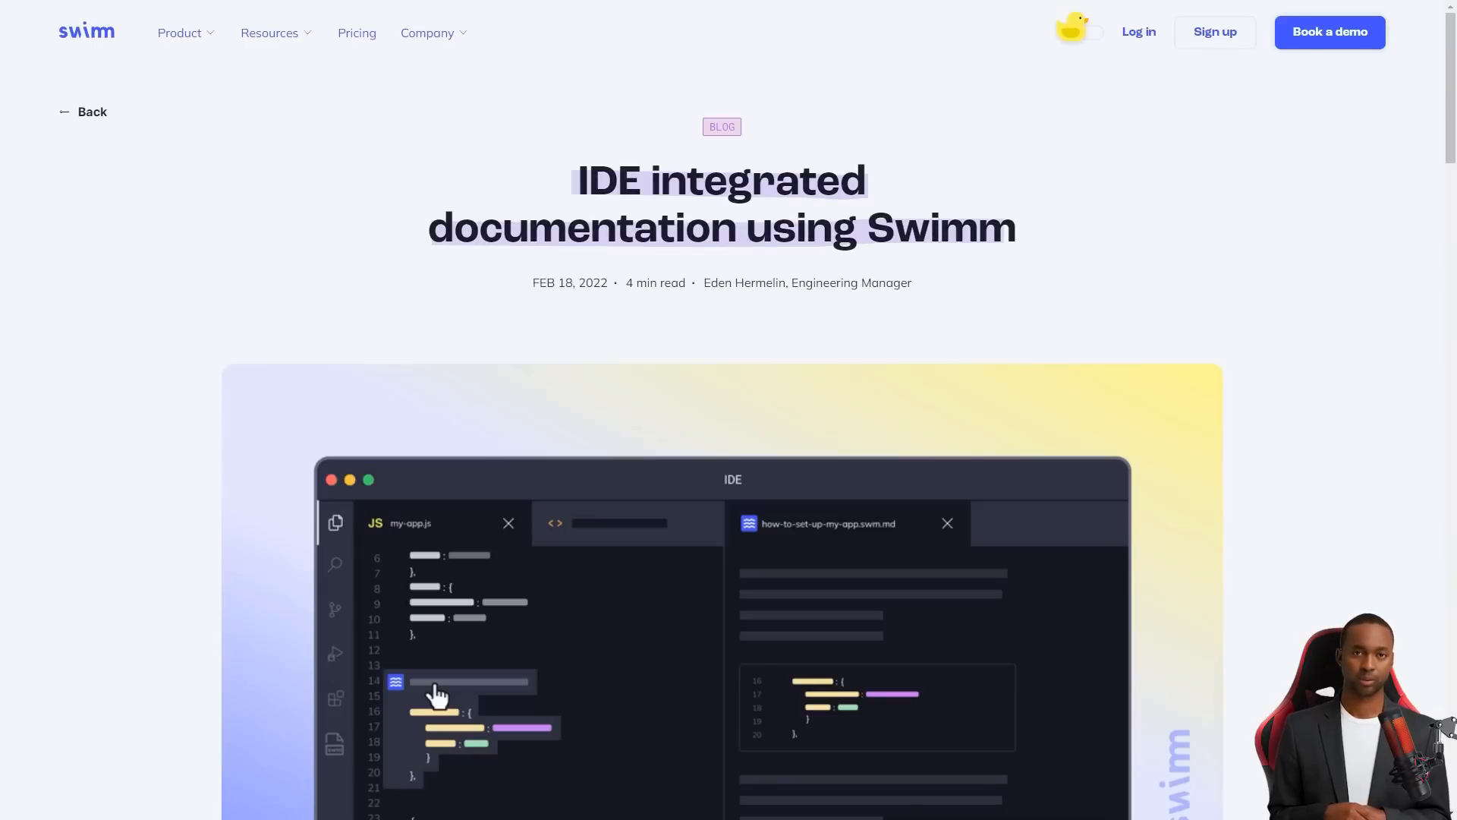
Scroll through the Playlists and Continuous Documentation blog posts
scroll(down, 3)
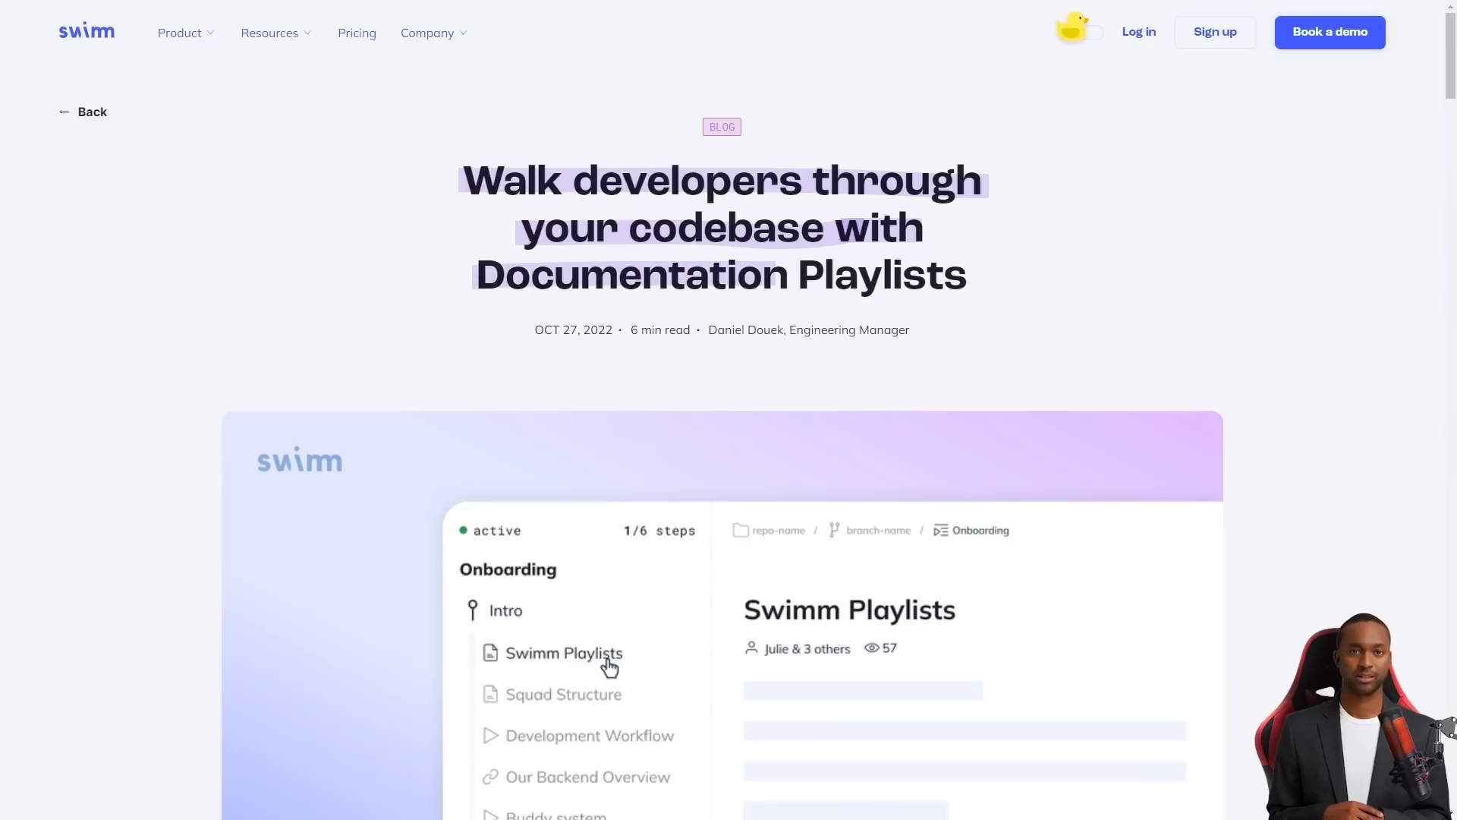
scroll(down, 3)
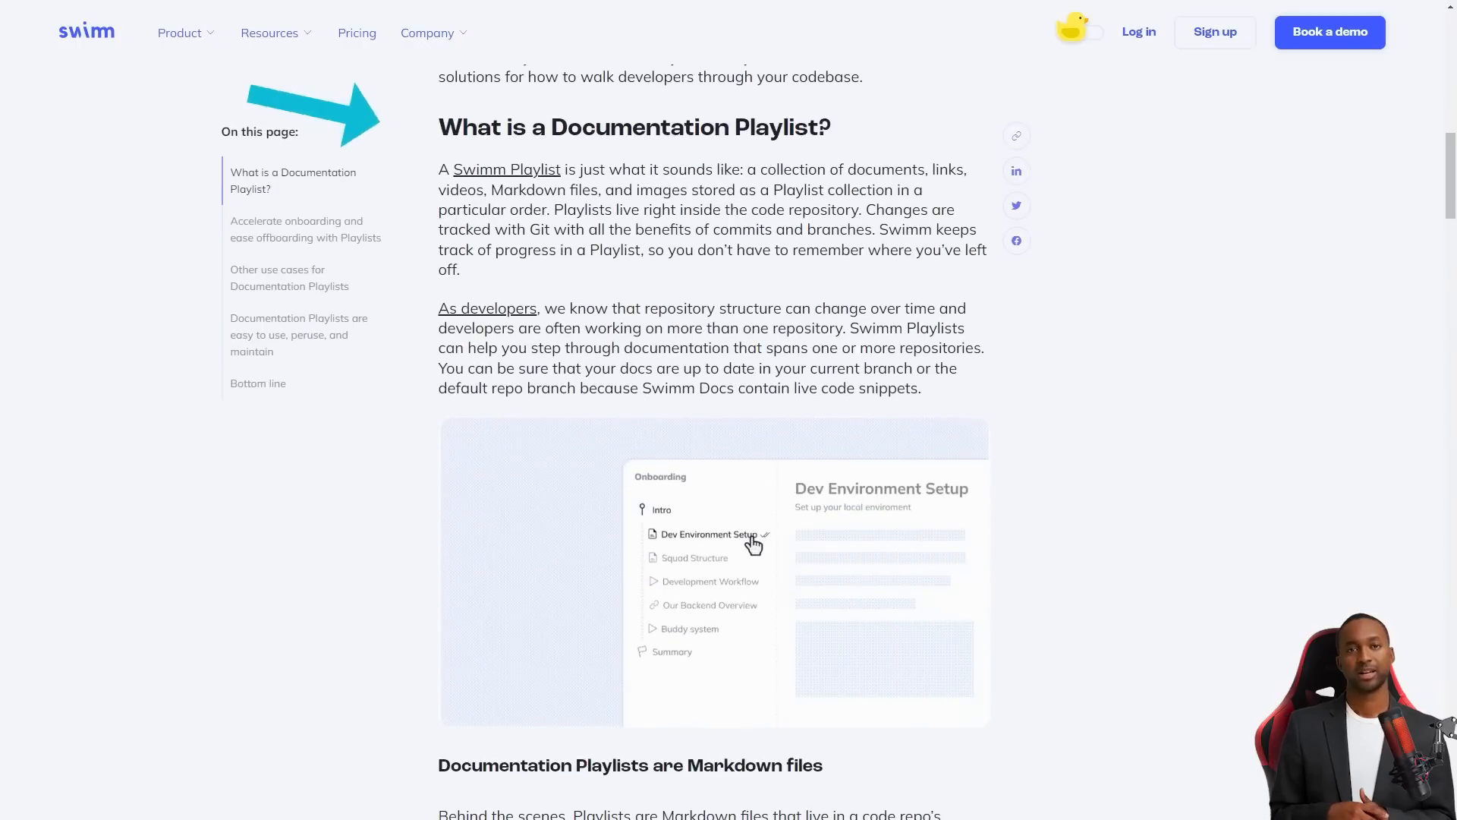
scroll(down, 3)
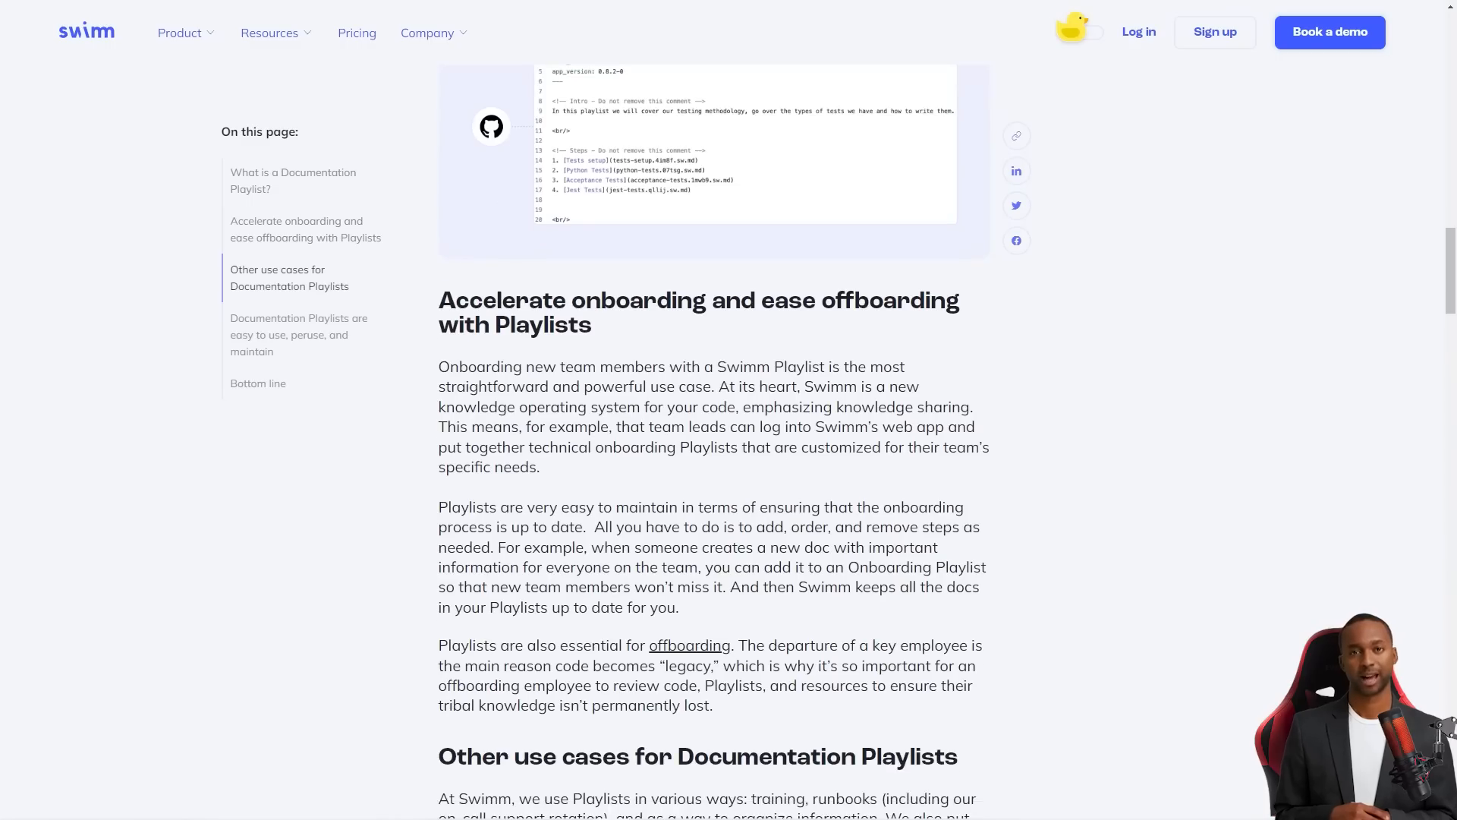
scroll(down, 3)
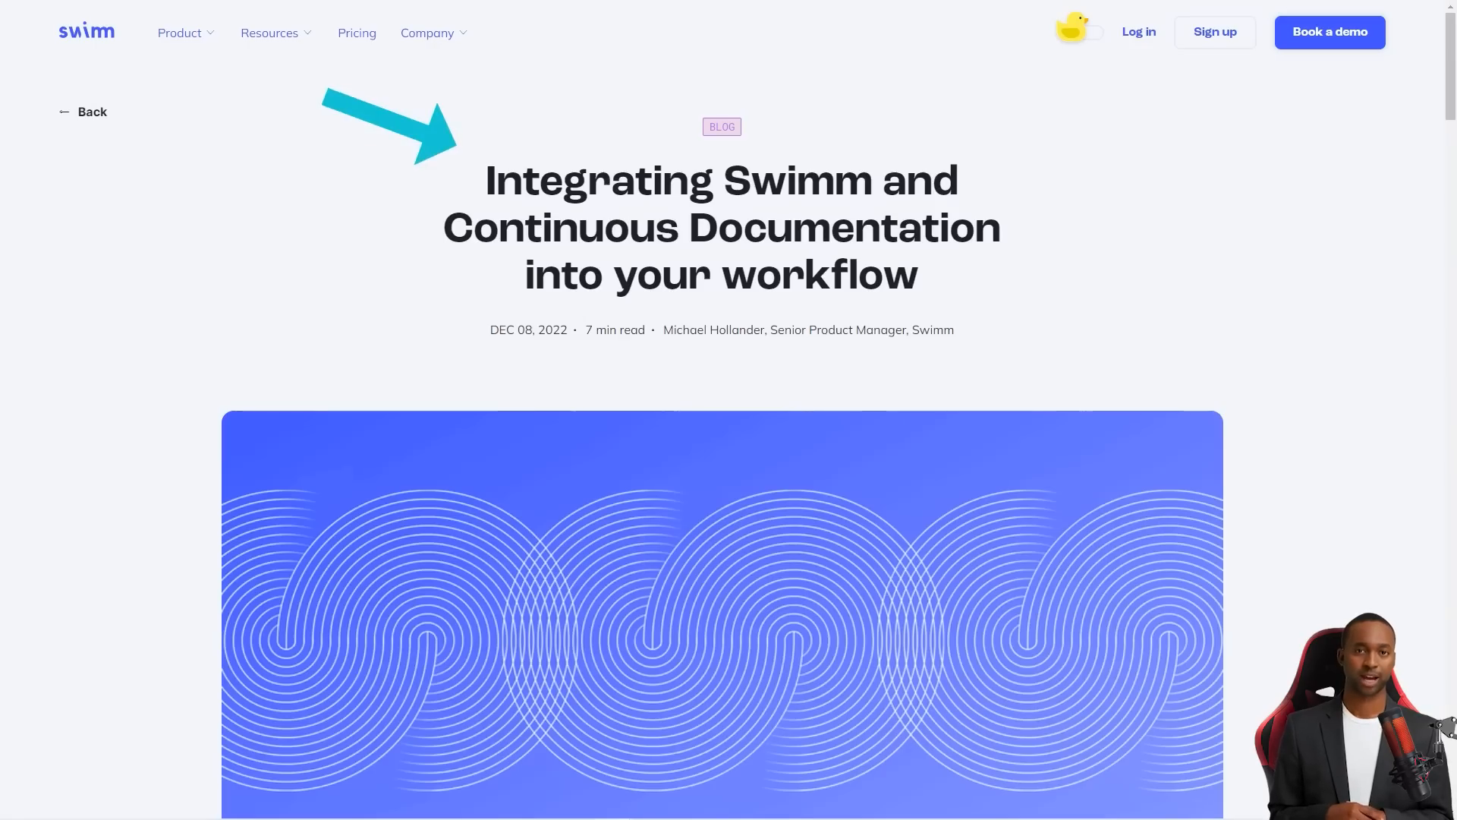
scroll(down, 3)
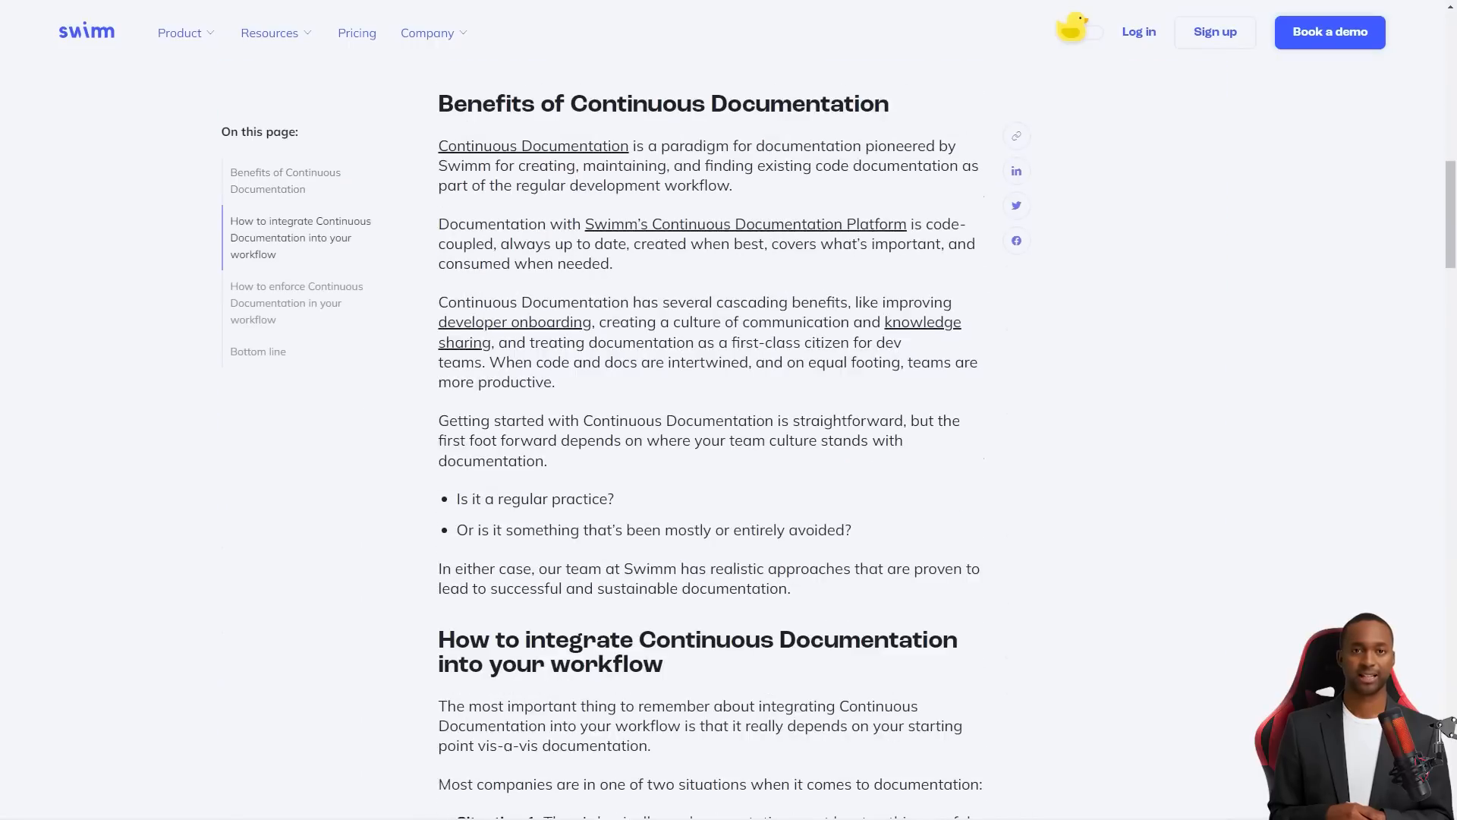
scroll(down, 3)
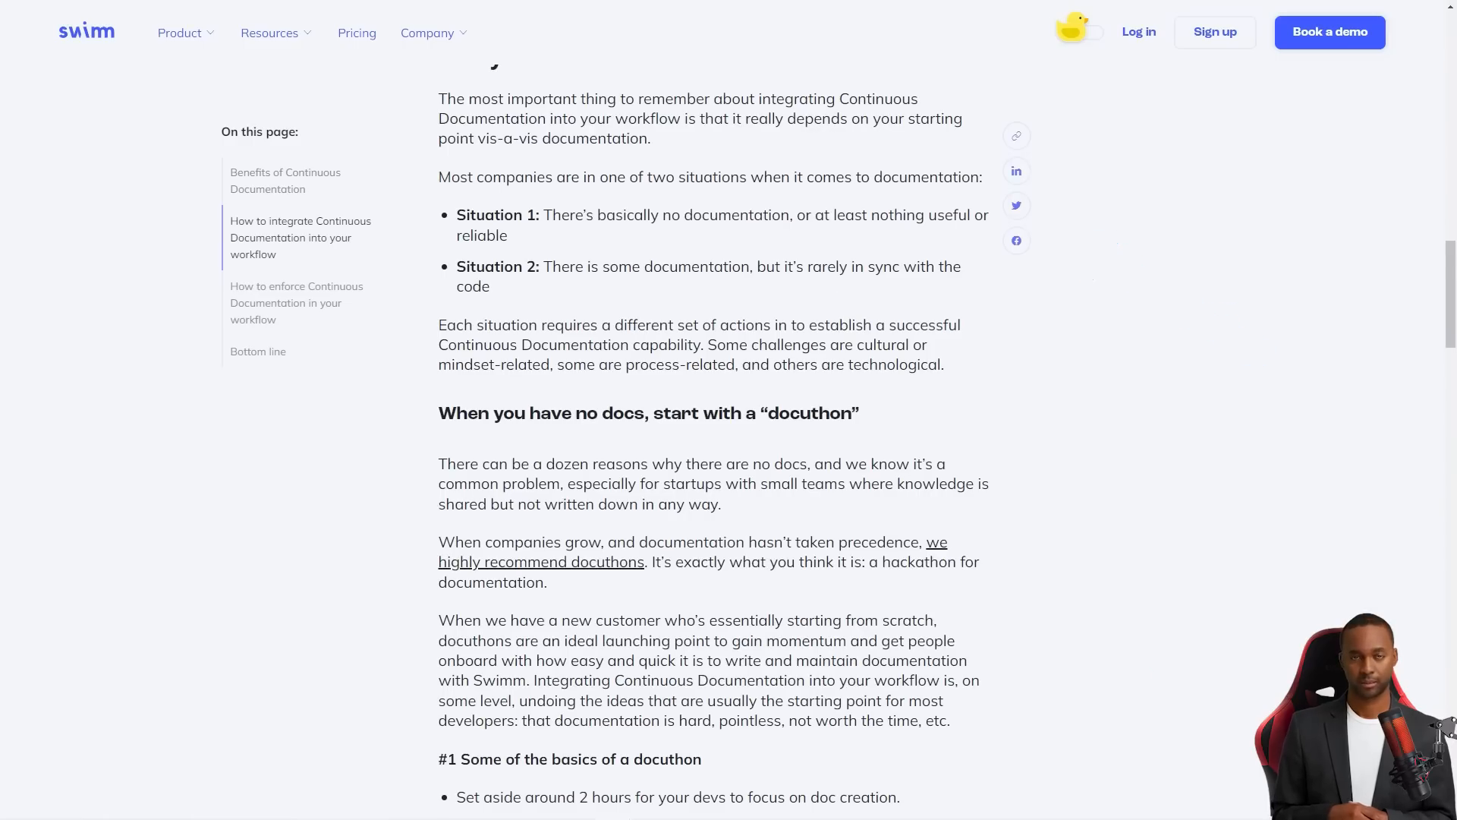
scroll(down, 3)
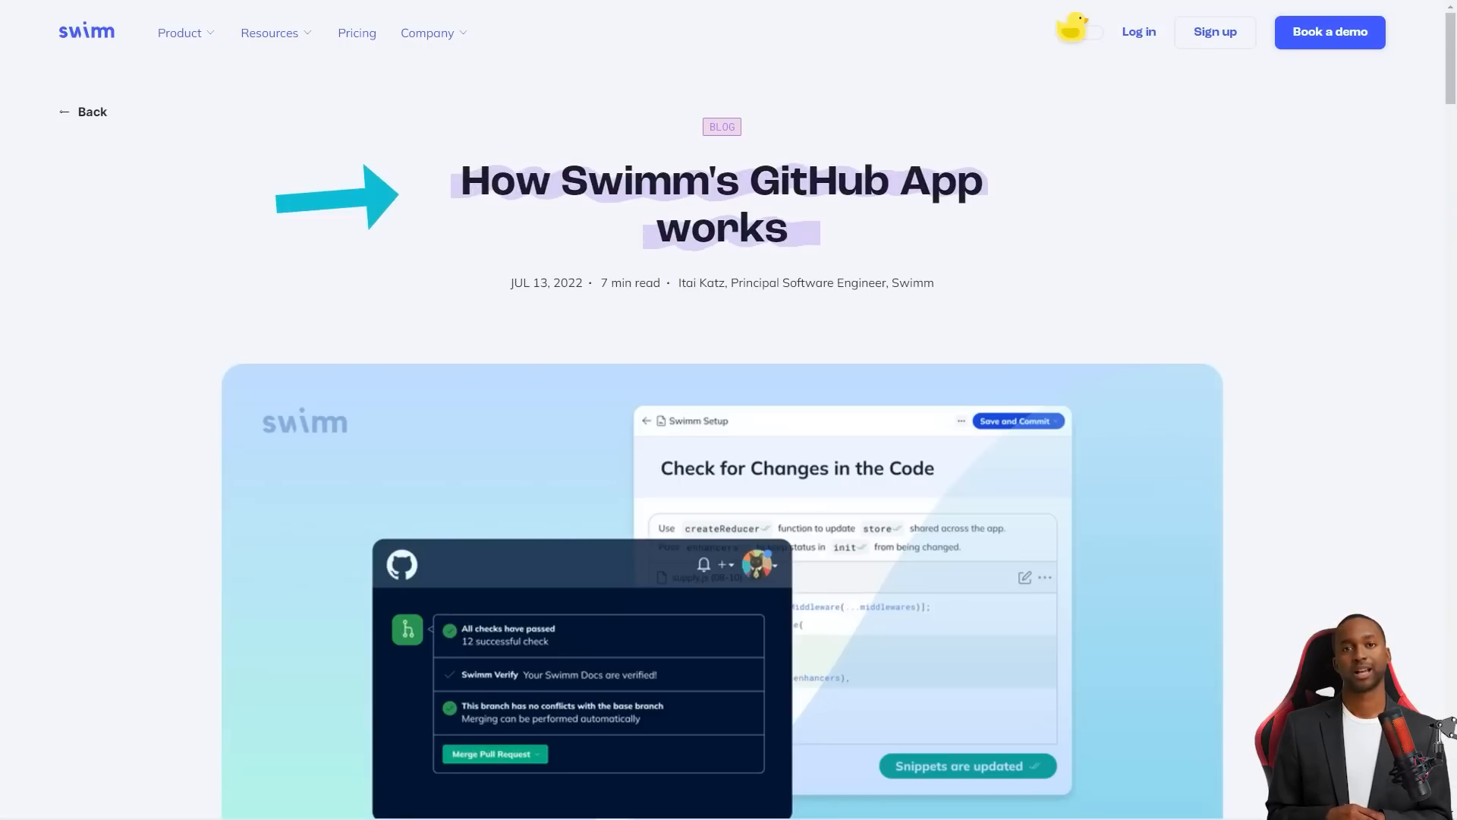
Scroll the GitHub App and Walkthrough posts, then bring up Swimm's pricing and Product Hunt reviews
scroll(down, 3)
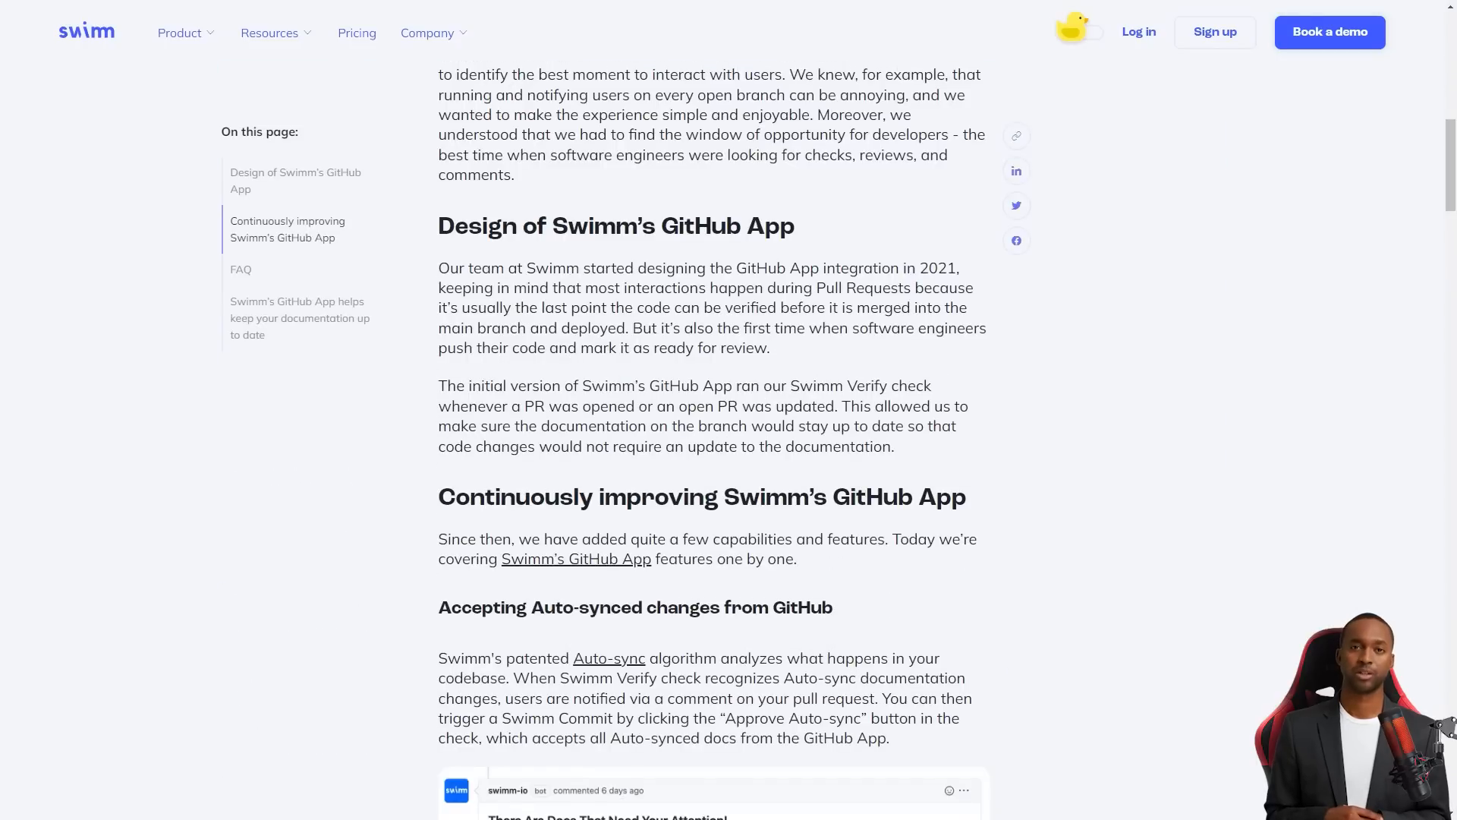
scroll(down, 3)
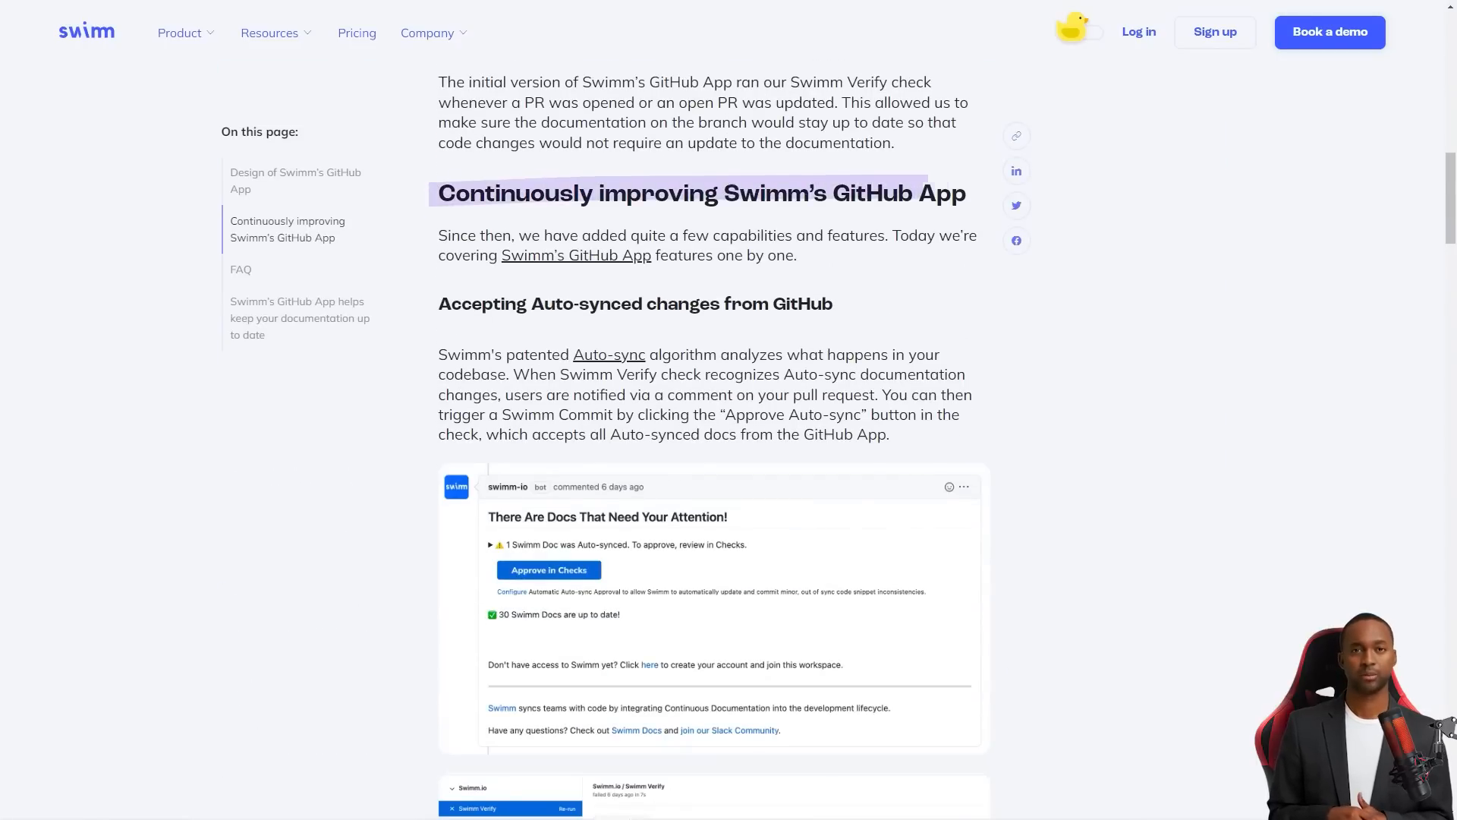
scroll(down, 3)
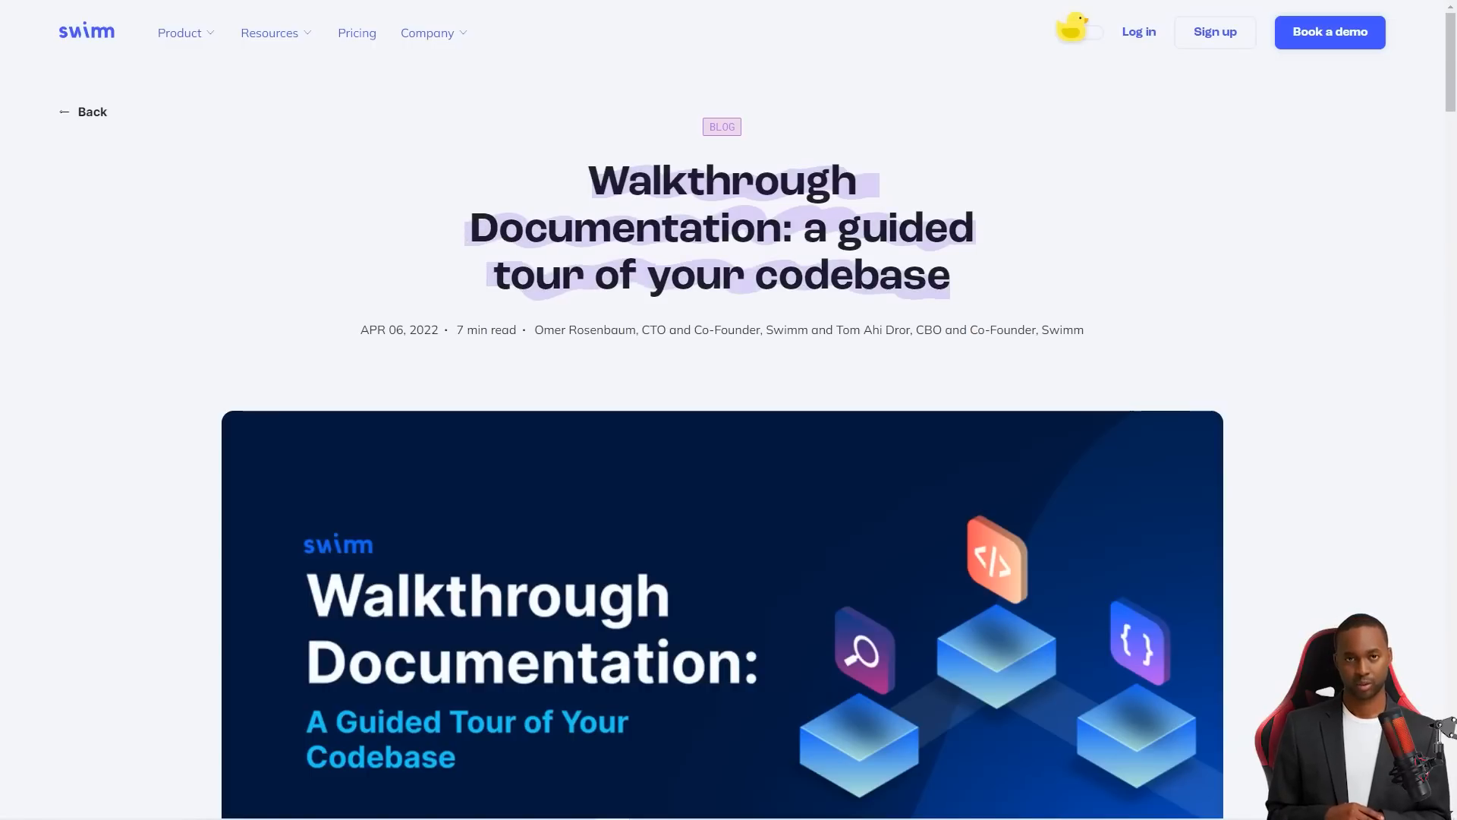
scroll(down, 3)
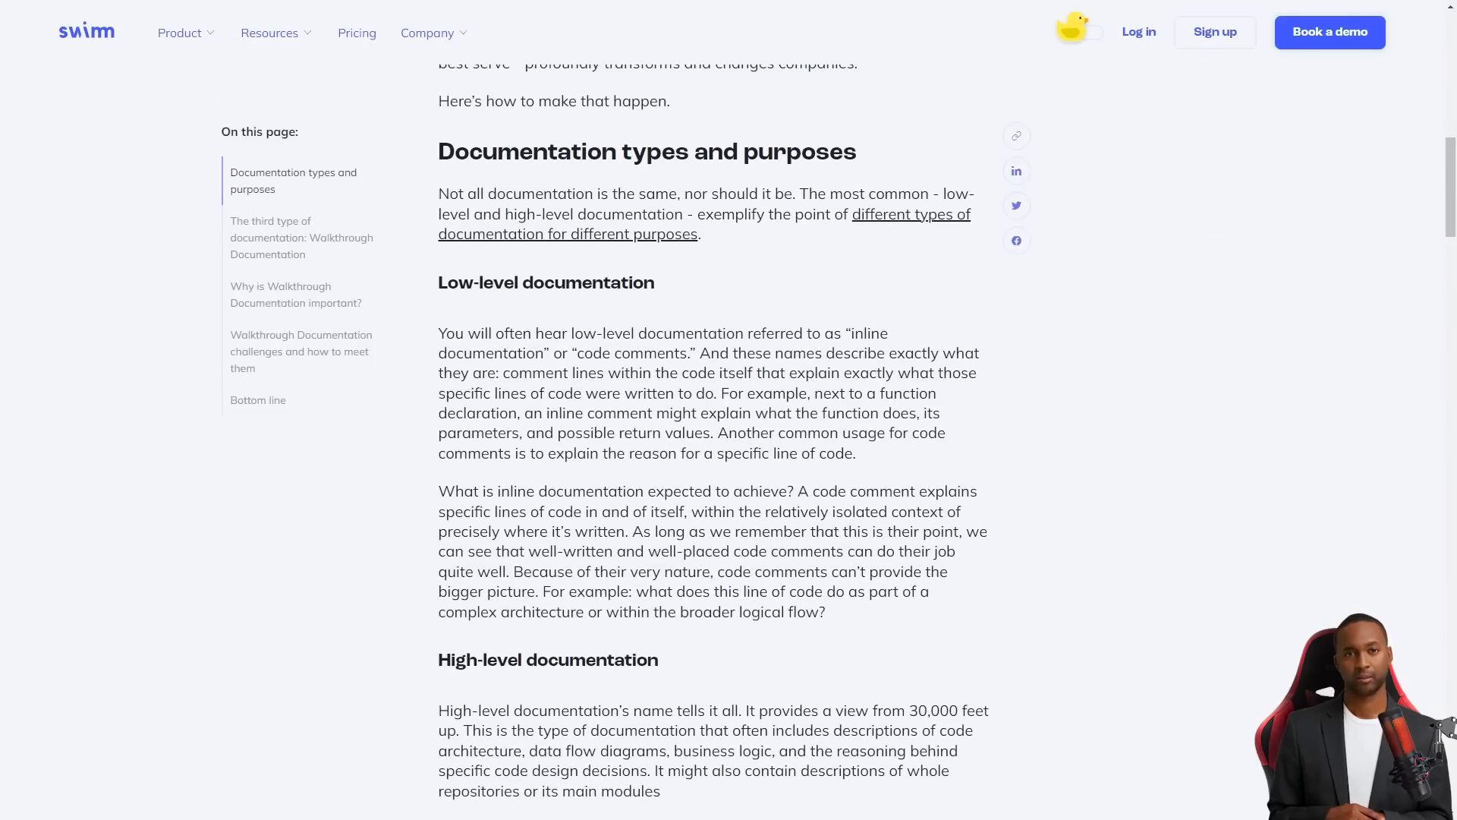
scroll(down, 3)
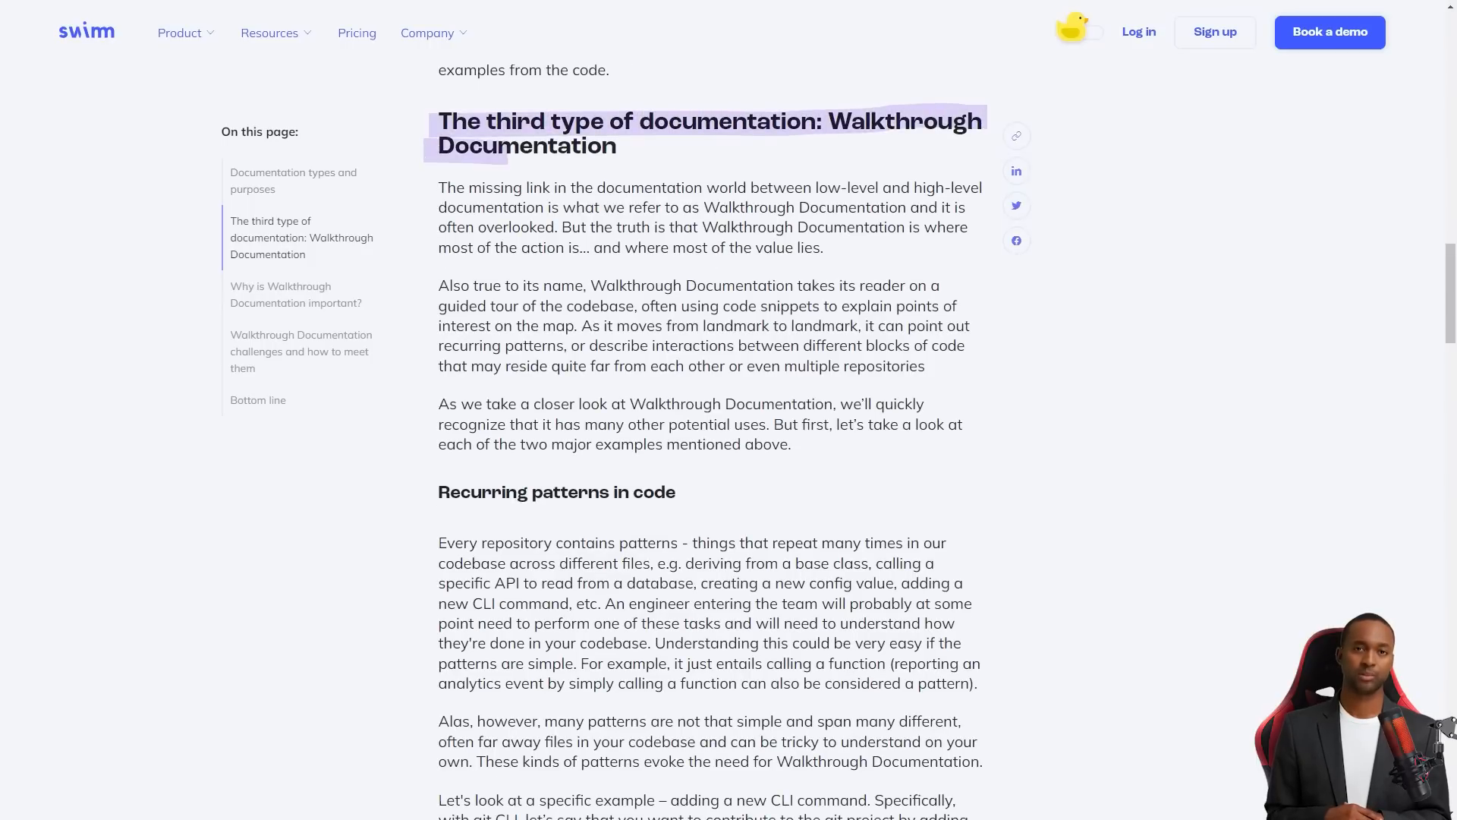
click(355, 32)
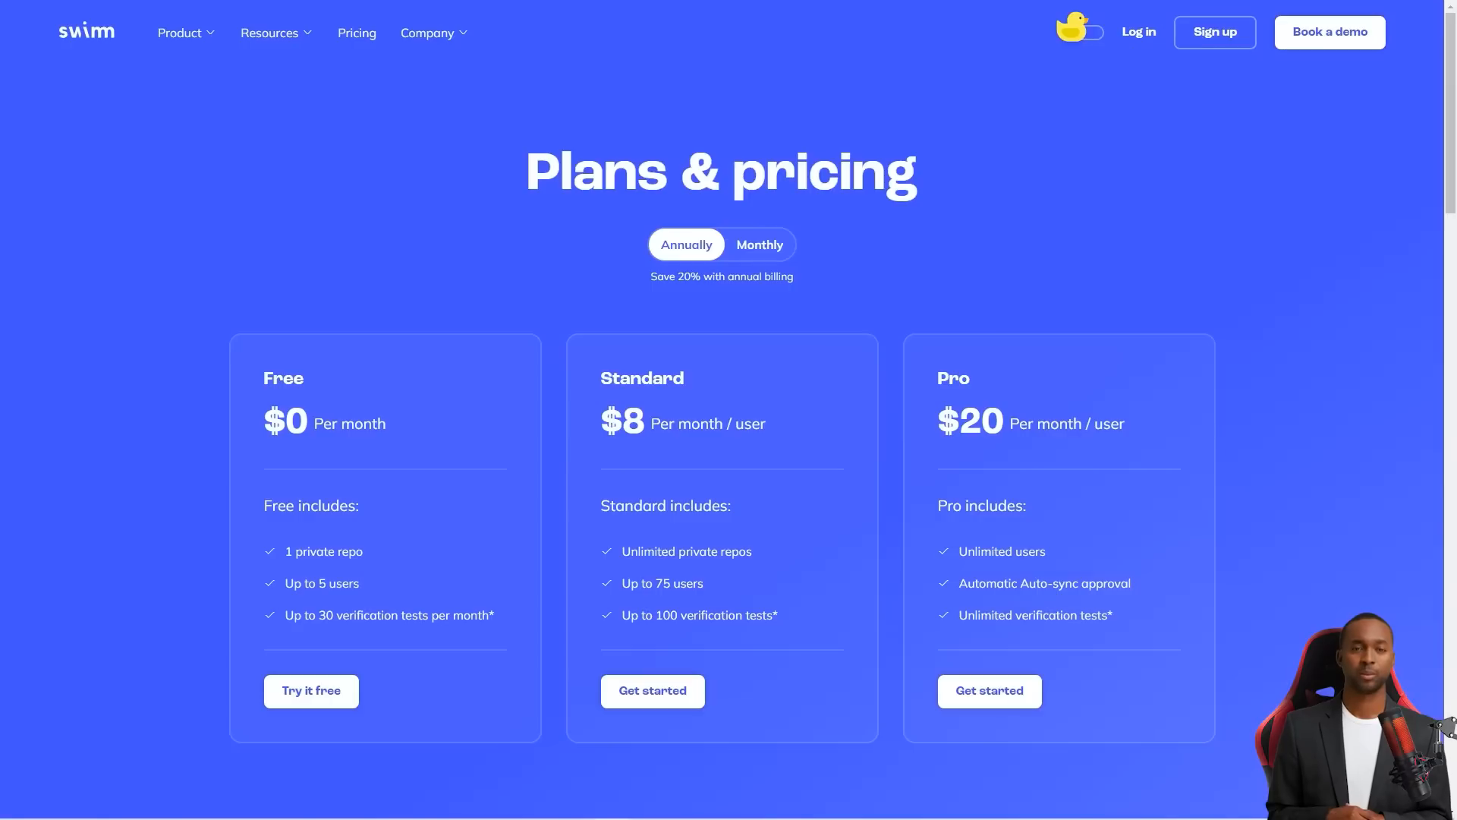
click(759, 243)
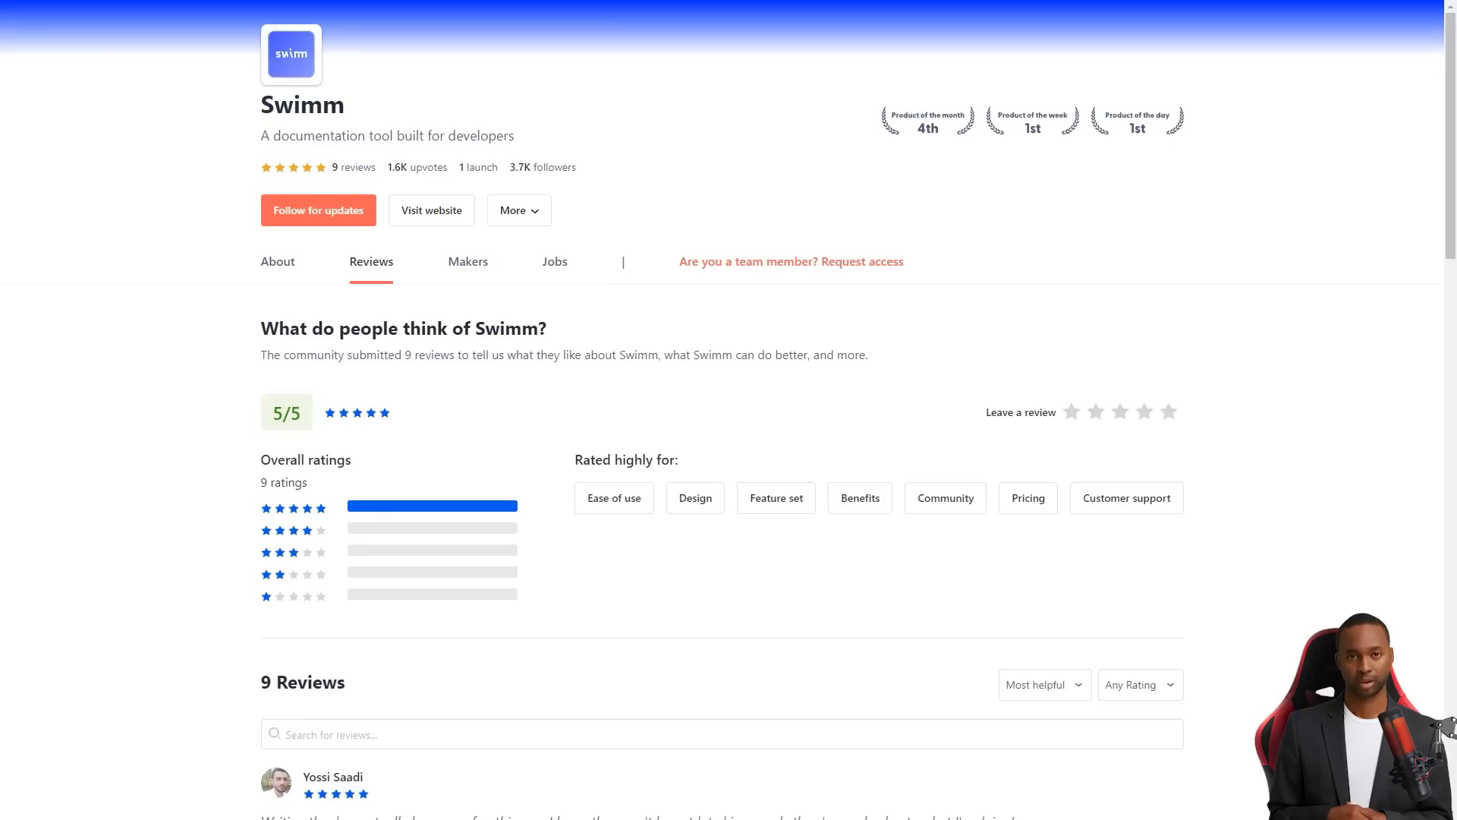
Scroll through Swimm's Product Hunt reviews, highlighting words in the 'Excellent offering' review
scroll(down, 3)
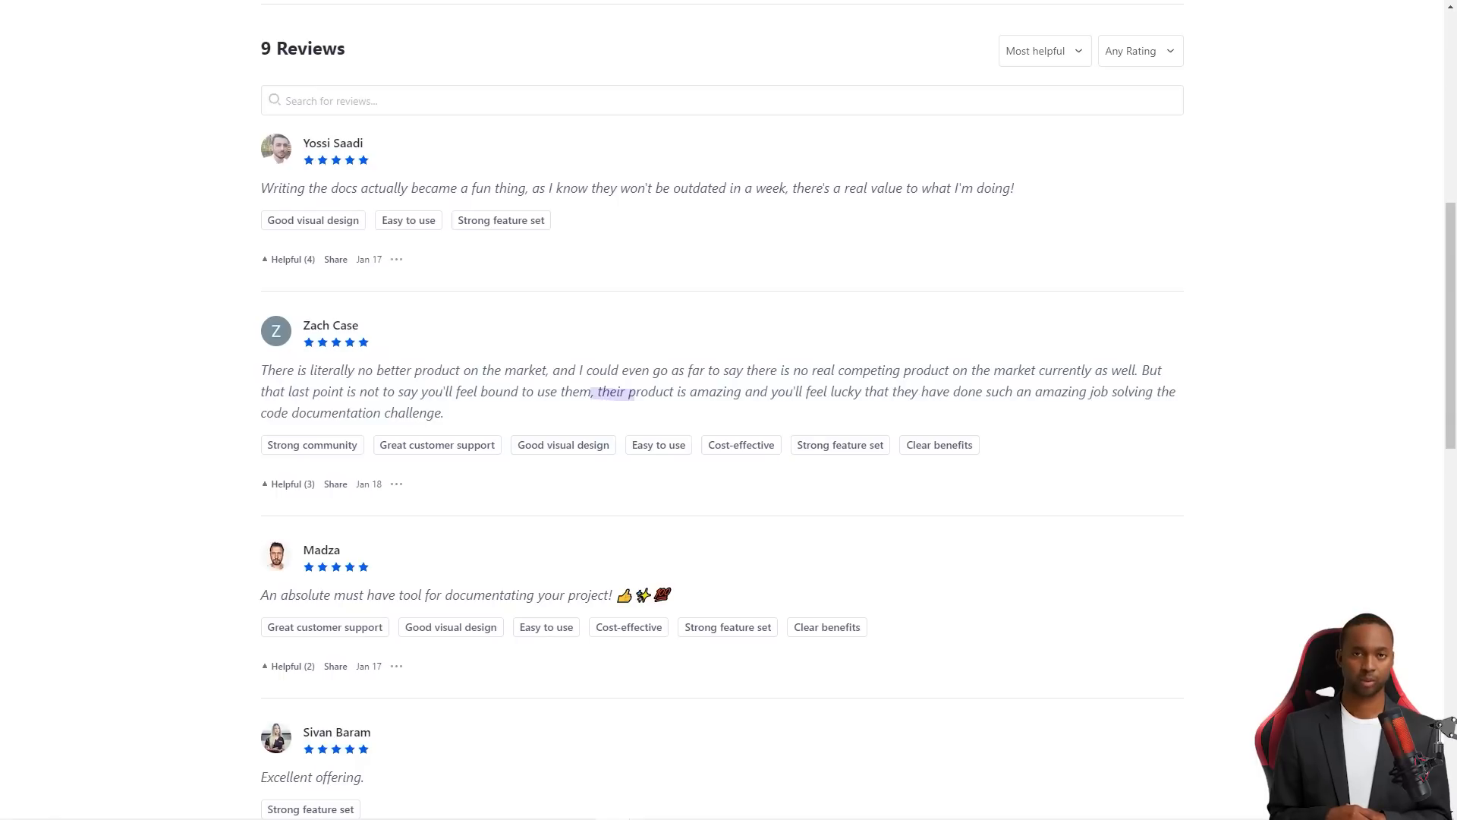
scroll(down, 3)
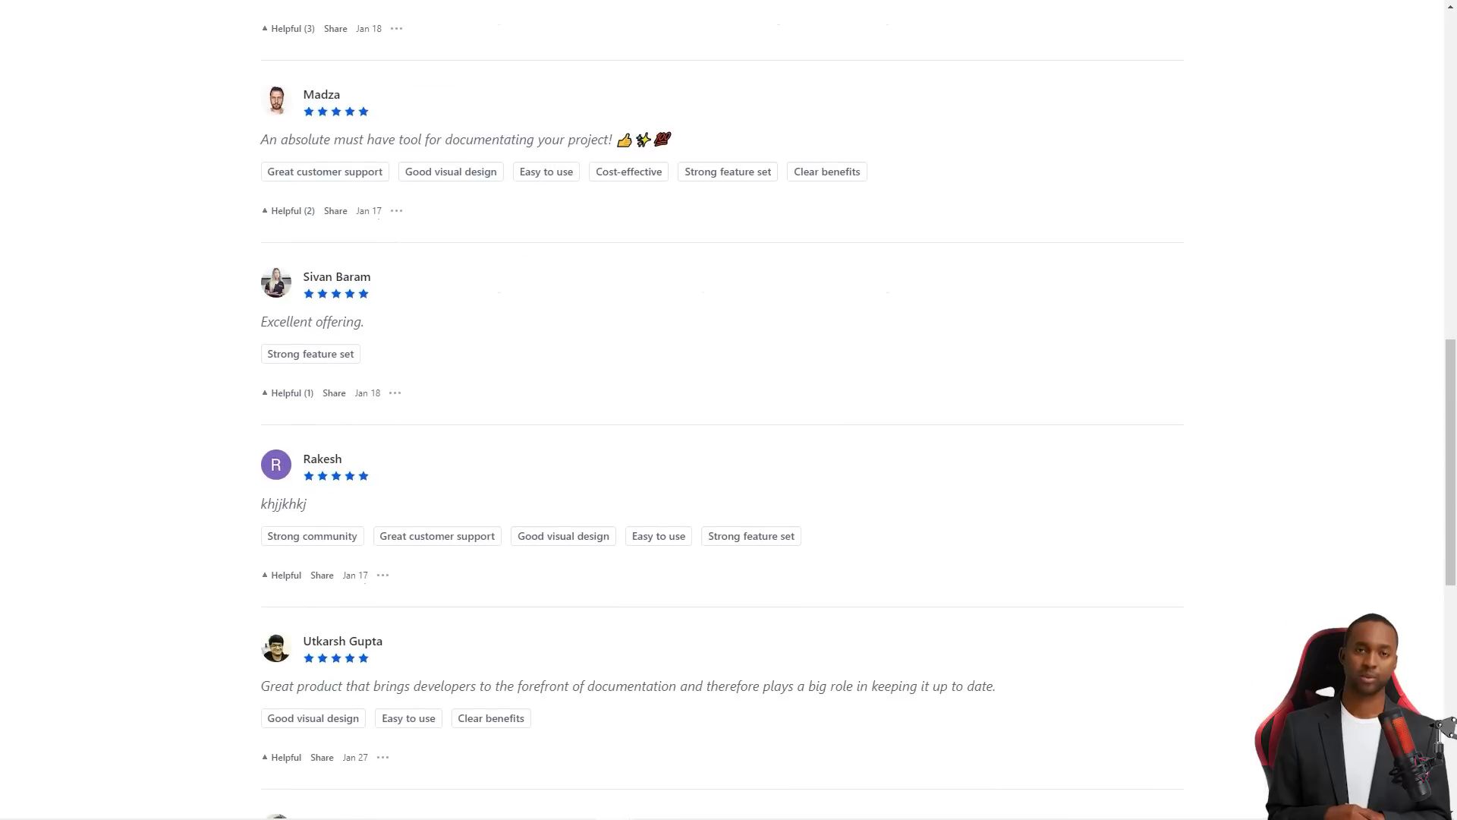
drag(262, 321, 338, 322)
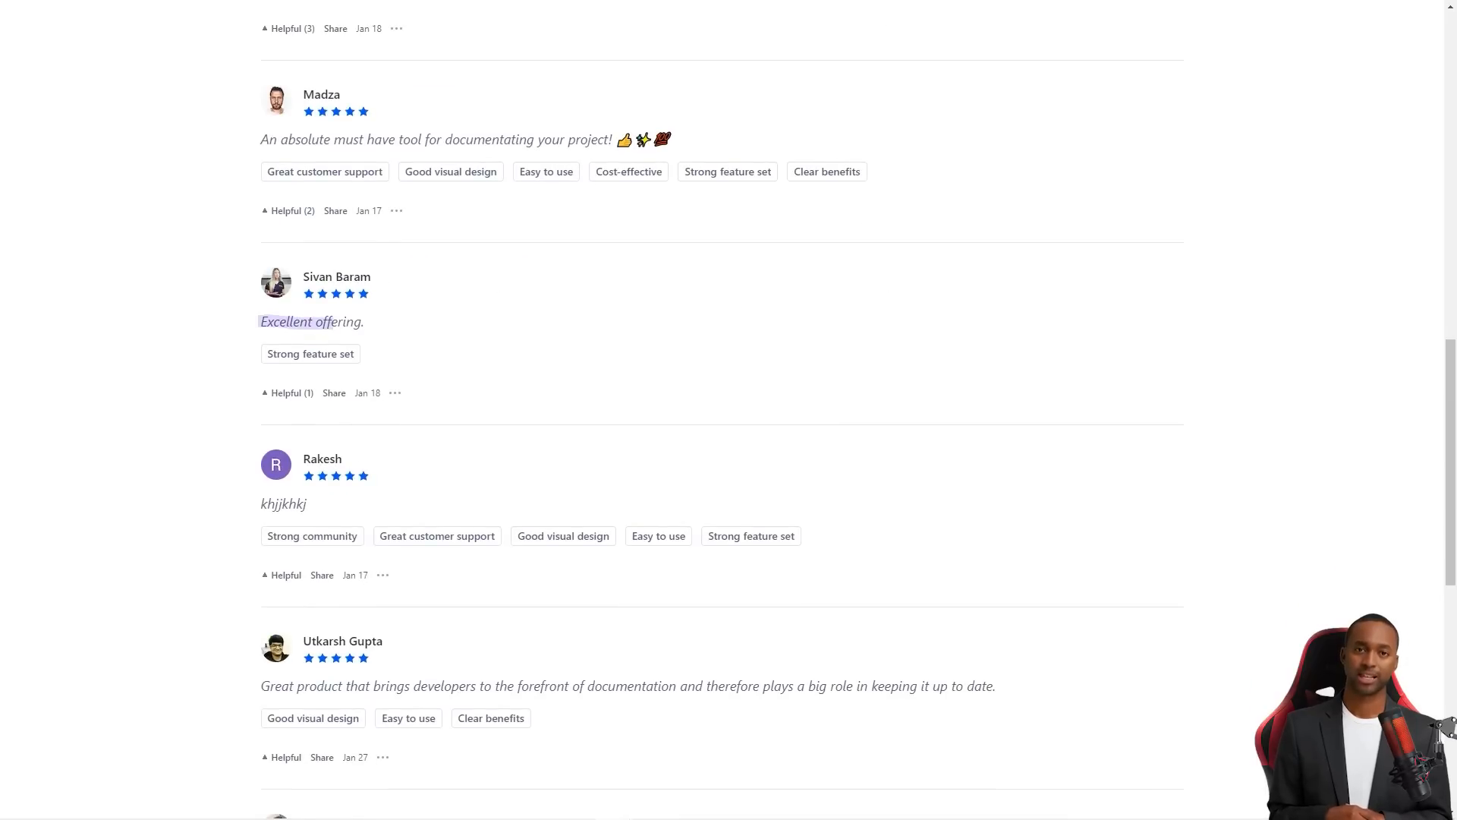
scroll(down, 3)
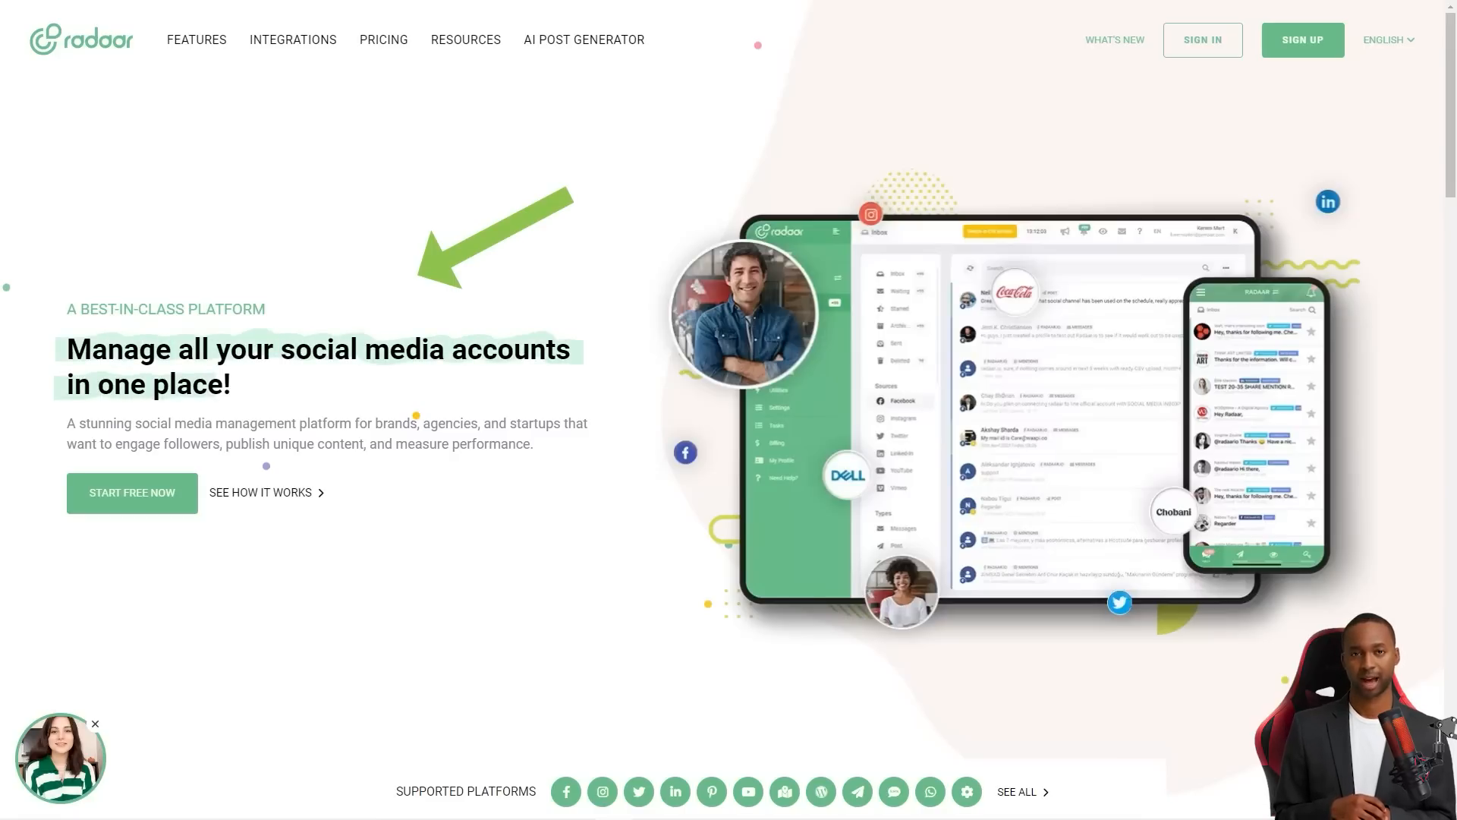
Scroll down the RADAAR homepage through its features, testimonials and FAQ sections
scroll(down, 3)
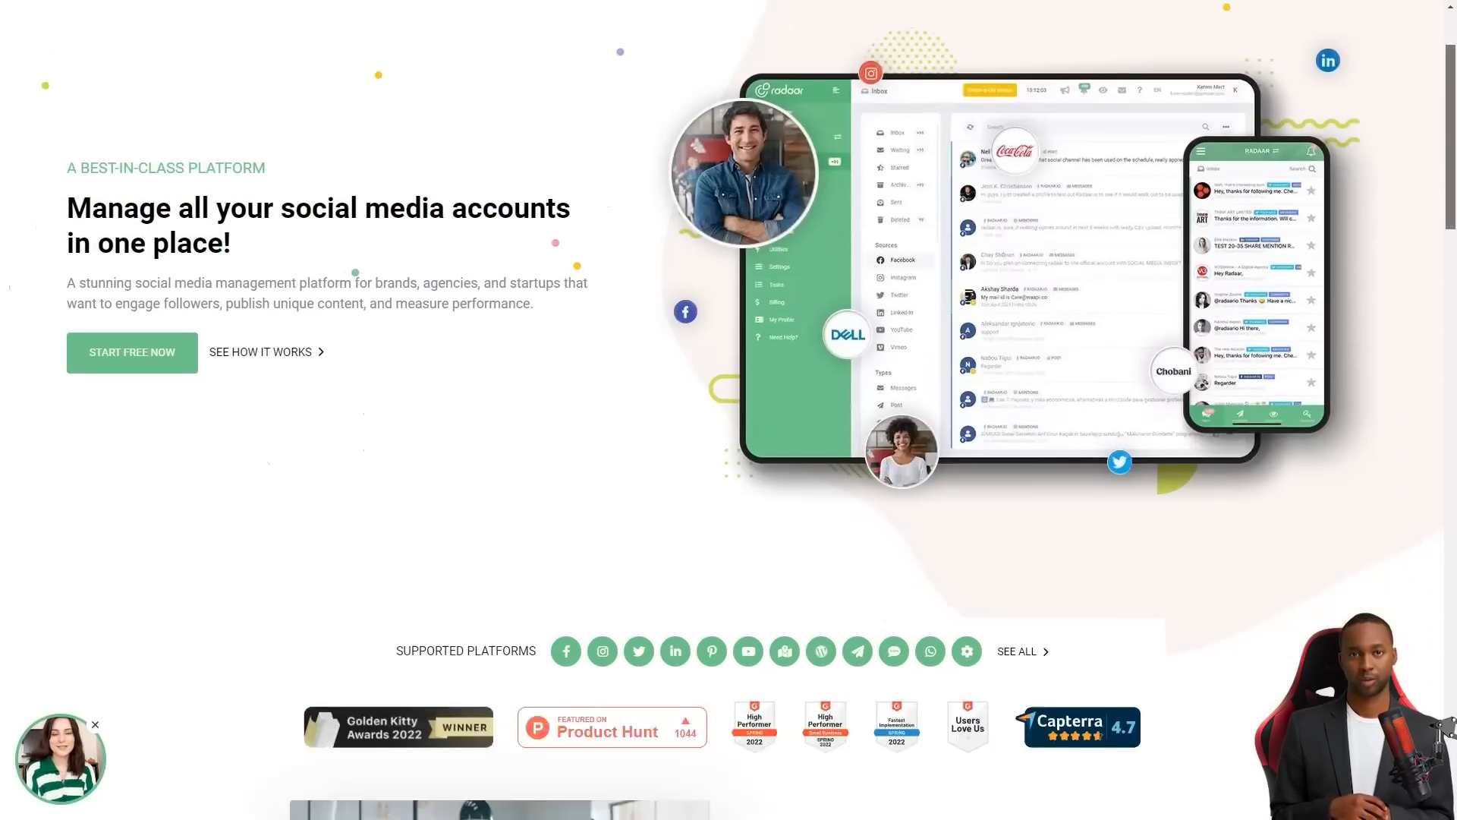
scroll(down, 3)
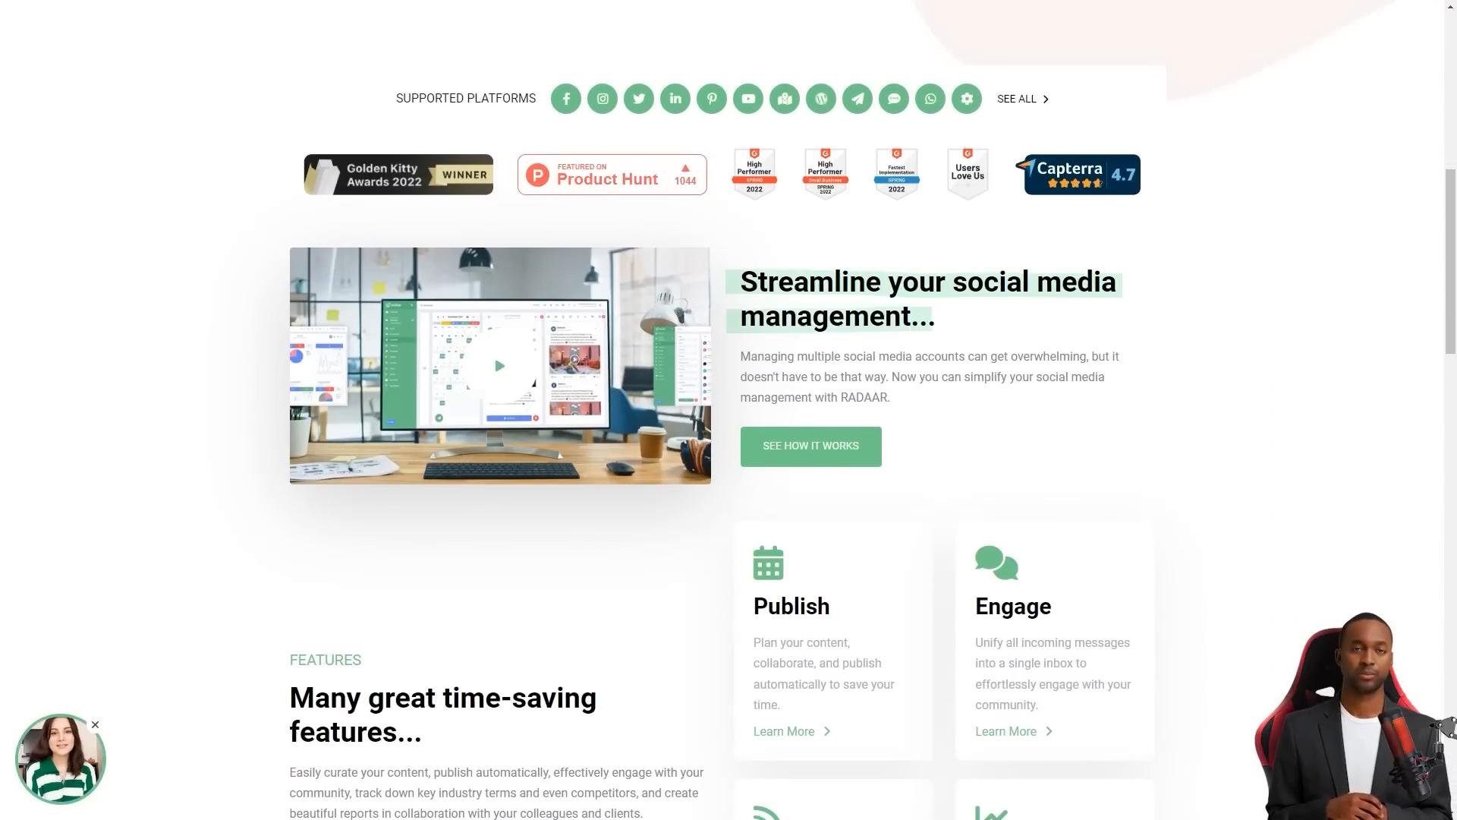
scroll(down, 3)
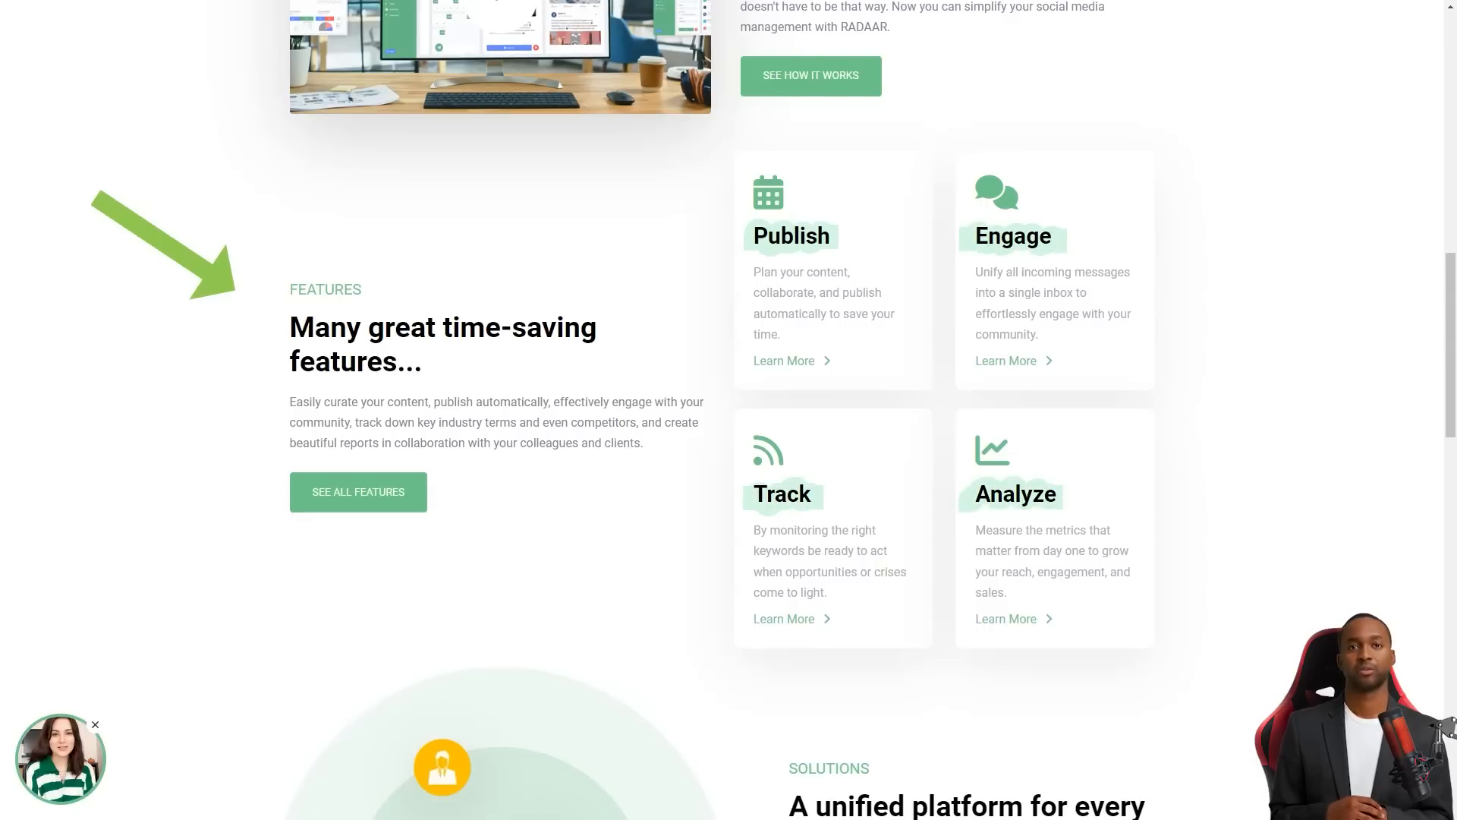
scroll(down, 3)
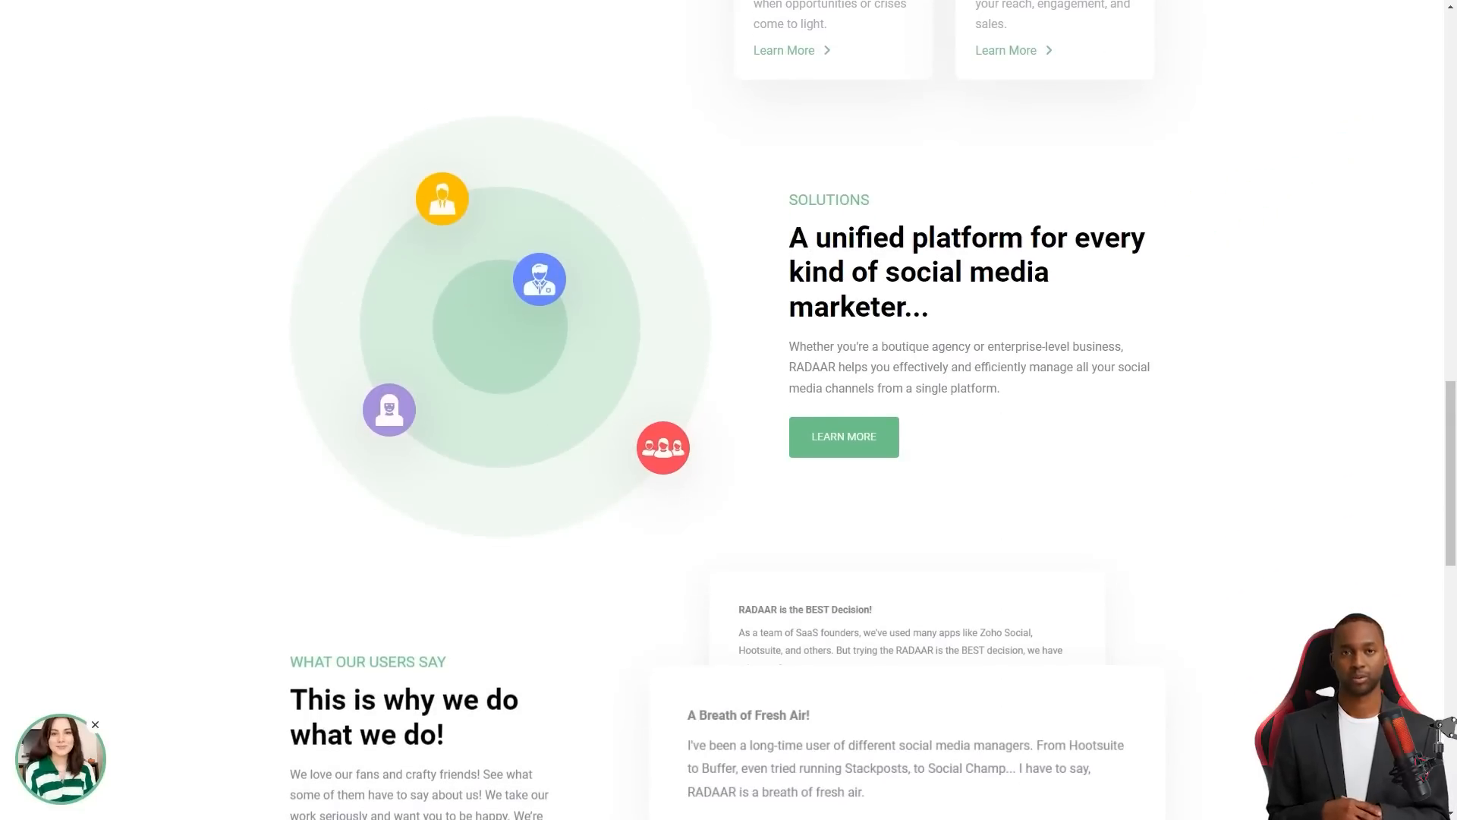
scroll(down, 3)
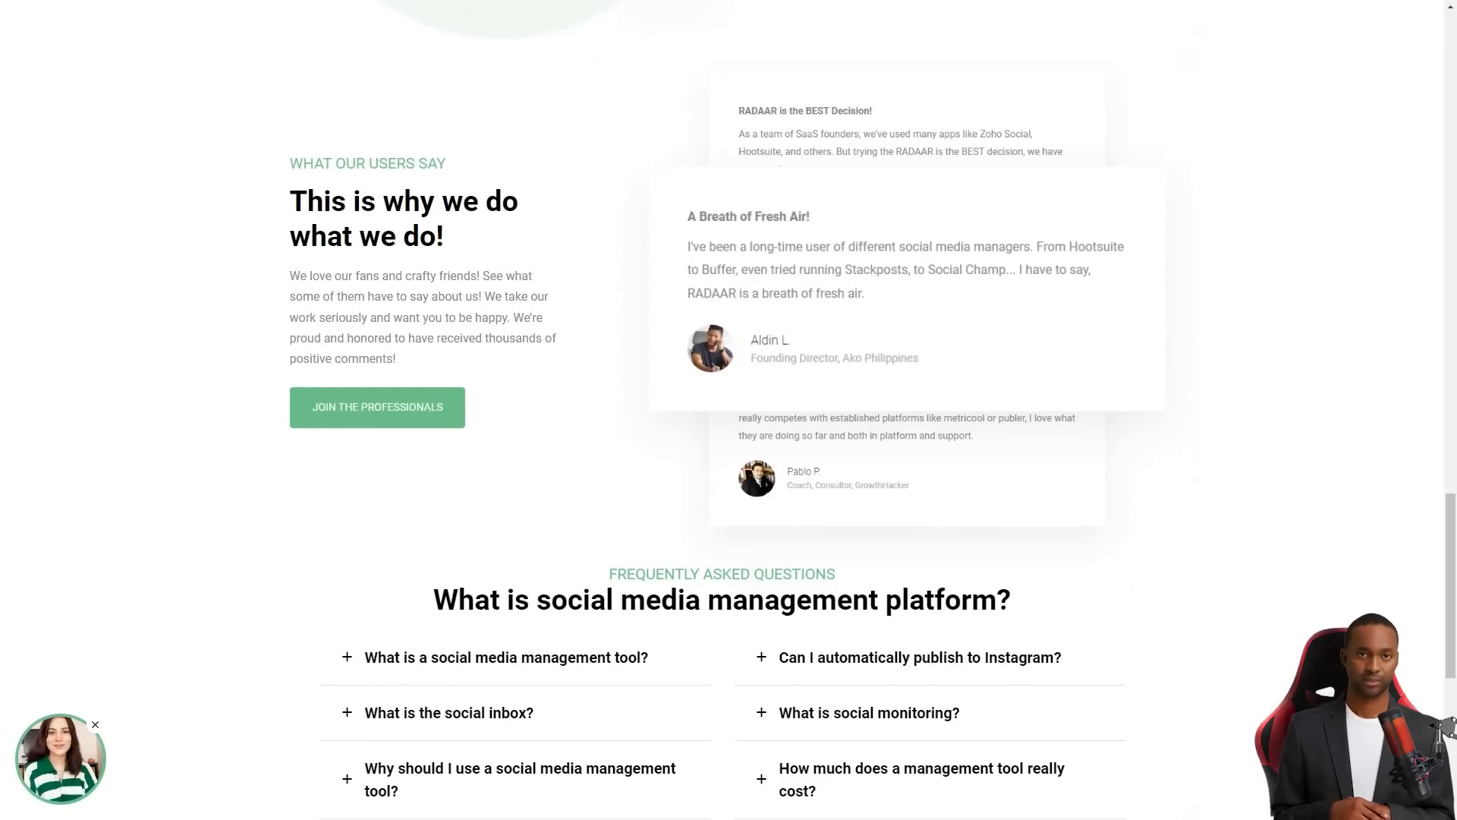
scroll(down, 3)
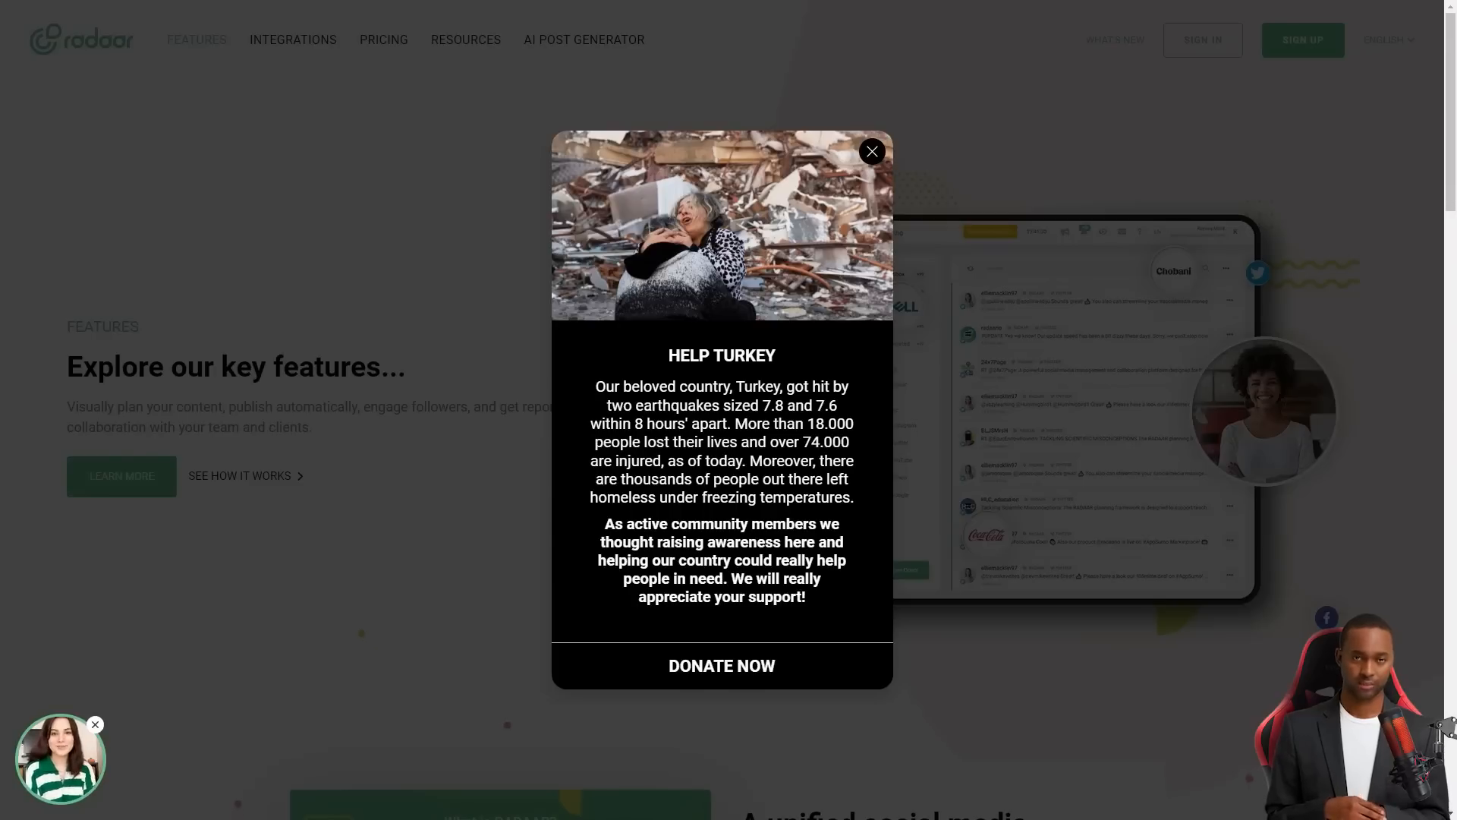
Dismiss the Help Turkey appeal and scroll through RADAAR's key feature cards
click(872, 152)
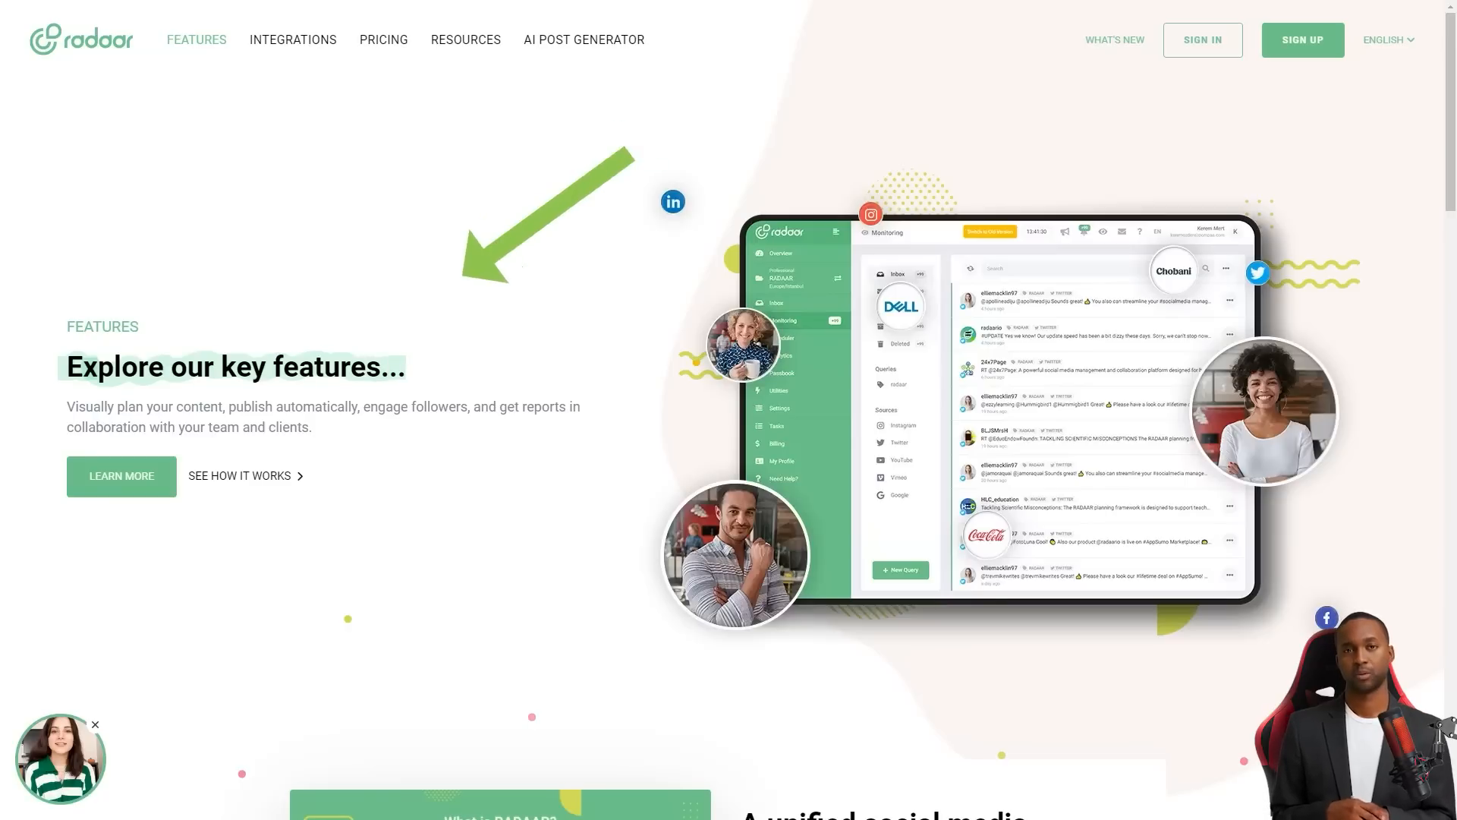
scroll(down, 3)
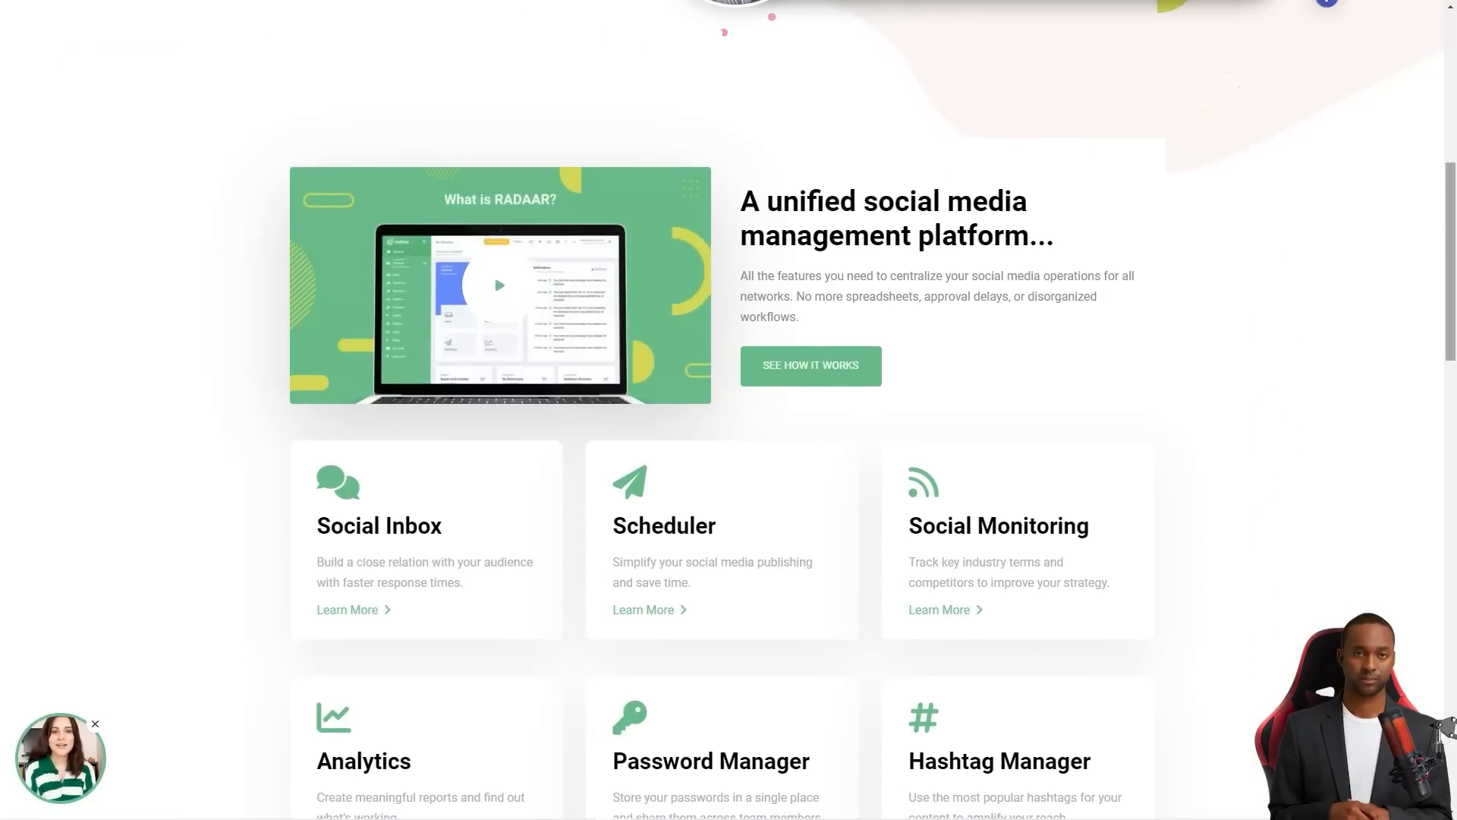
scroll(down, 3)
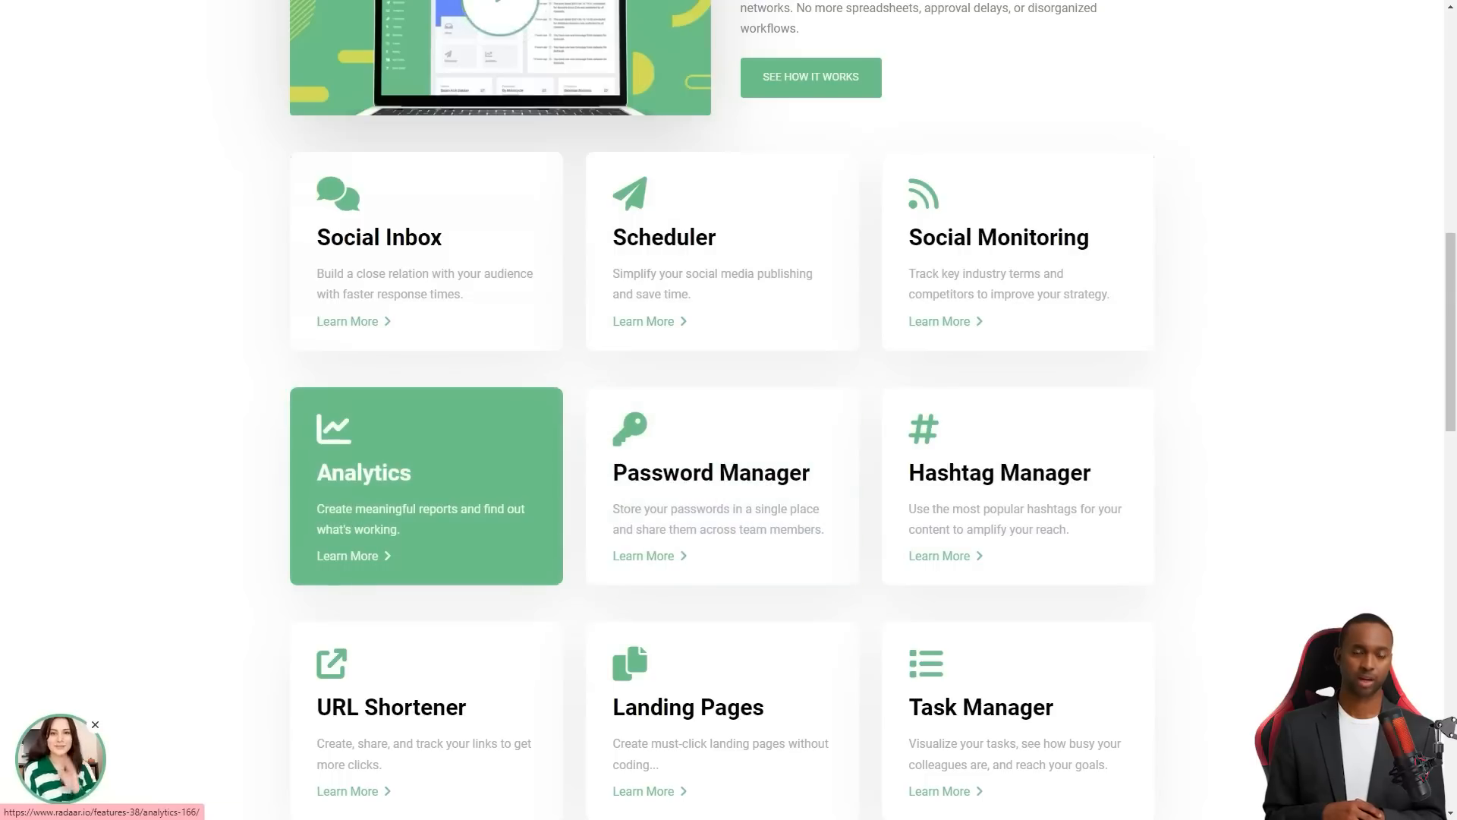
mouse_move(981, 706)
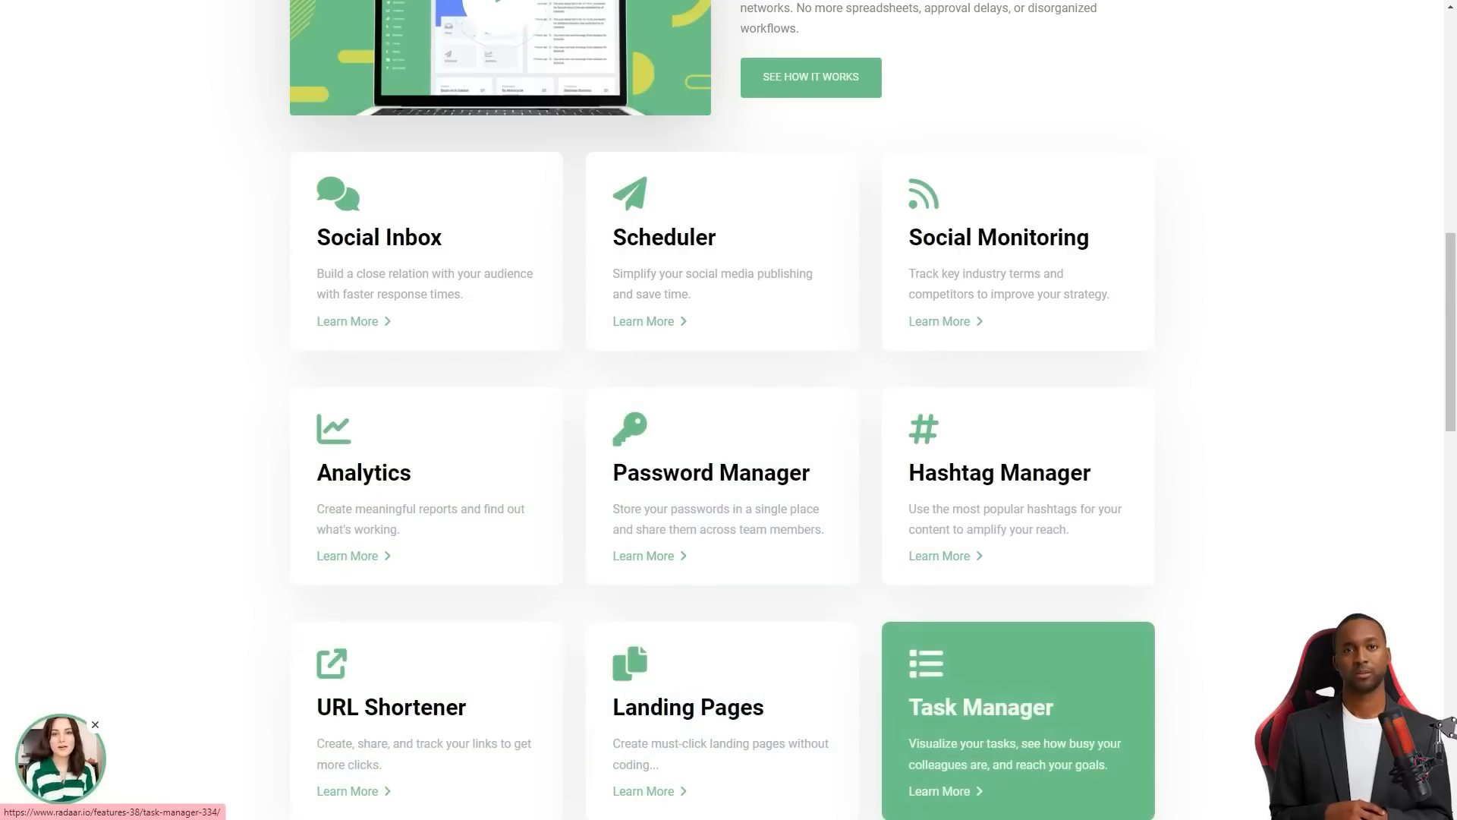
scroll(down, 3)
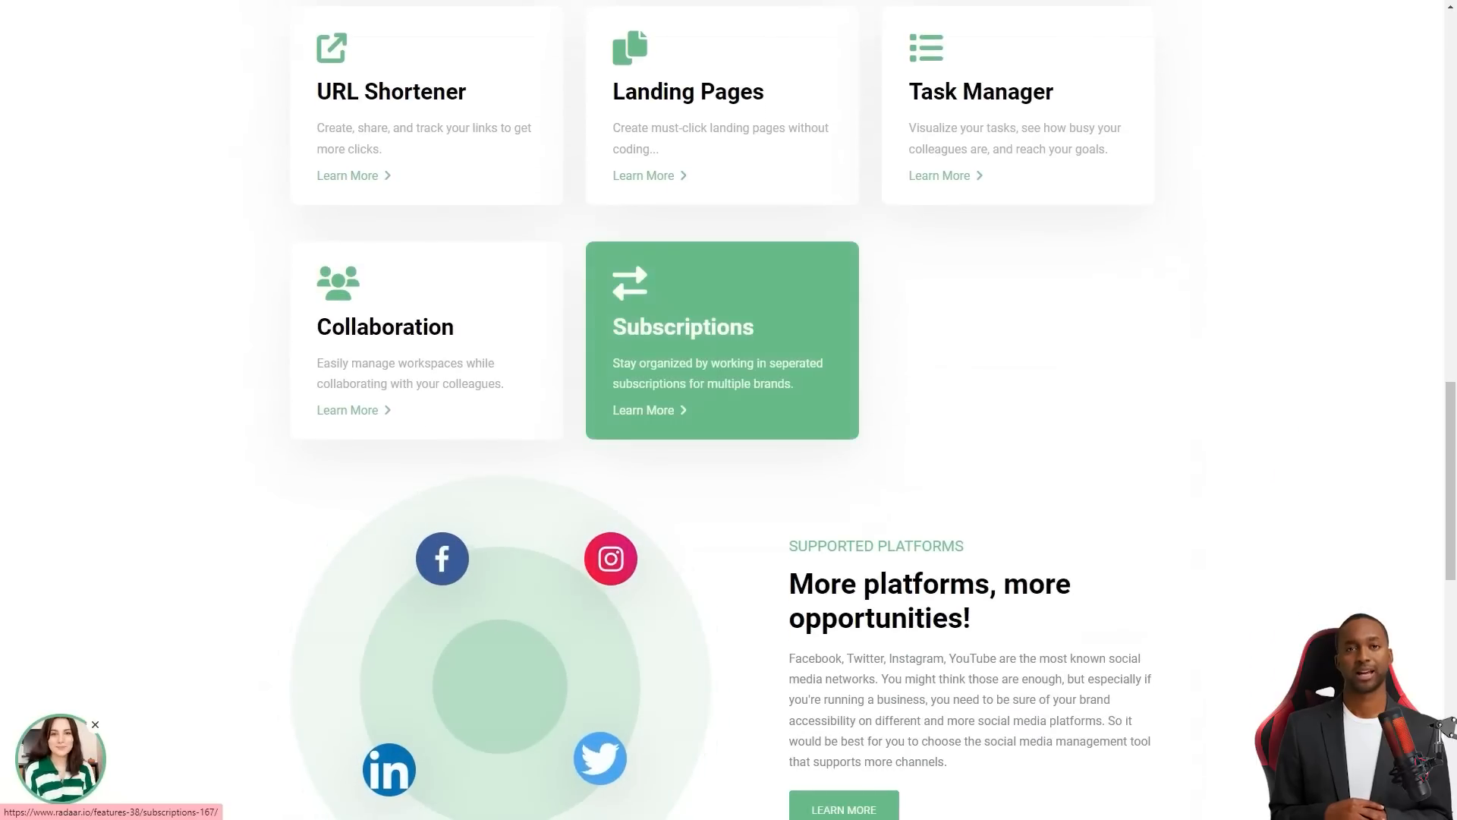
scroll(down, 3)
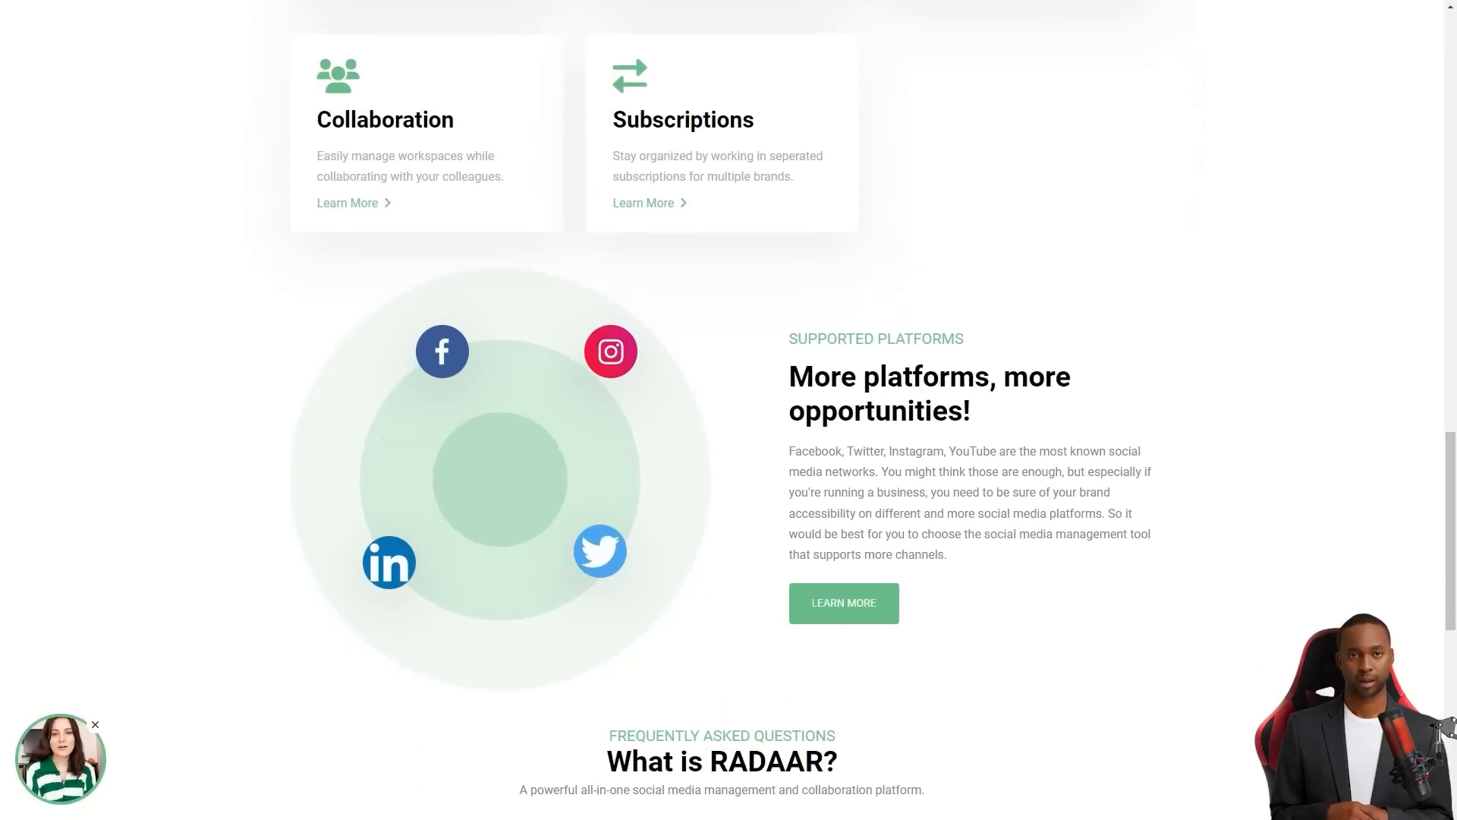
scroll(down, 3)
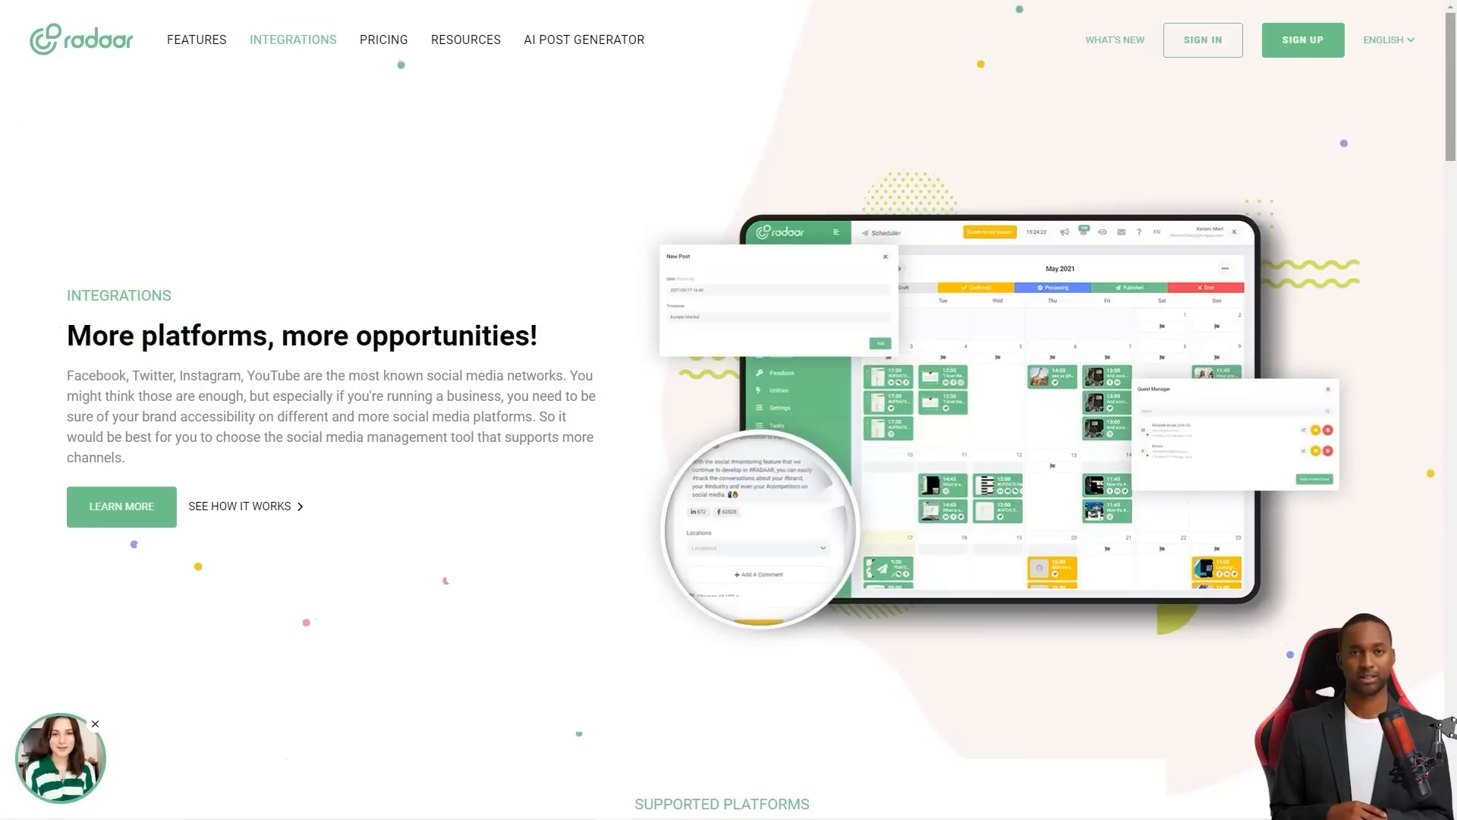
Scroll through RADAAR's integrations list and pricing plans before its Product Hunt reviews
scroll(down, 3)
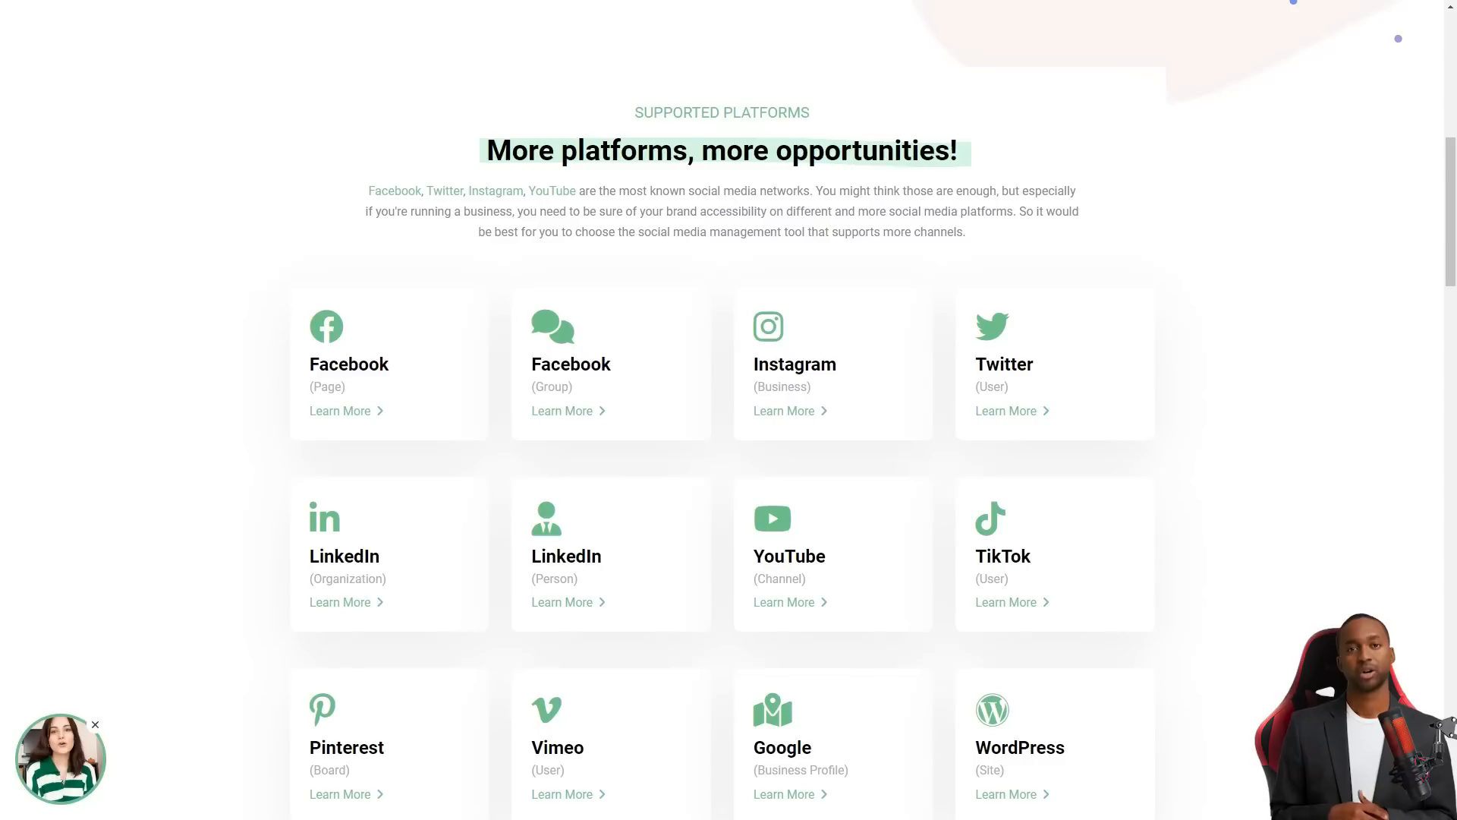
scroll(down, 3)
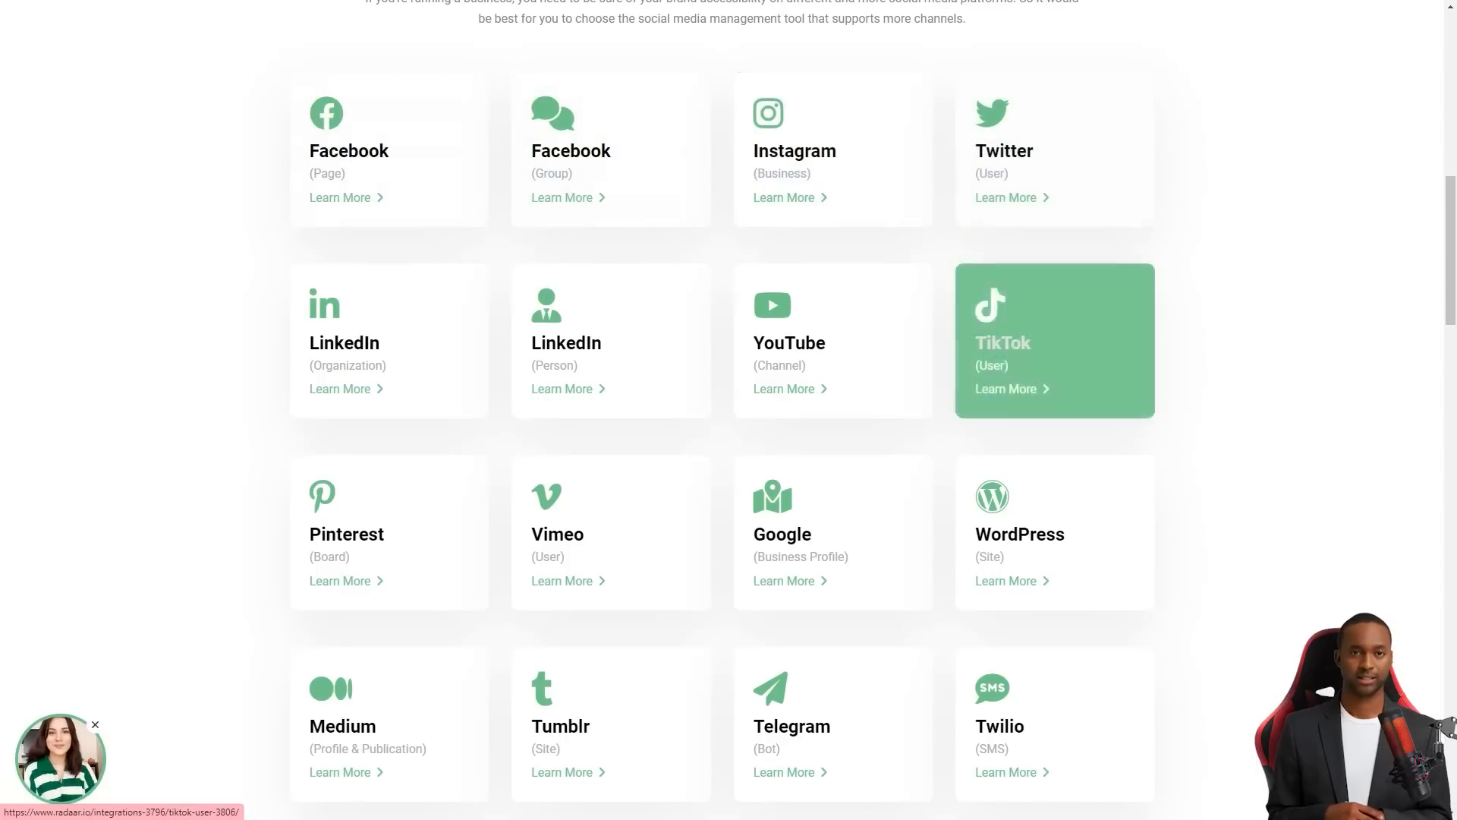
mouse_move(1054, 531)
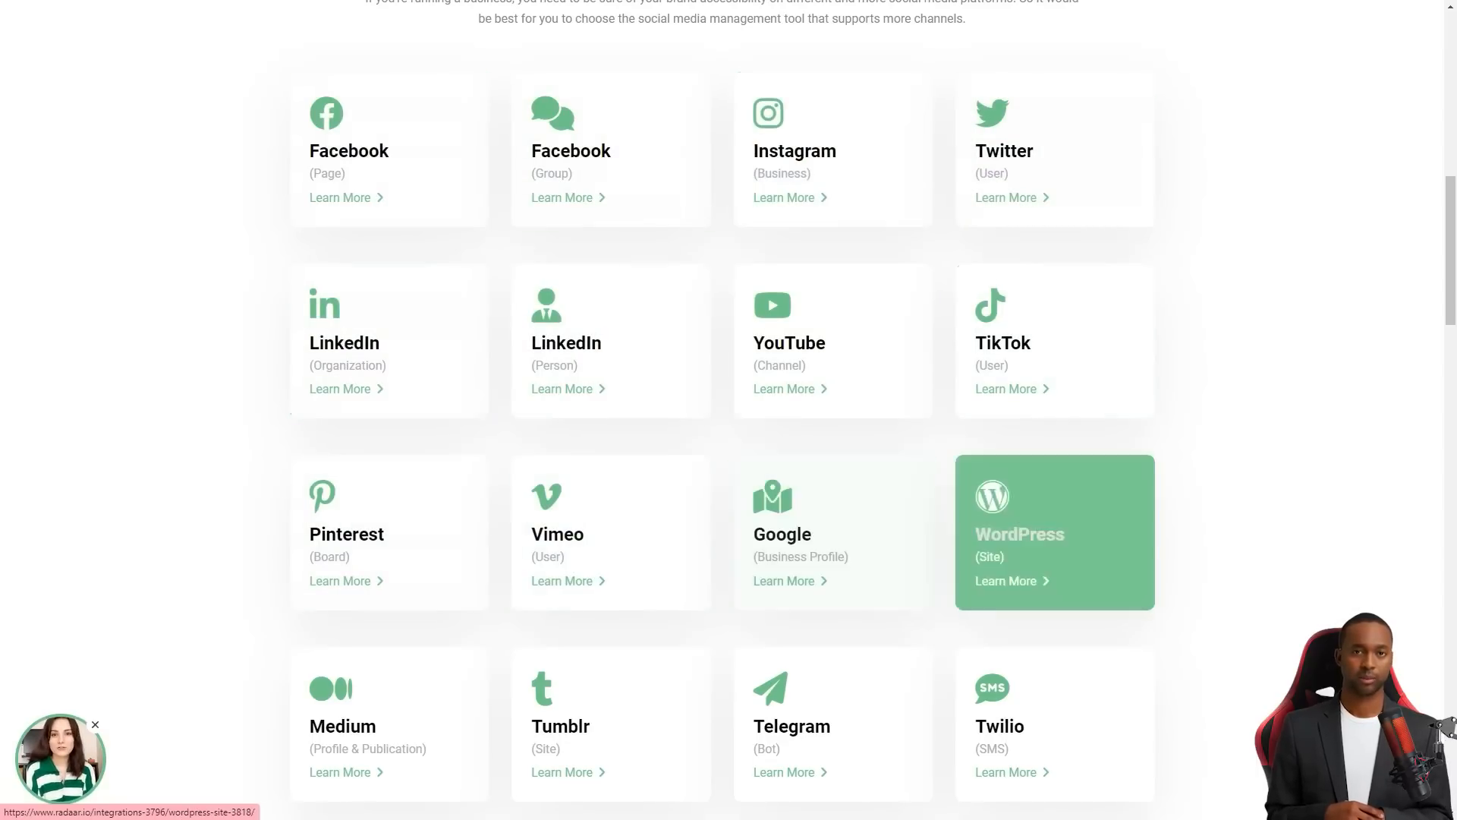
scroll(down, 3)
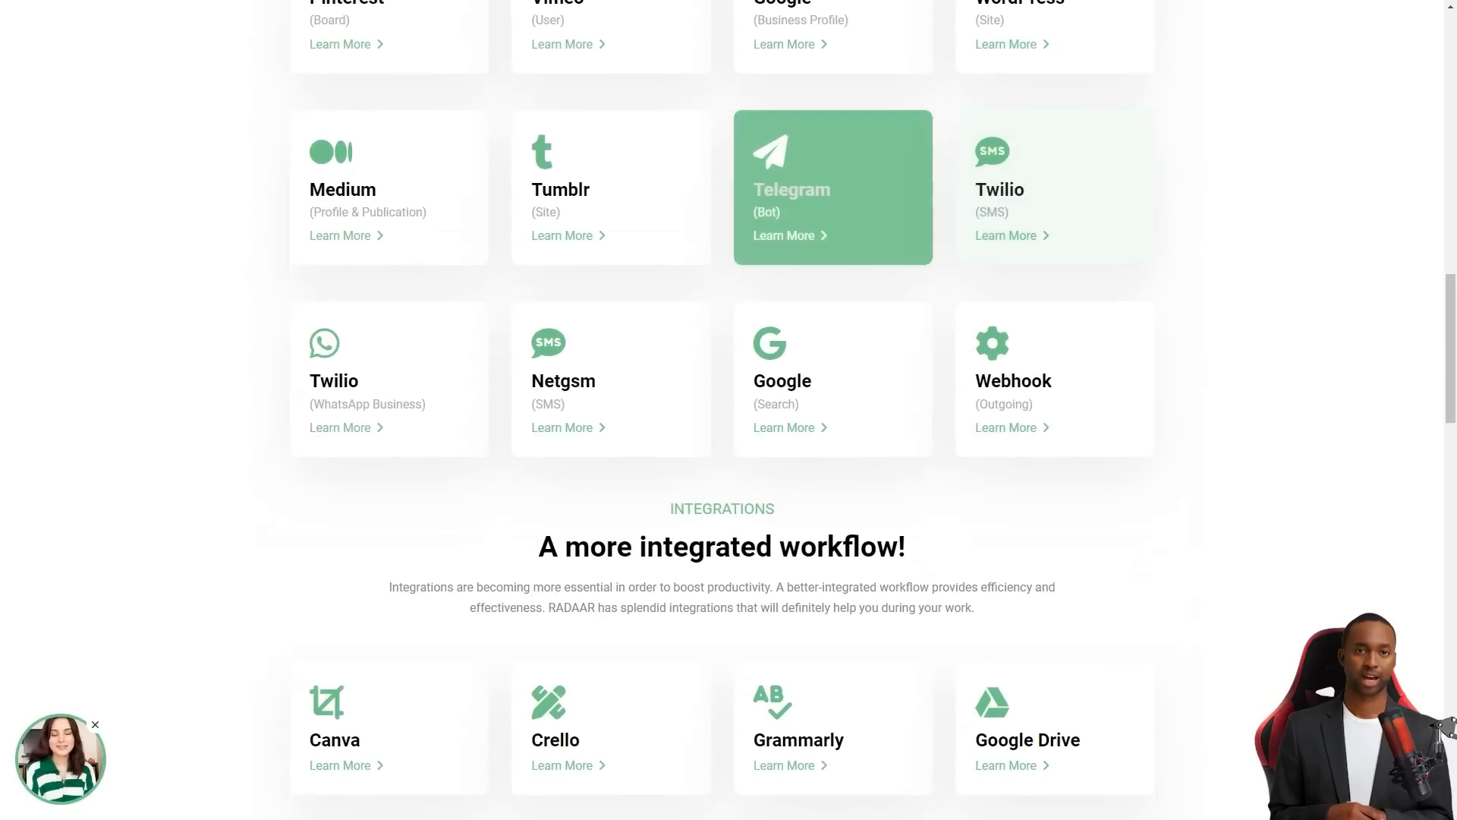
mouse_move(1054, 379)
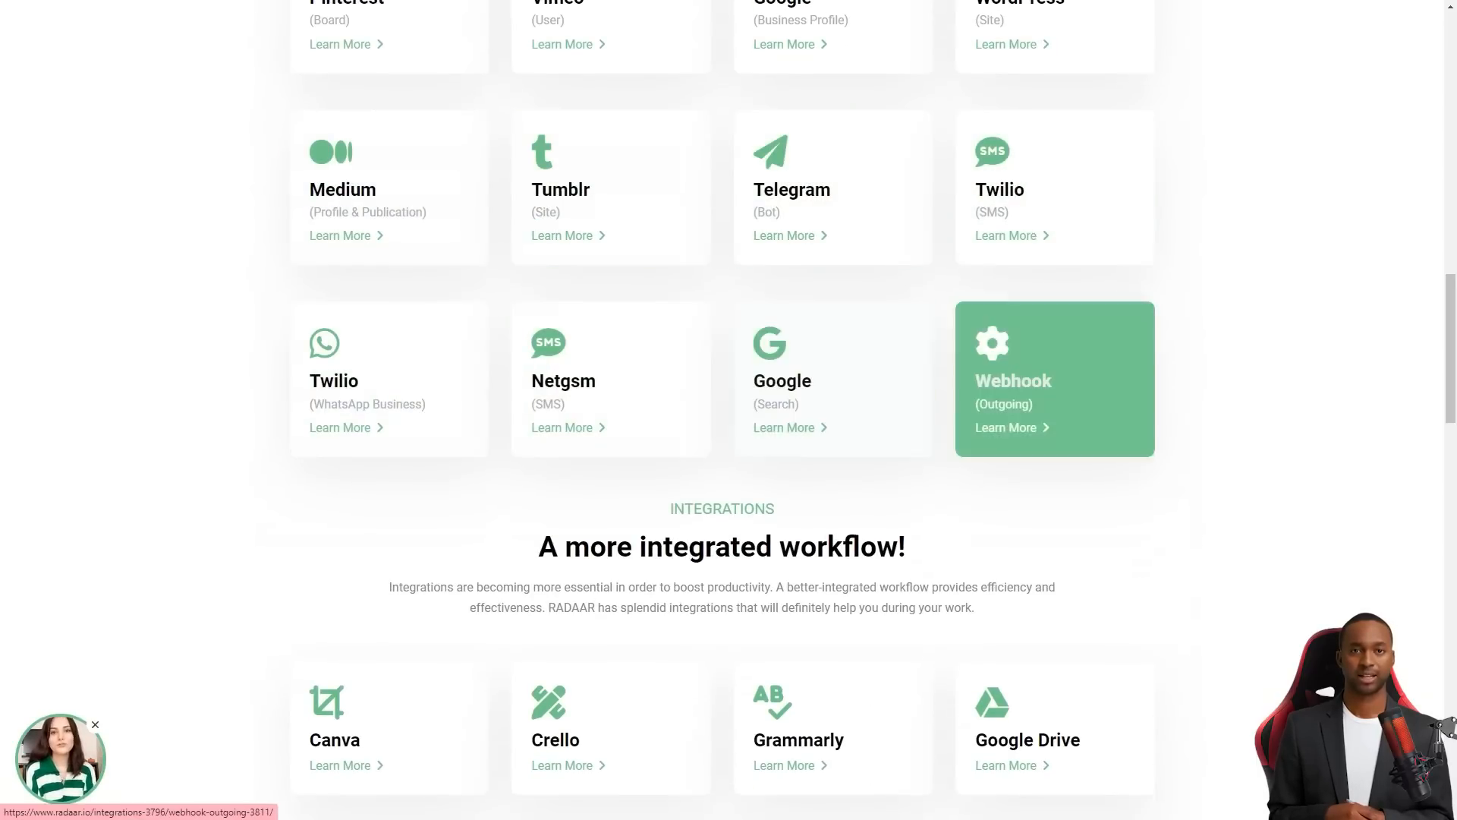
scroll(down, 3)
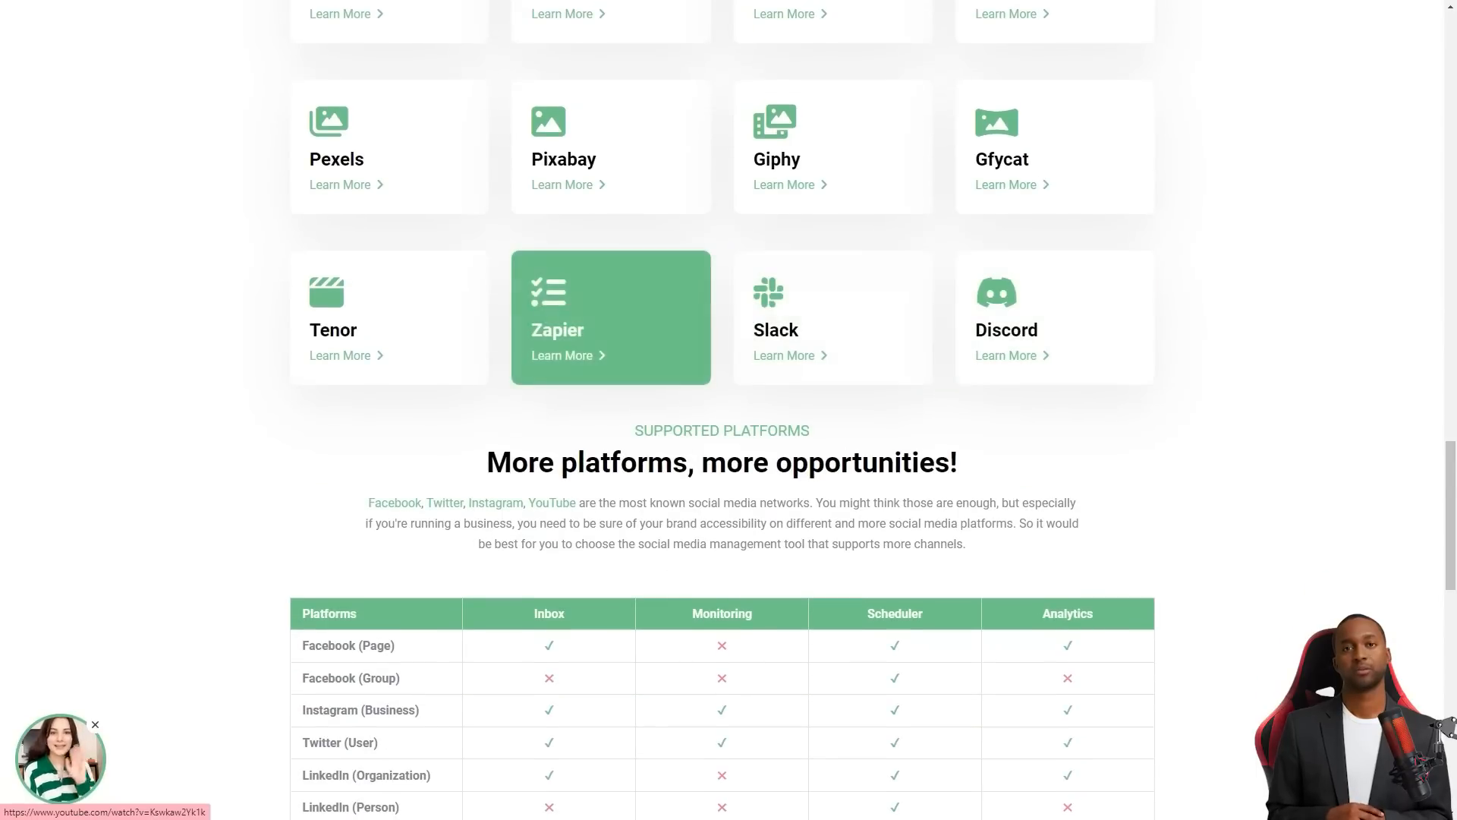
scroll(down, 3)
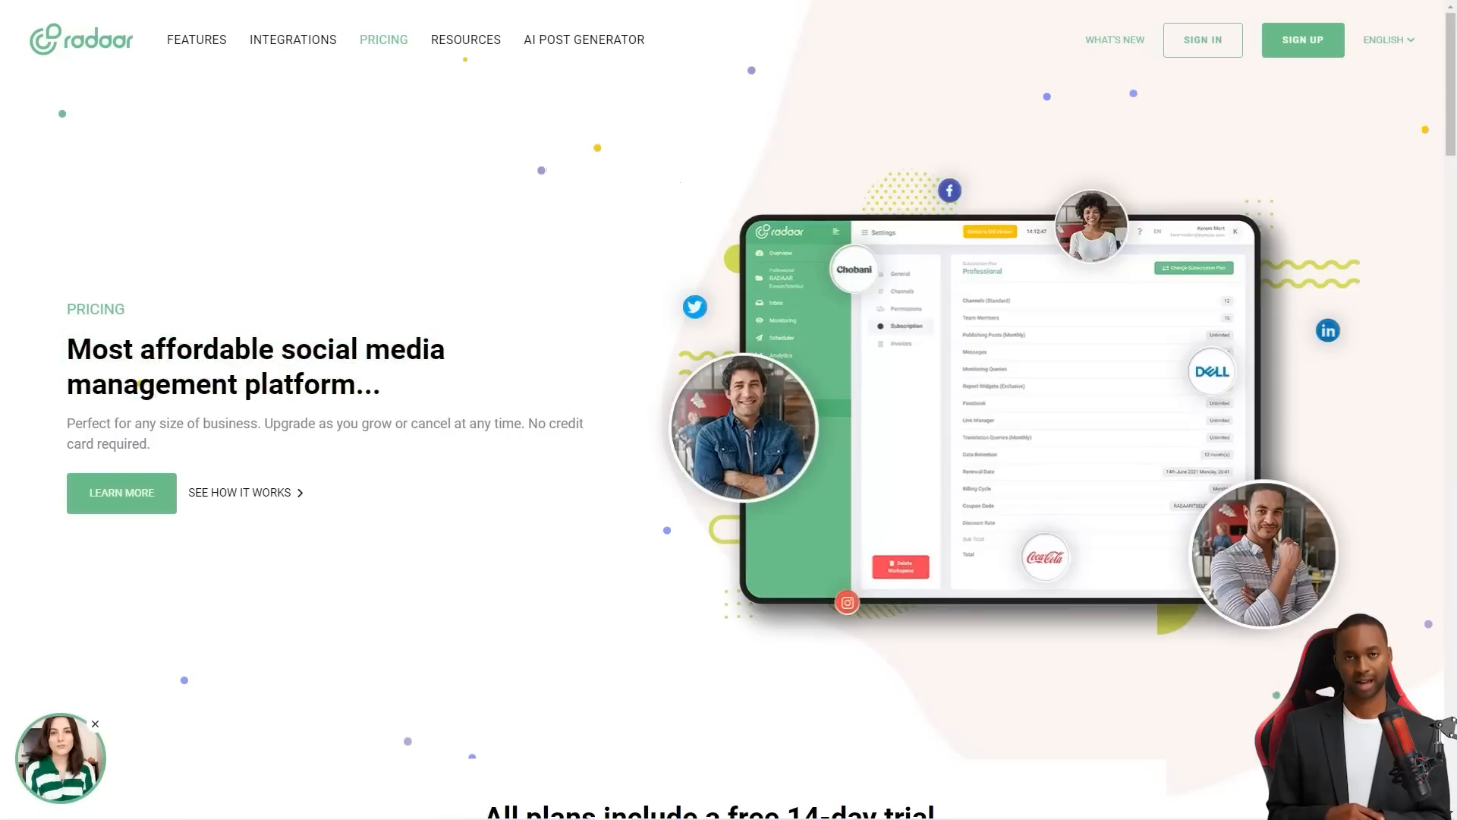
scroll(down, 3)
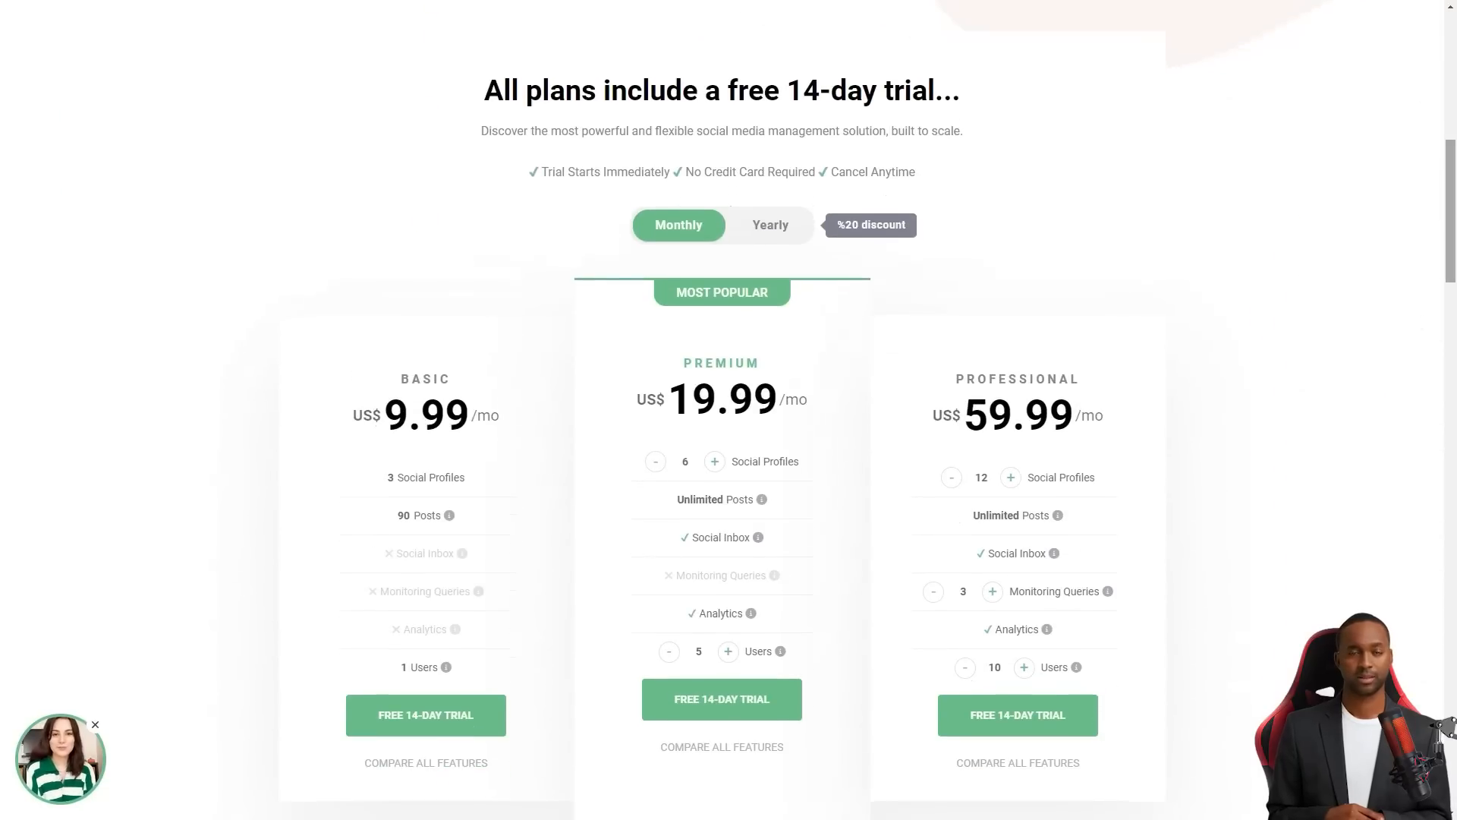
scroll(down, 3)
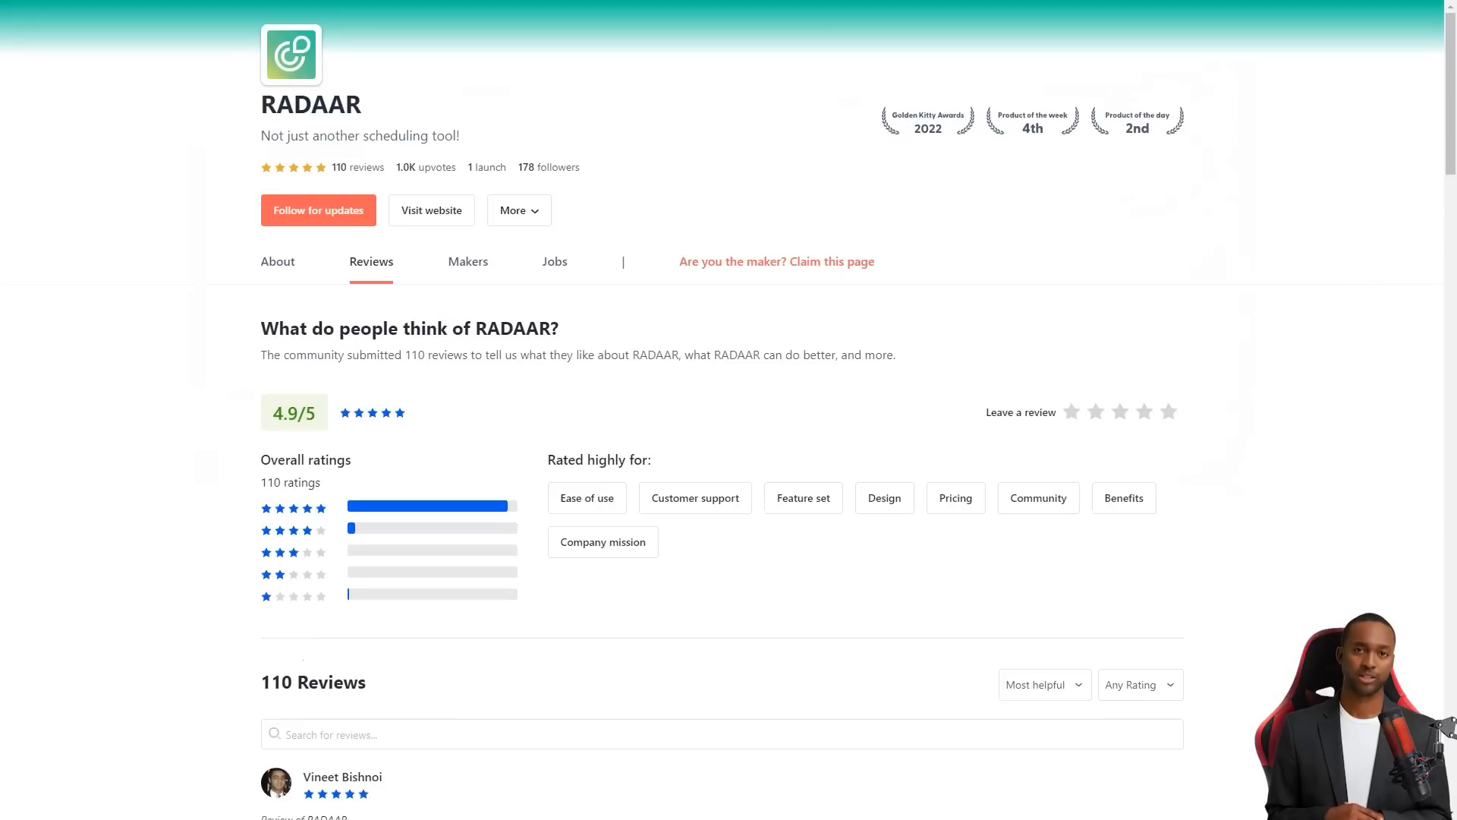
Scroll through RADAAR's five-star reviews, highlighting a phrase and the words 'Great tool'
scroll(down, 3)
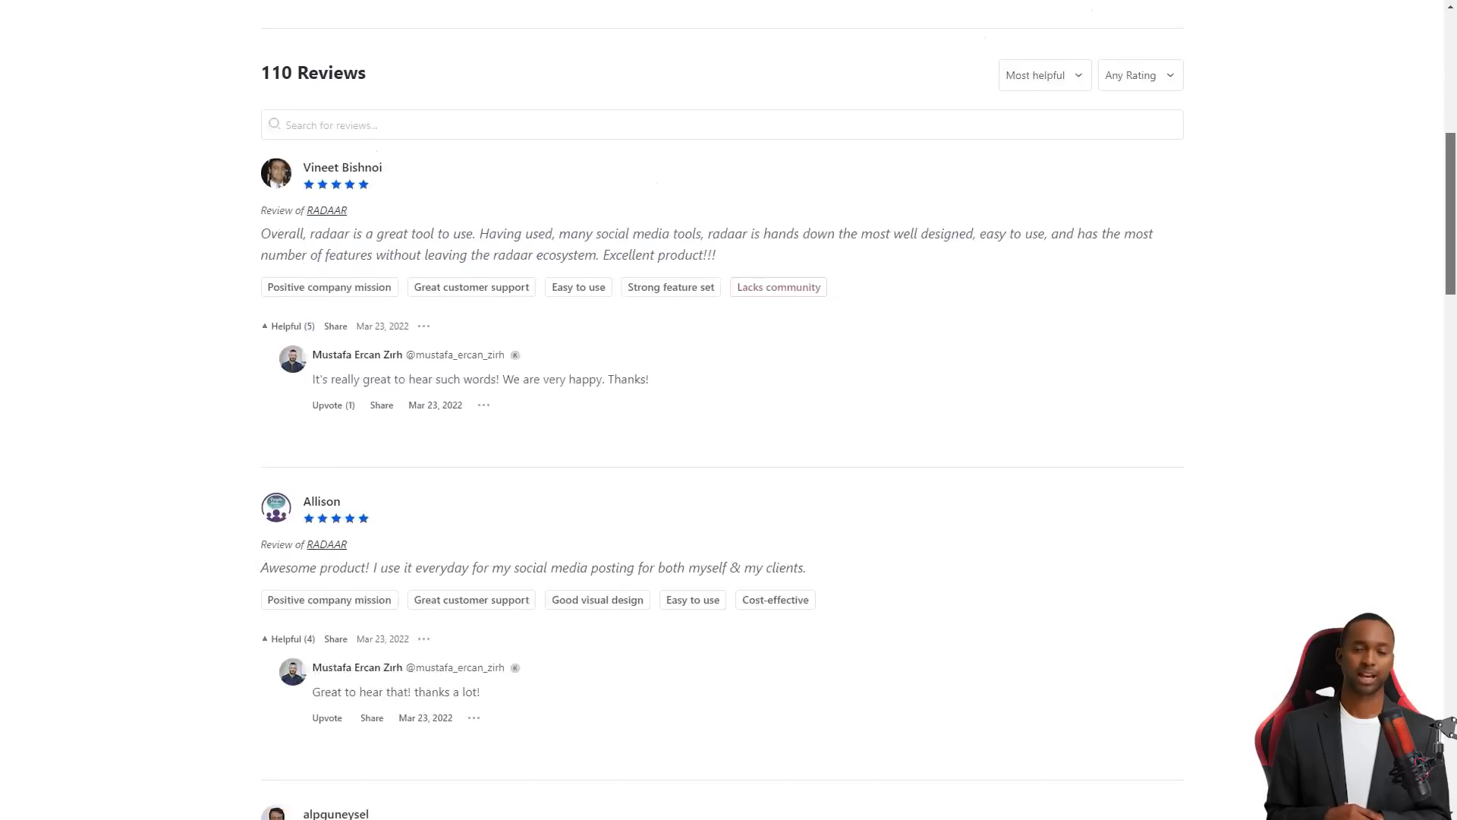
scroll(down, 3)
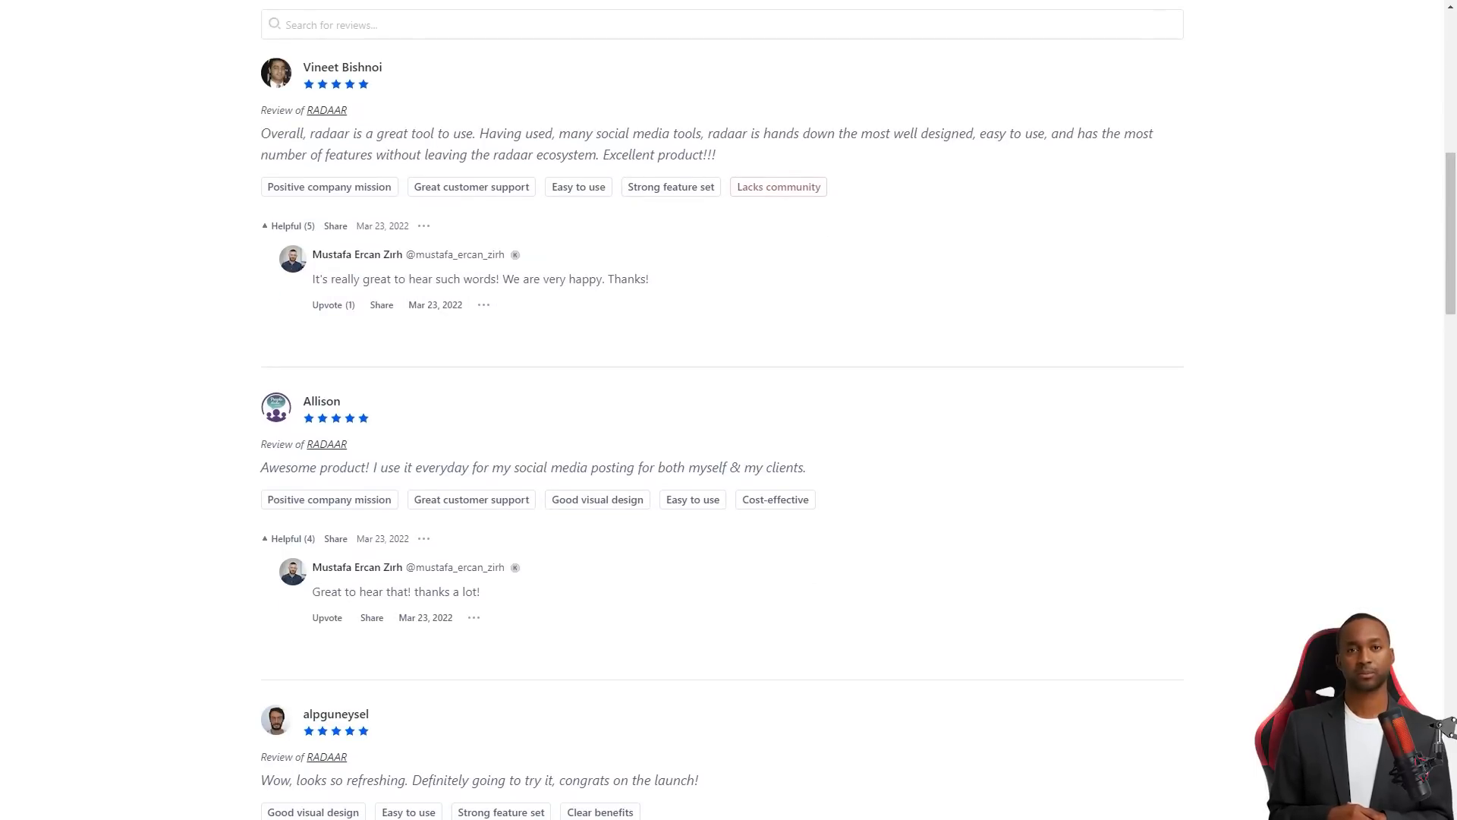
double_click(628, 155)
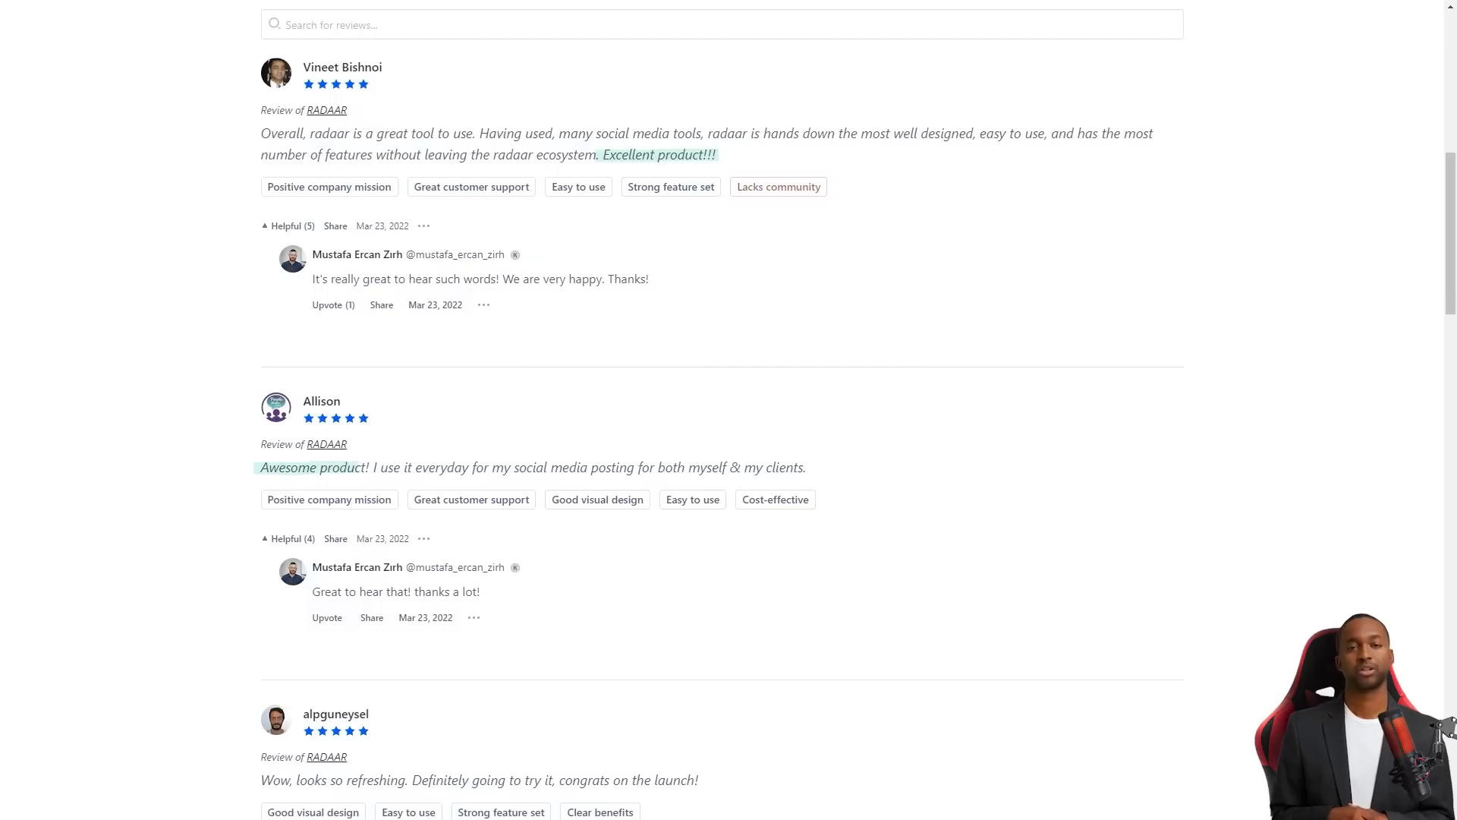
scroll(down, 3)
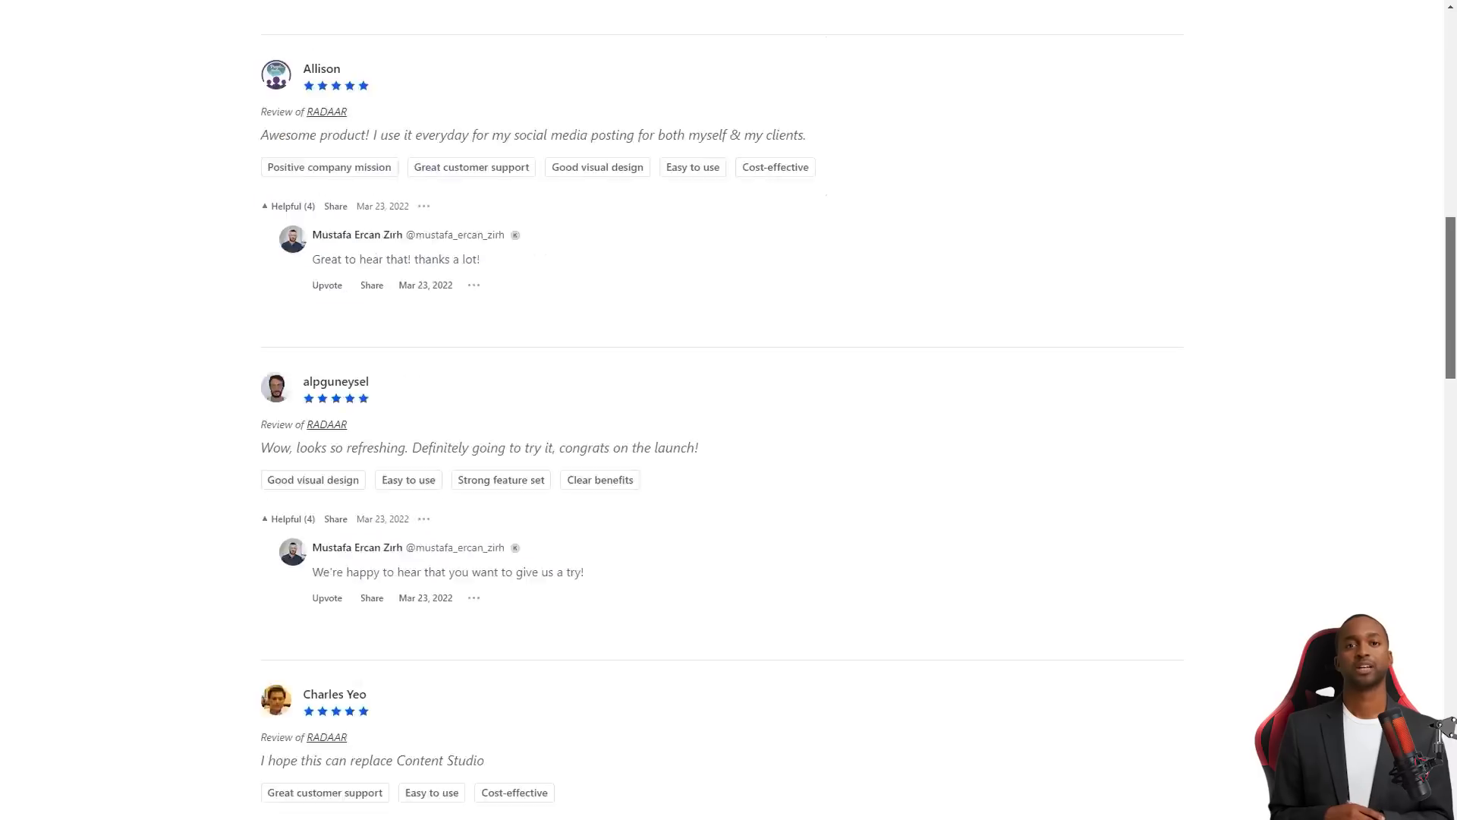
scroll(down, 3)
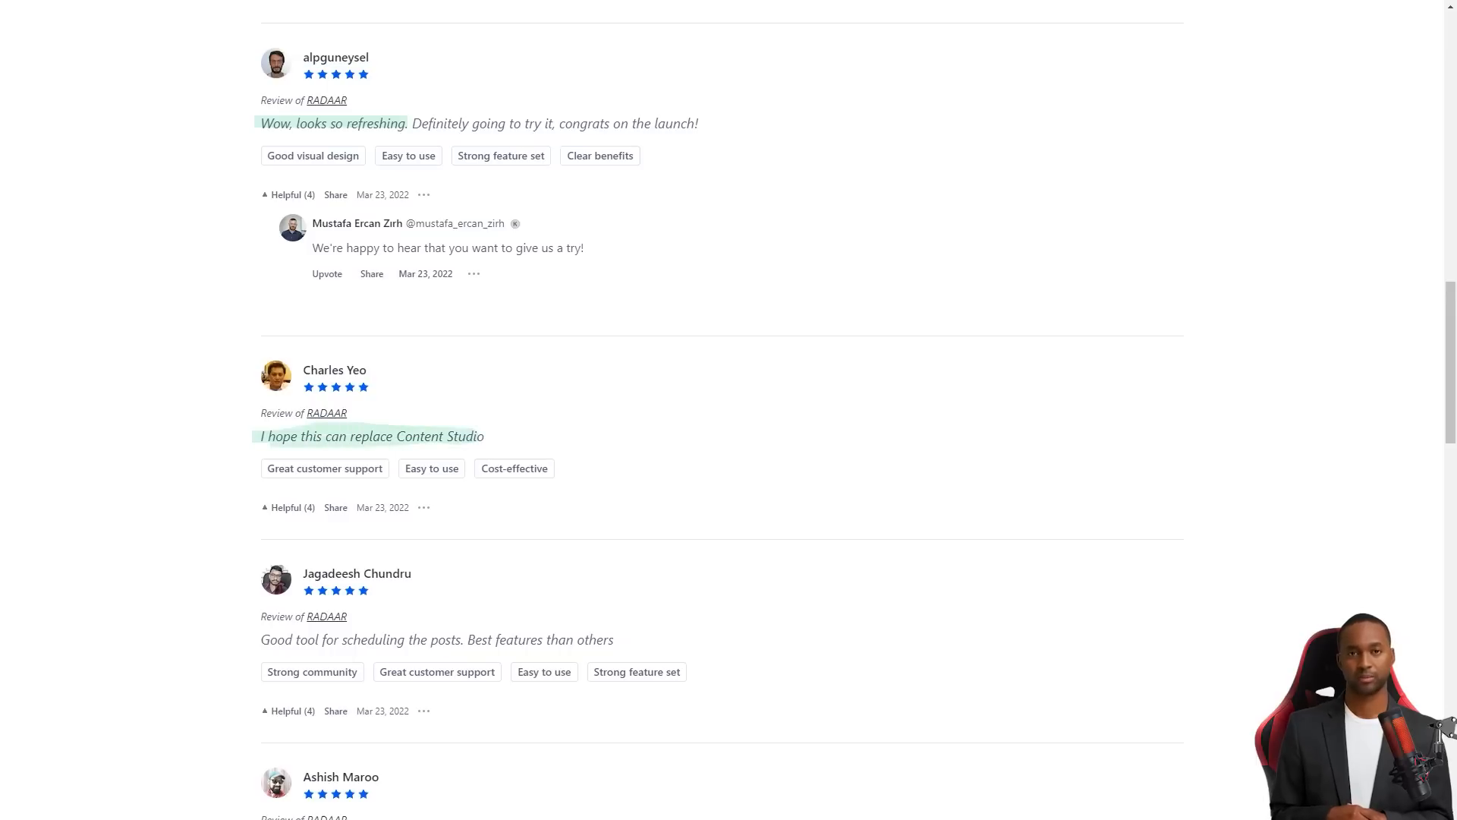
scroll(down, 3)
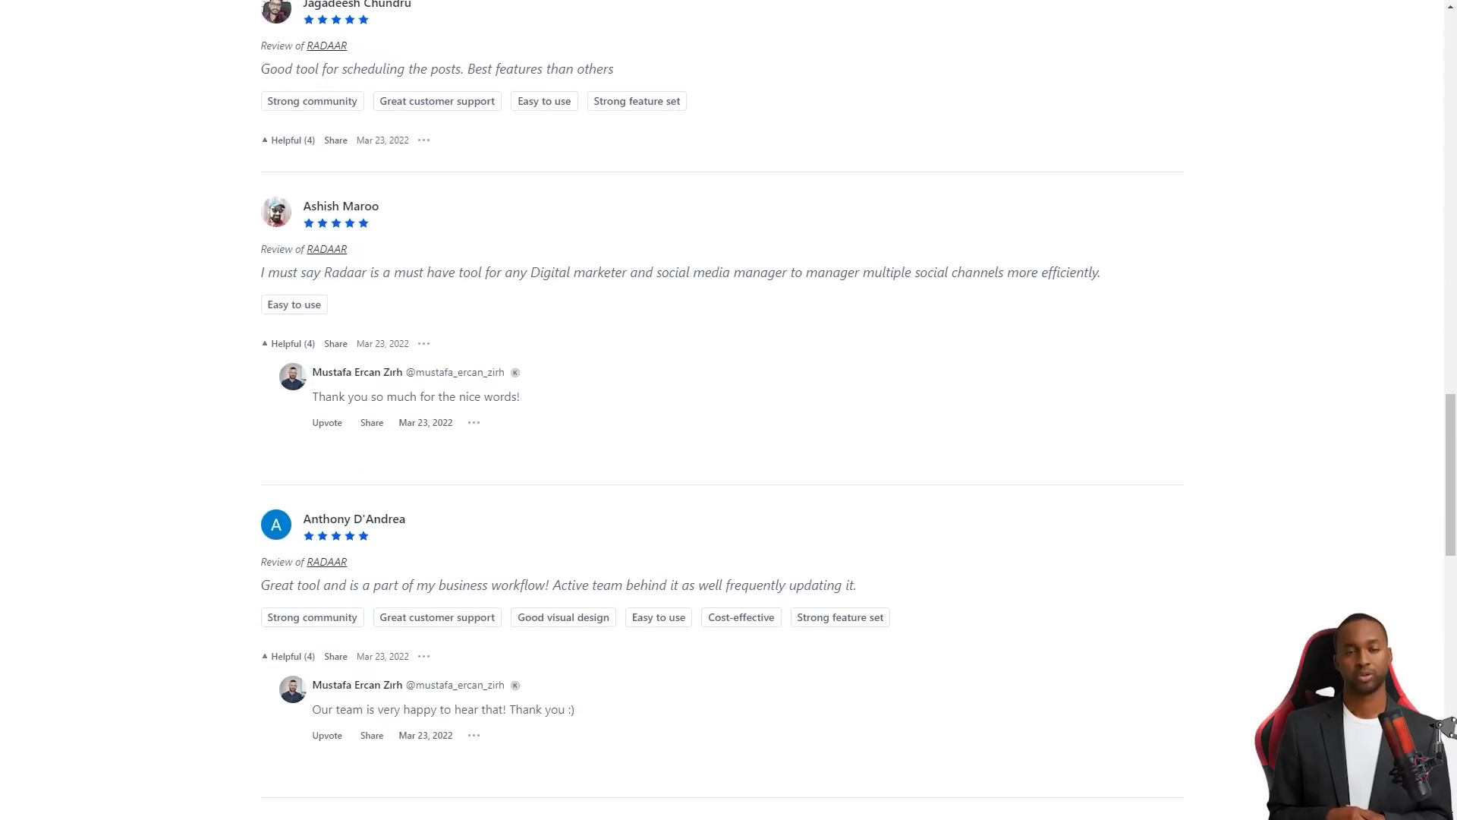
double_click(289, 585)
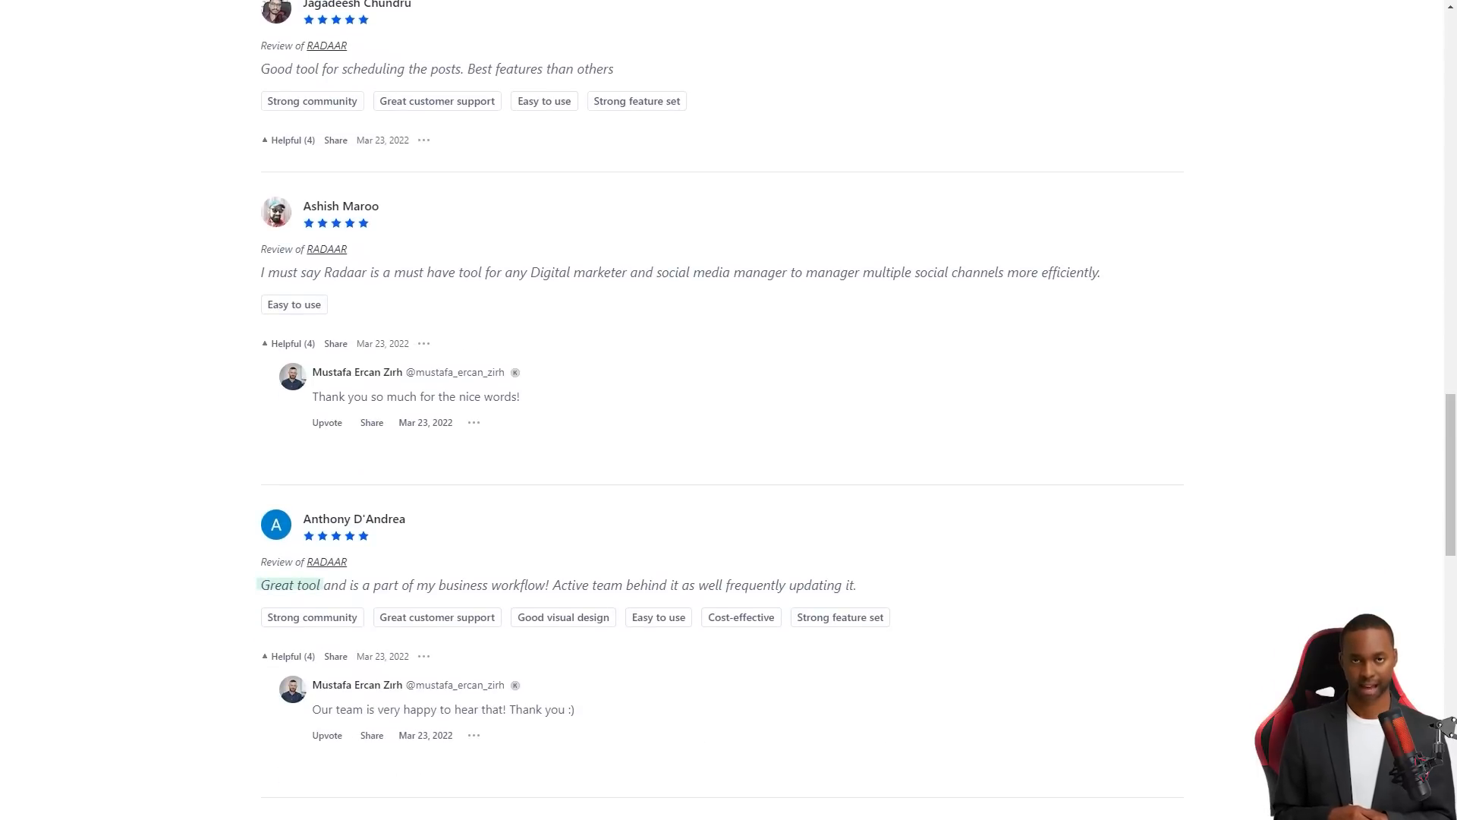
scroll(down, 3)
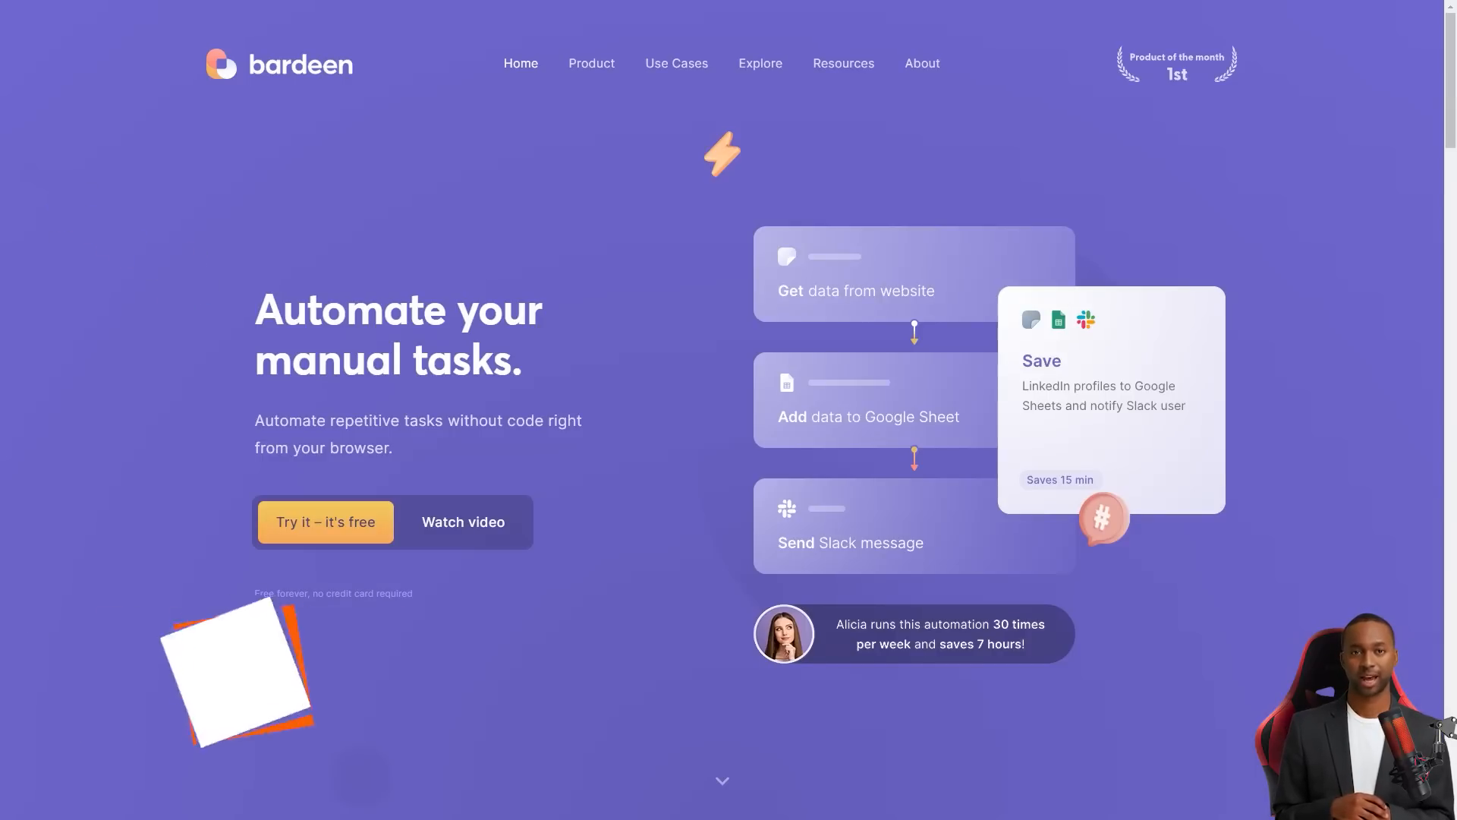
Scroll the Bardeen homepage to the footer and reach the 'Add actions from your favorite apps' section
scroll(down, 3)
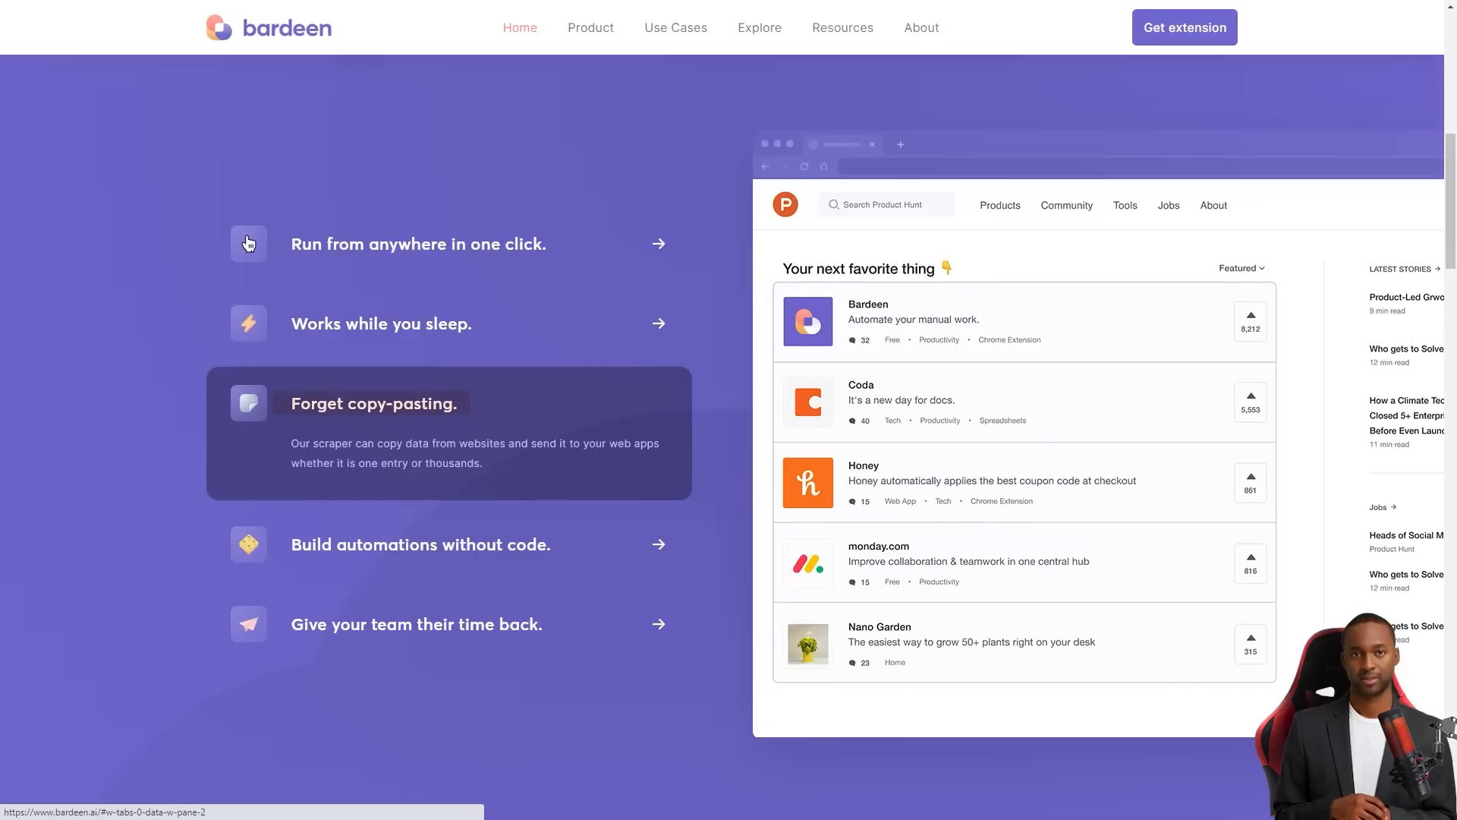
click(421, 483)
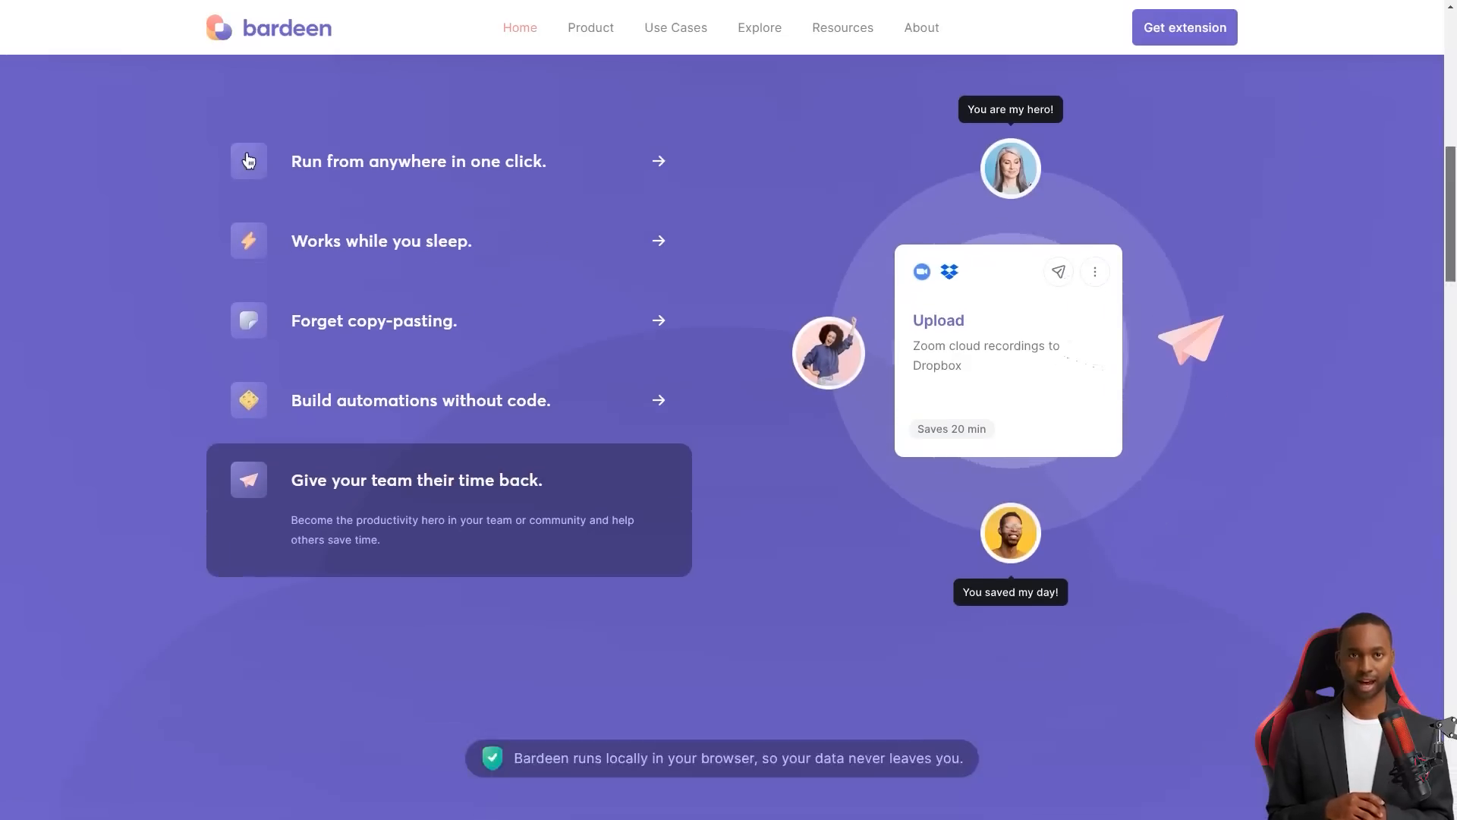
scroll(down, 3)
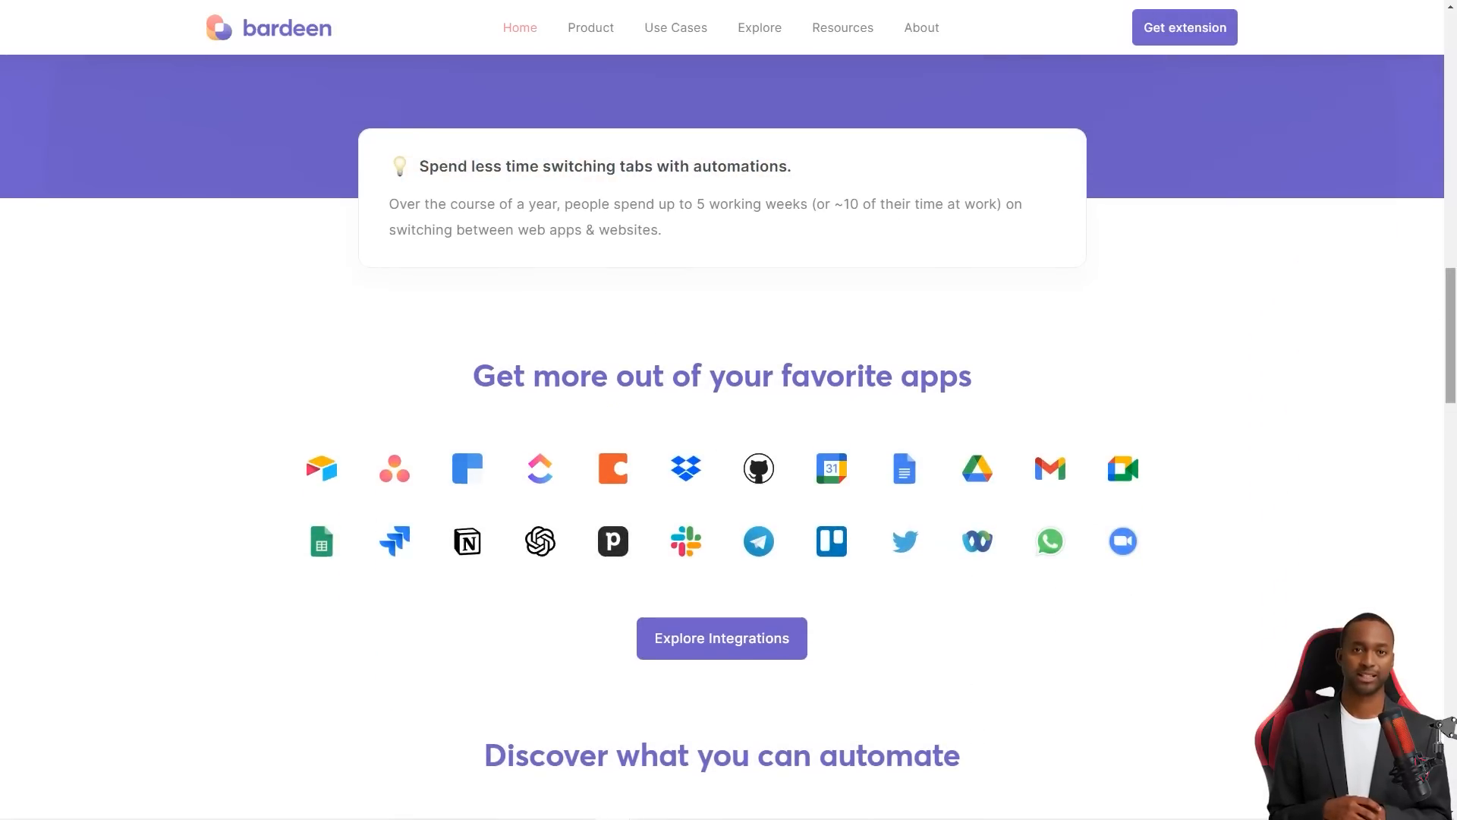
scroll(down, 3)
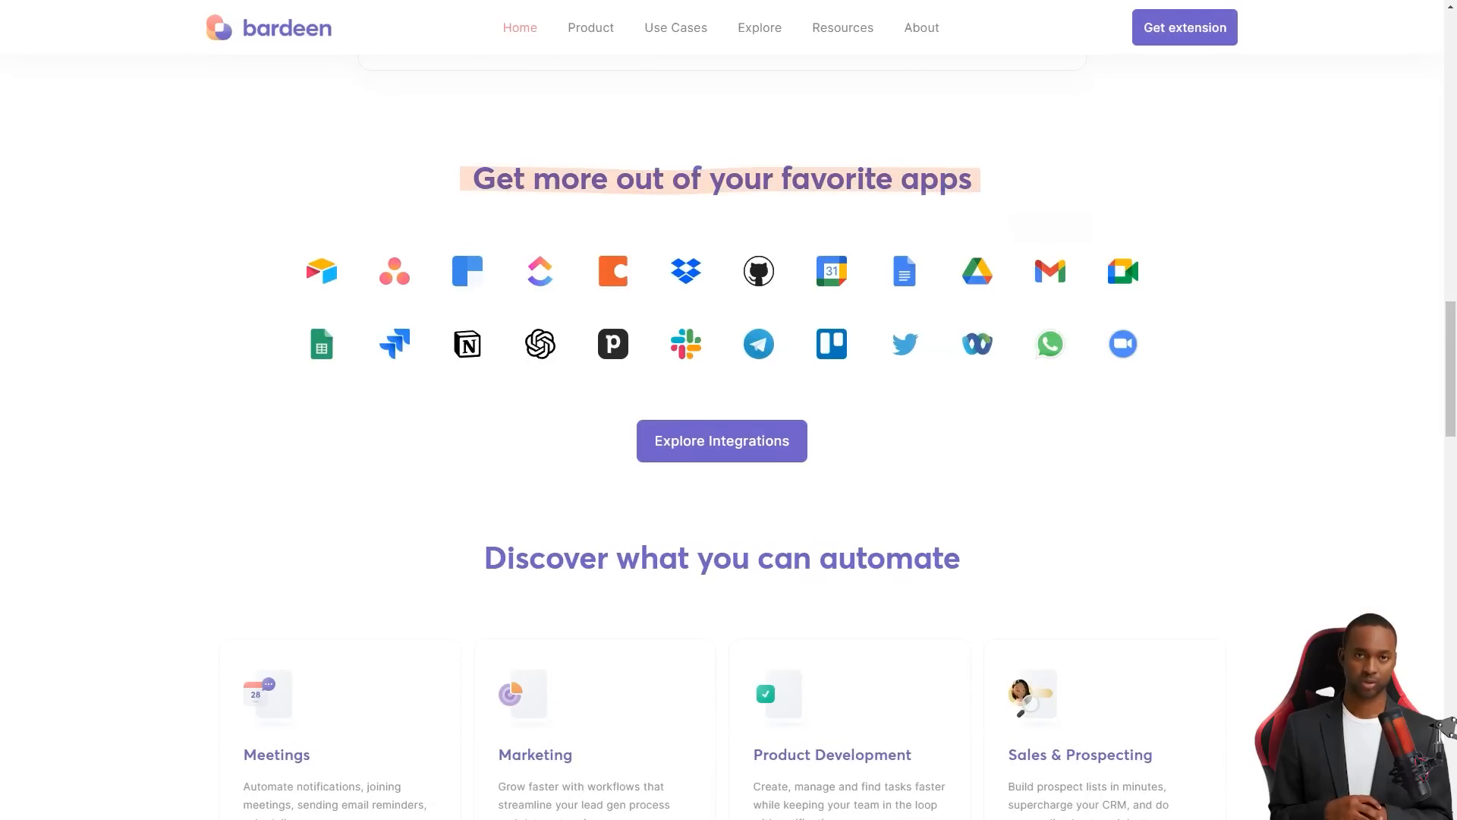
scroll(down, 3)
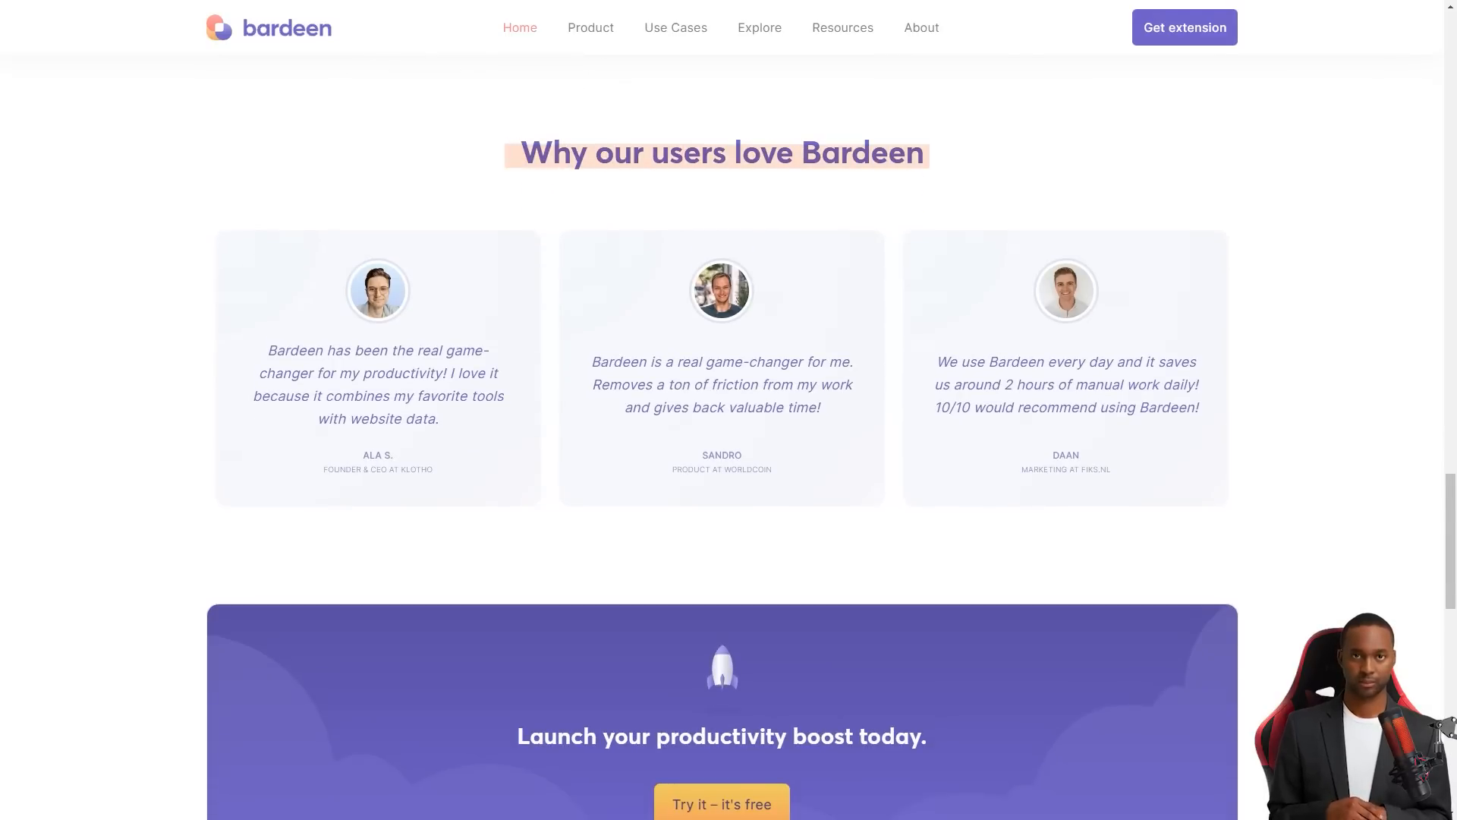
scroll(down, 3)
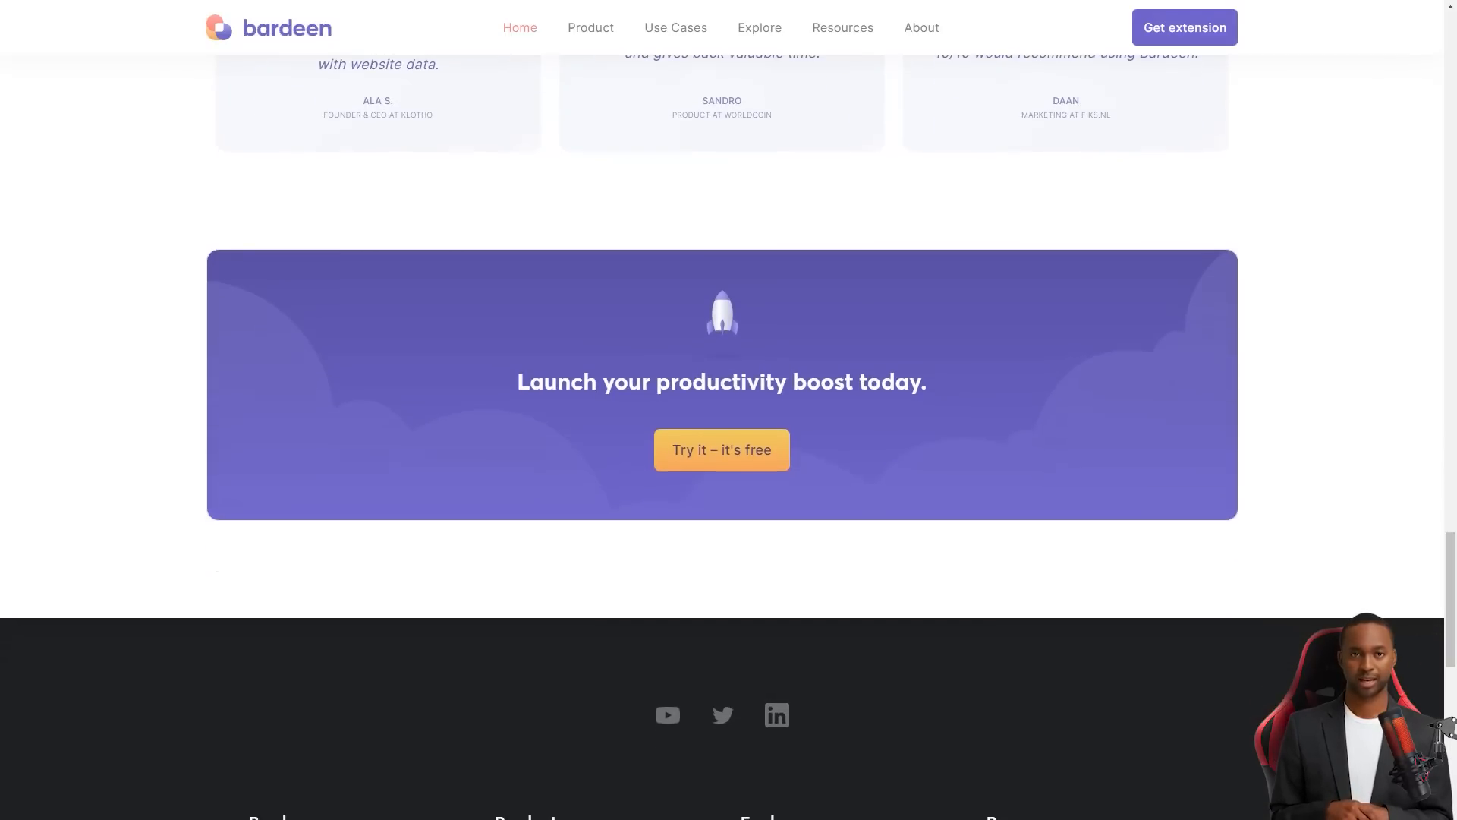
scroll(up, 3)
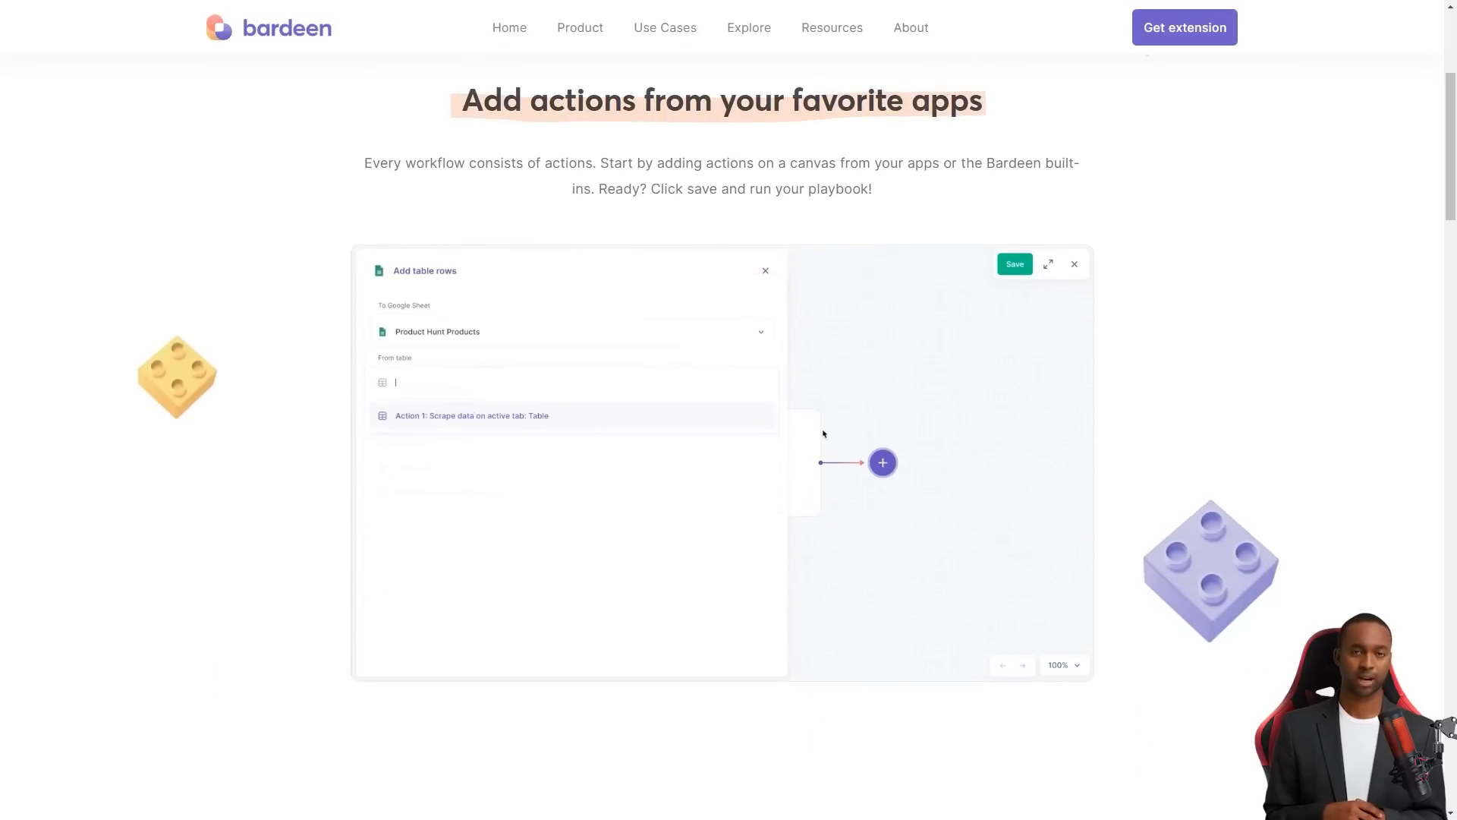
Scroll through Bardeen's scraper triggers, data-extraction features and benefits toward the AI-suggested automations page
scroll(down, 3)
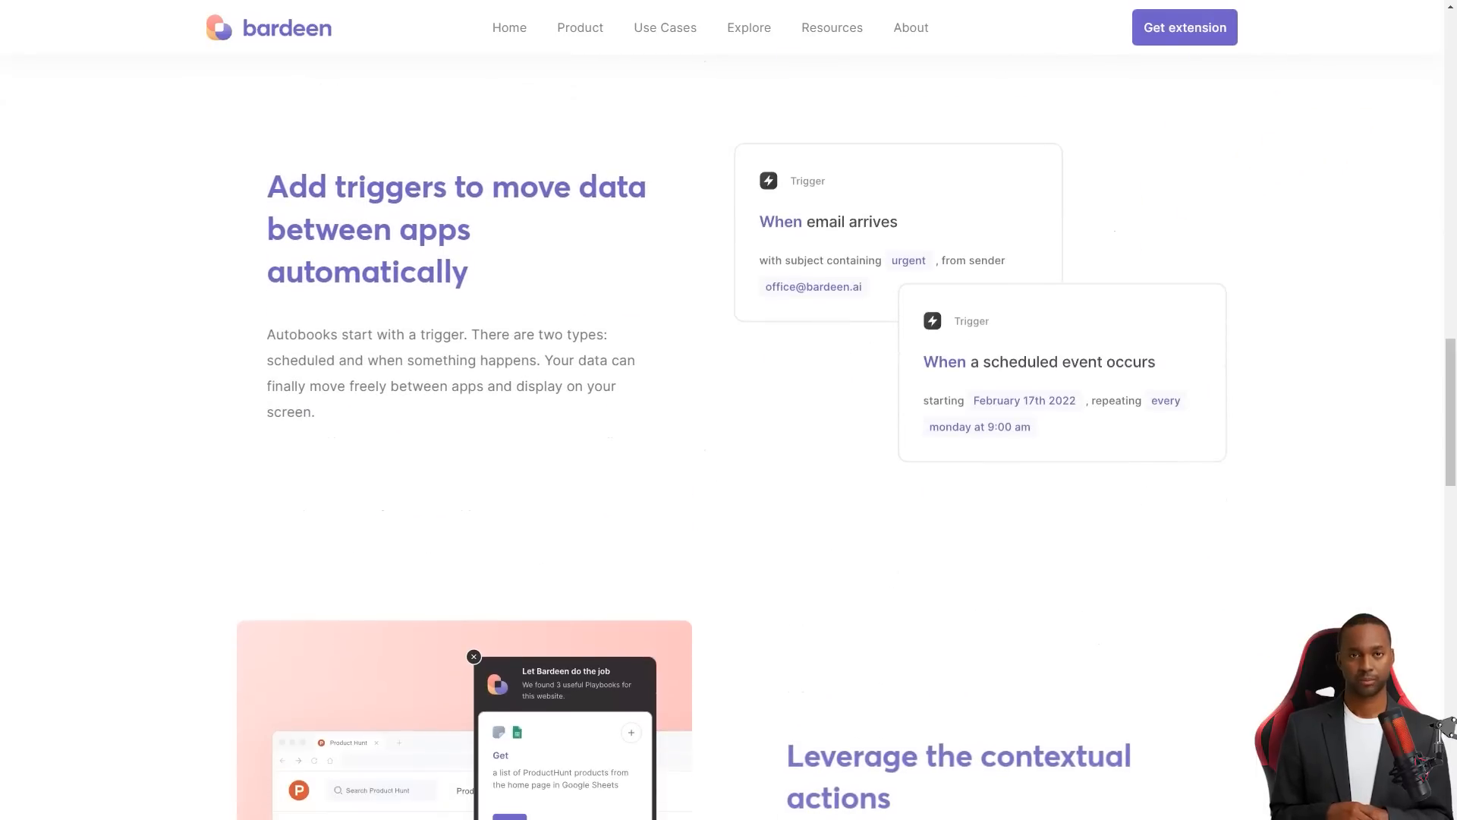
scroll(down, 3)
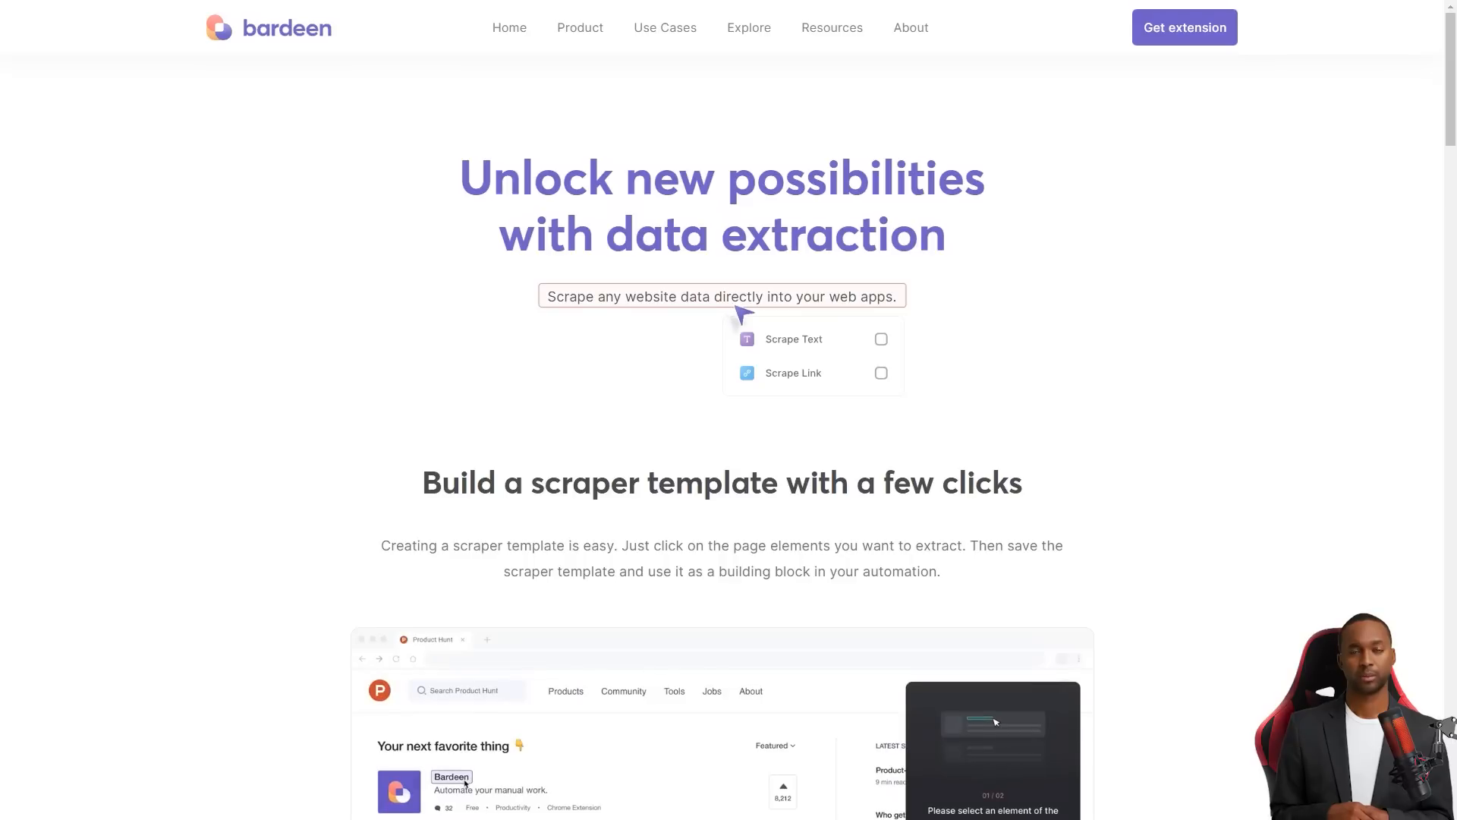
click(880, 339)
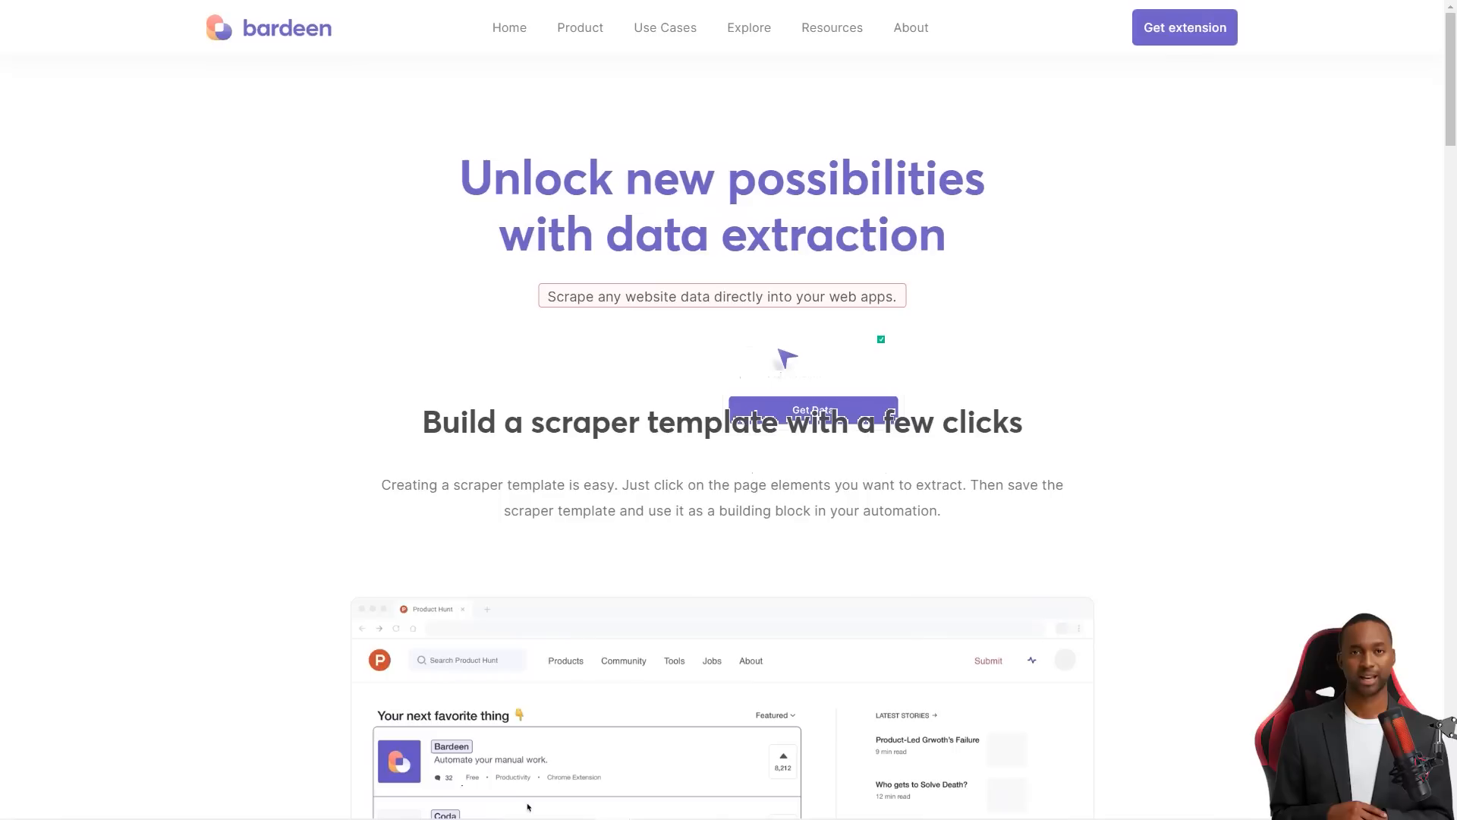
scroll(down, 3)
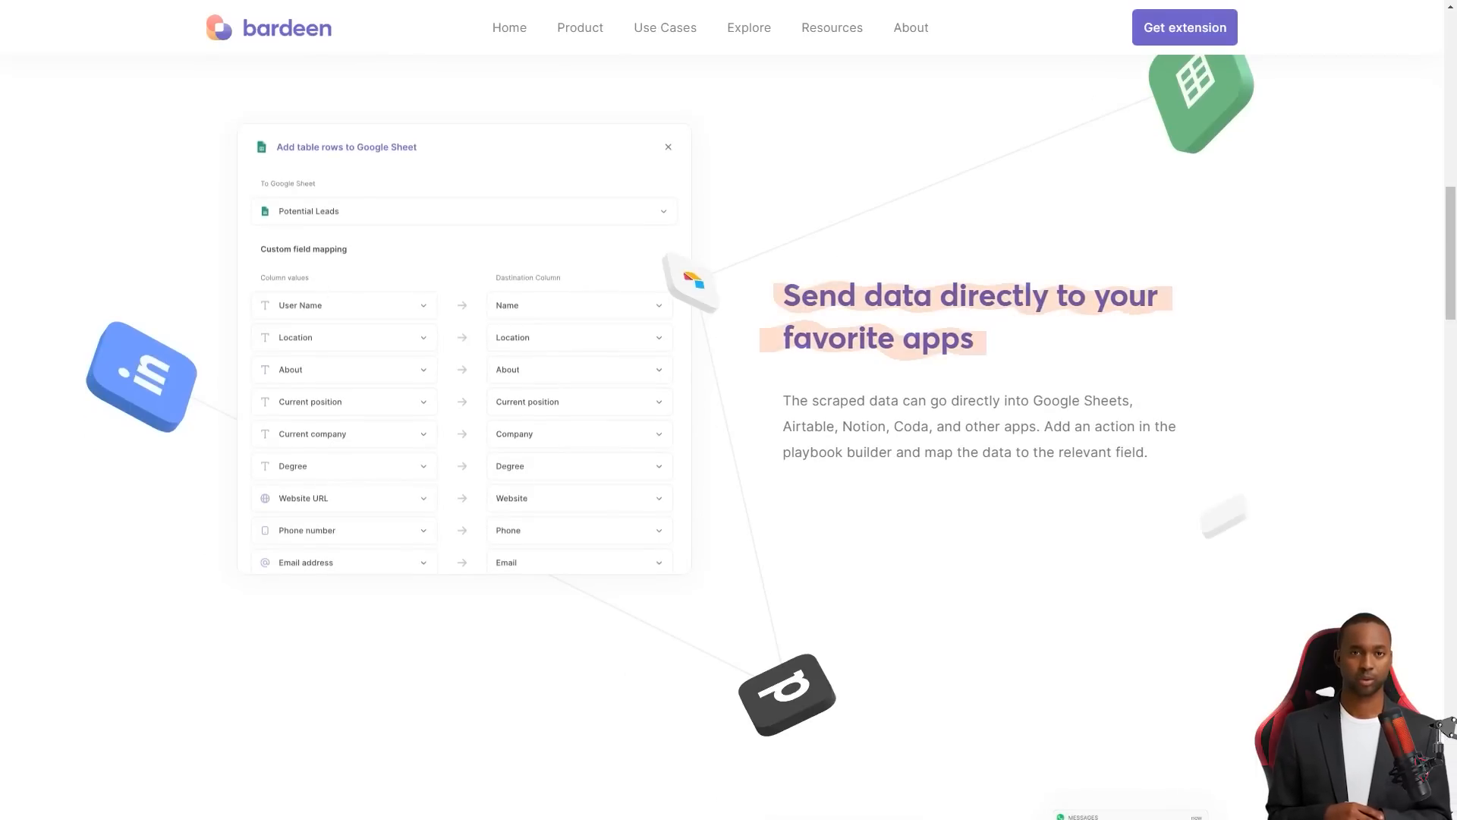
scroll(down, 3)
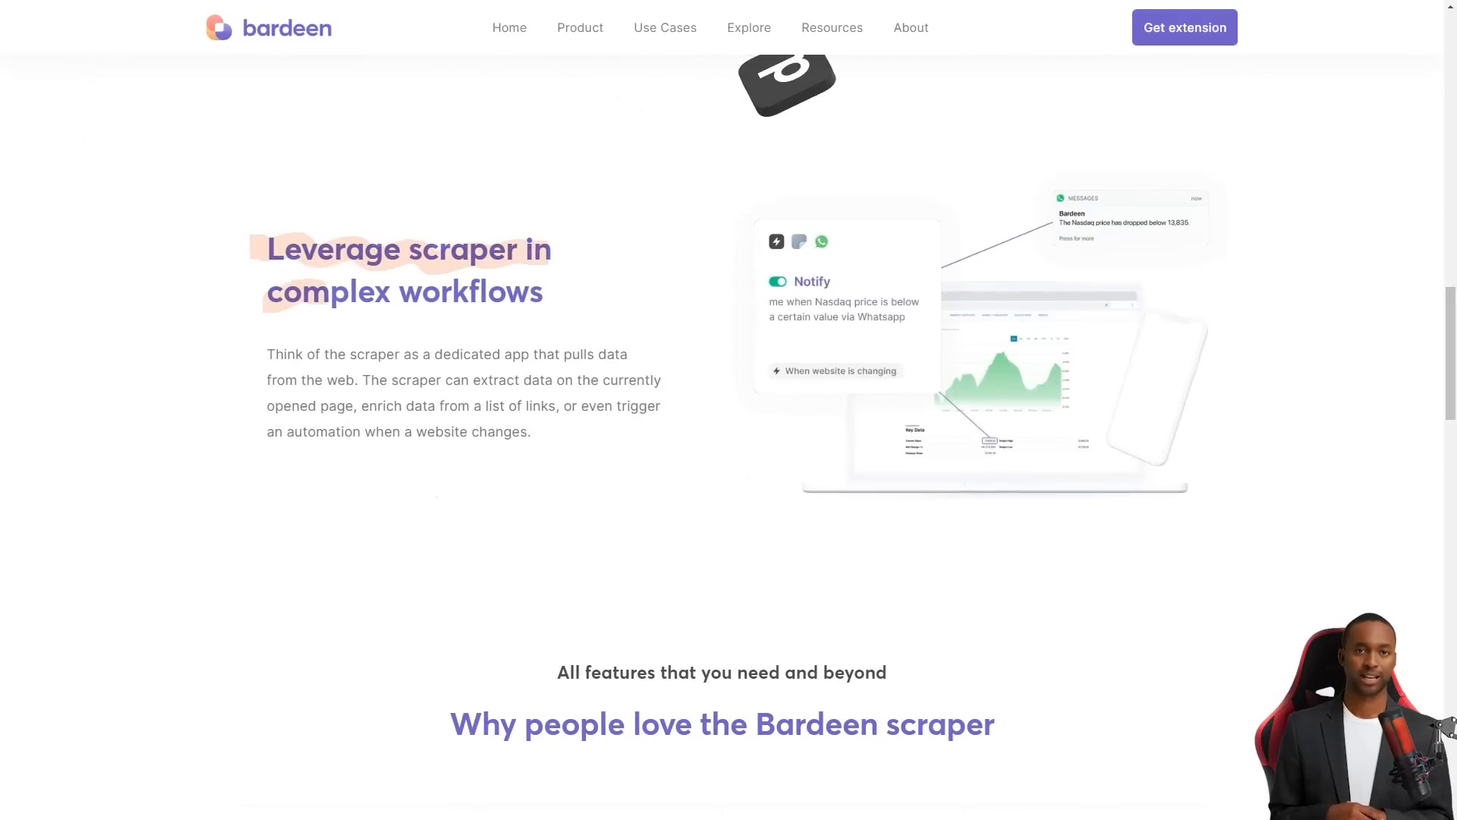
scroll(down, 3)
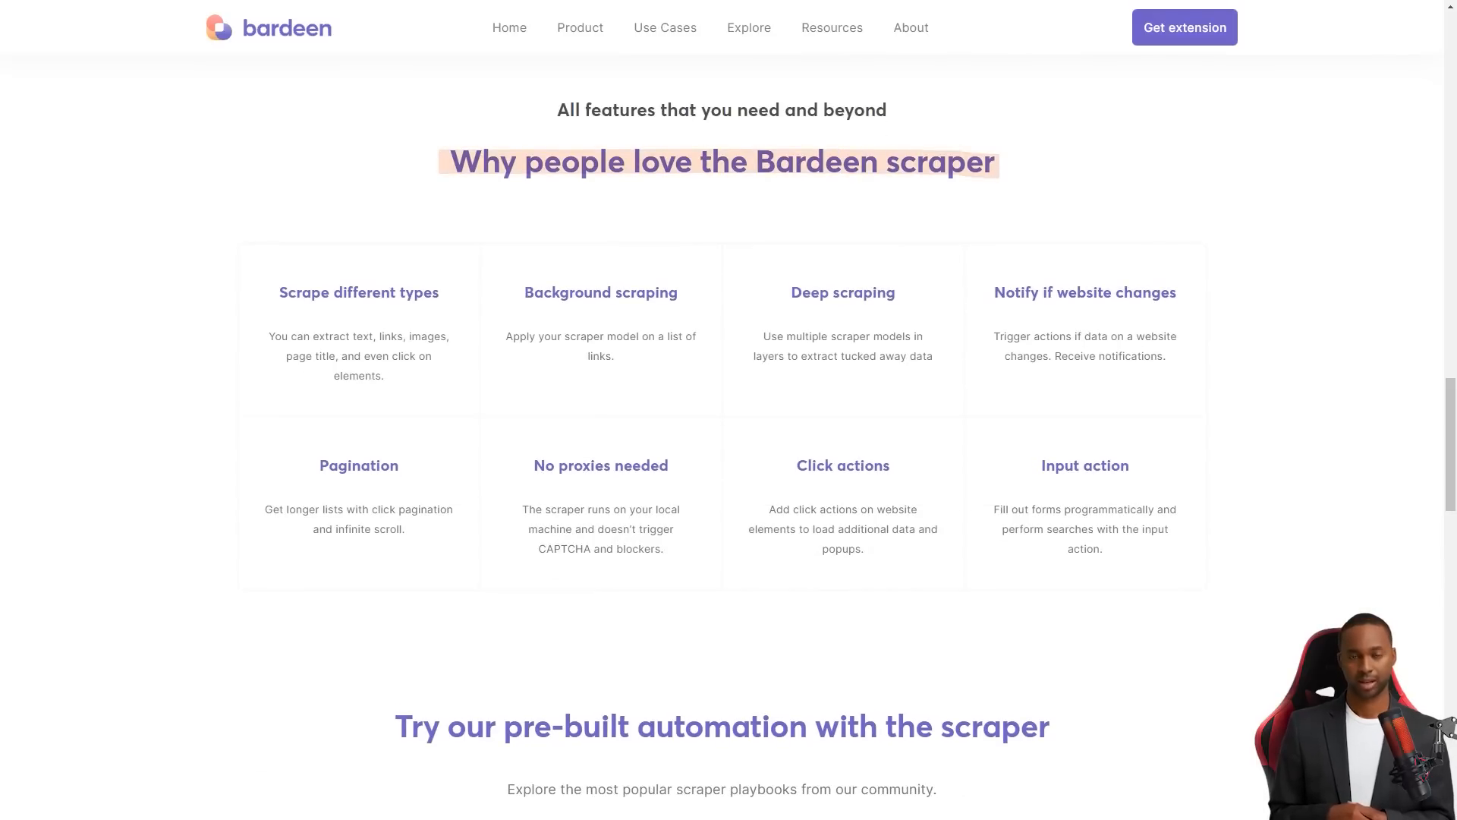
scroll(down, 3)
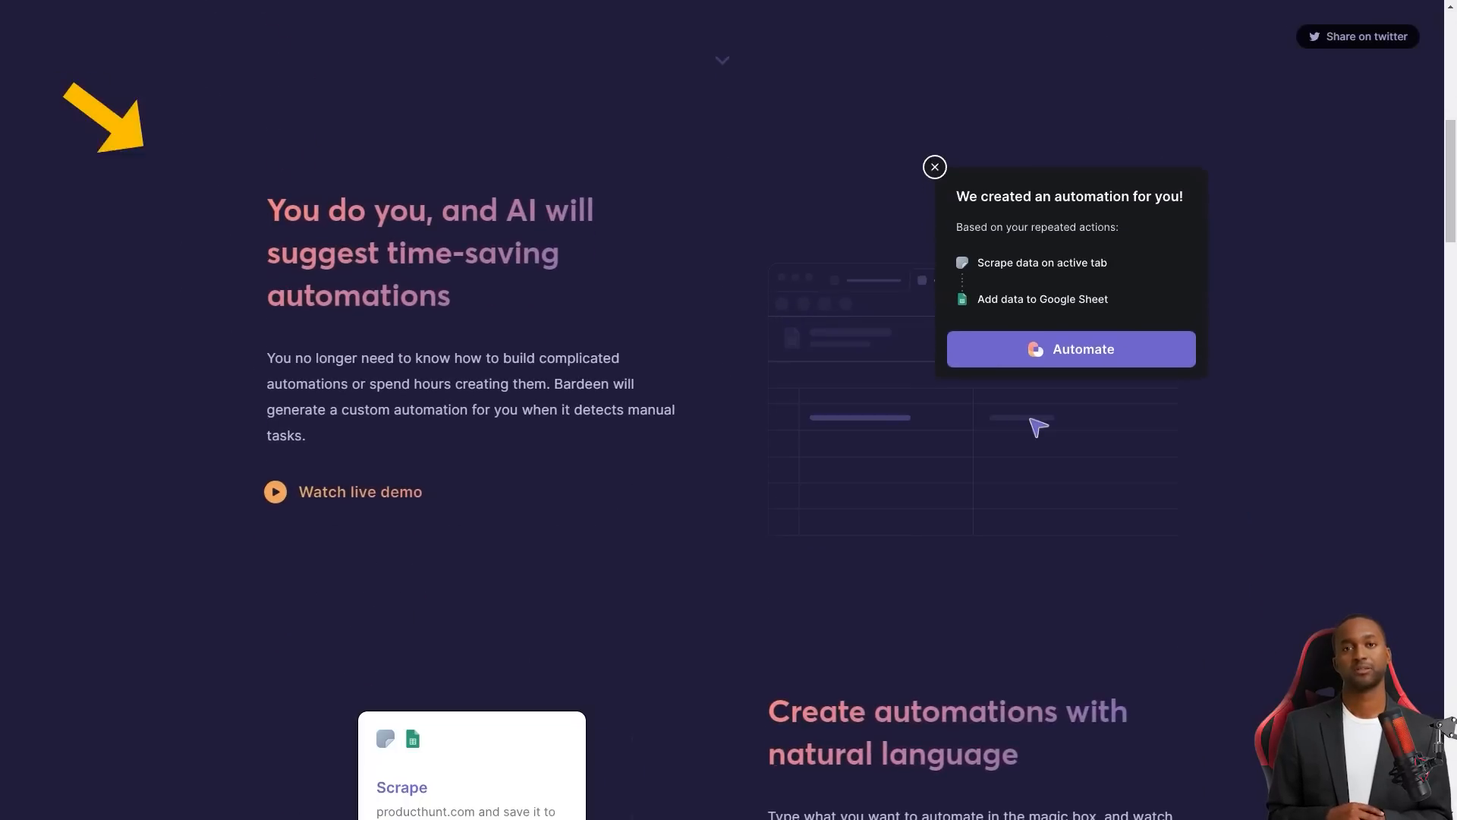
Scroll down the rest of the Bardeen AI page before its Product Hunt reviews
scroll(down, 3)
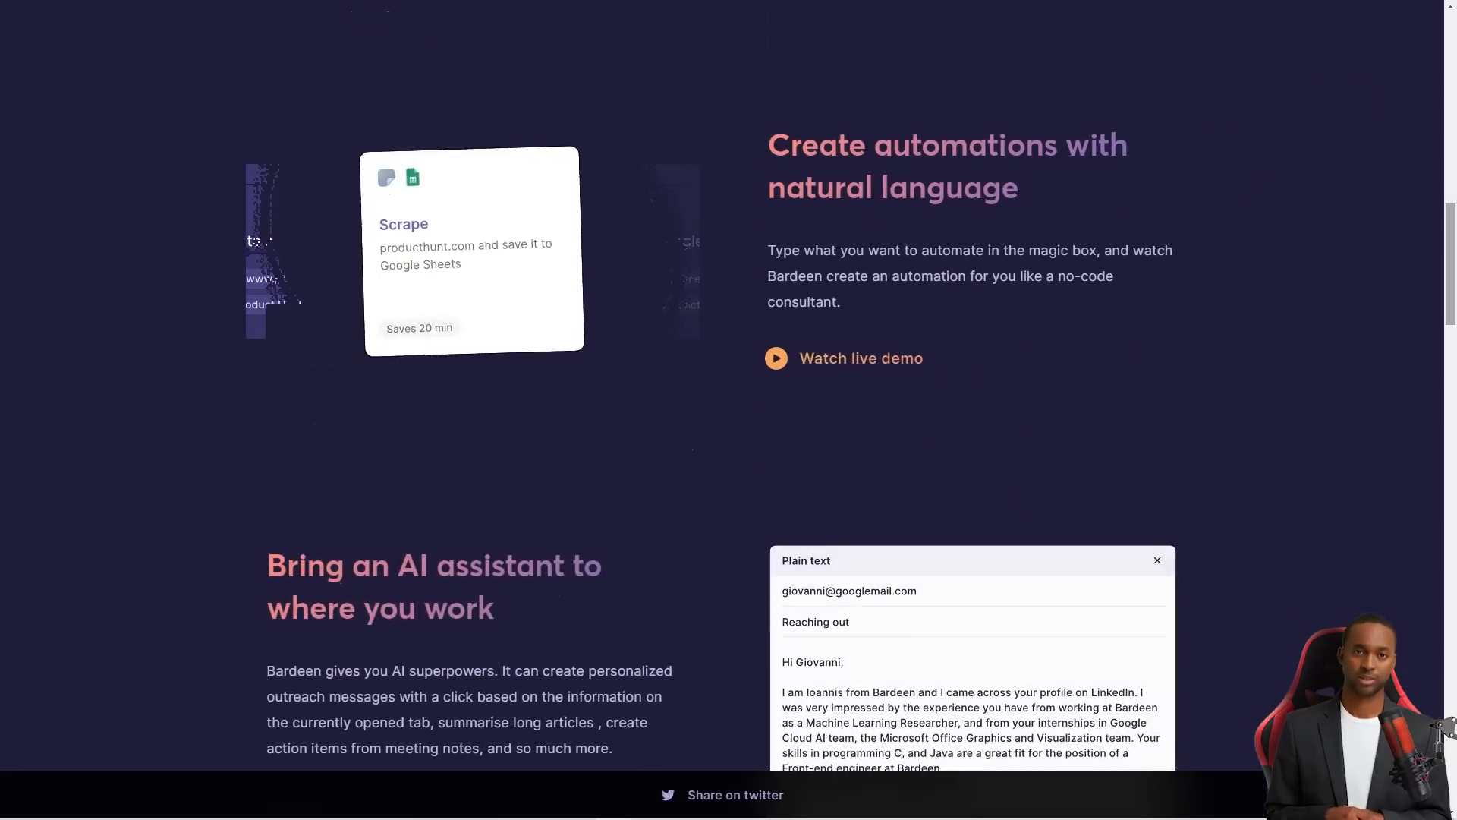
scroll(down, 3)
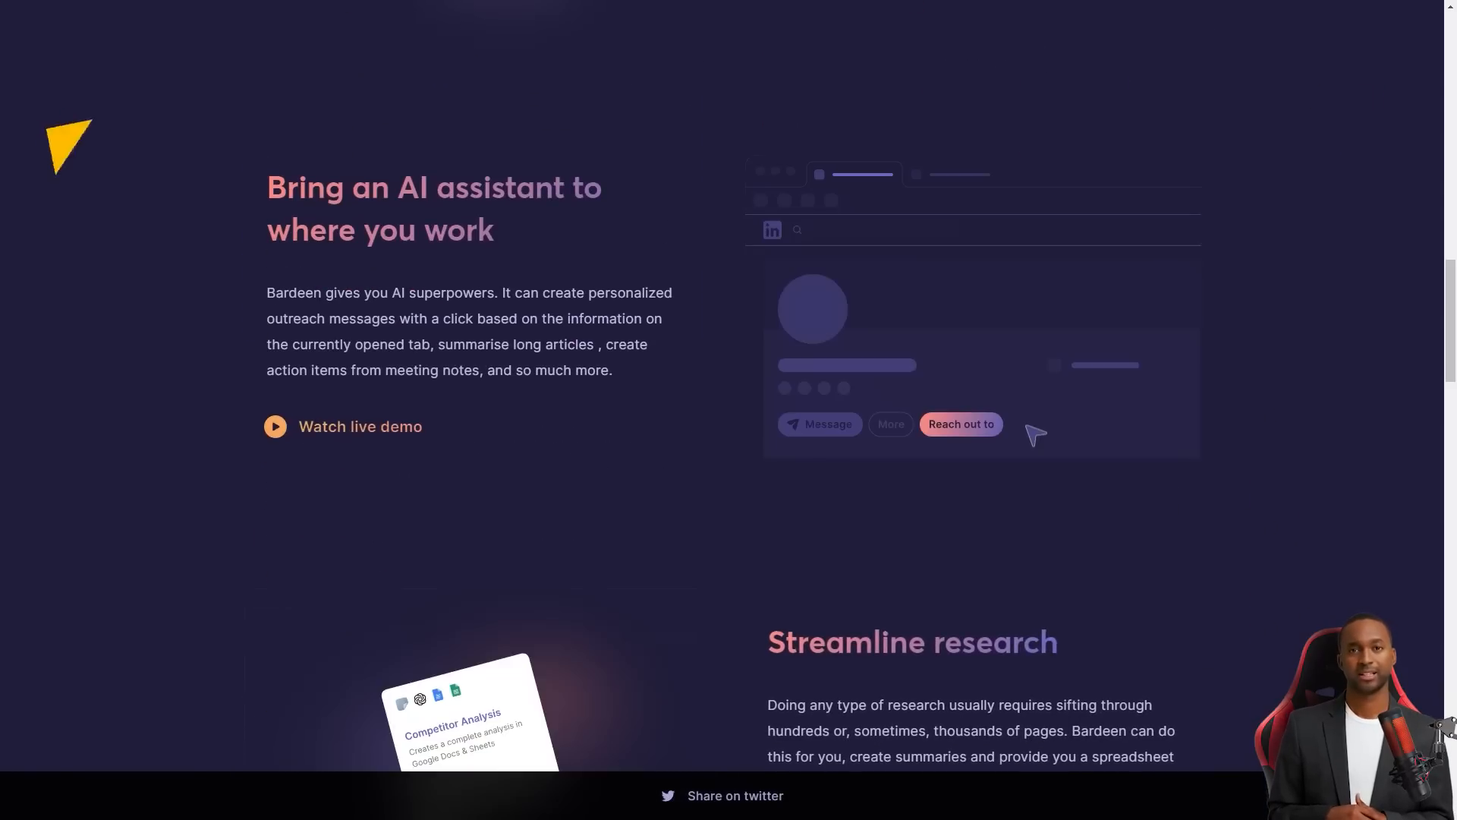
scroll(down, 3)
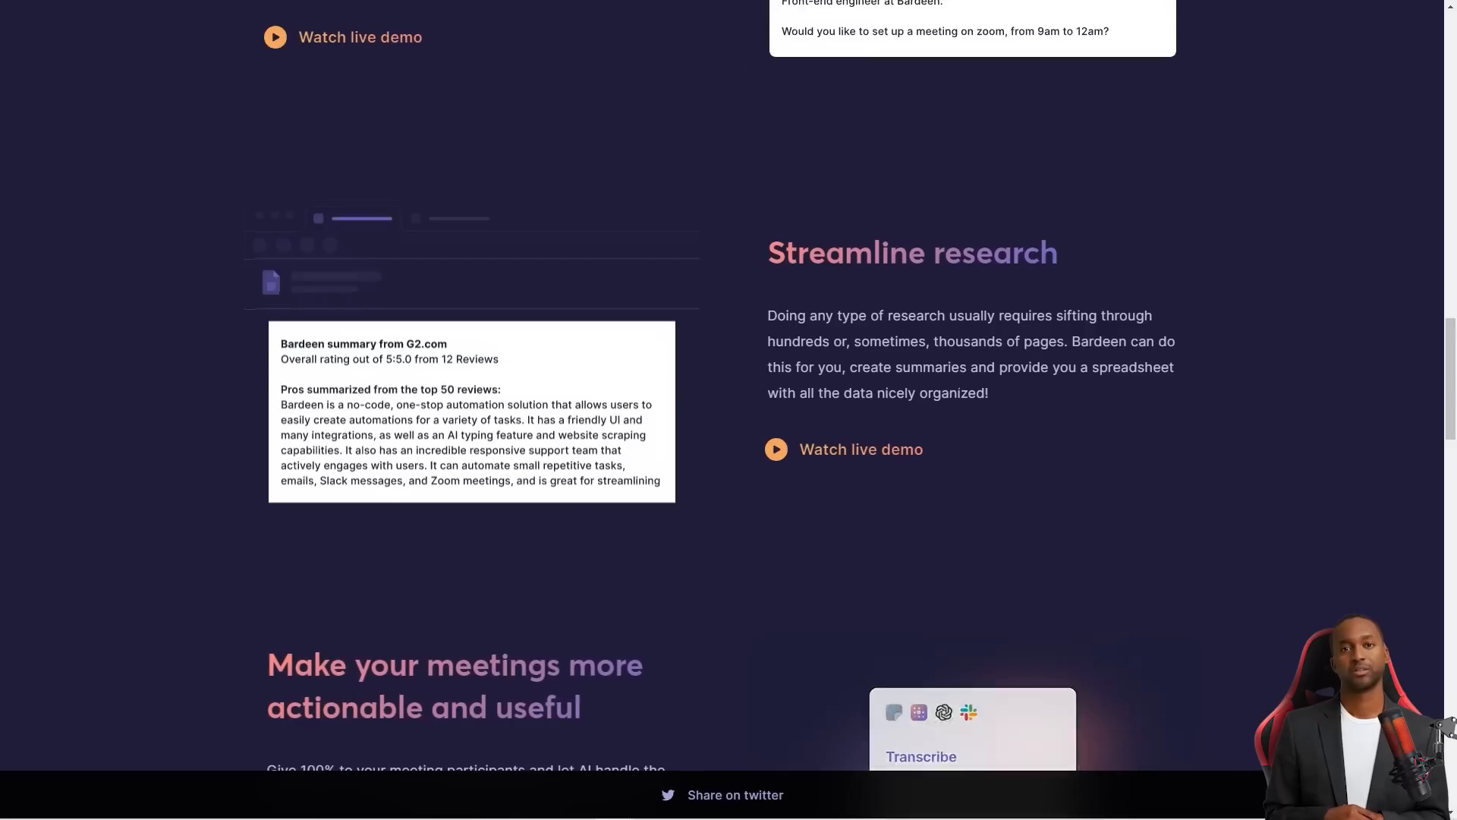
scroll(down, 3)
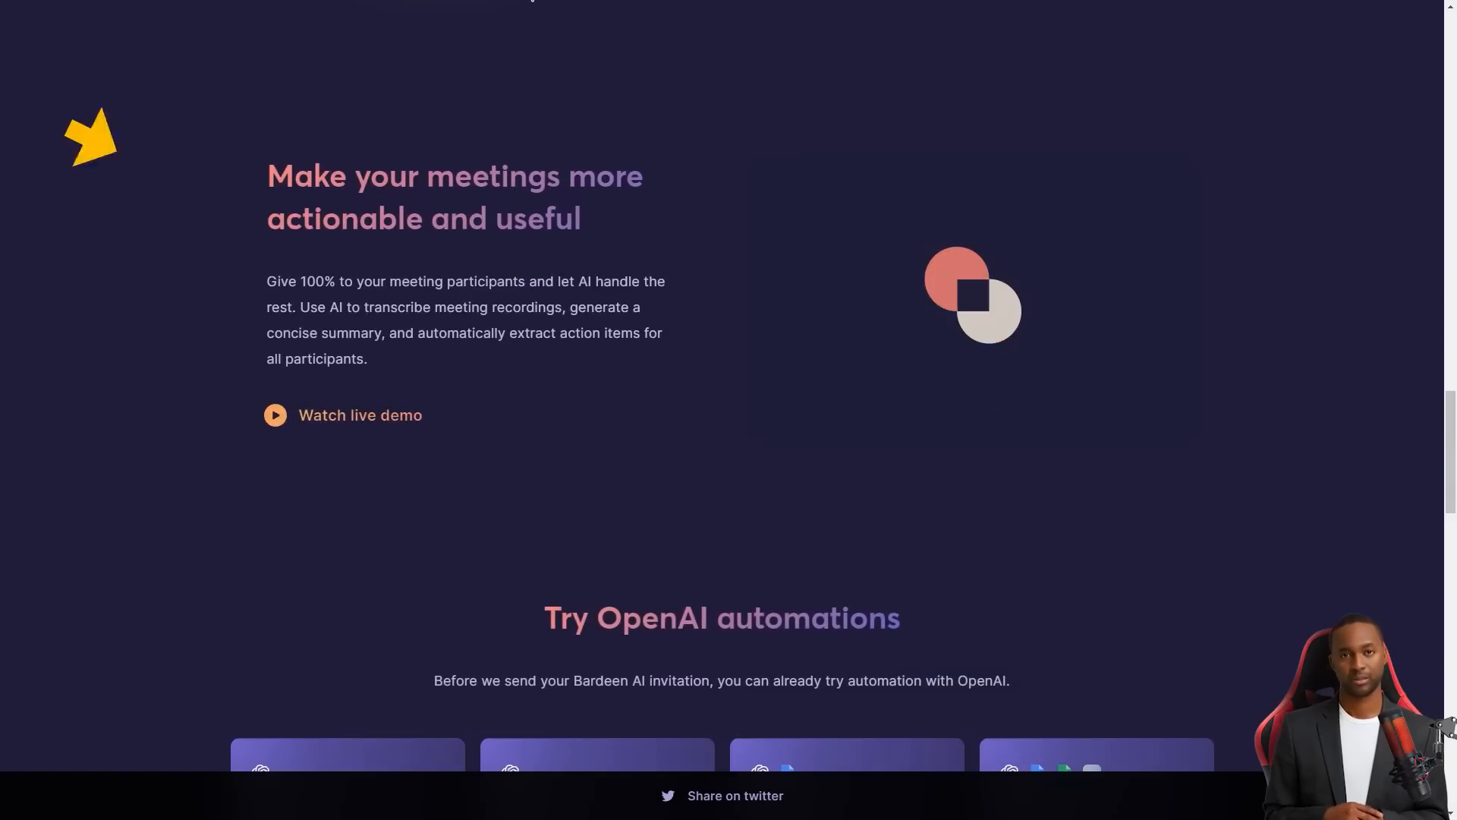
scroll(down, 3)
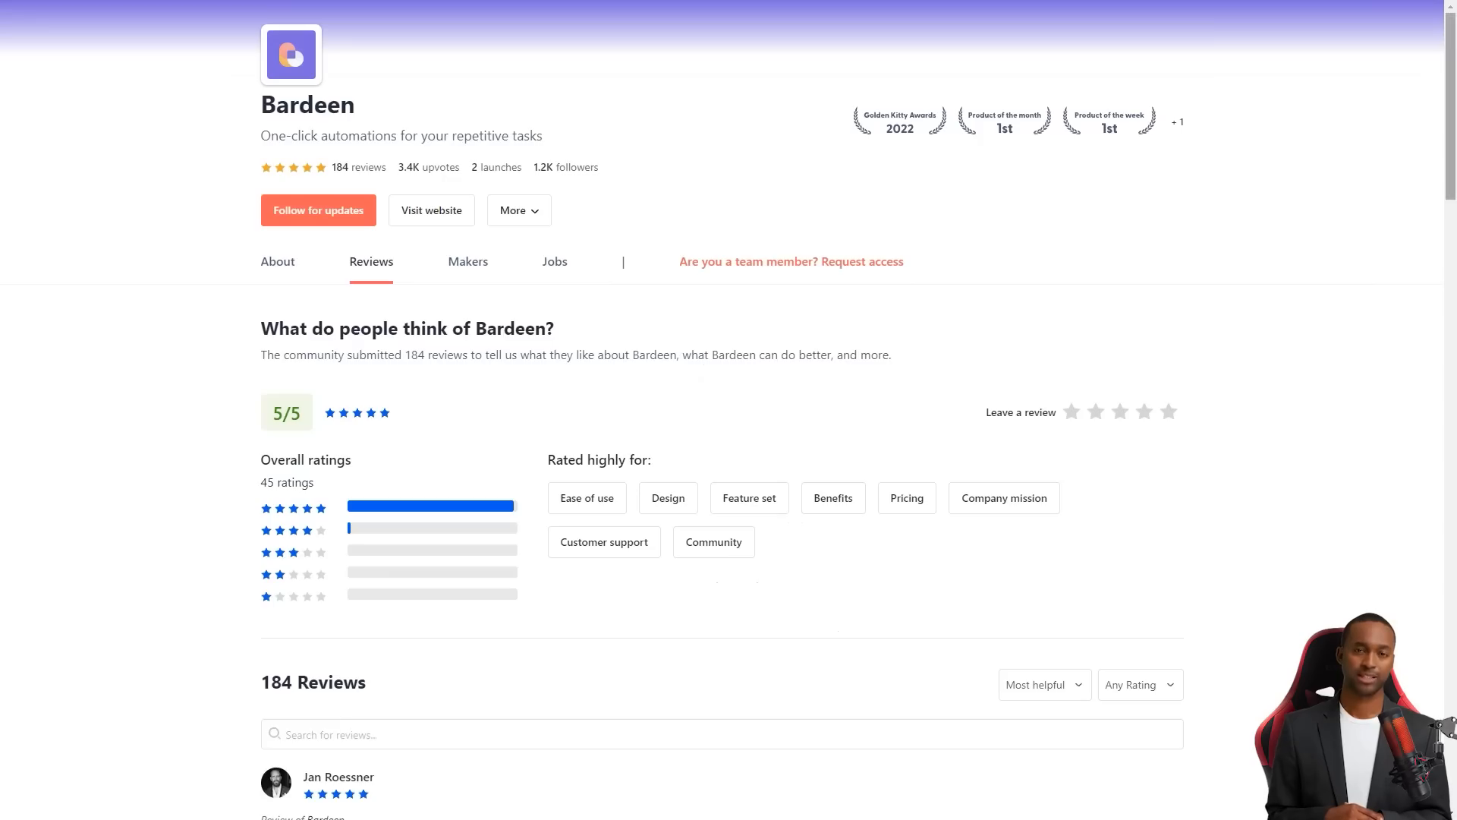
scroll(down, 3)
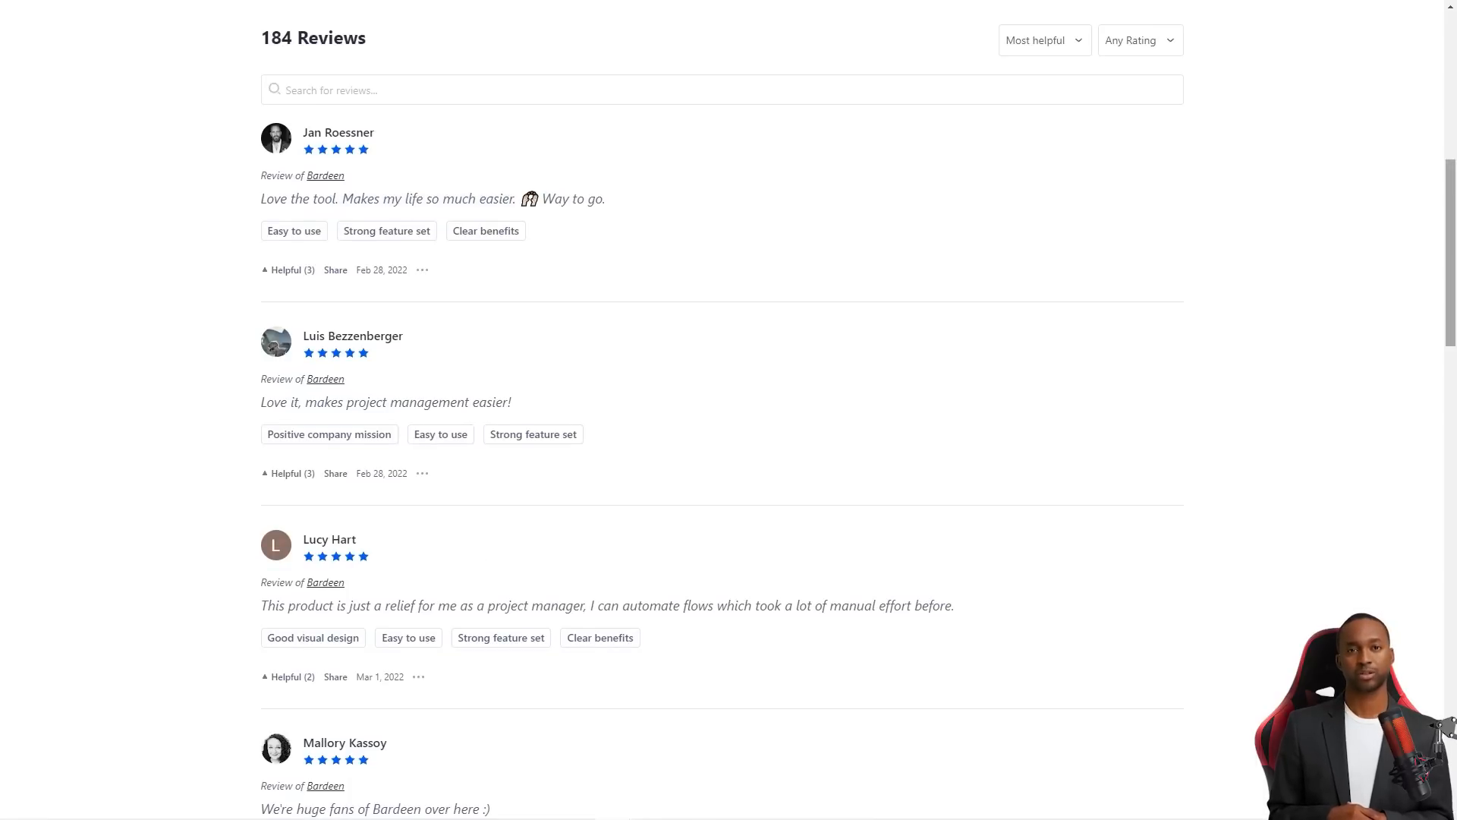
scroll(down, 3)
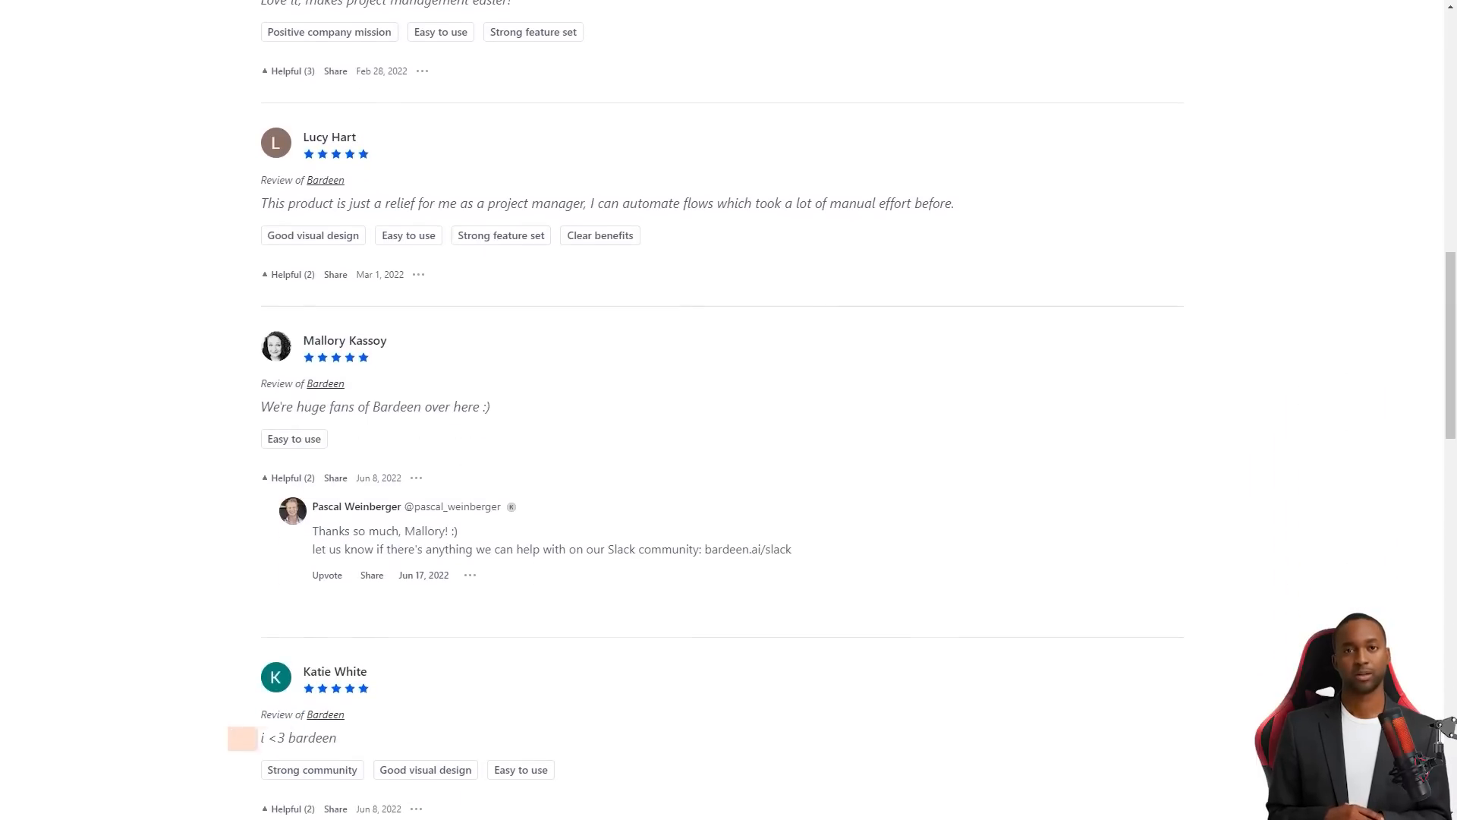
scroll(down, 3)
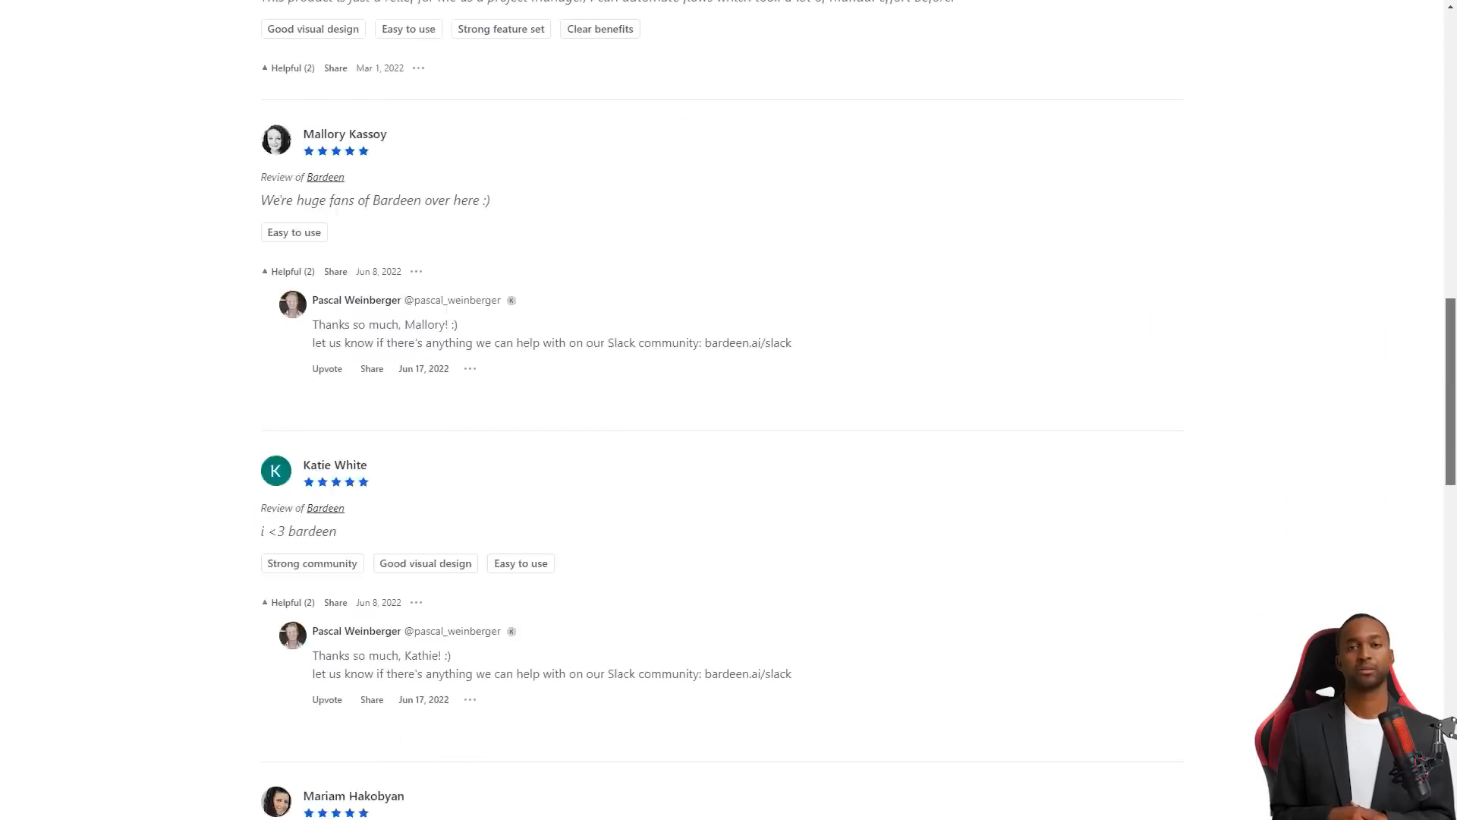
scroll(down, 3)
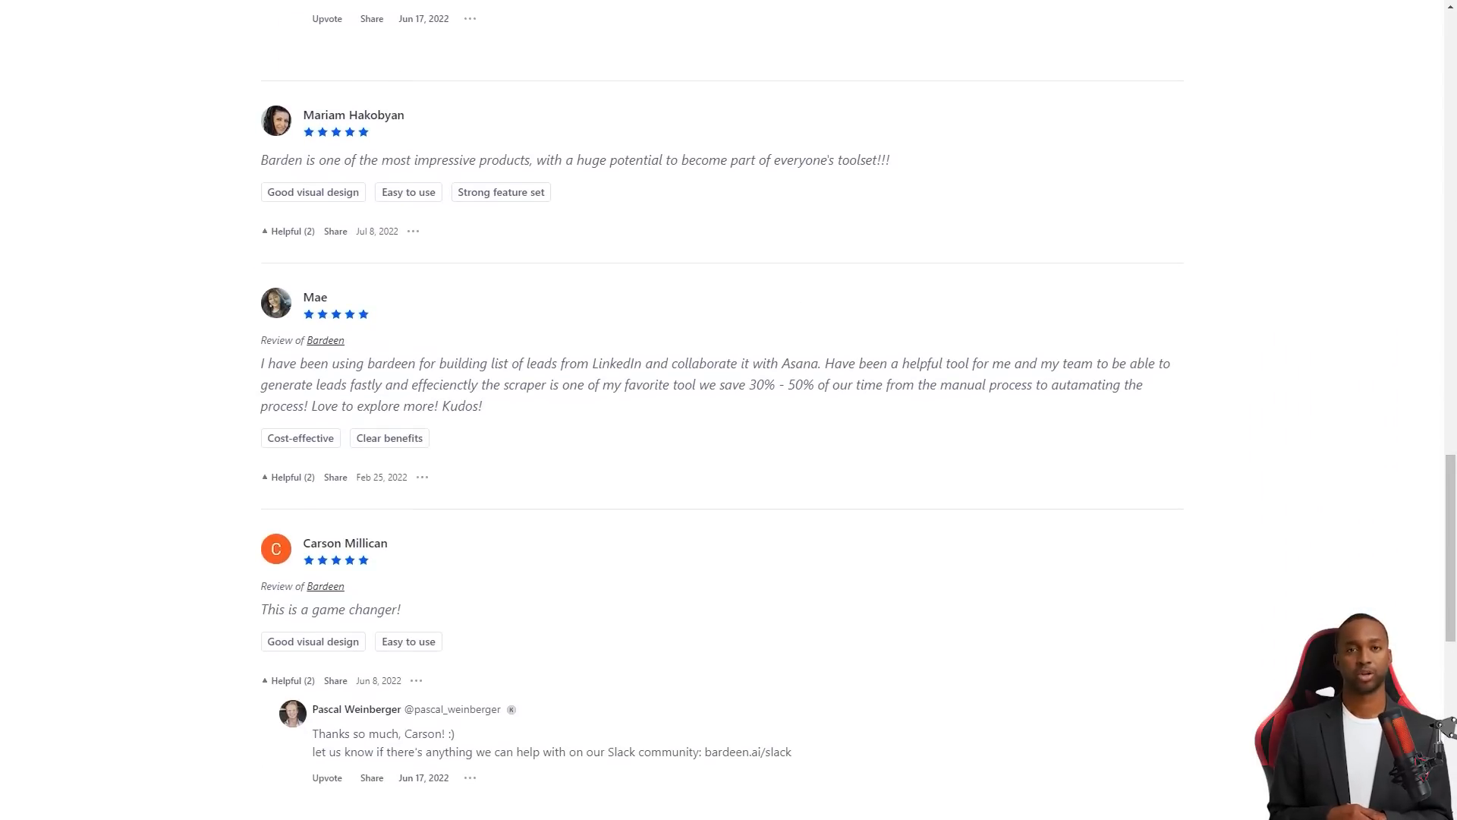
drag(607, 384, 1145, 385)
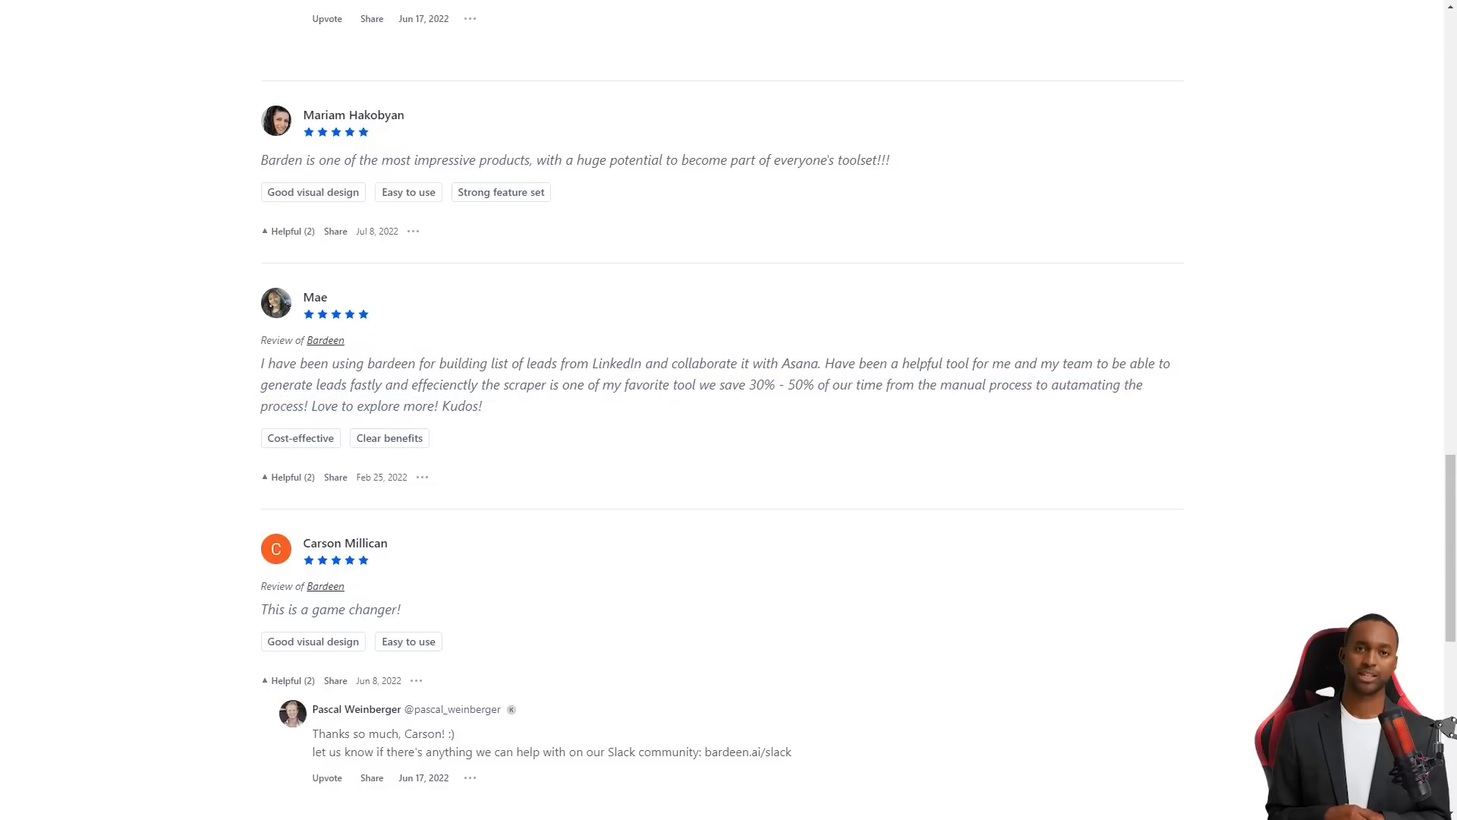
scroll(down, 3)
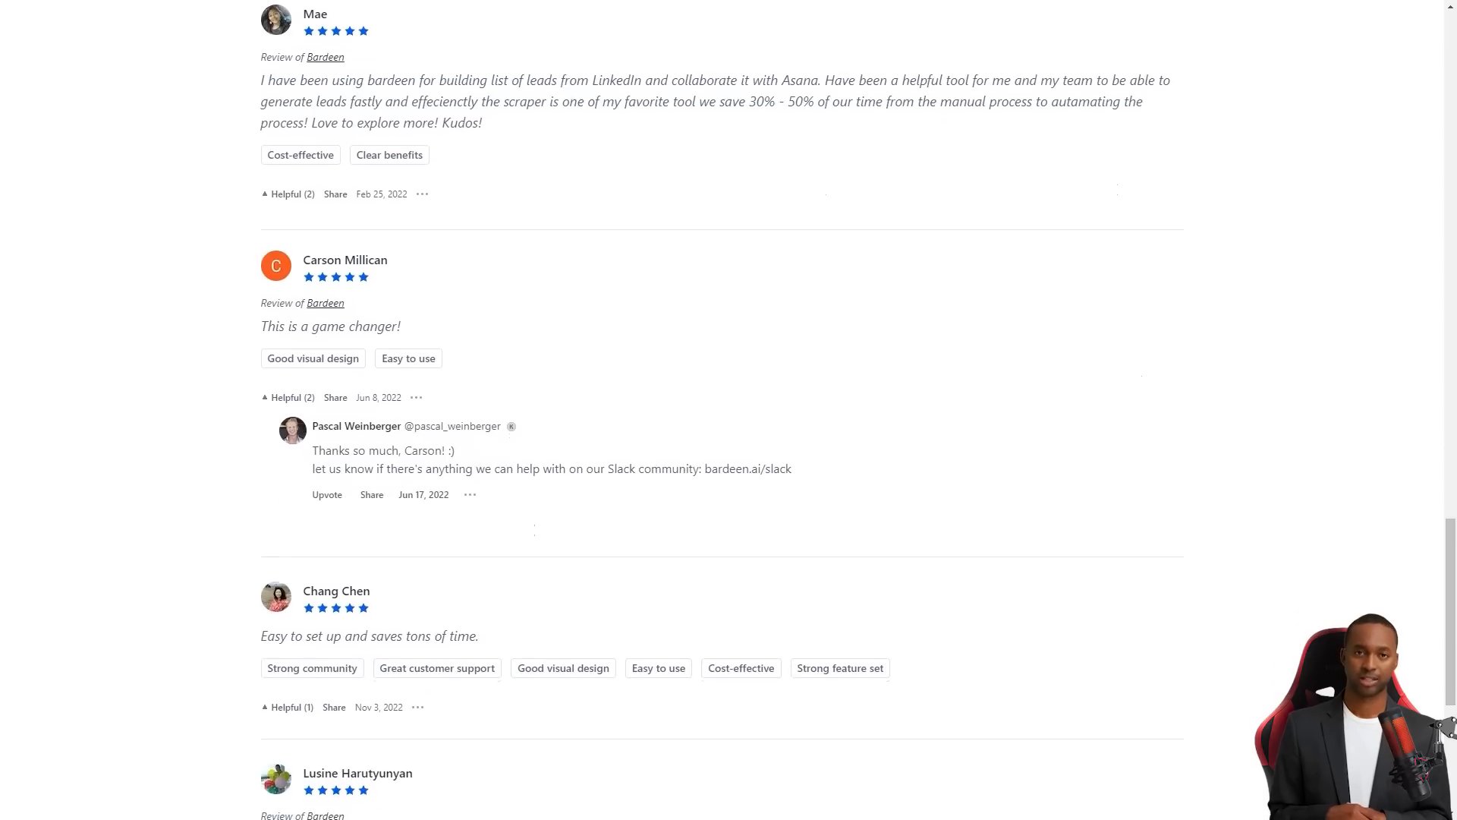